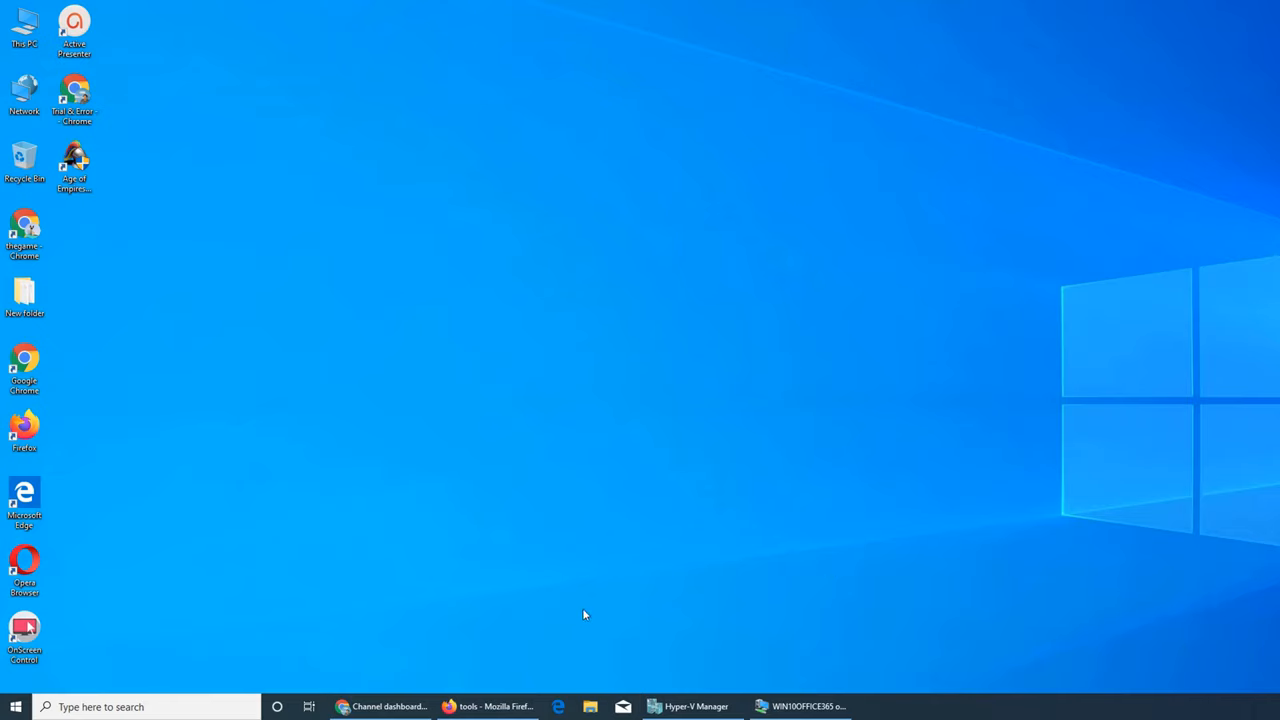
{"action": "mouse_move", "coordinate": [730, 387]}
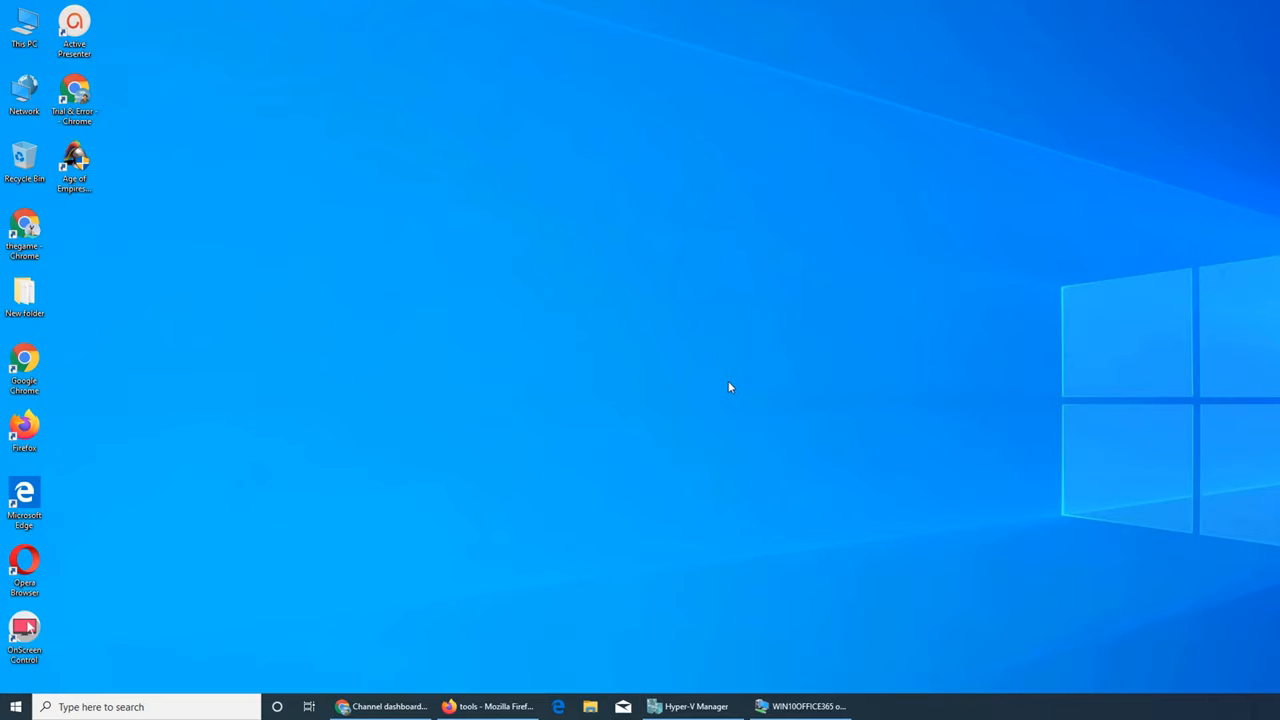
{"action": "mouse_move", "coordinate": [685, 298]}
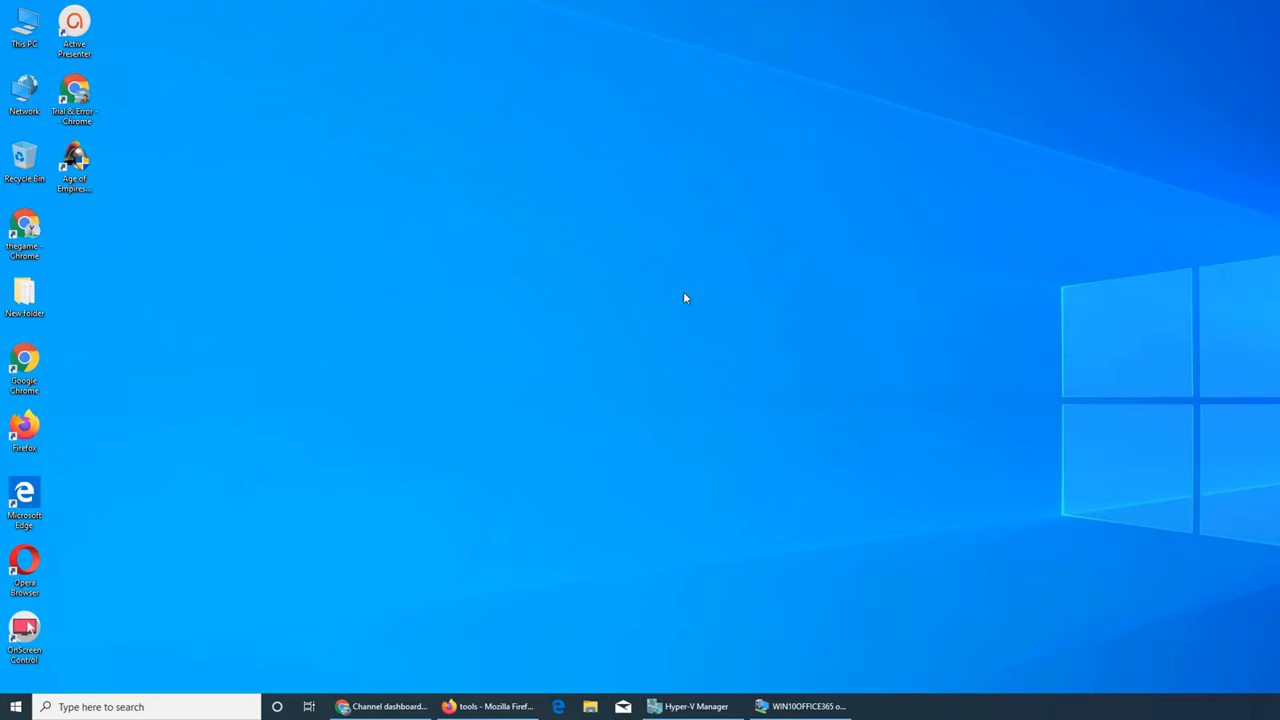
{"action": "mouse_move", "coordinate": [1022, 370]}
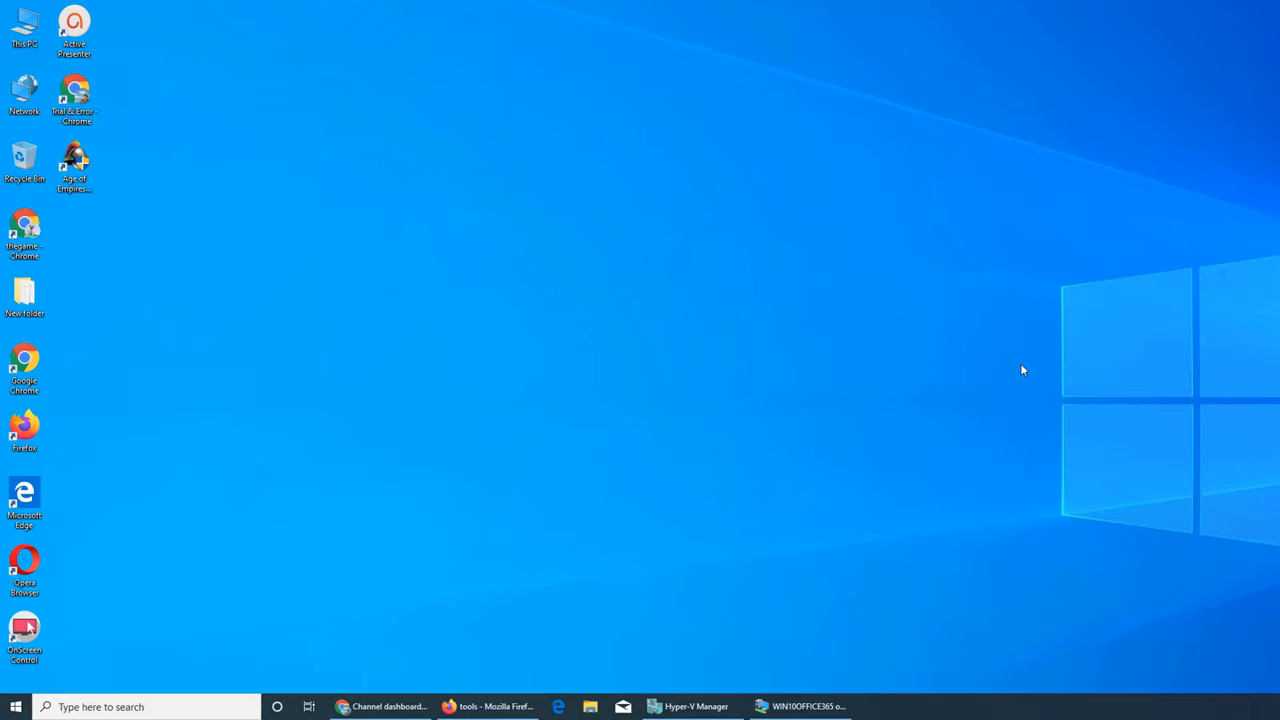
{"action": "mouse_move", "coordinate": [1236, 450]}
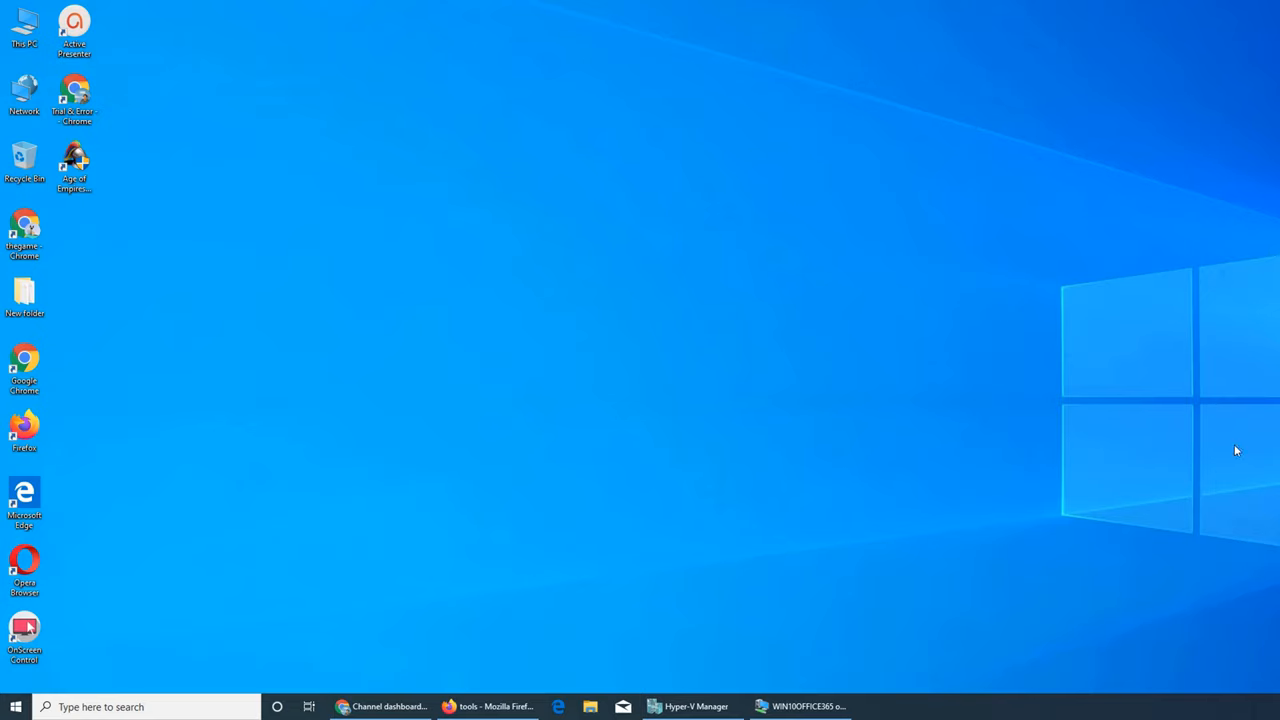
{"action": "mouse_move", "coordinate": [930, 449]}
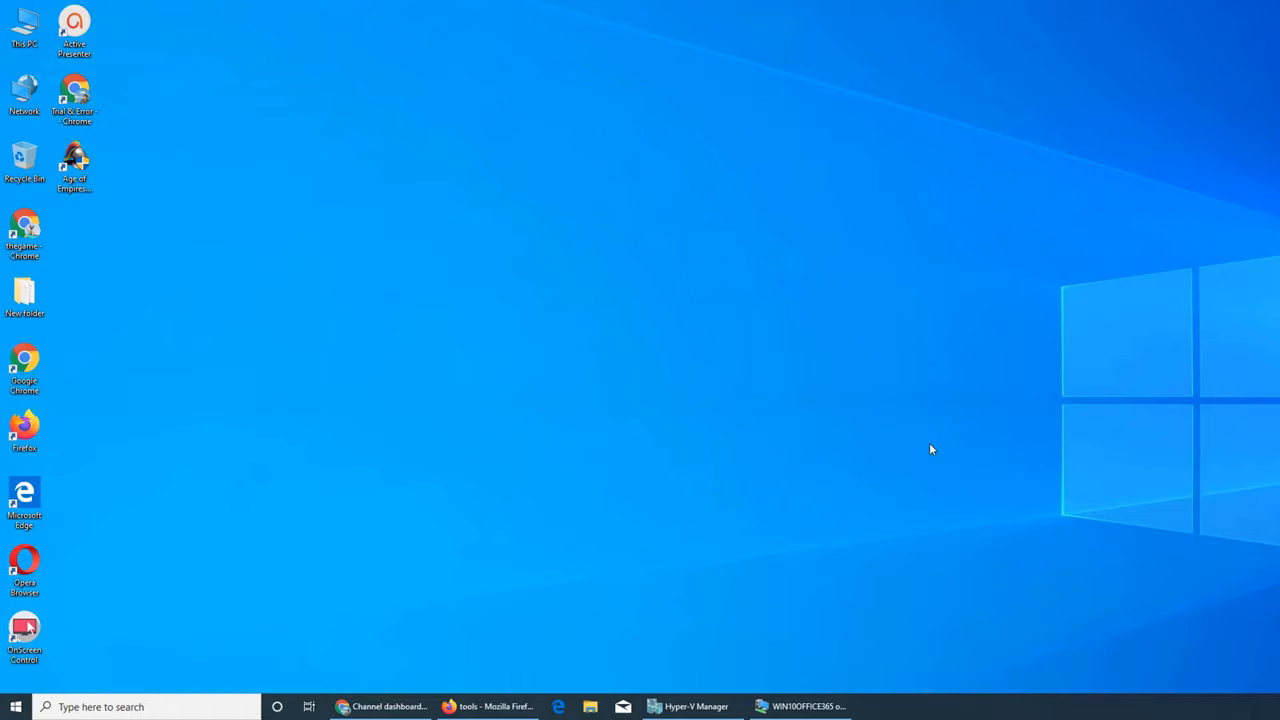
{"action": "mouse_move", "coordinate": [1018, 475]}
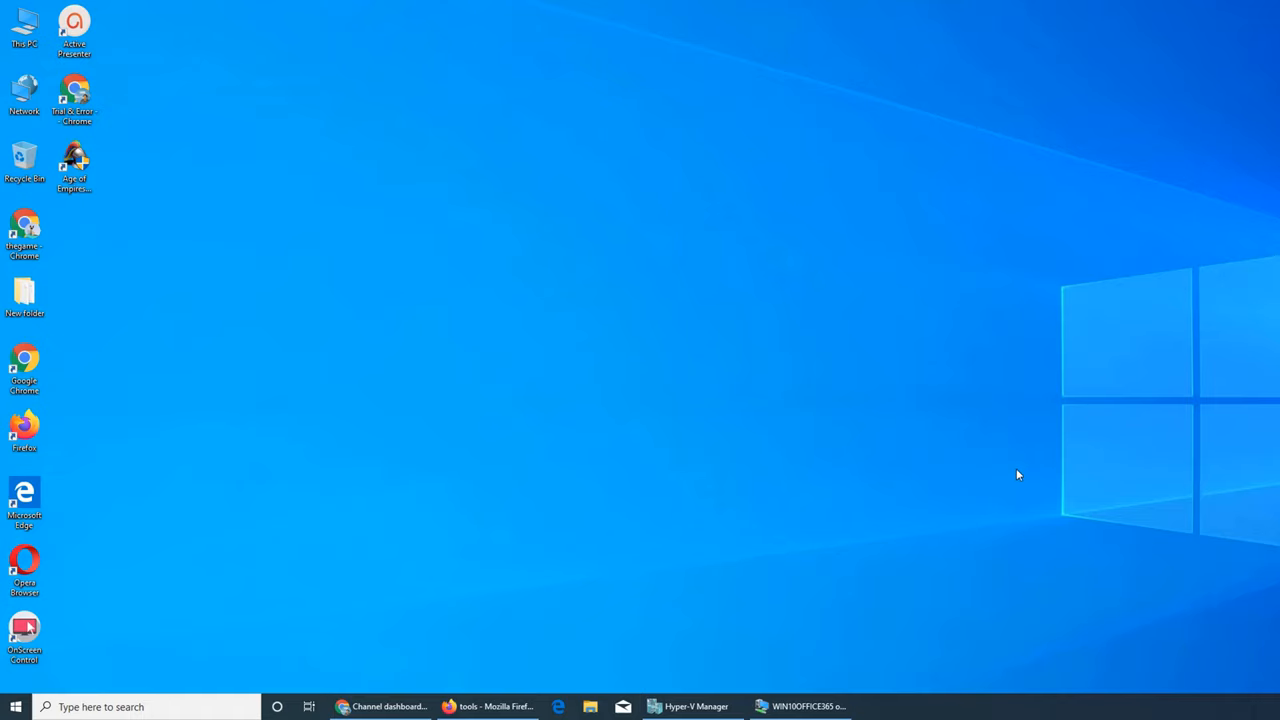
{"action": "mouse_move", "coordinate": [1034, 496]}
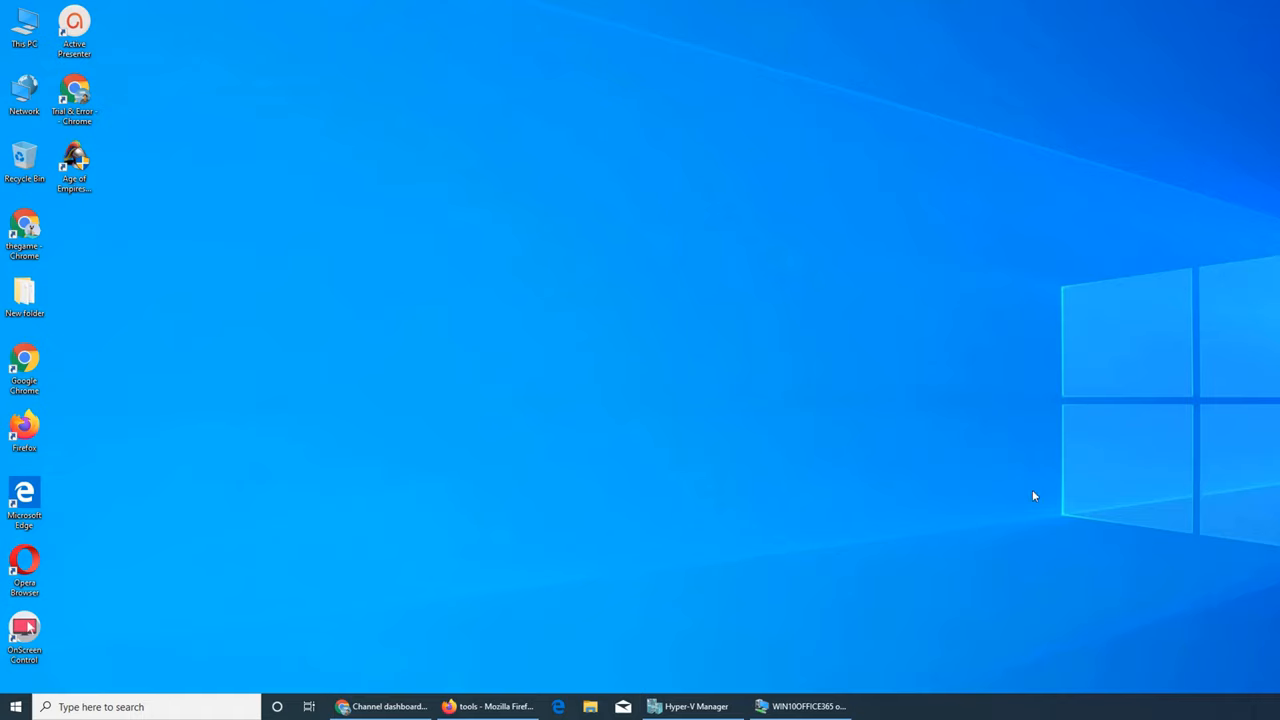
{"action": "mouse_move", "coordinate": [1105, 451]}
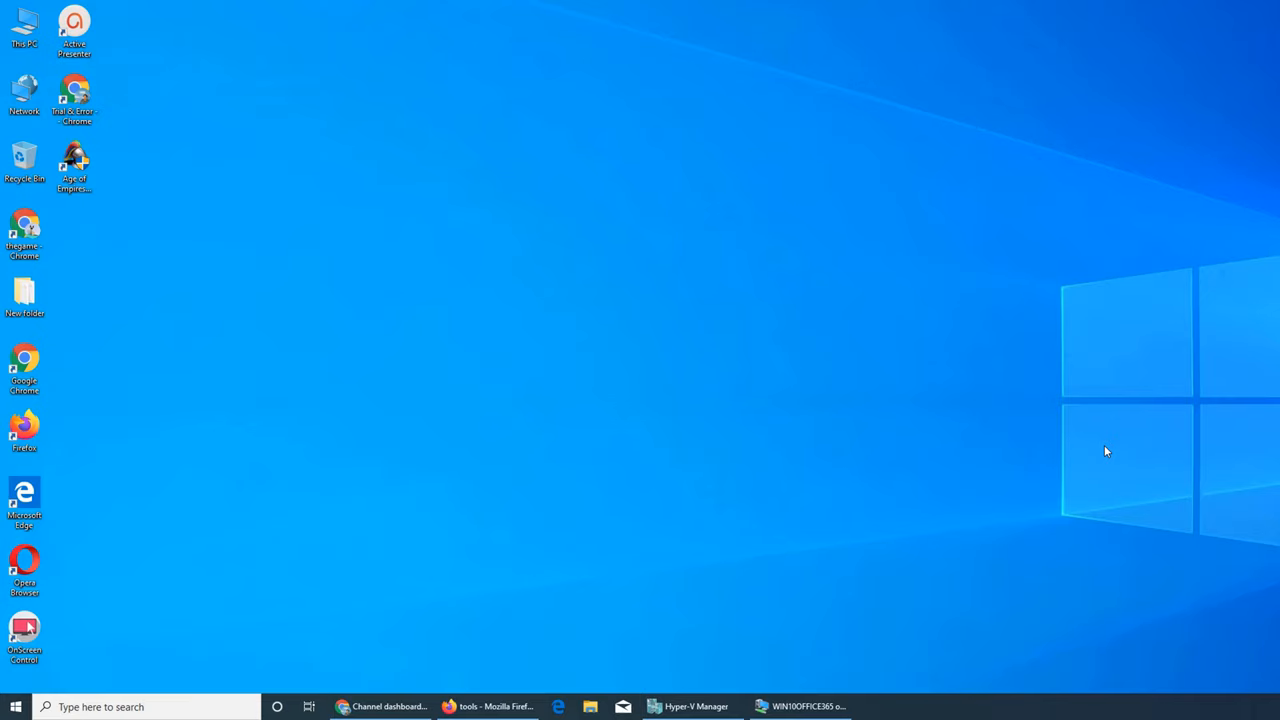
{"action": "mouse_move", "coordinate": [1110, 621]}
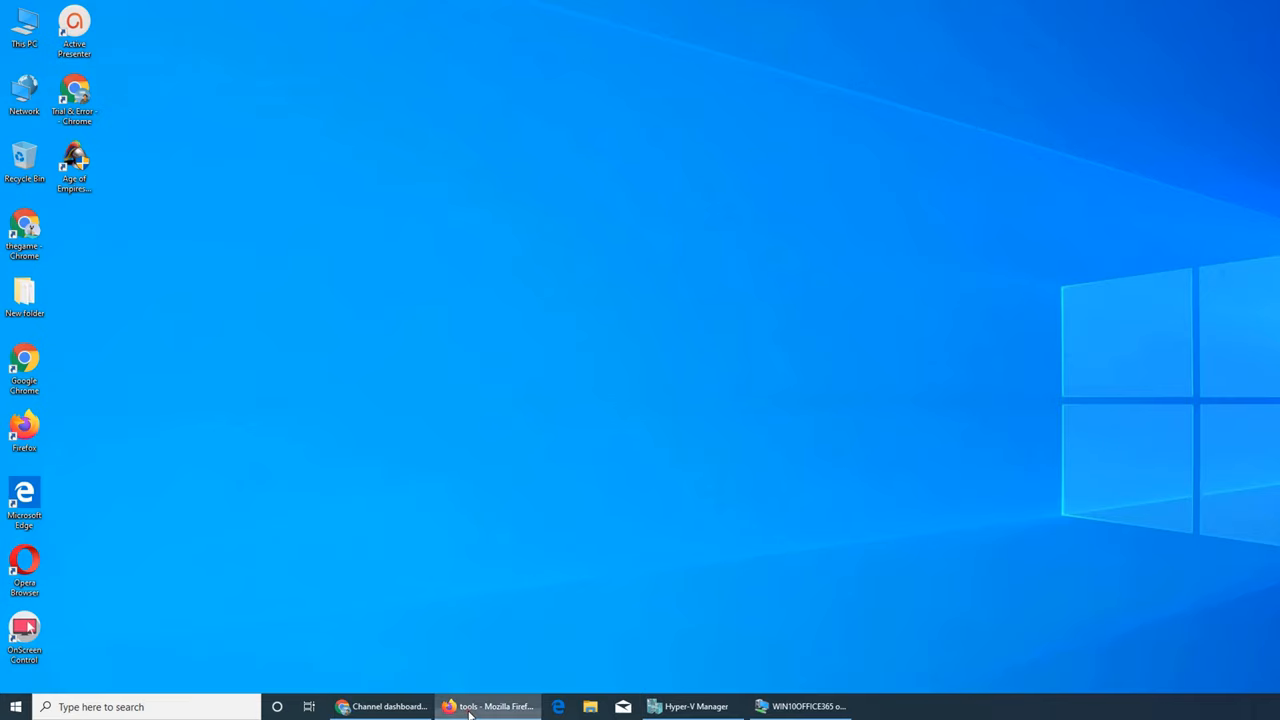
Step: In the VM's Microsoft 365 admin center, open All admin centers and type 'skype'
{"action": "left_click", "coordinate": [803, 706]}
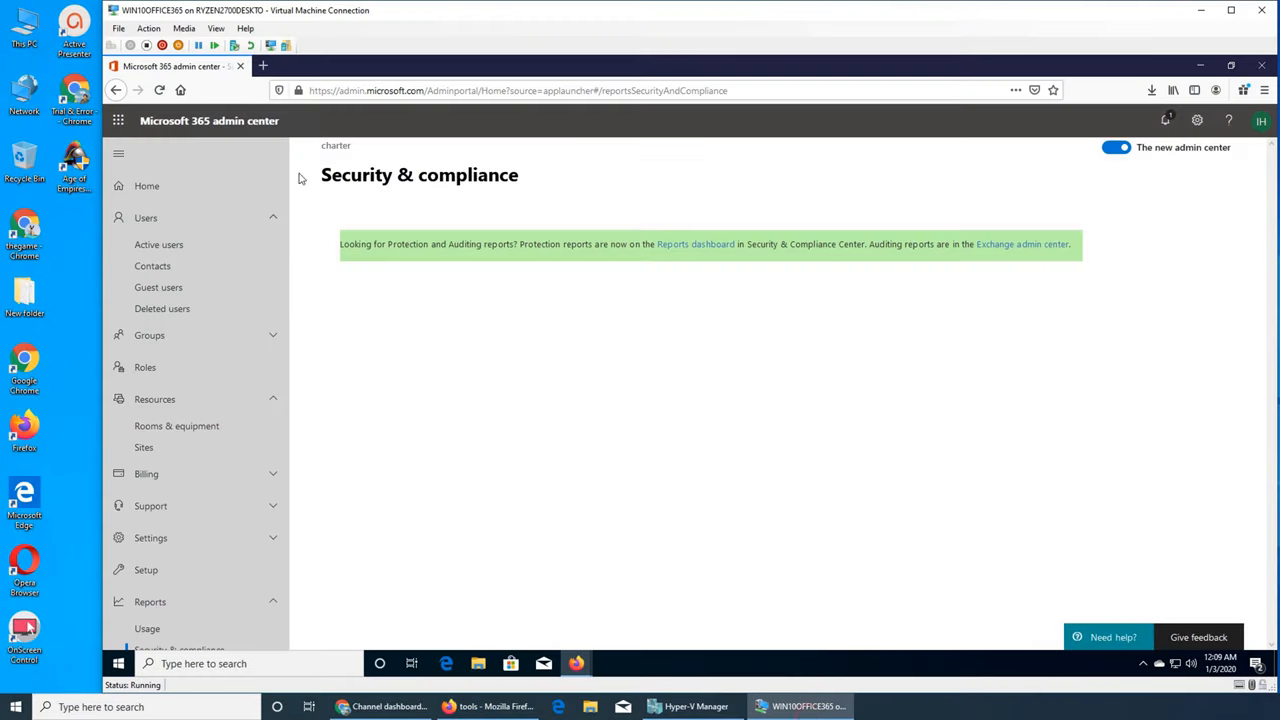
{"action": "scroll", "scroll_direction": "down", "scroll_amount": 3}
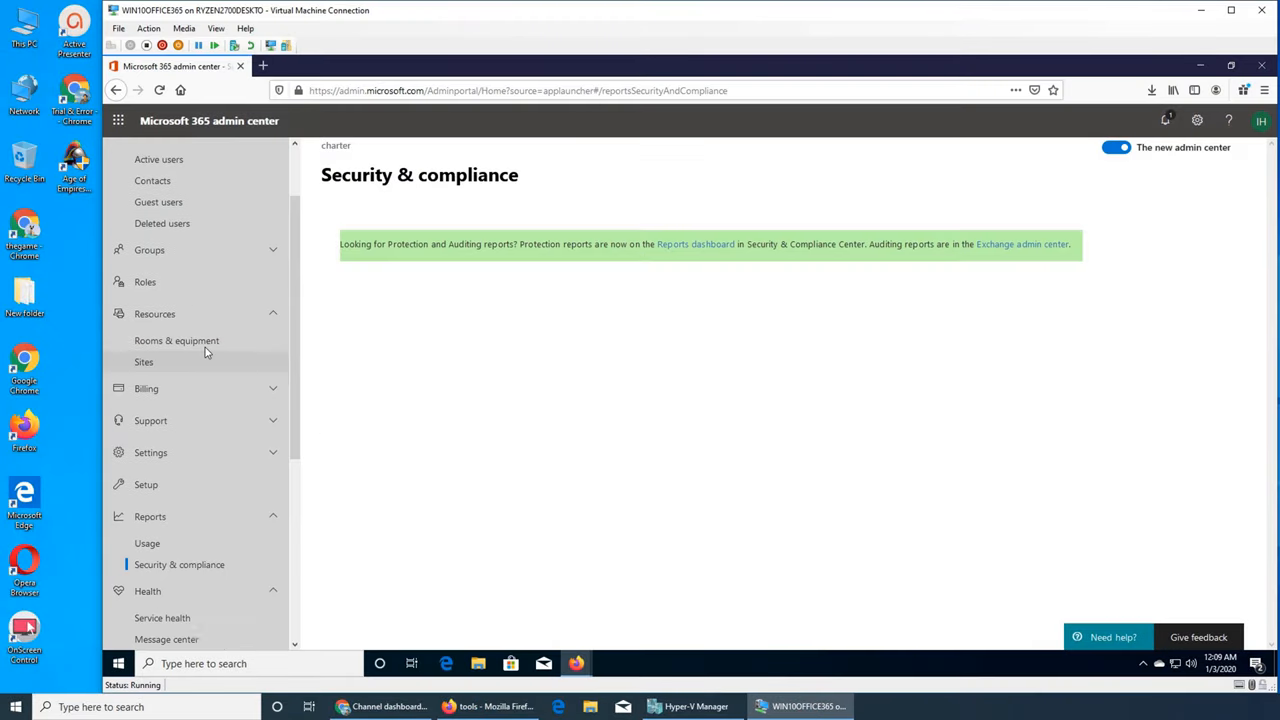
{"action": "scroll", "scroll_direction": "down", "scroll_amount": 3}
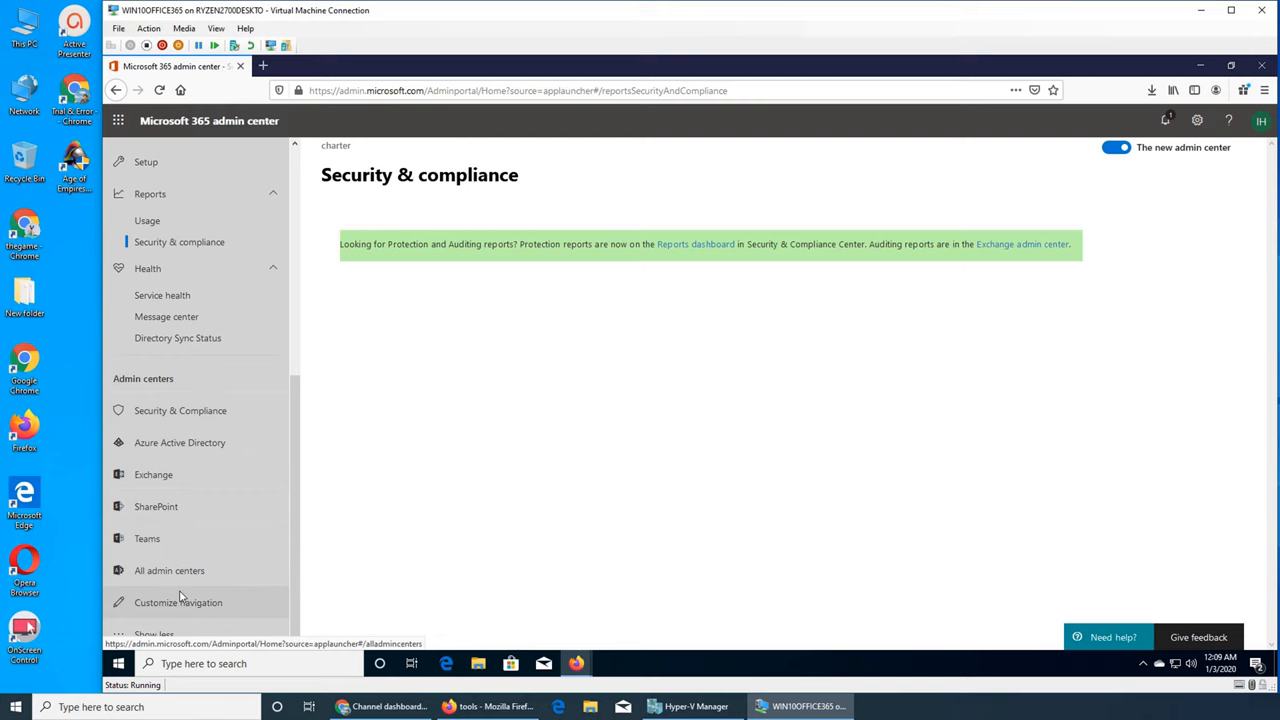
{"action": "left_click", "coordinate": [169, 570]}
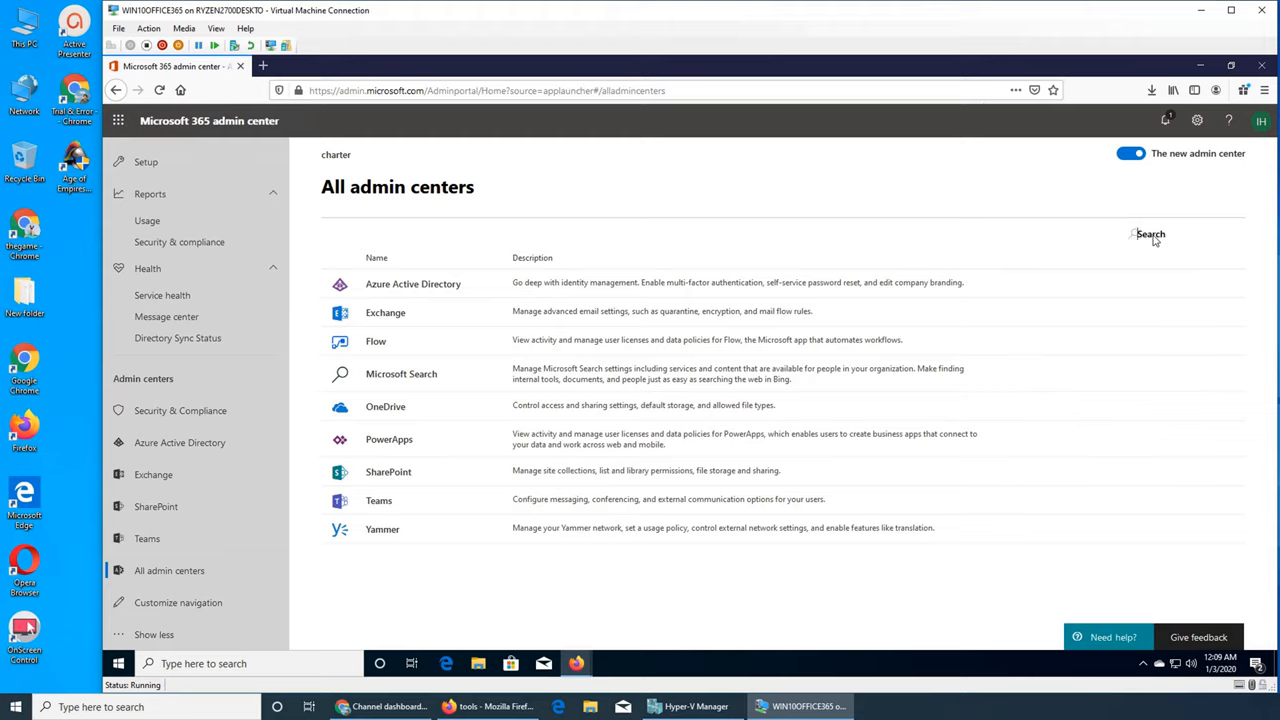
{"action": "type", "text": "skype"}
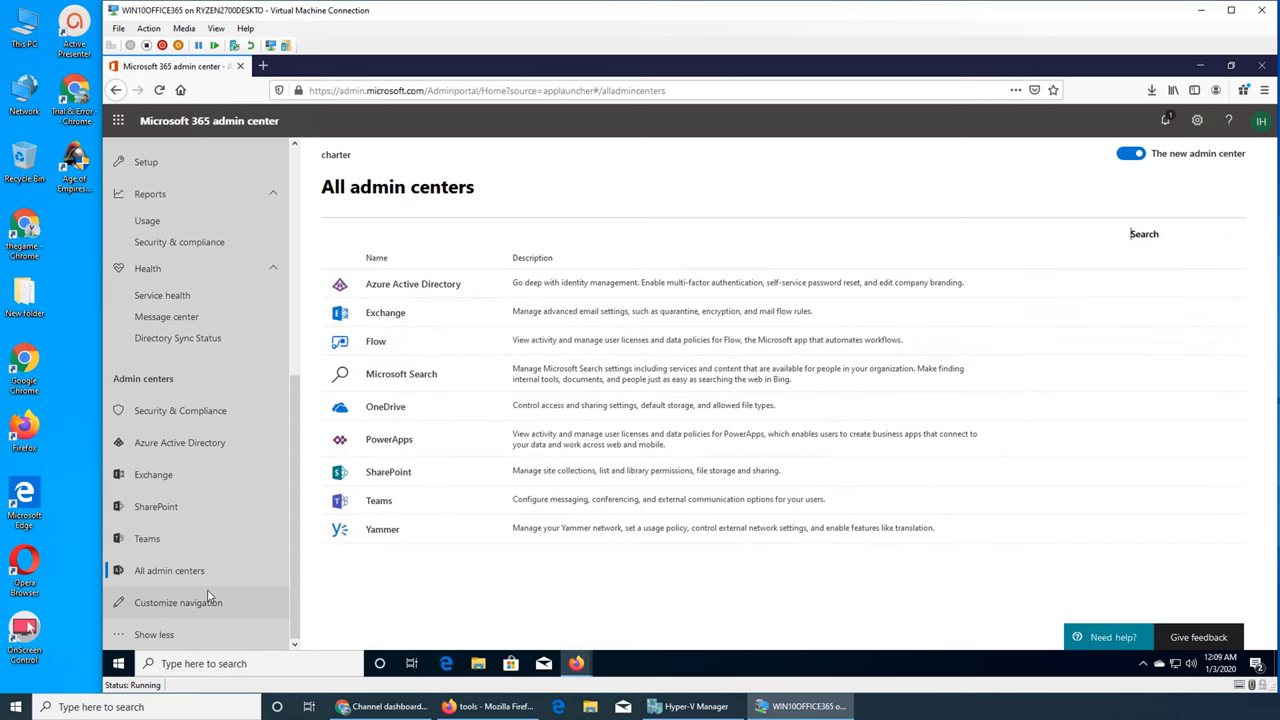
{"action": "mouse_move", "coordinate": [268, 586]}
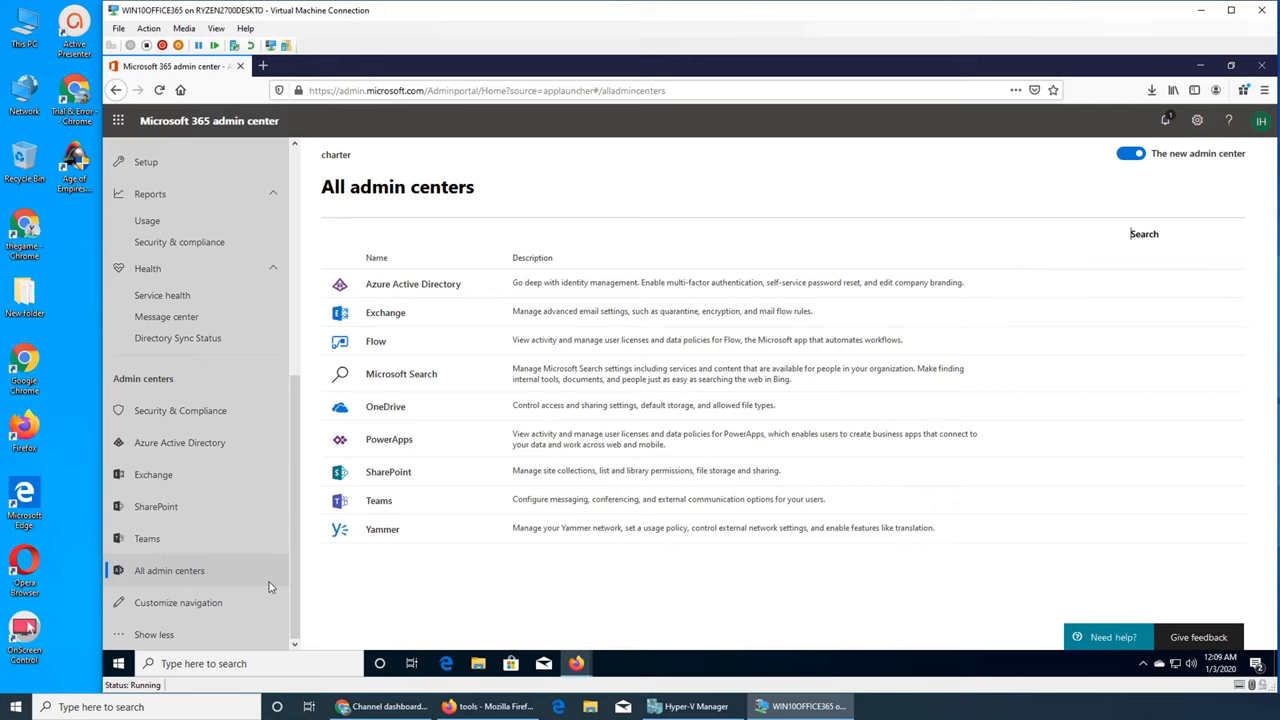
{"action": "mouse_move", "coordinate": [445, 529]}
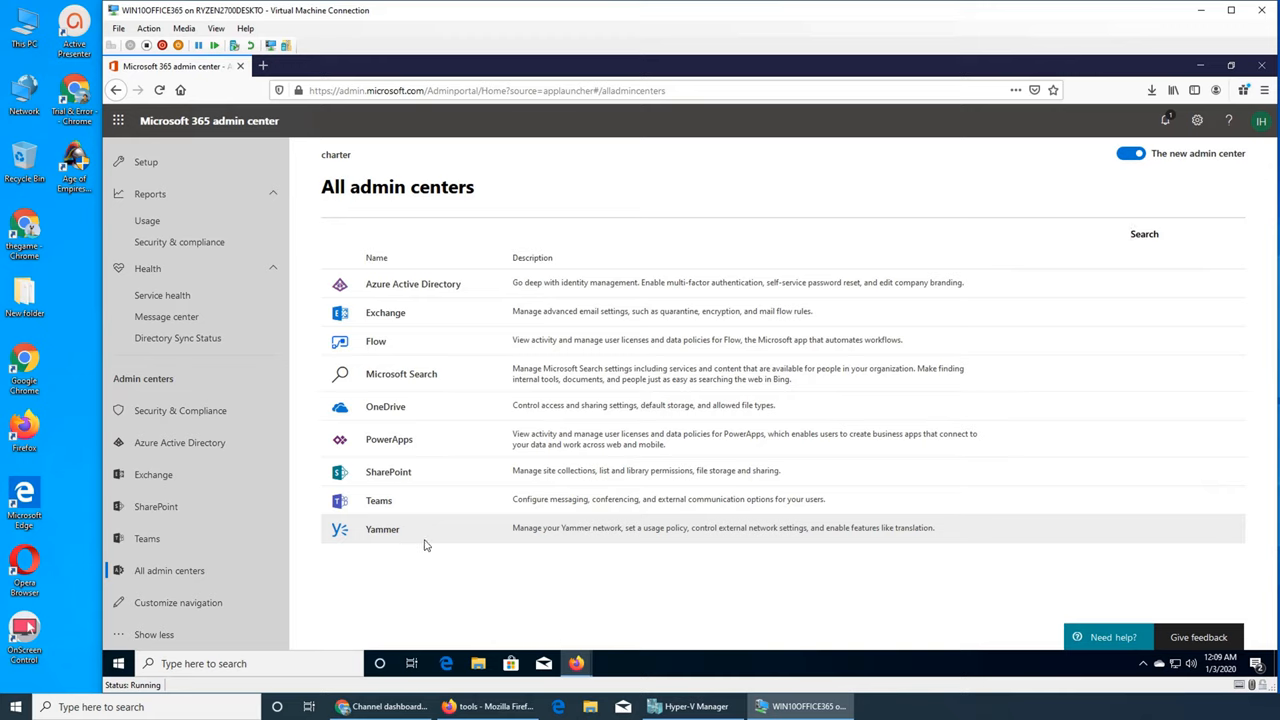
{"action": "mouse_move", "coordinate": [545, 538]}
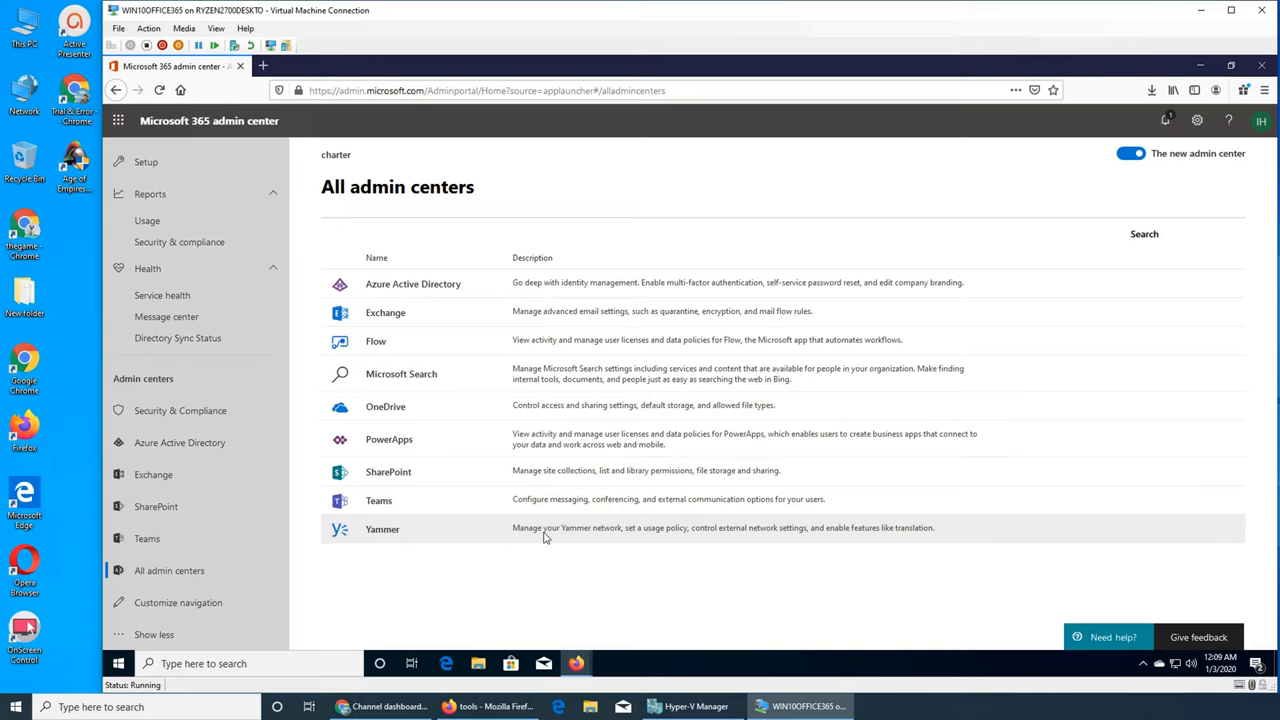
{"action": "mouse_move", "coordinate": [528, 538]}
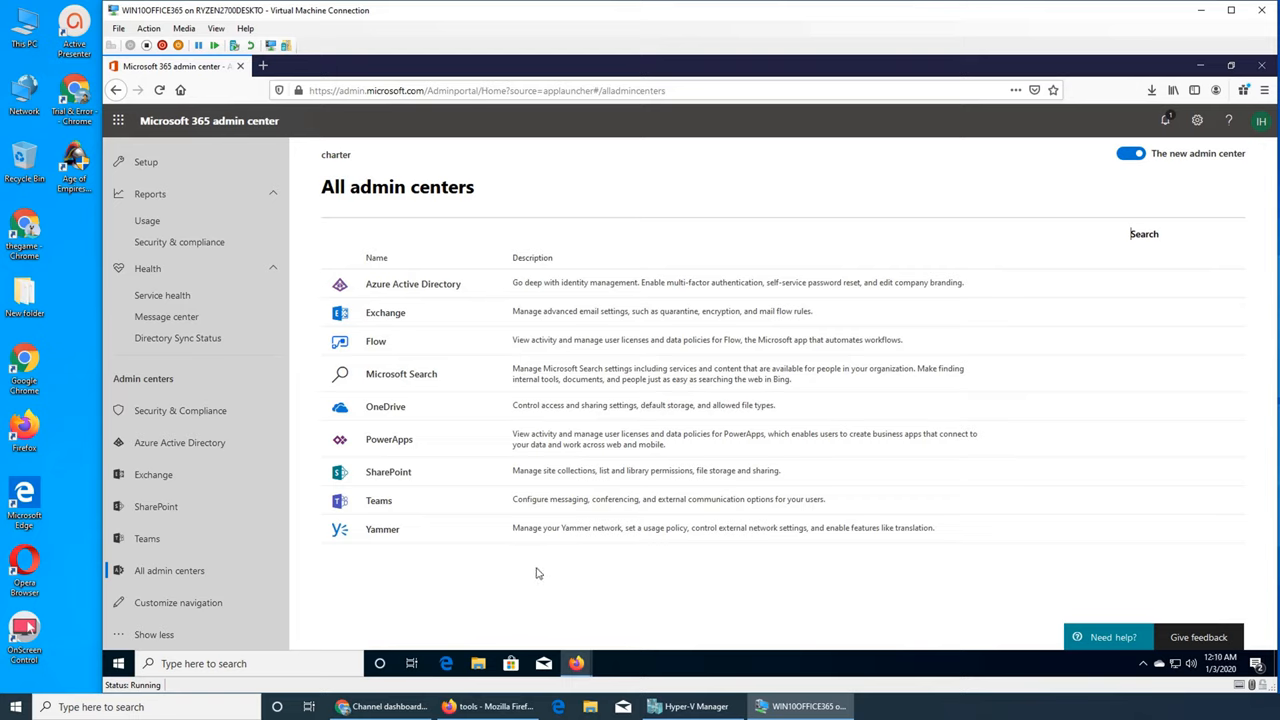
{"action": "mouse_move", "coordinate": [822, 406]}
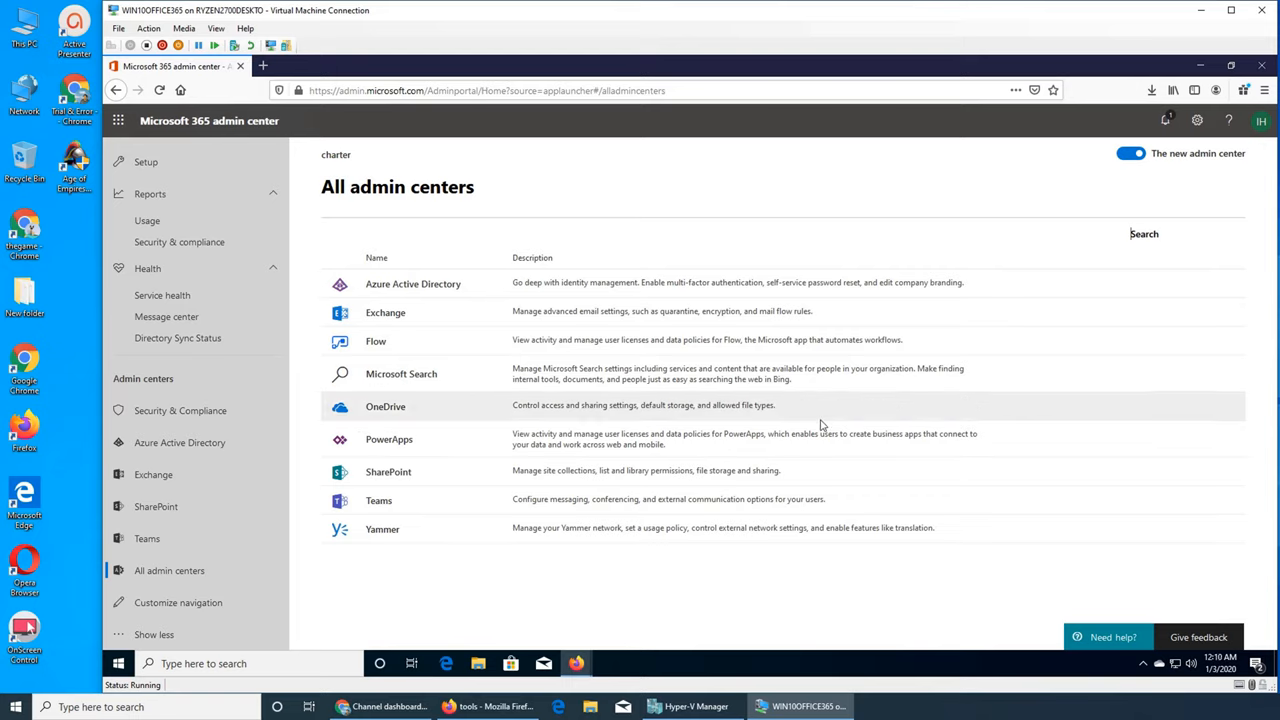
{"action": "mouse_move", "coordinate": [740, 209]}
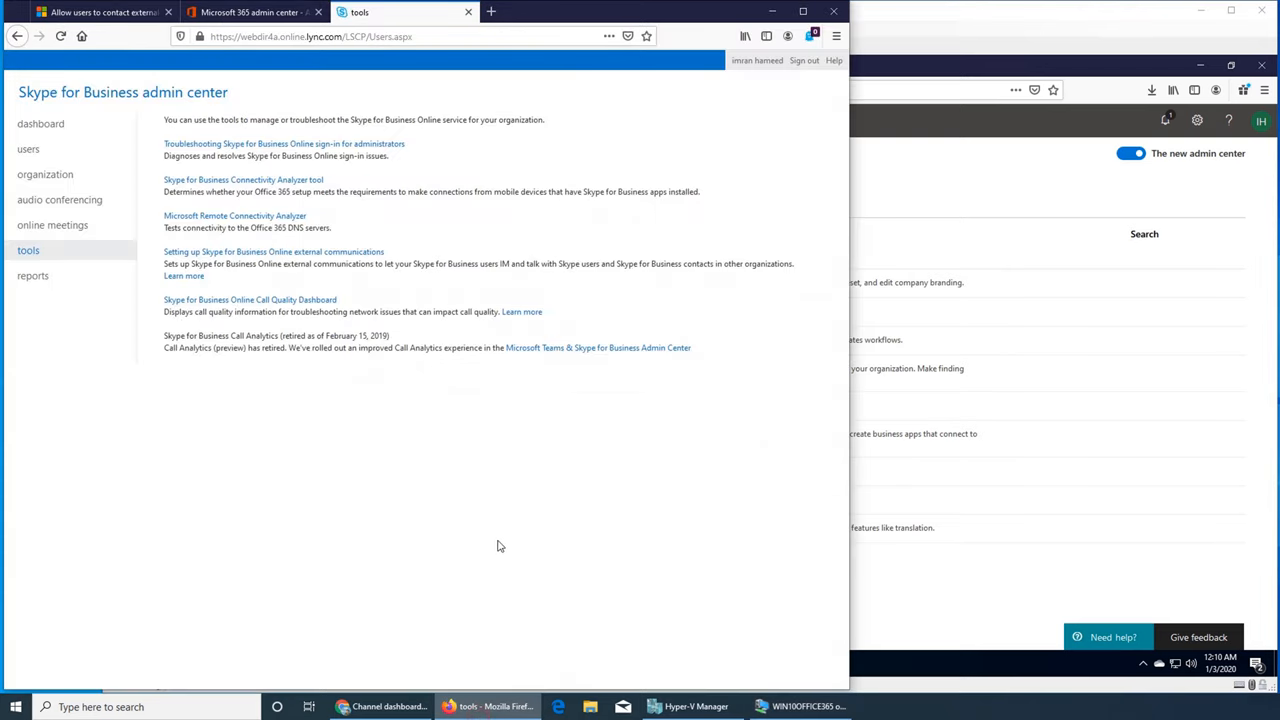
Step: Close the VM's Export search results Firefox window, leaving the empty desktop
{"action": "left_click", "coordinate": [800, 706]}
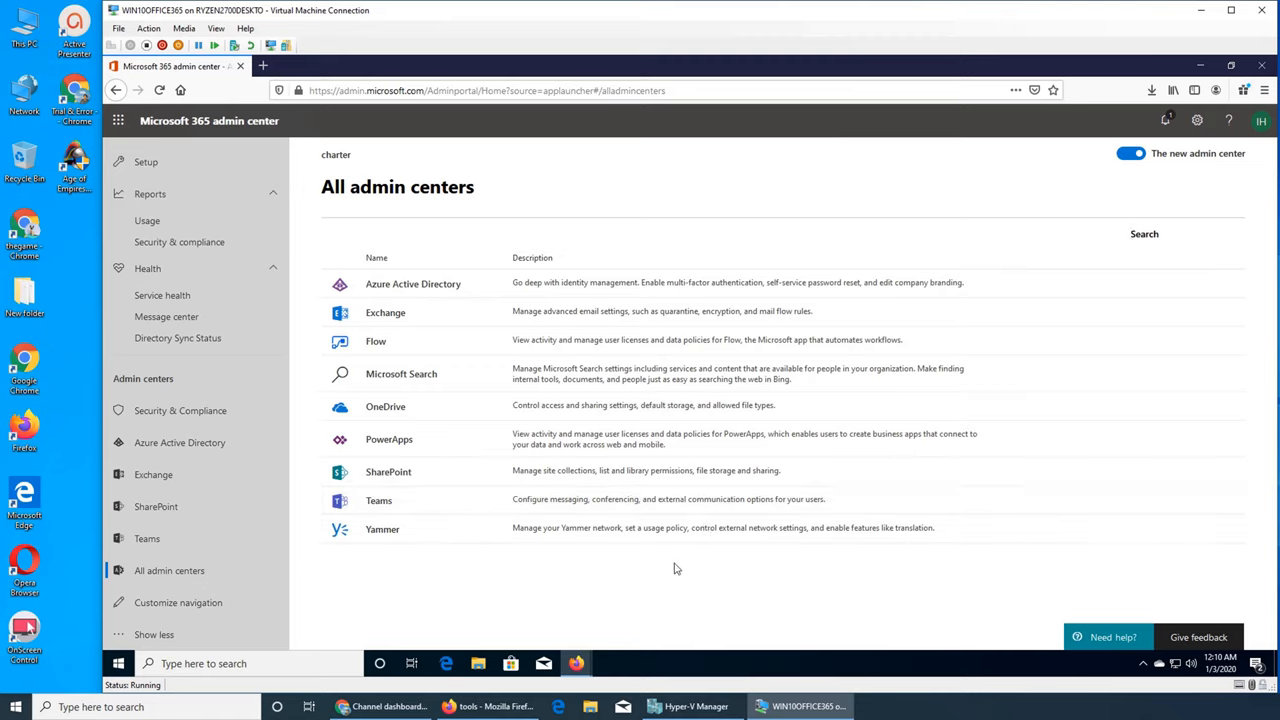
{"action": "mouse_move", "coordinate": [646, 191]}
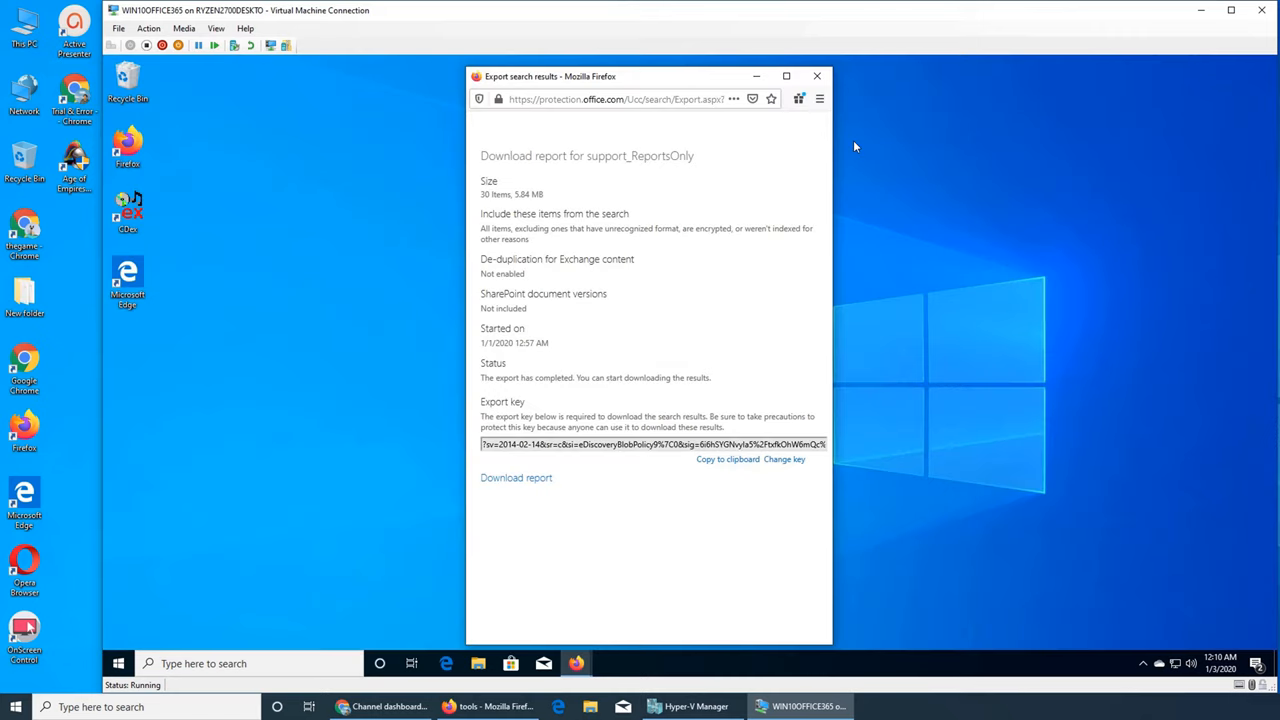
{"action": "mouse_move", "coordinate": [818, 76]}
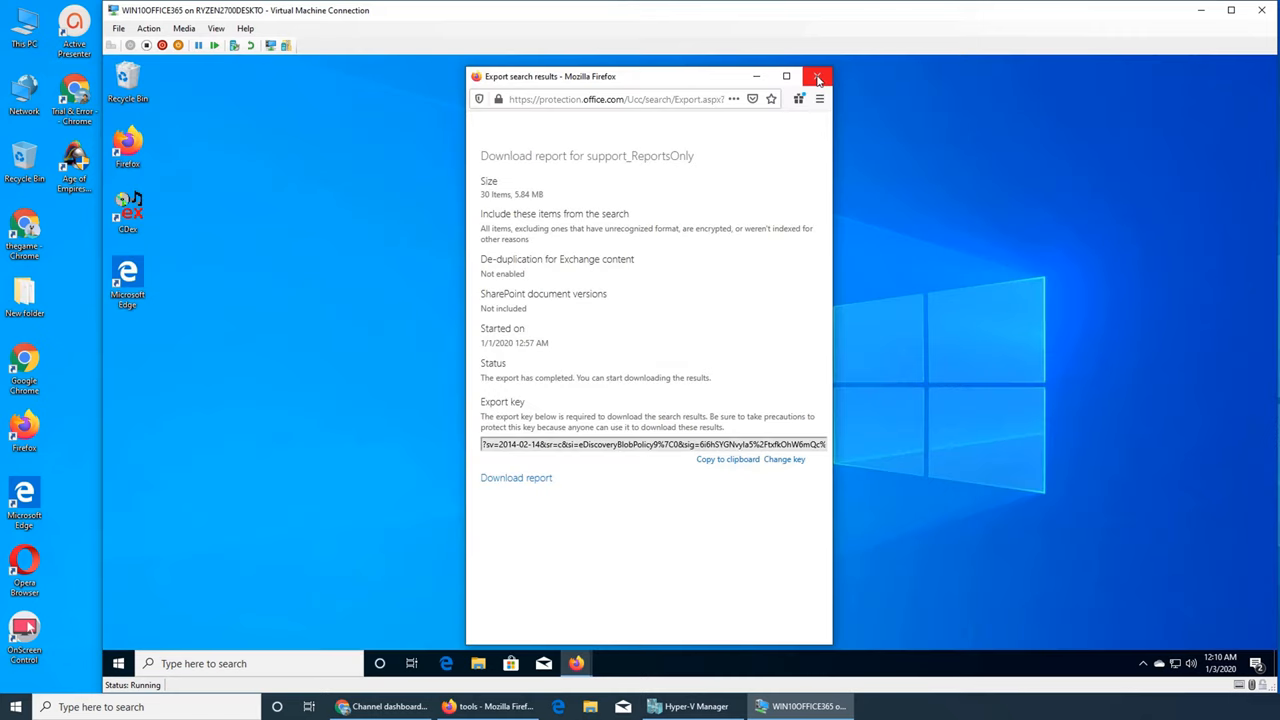
{"action": "left_click", "coordinate": [818, 76]}
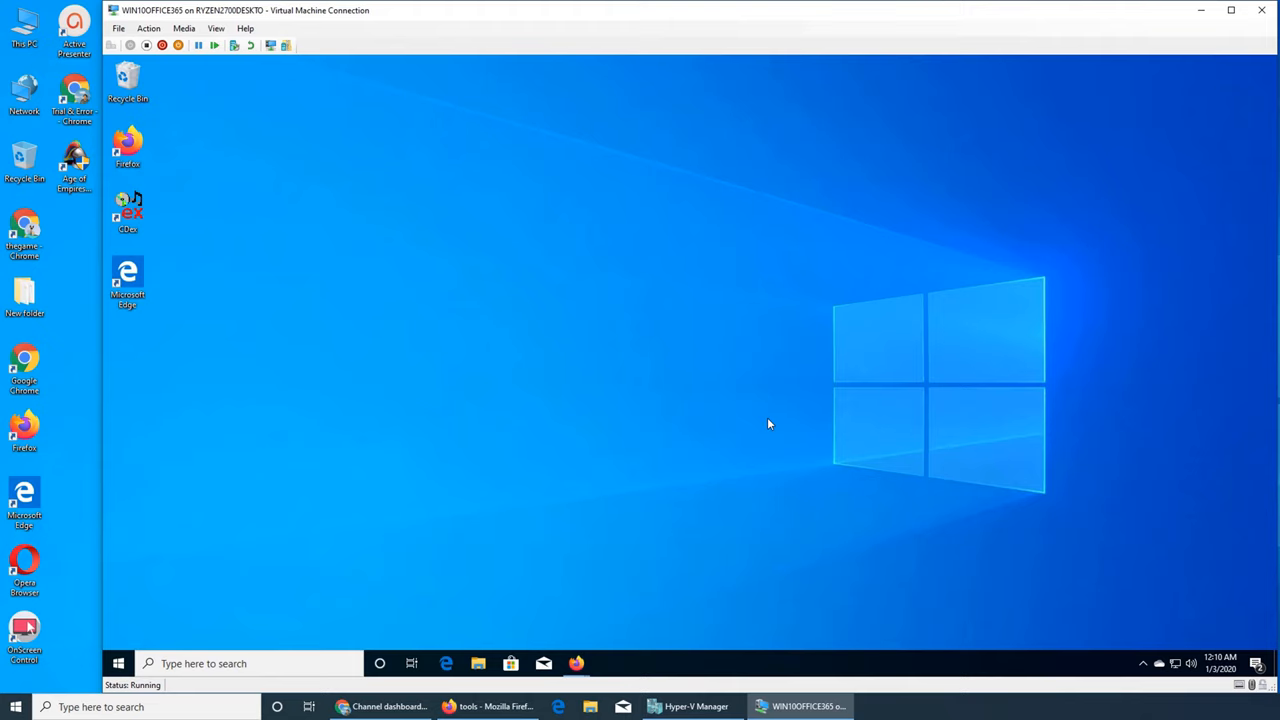
Step: Launch Skype for Business from a Start menu search for 'skype'
{"action": "left_click", "coordinate": [1231, 10]}
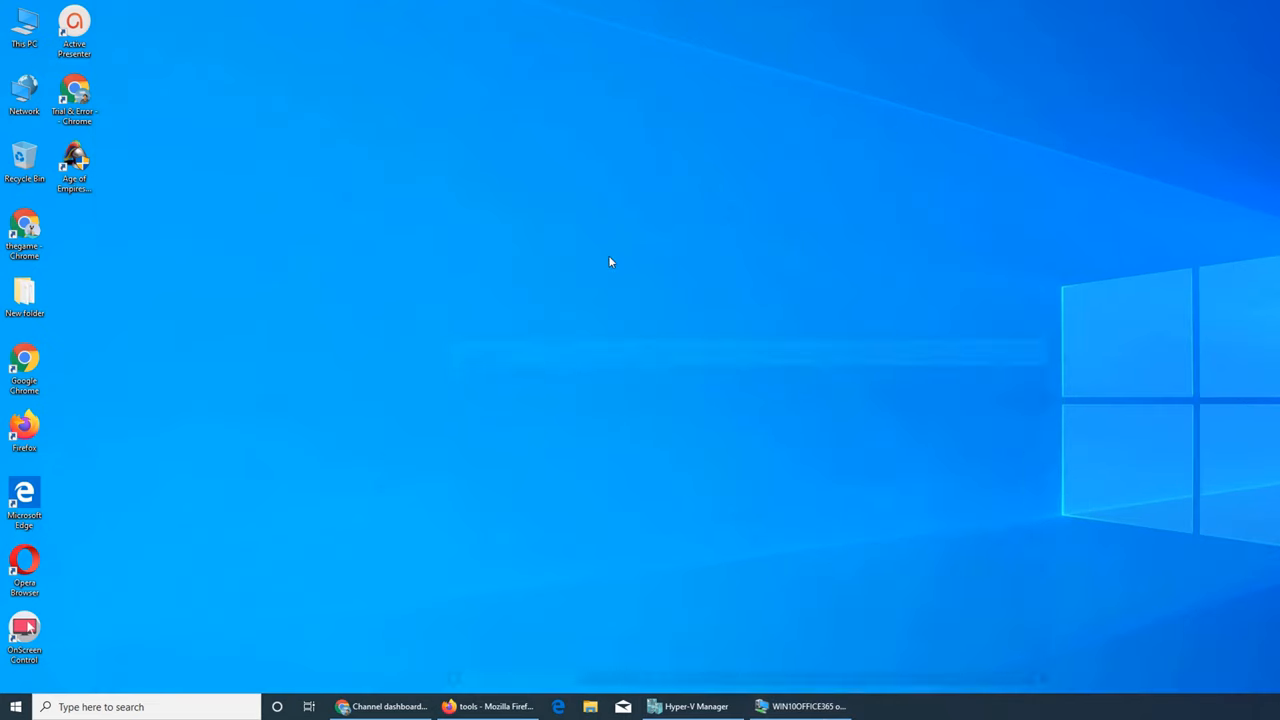
{"action": "left_click", "coordinate": [15, 706]}
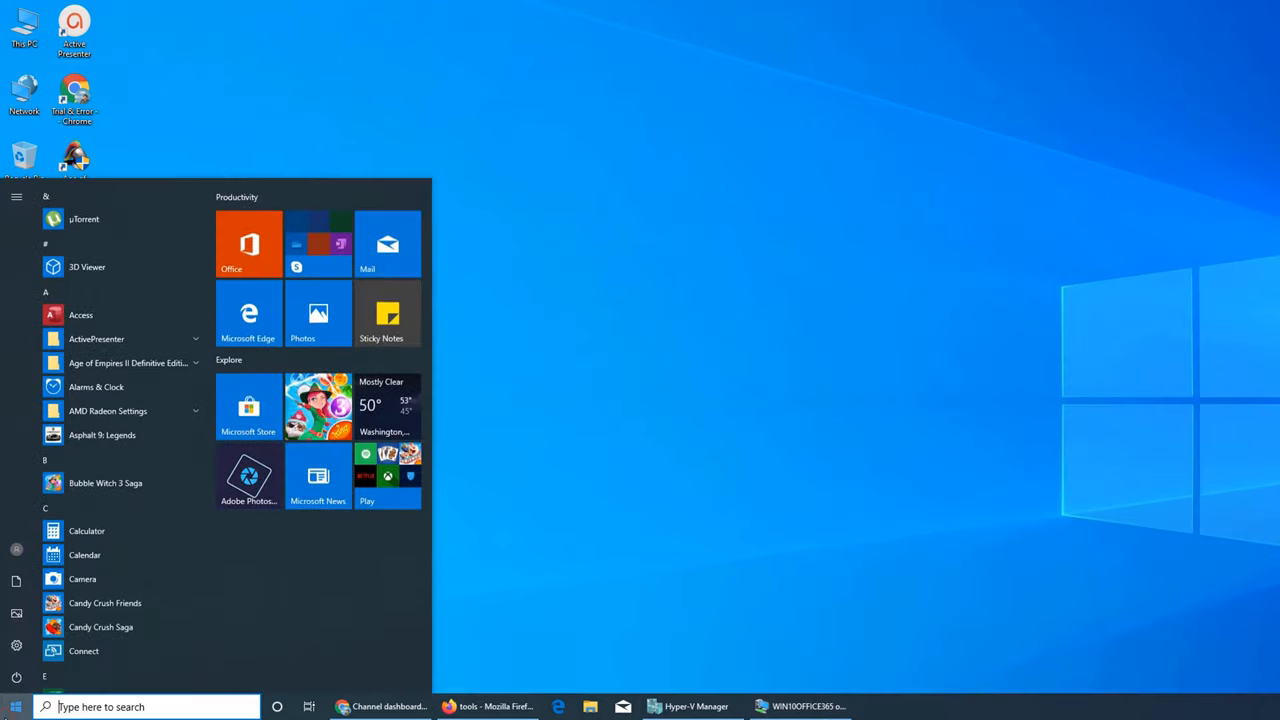
{"action": "type", "text": "skype"}
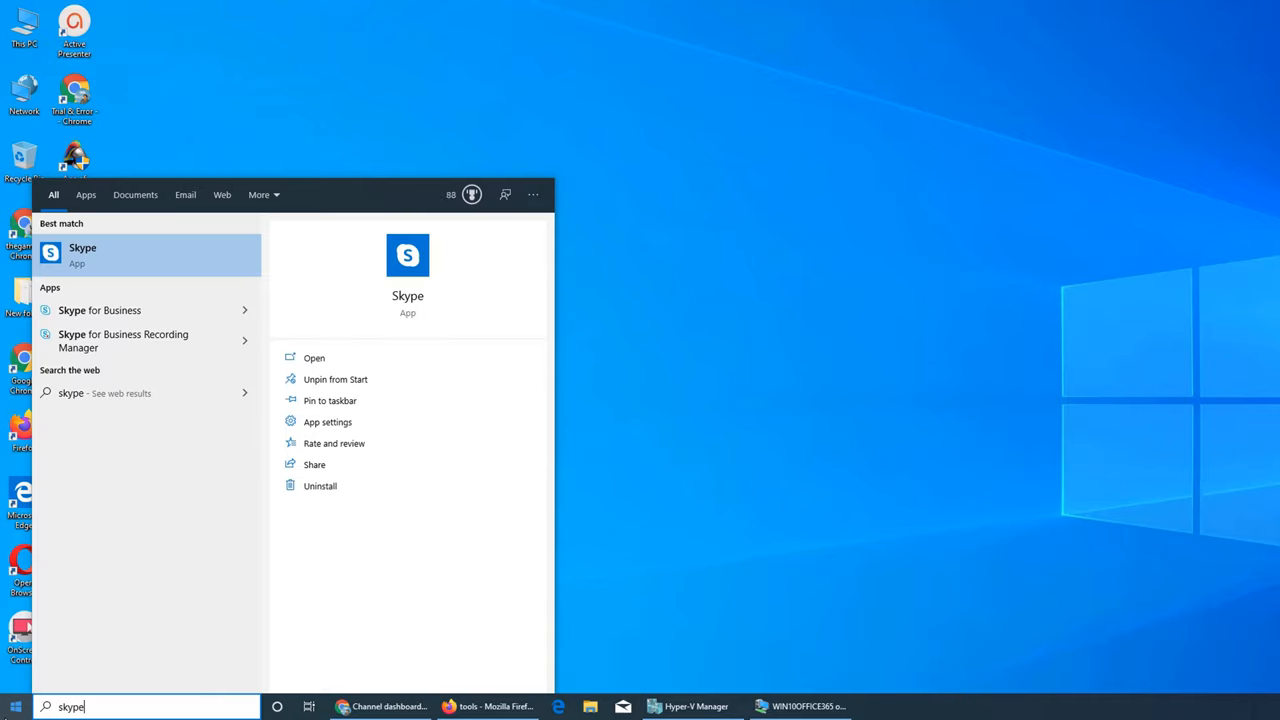
{"action": "mouse_move", "coordinate": [140, 278]}
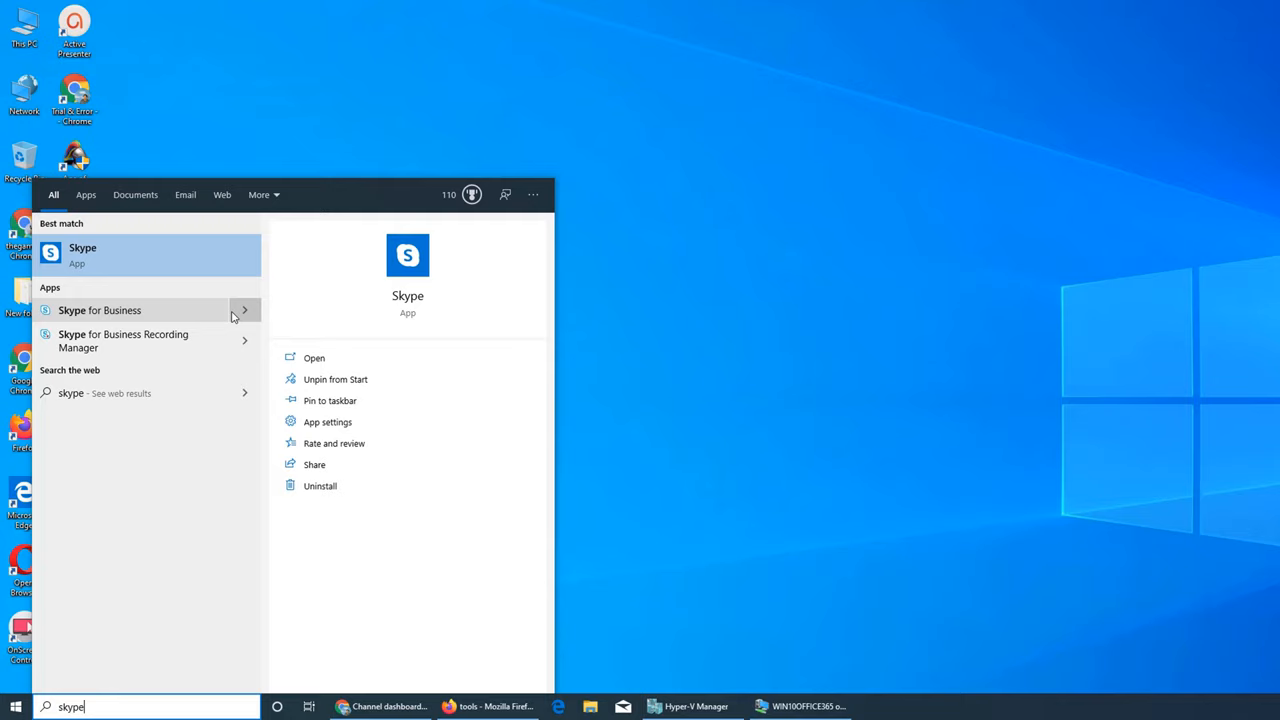
{"action": "left_click", "coordinate": [99, 310]}
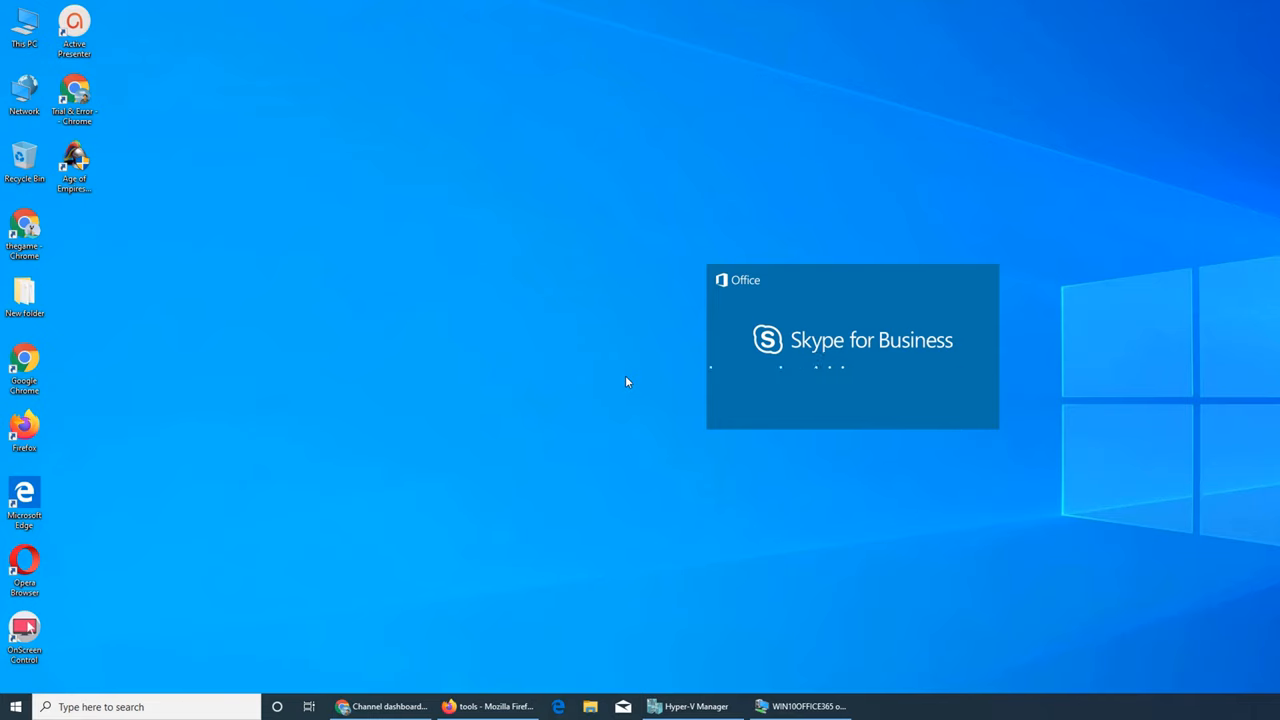
Step: Search the Start menu for 'skype' again
{"action": "left_click", "coordinate": [15, 706]}
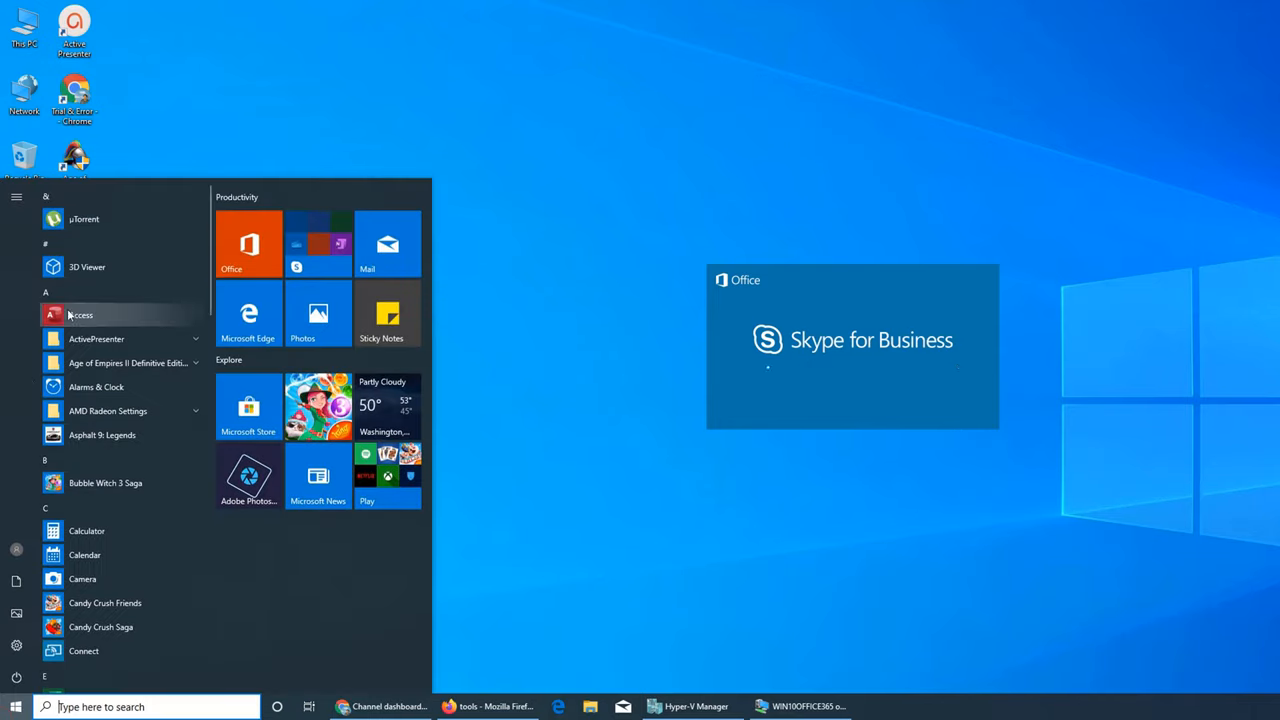
{"action": "mouse_move", "coordinate": [258, 558]}
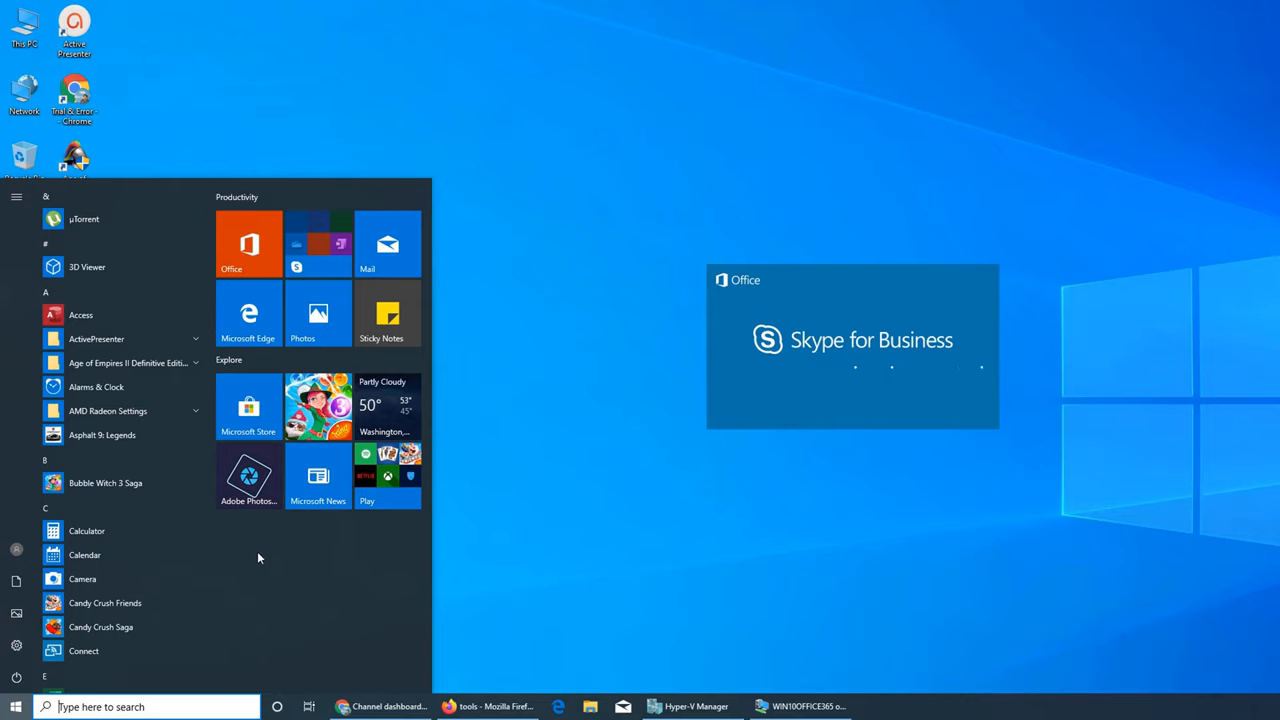
{"action": "left_click", "coordinate": [15, 706]}
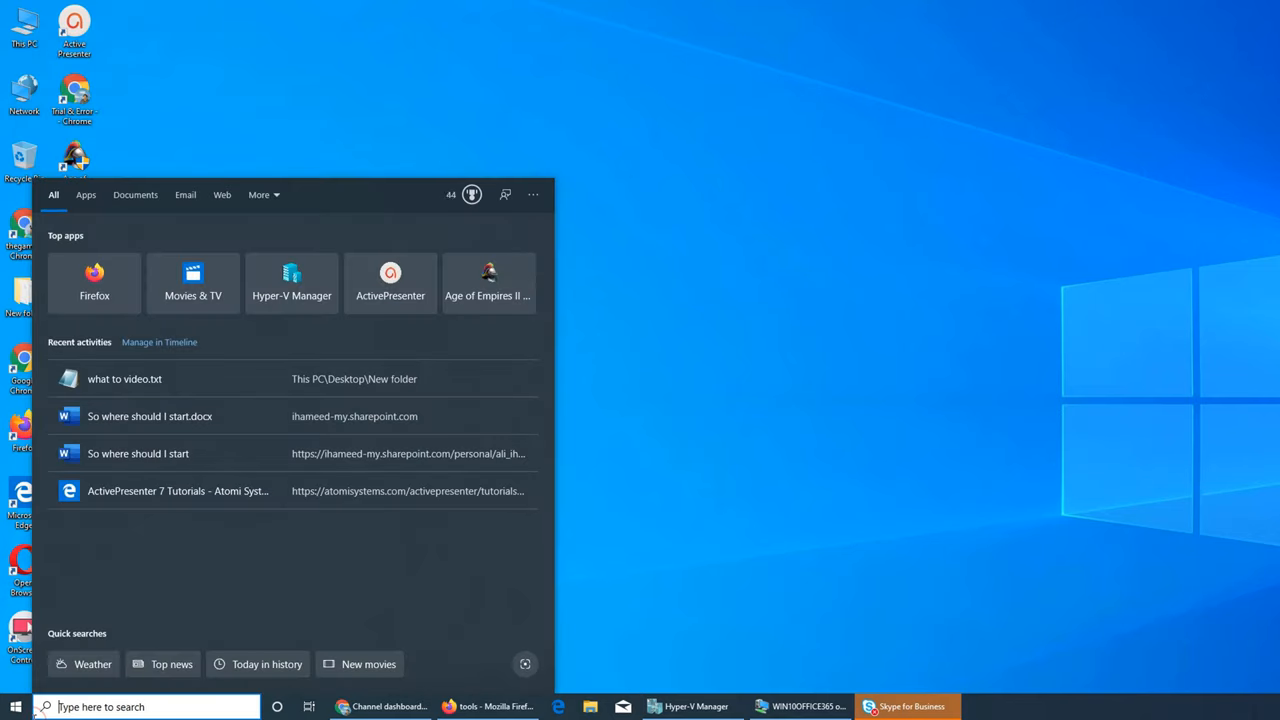
{"action": "type", "text": "skype"}
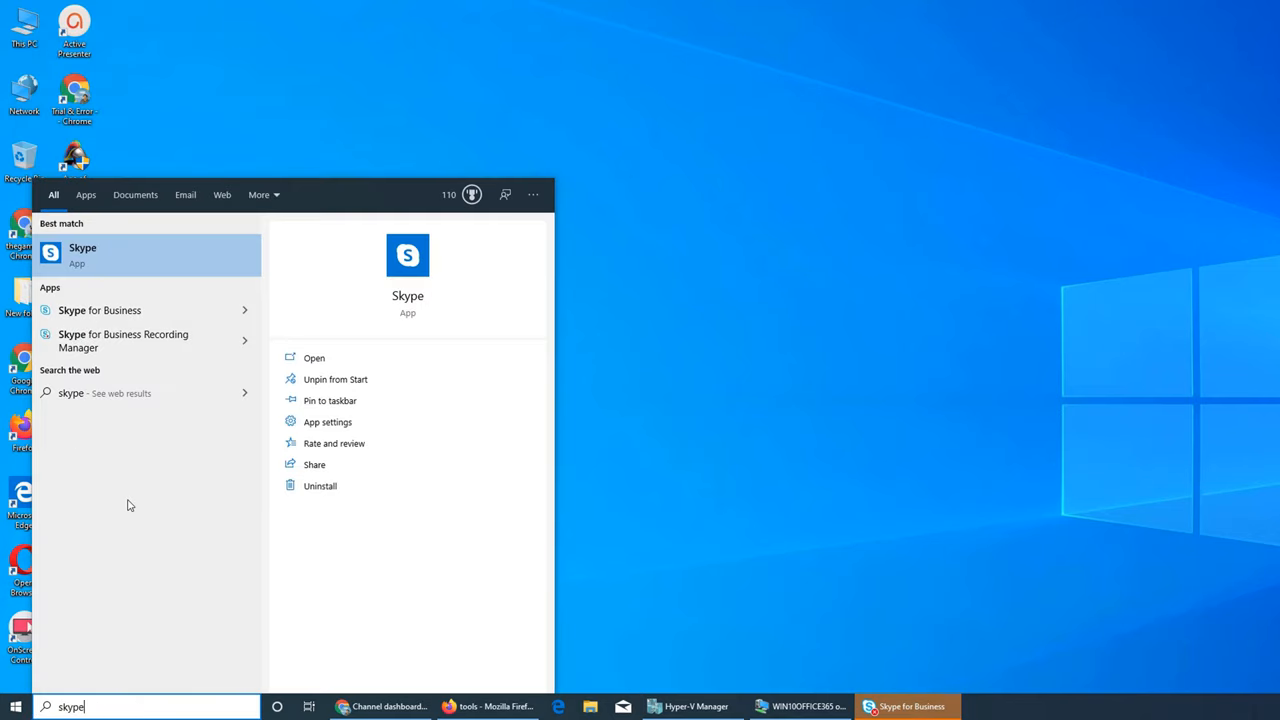
{"action": "left_click", "coordinate": [314, 357]}
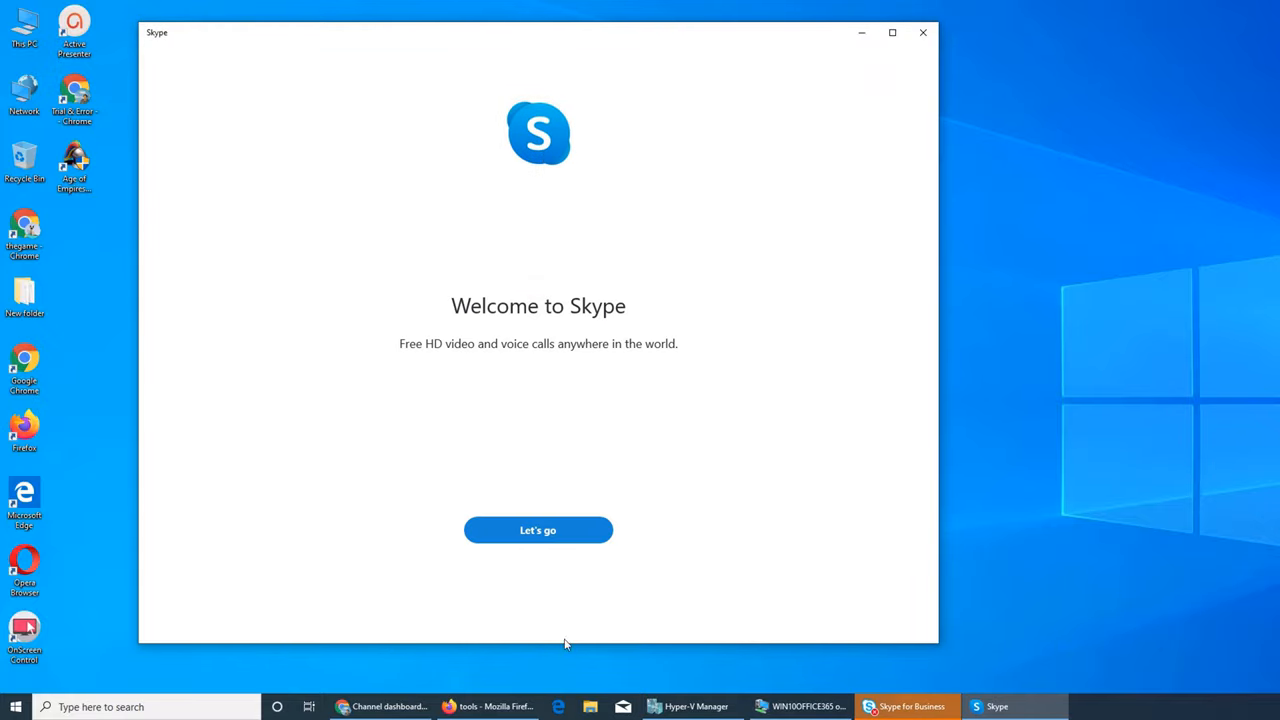
{"action": "left_click", "coordinate": [538, 530]}
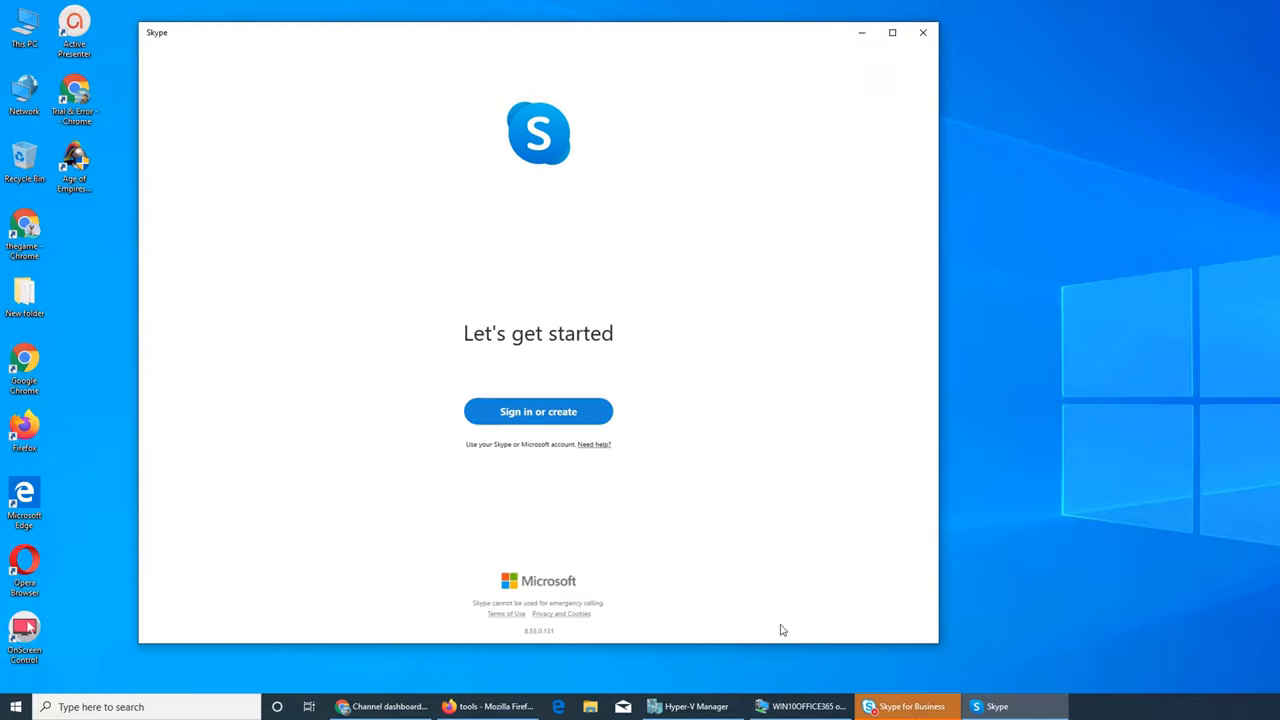
{"action": "left_click", "coordinate": [538, 411]}
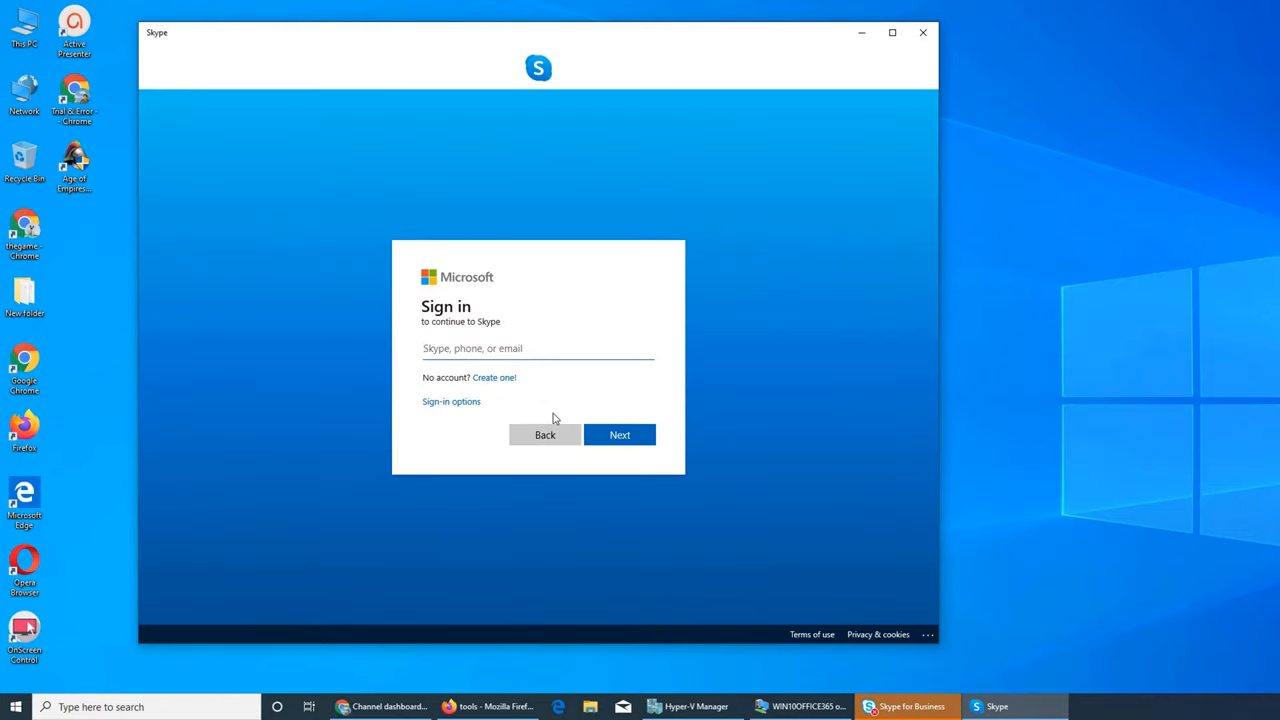
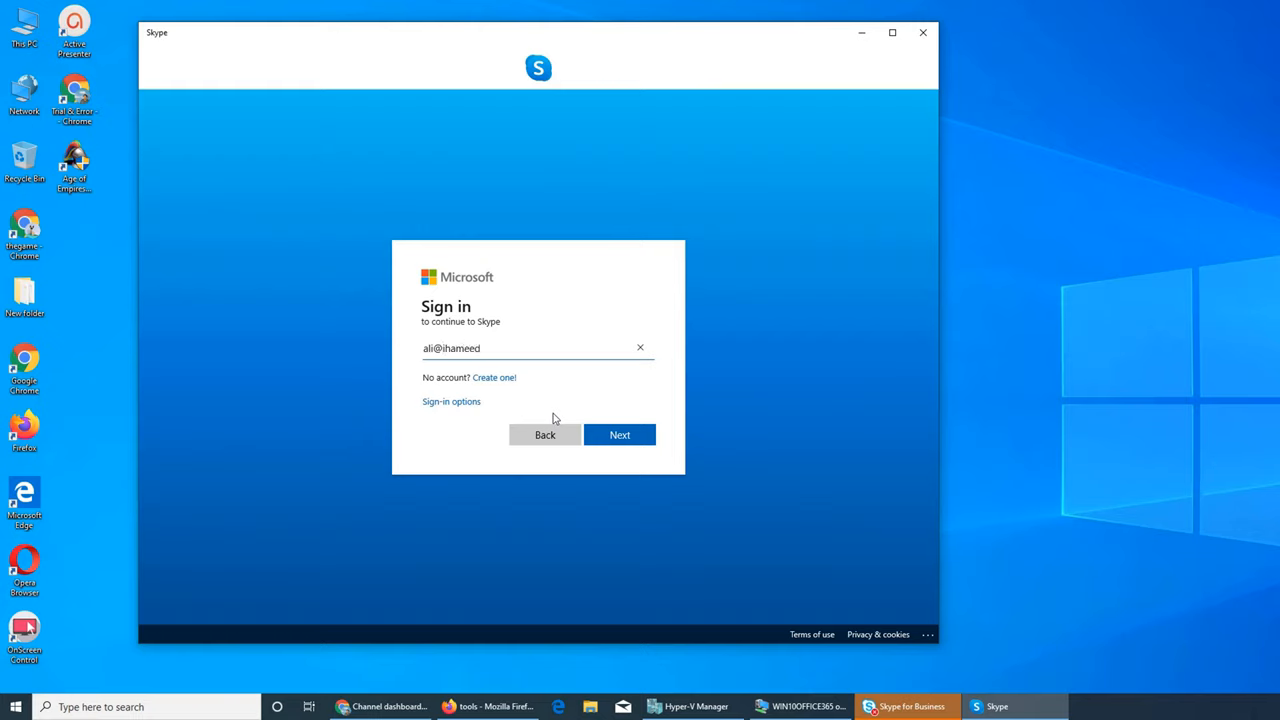
{"action": "left_click", "coordinate": [619, 434]}
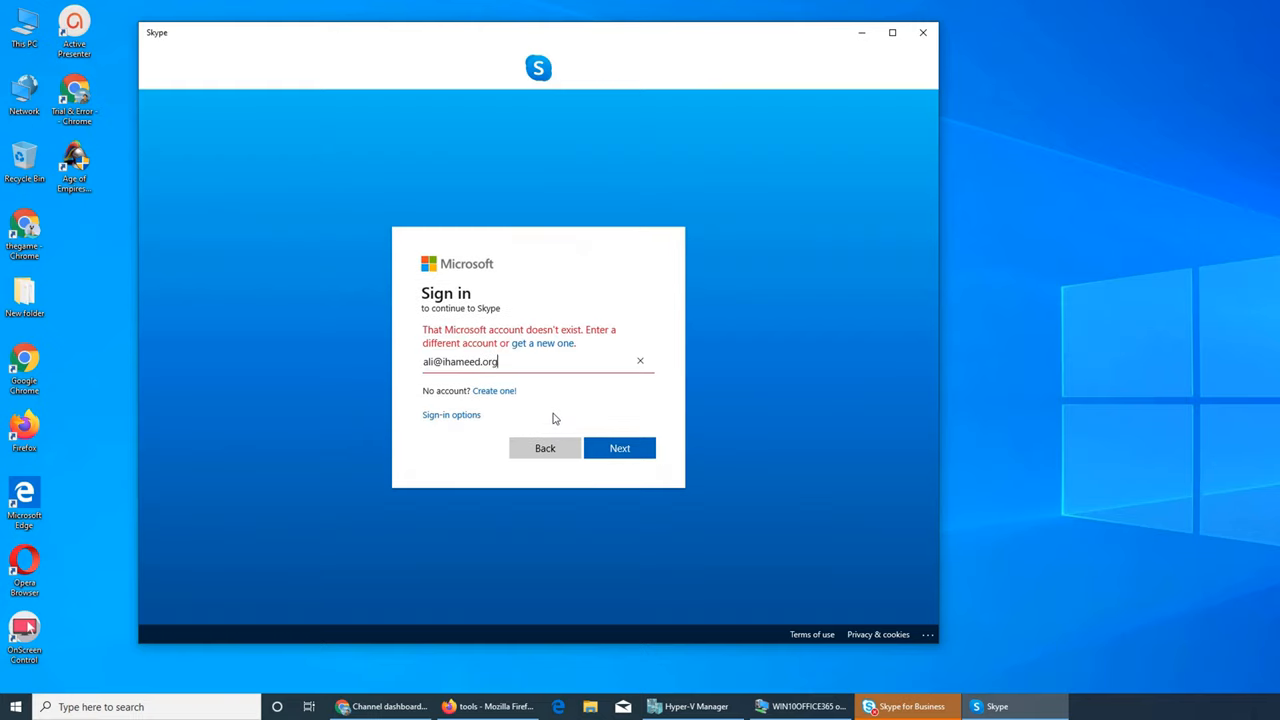
{"action": "left_click", "coordinate": [640, 361]}
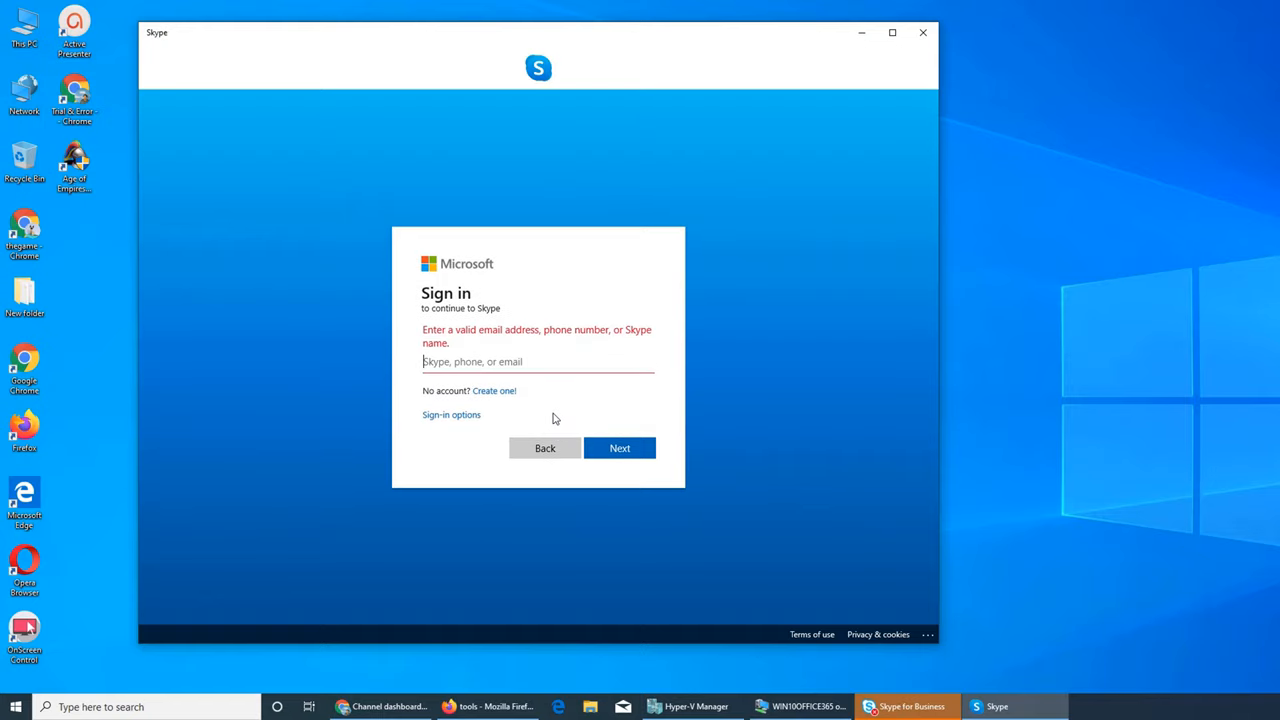
{"action": "type", "text": "asla"}
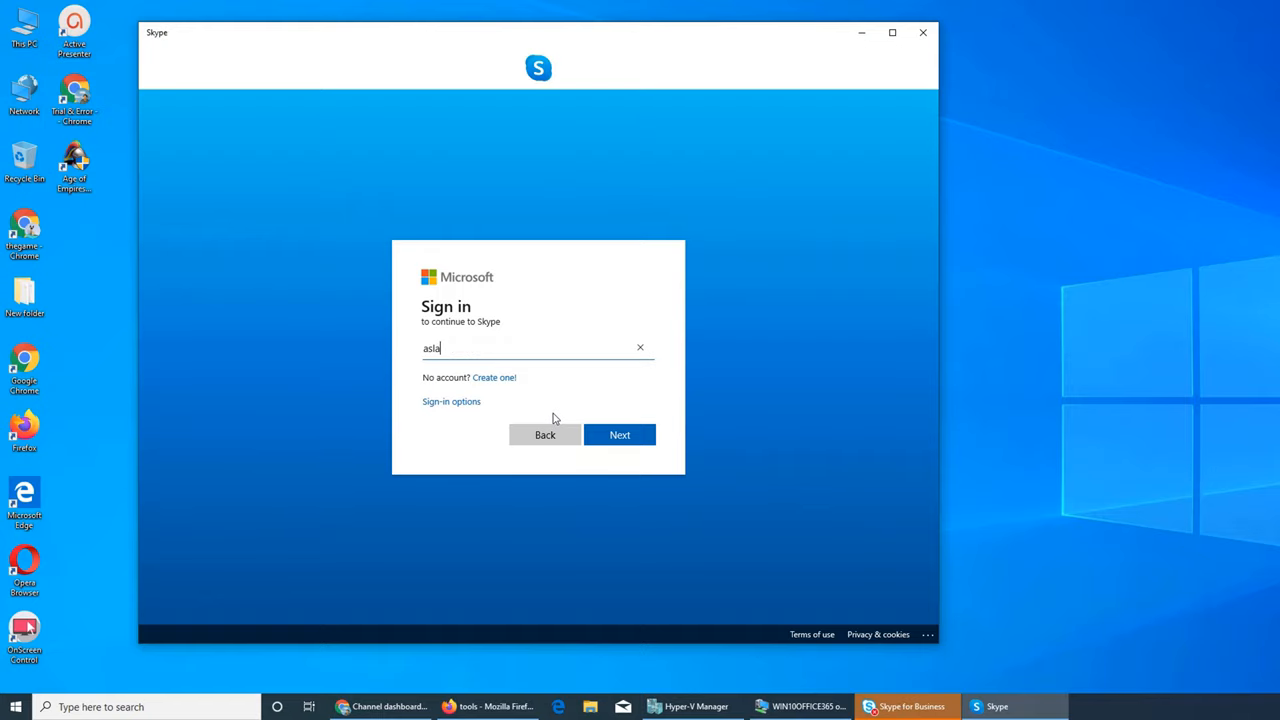
{"action": "left_click", "coordinate": [619, 434]}
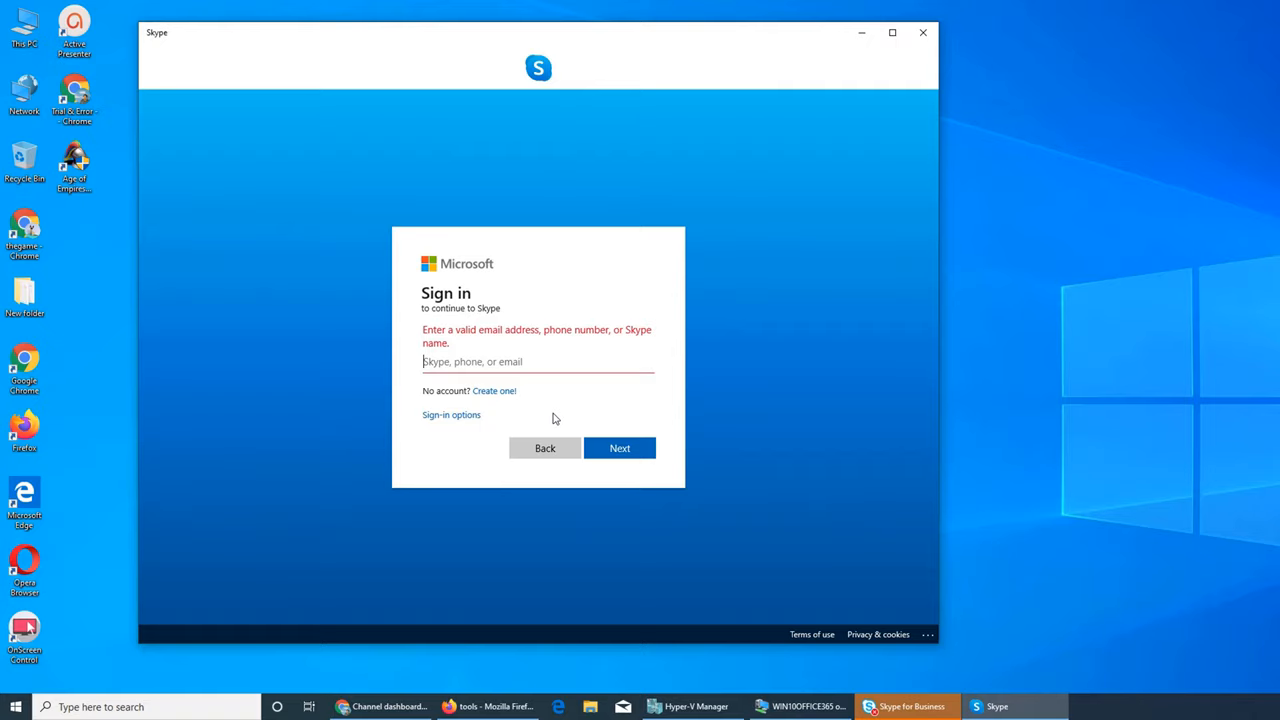
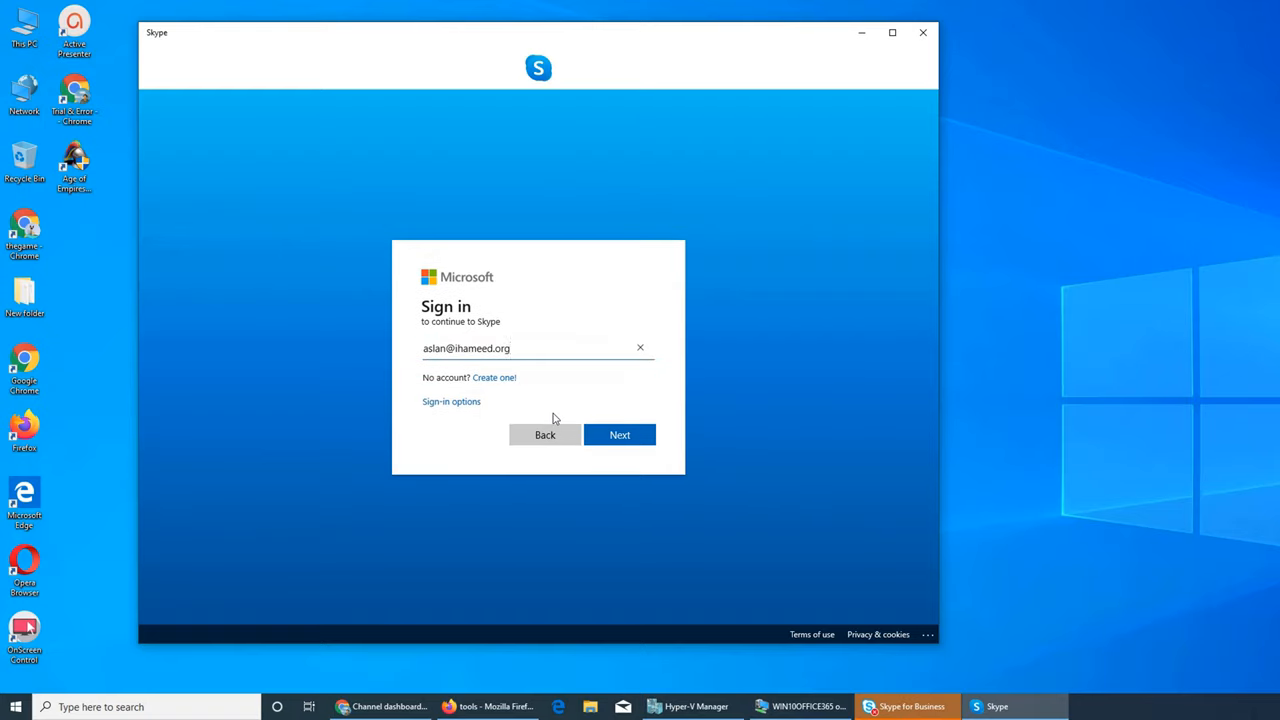
{"action": "left_click", "coordinate": [619, 434]}
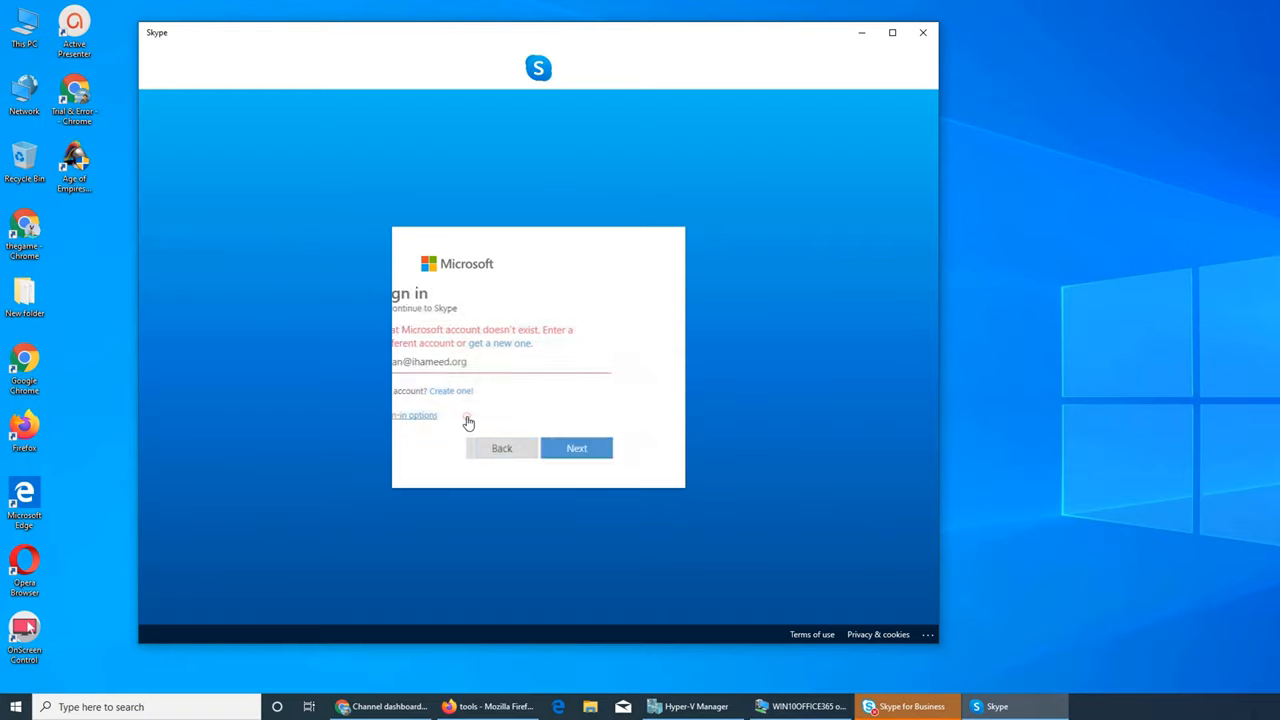
{"action": "left_click", "coordinate": [414, 415]}
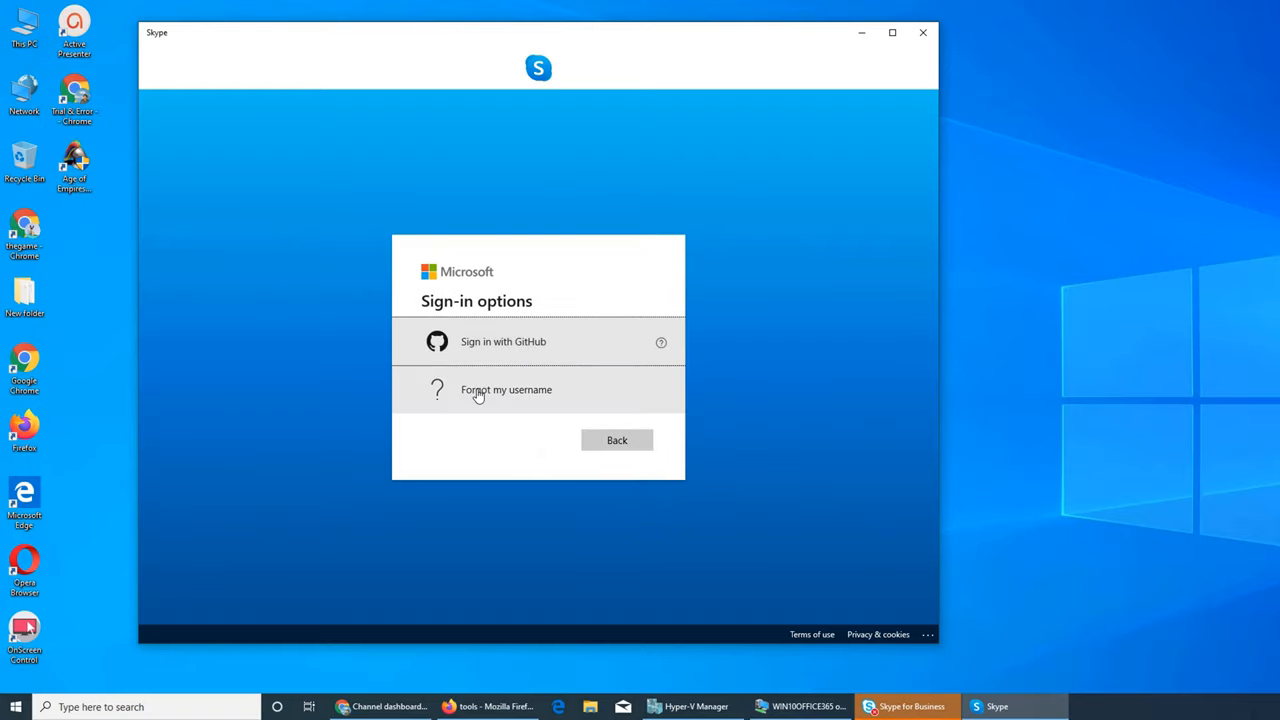
{"action": "left_click", "coordinate": [506, 389]}
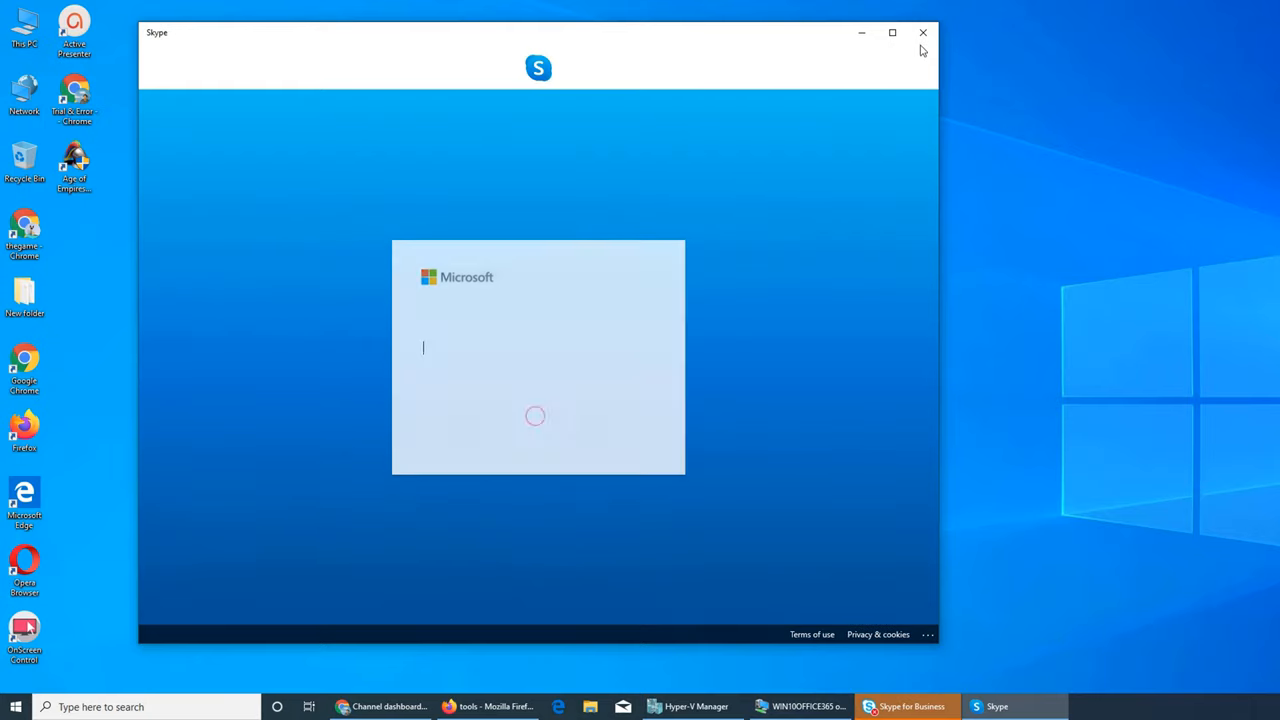
Step: Close the consumer Skype app and bring up the Skype for Business sign-in window
{"action": "left_click", "coordinate": [922, 32]}
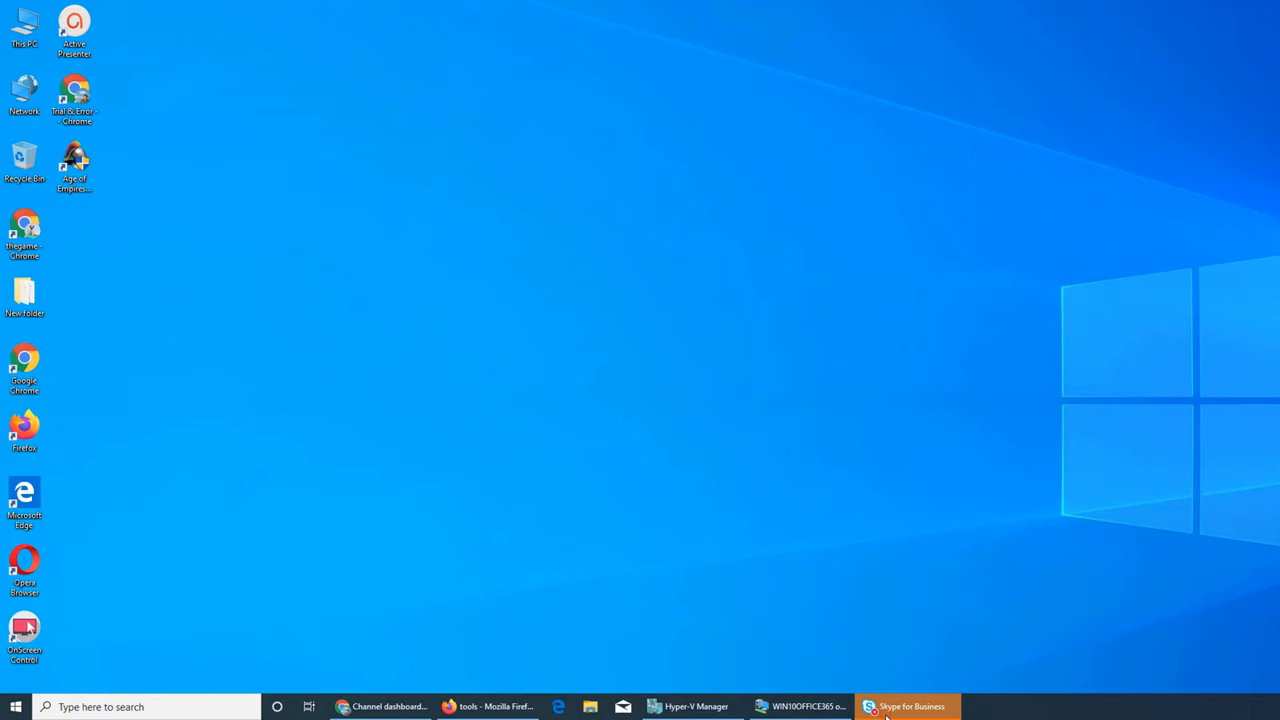
{"action": "left_click", "coordinate": [800, 706]}
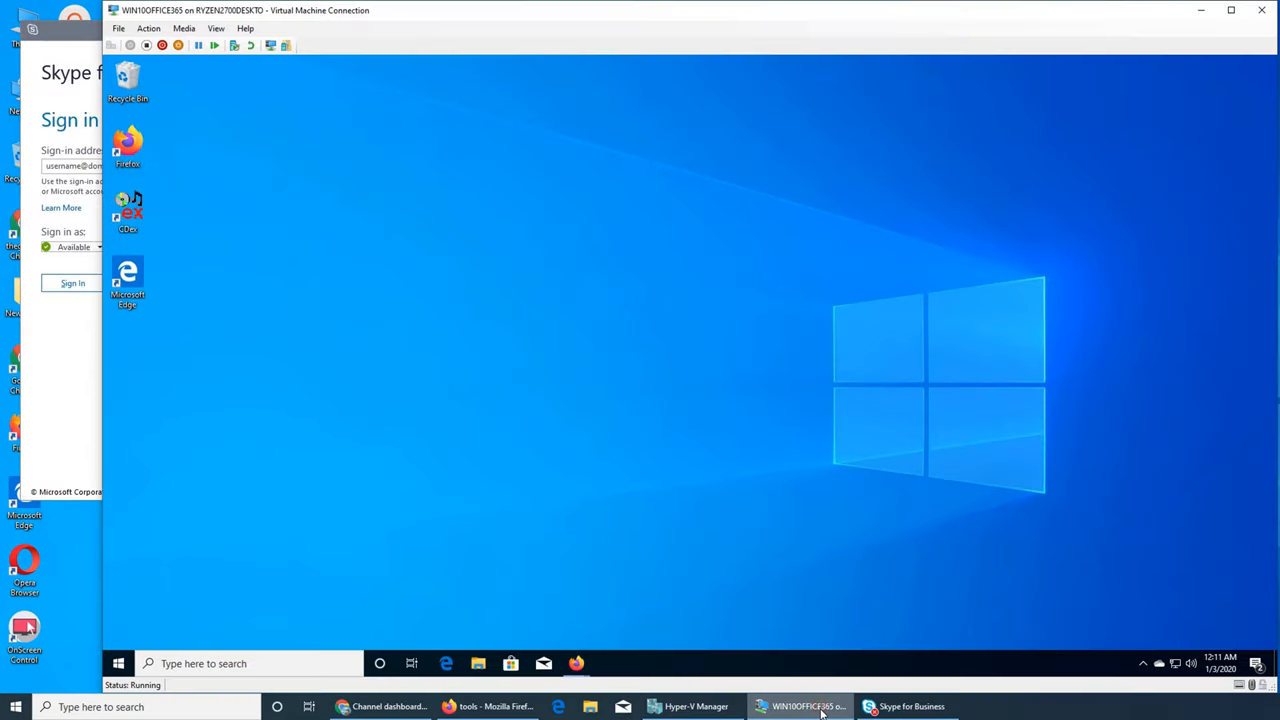
{"action": "left_click", "coordinate": [909, 706]}
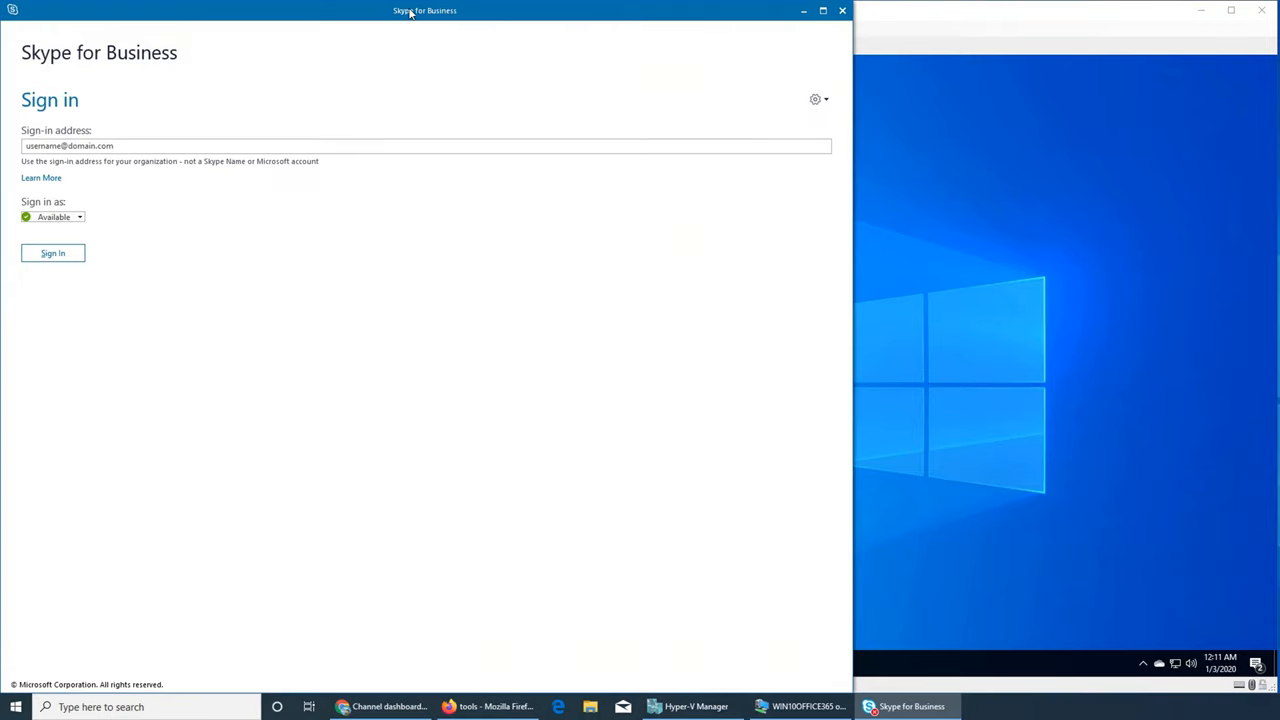
{"action": "left_click", "coordinate": [298, 145]}
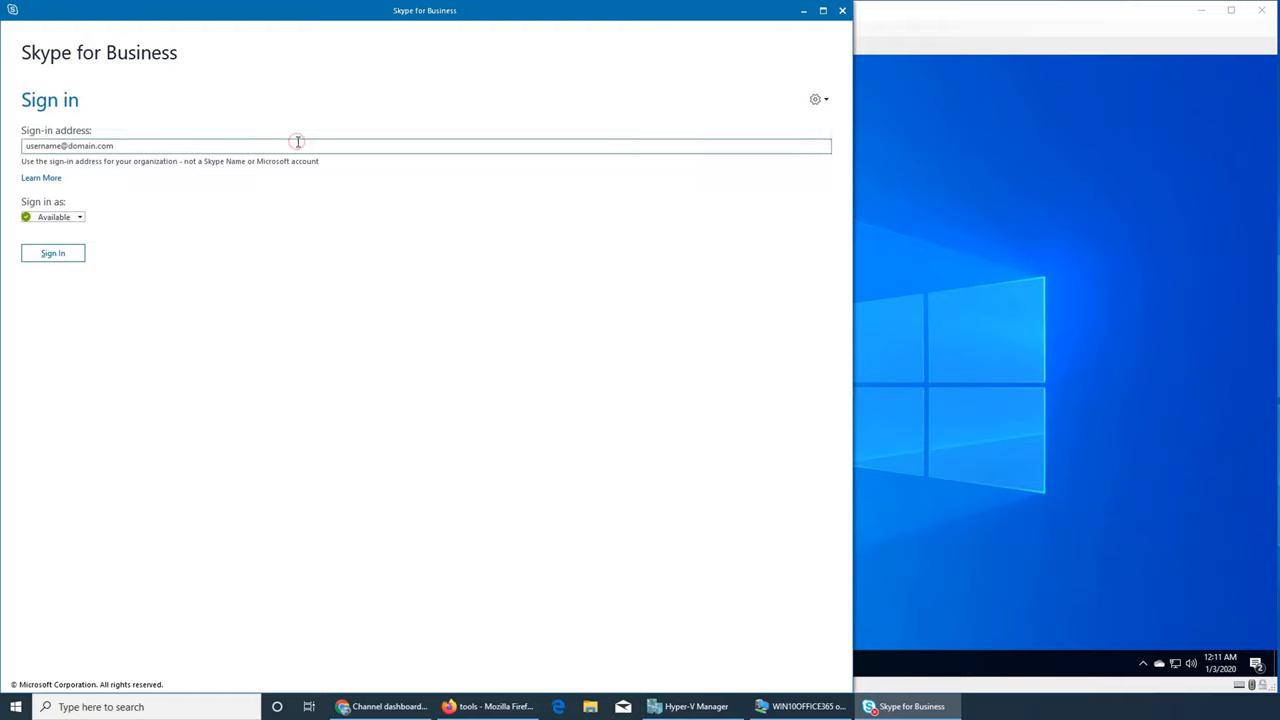
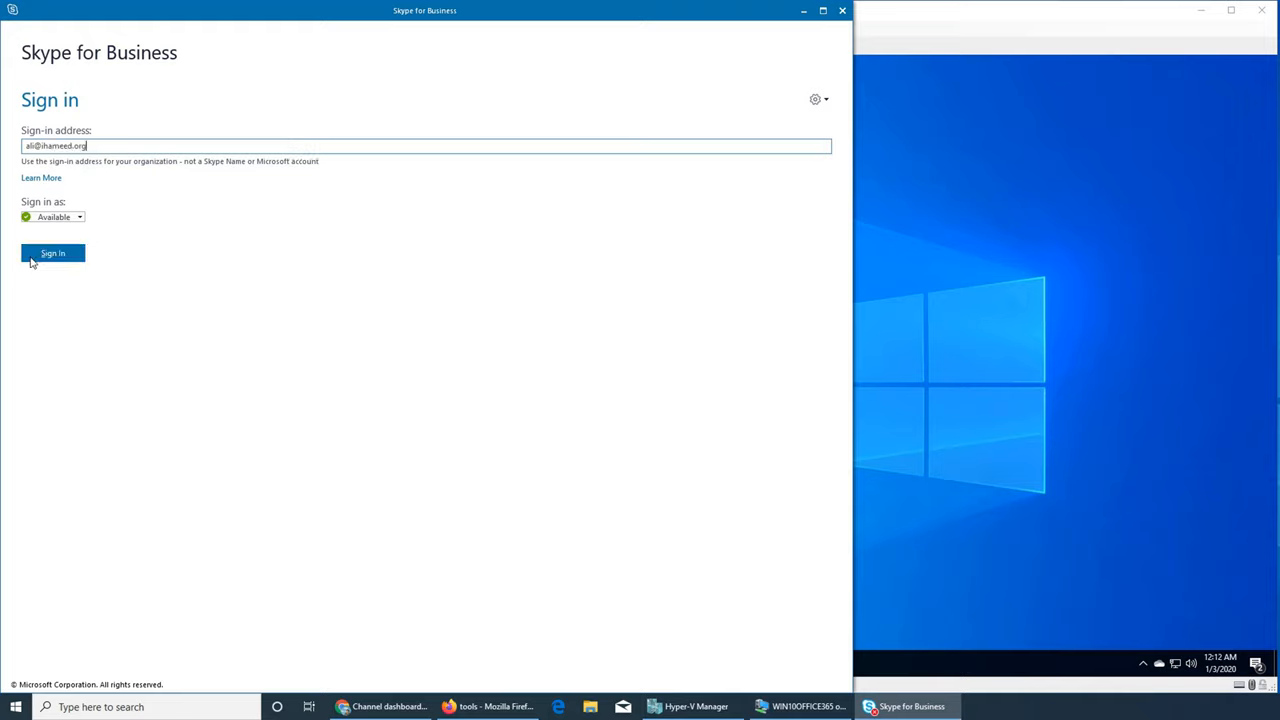
{"action": "left_click", "coordinate": [52, 253]}
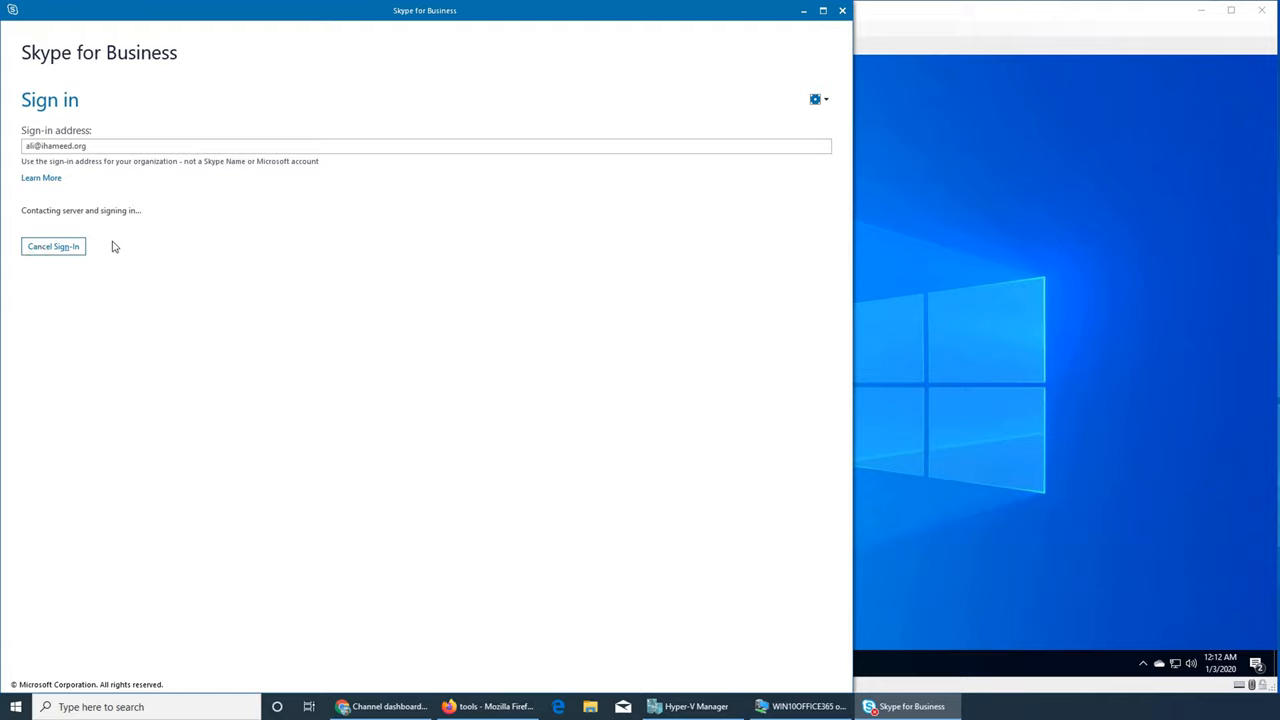
{"action": "mouse_move", "coordinate": [99, 224]}
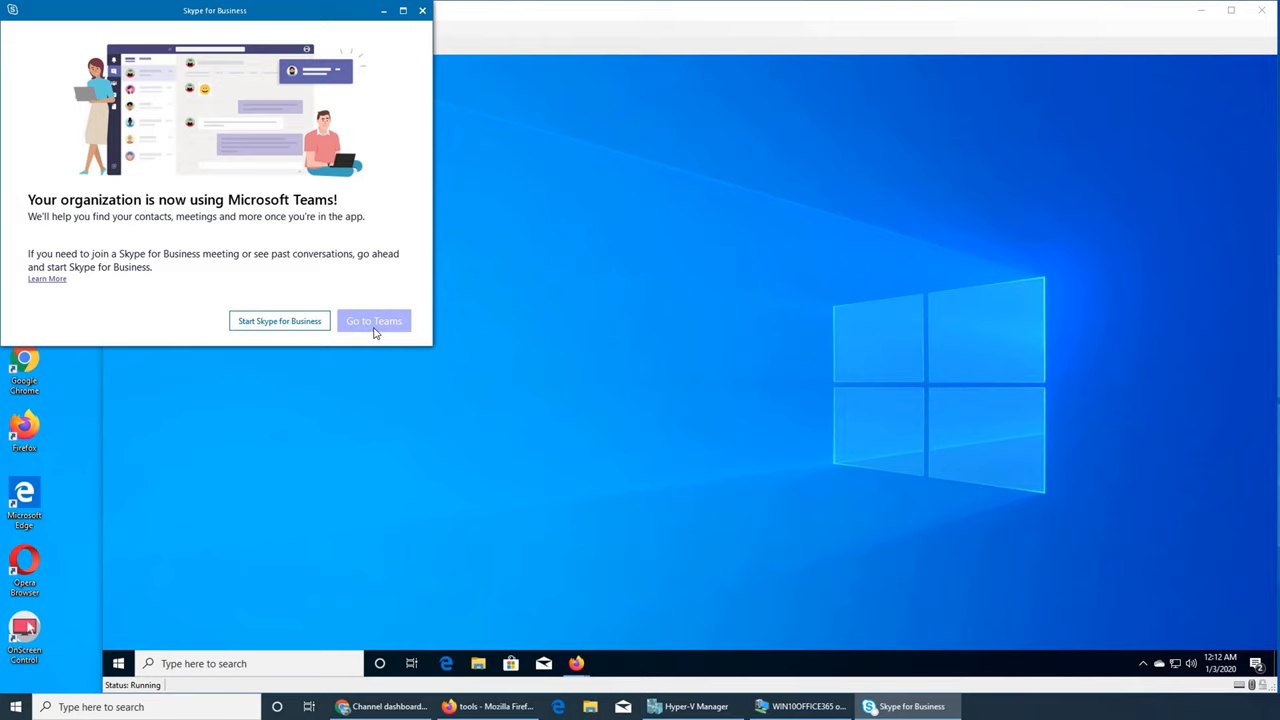
{"action": "mouse_move", "coordinate": [279, 320]}
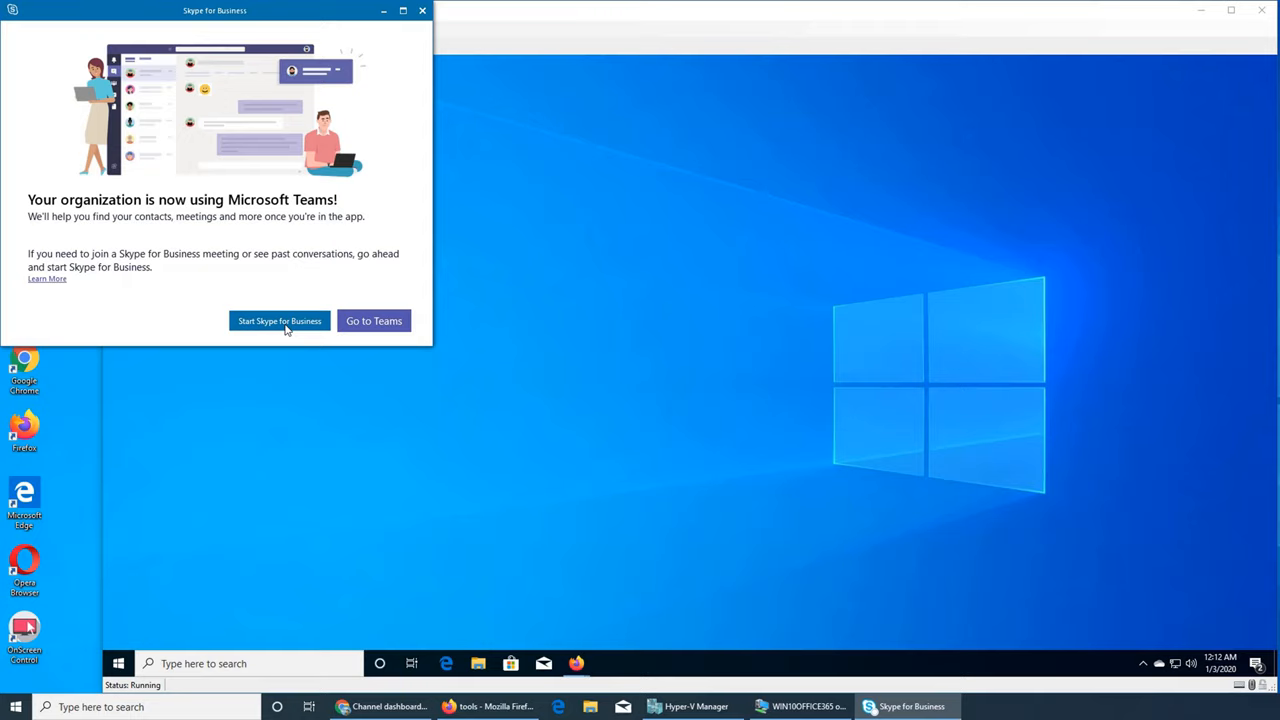
Step: Choose Start Skype for Business on the Microsoft Teams notice
{"action": "left_click", "coordinate": [279, 321]}
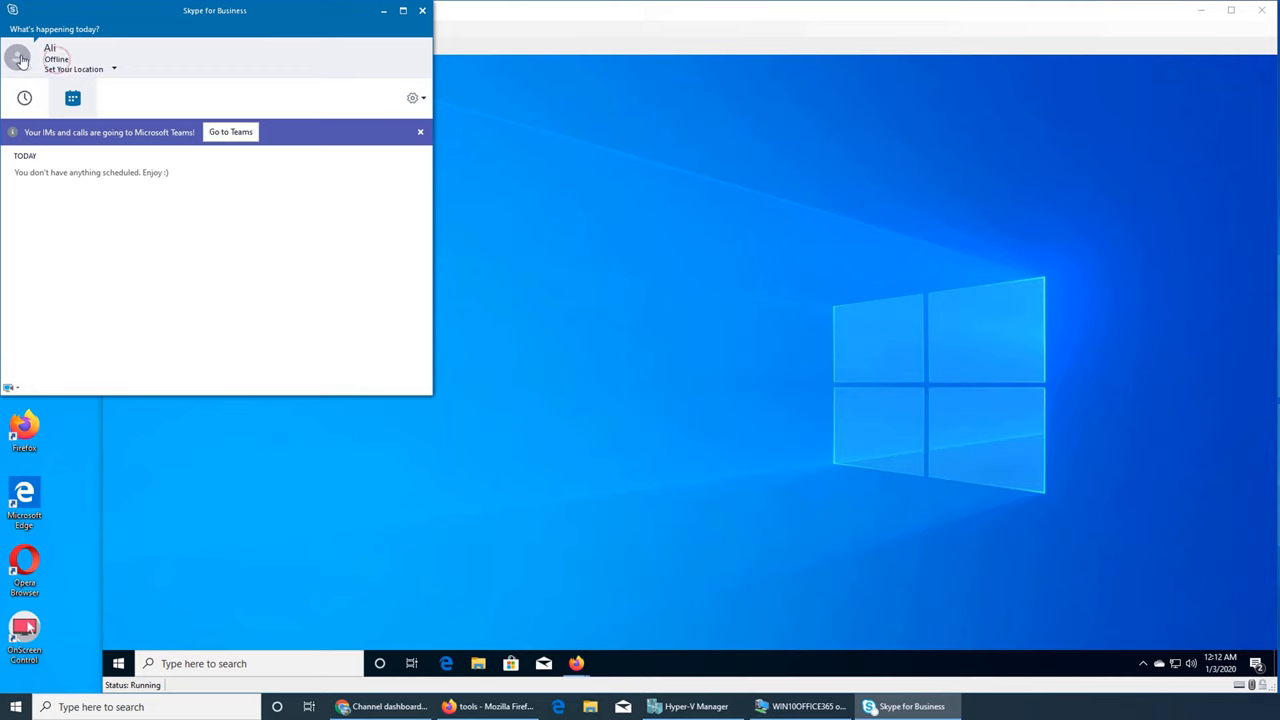
Step: Open and close Skype for Business Options, then view the primary audio device choices
{"action": "left_click", "coordinate": [412, 97]}
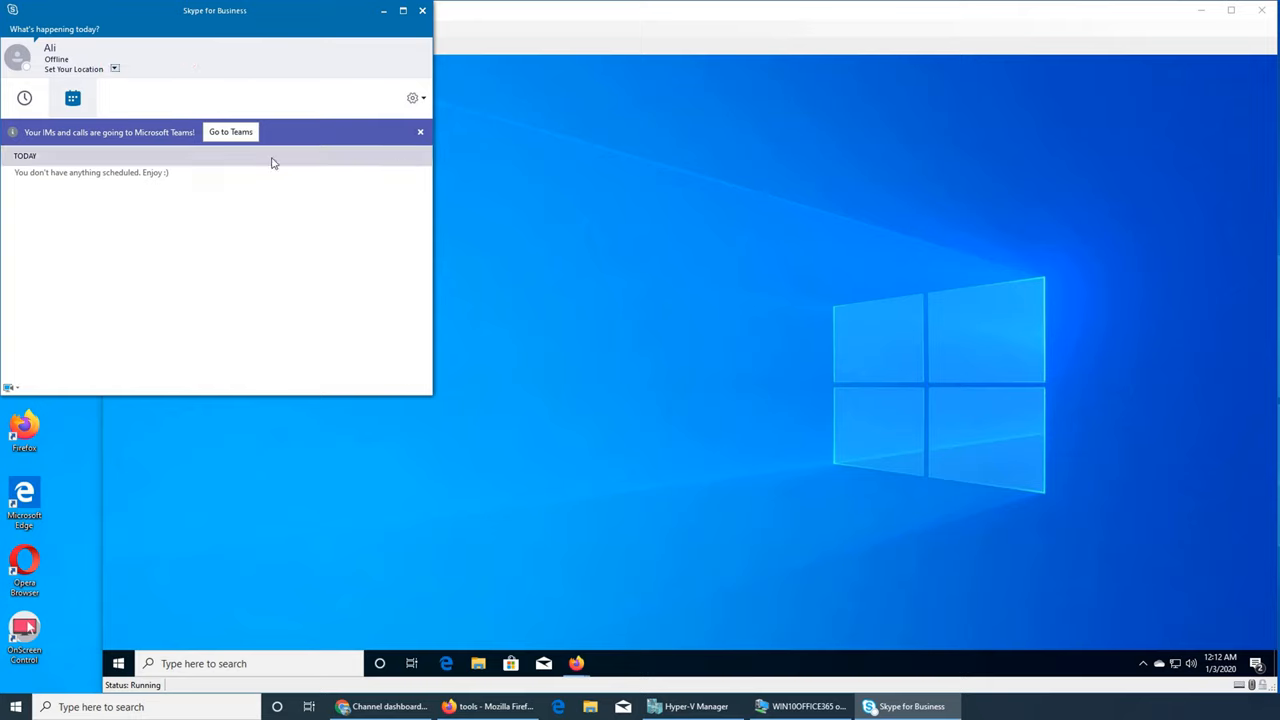
{"action": "mouse_move", "coordinate": [72, 97]}
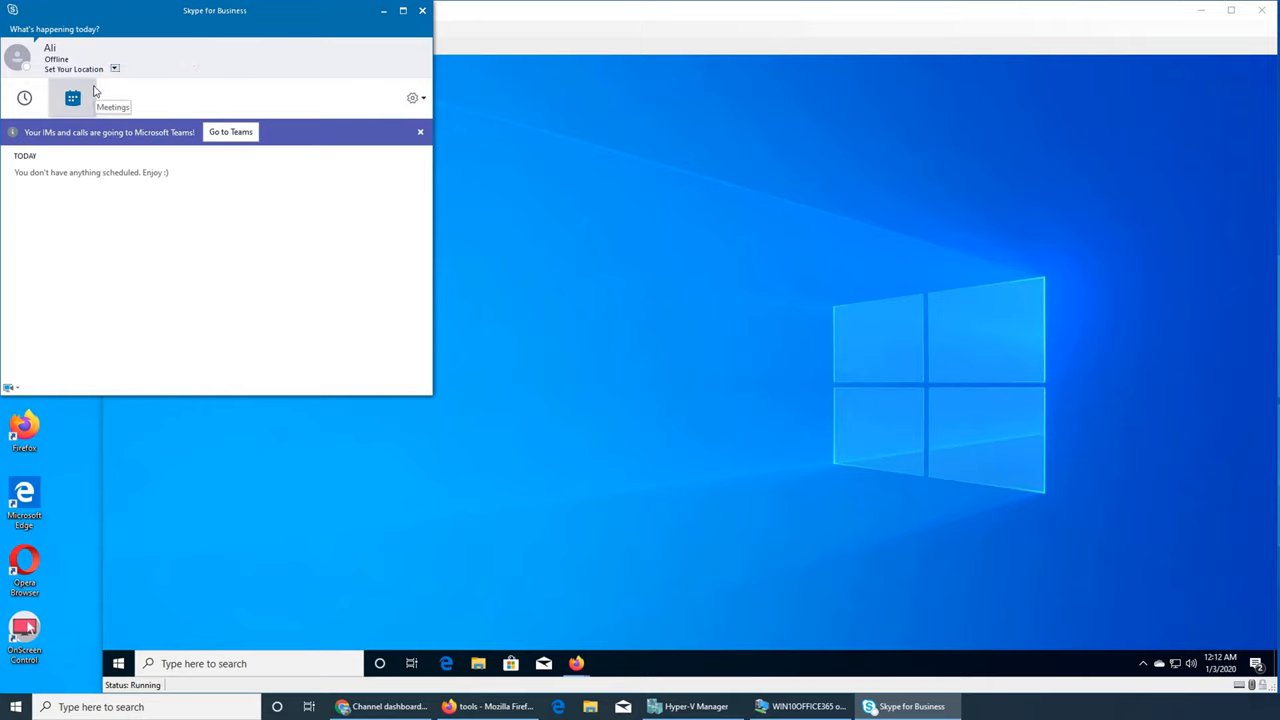
{"action": "mouse_move", "coordinate": [18, 70]}
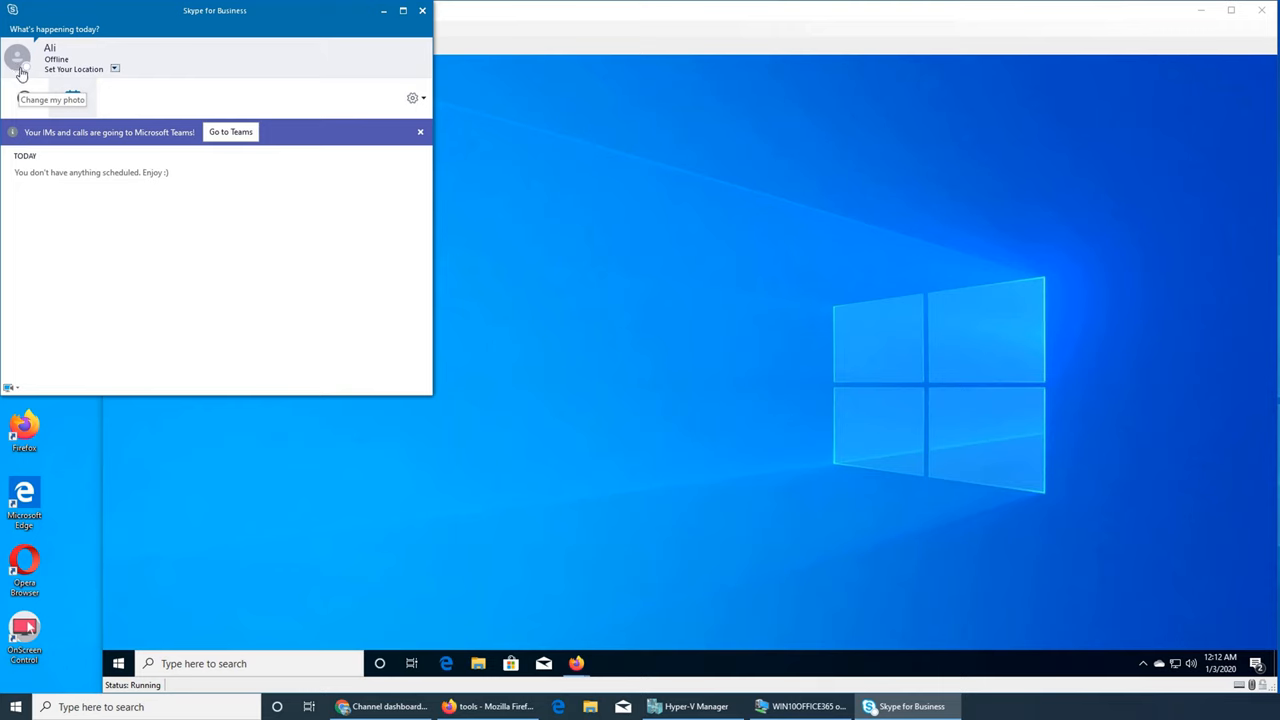
{"action": "left_click", "coordinate": [412, 97]}
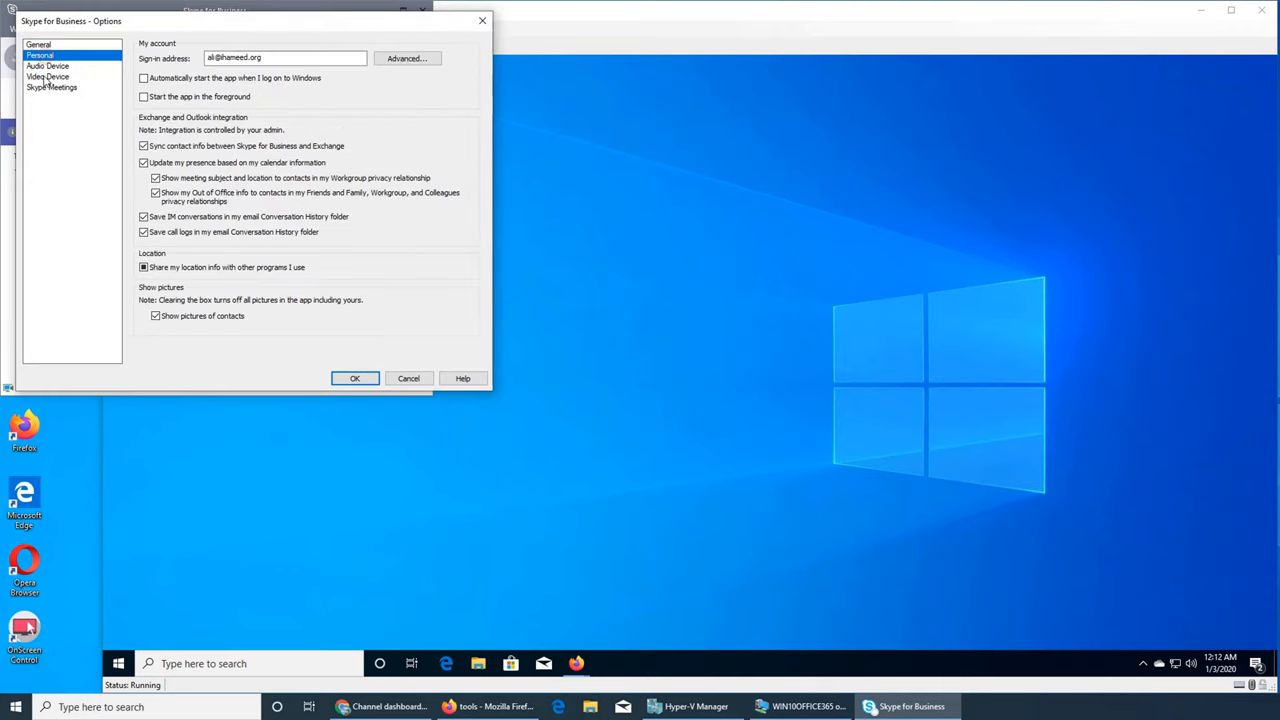
{"action": "left_click", "coordinate": [52, 87]}
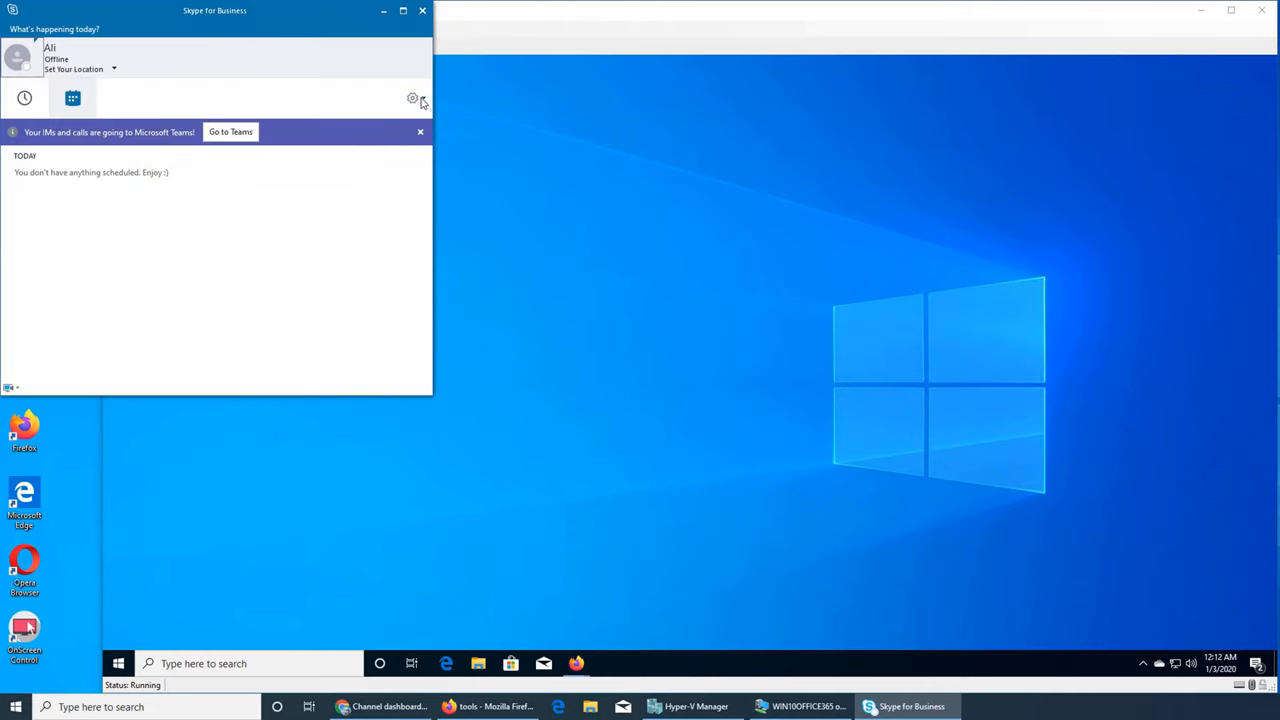
{"action": "left_click", "coordinate": [412, 98]}
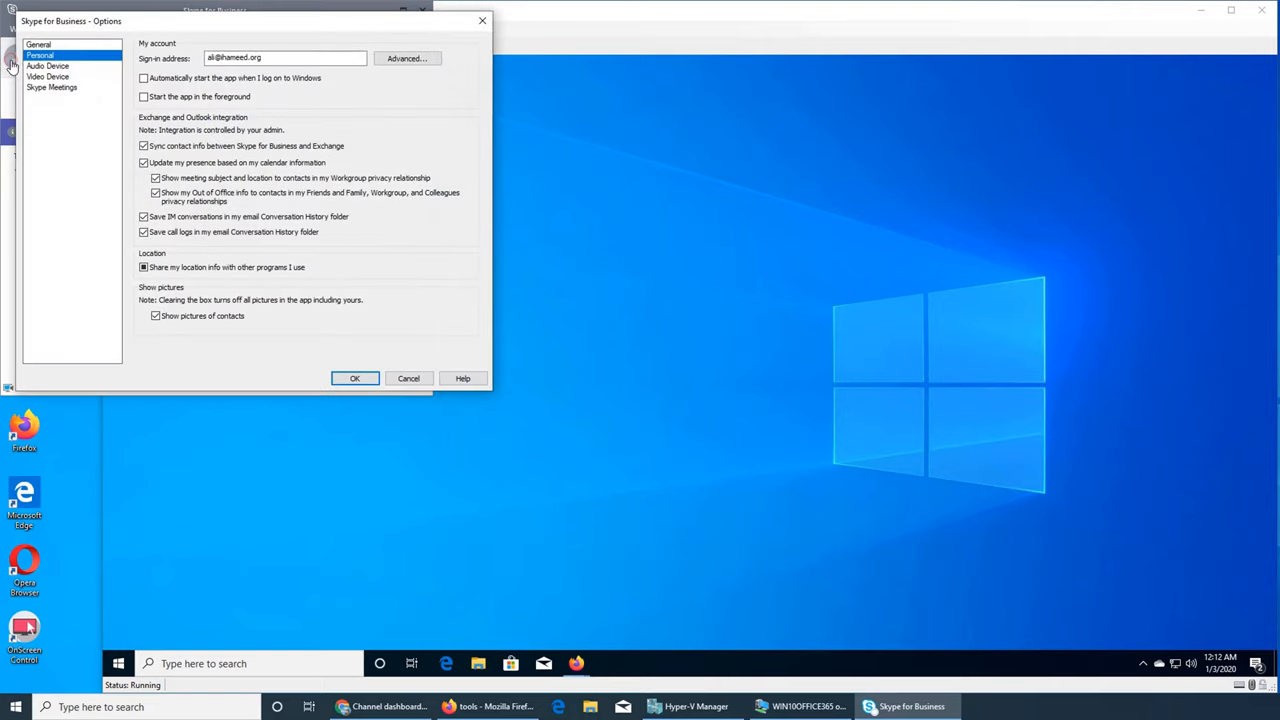
{"action": "left_click", "coordinate": [408, 378]}
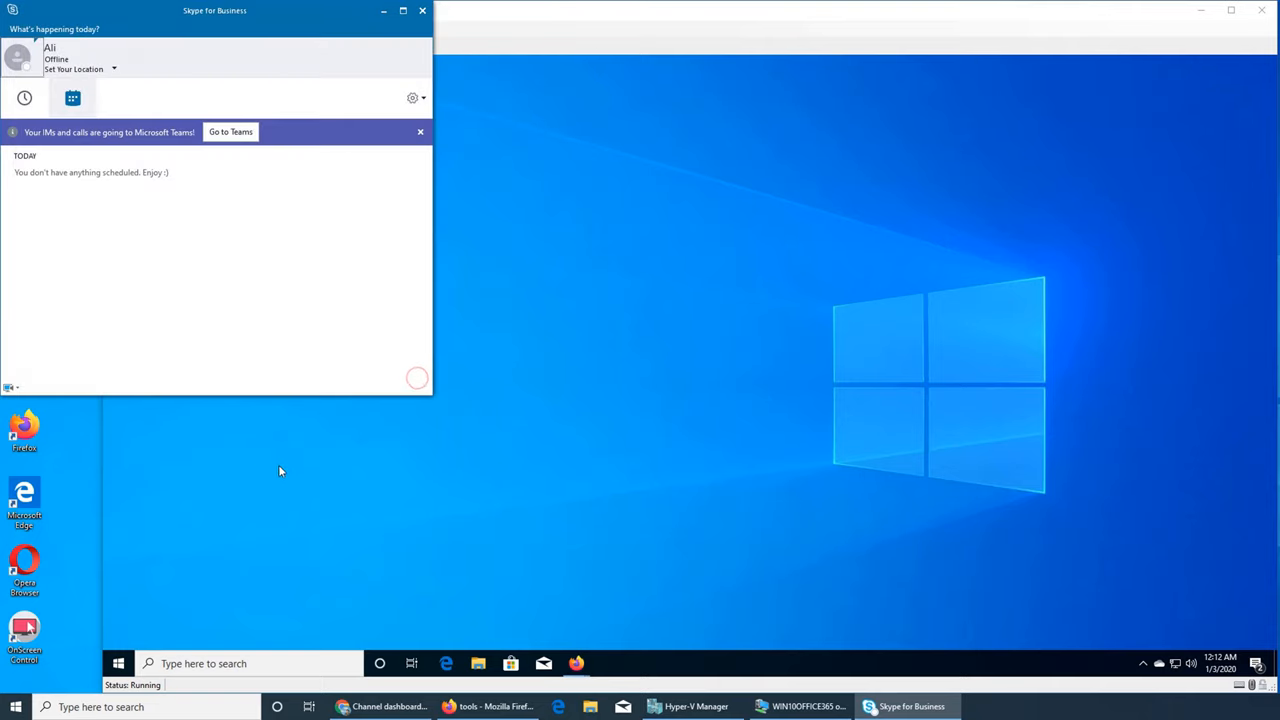
{"action": "left_click", "coordinate": [10, 387]}
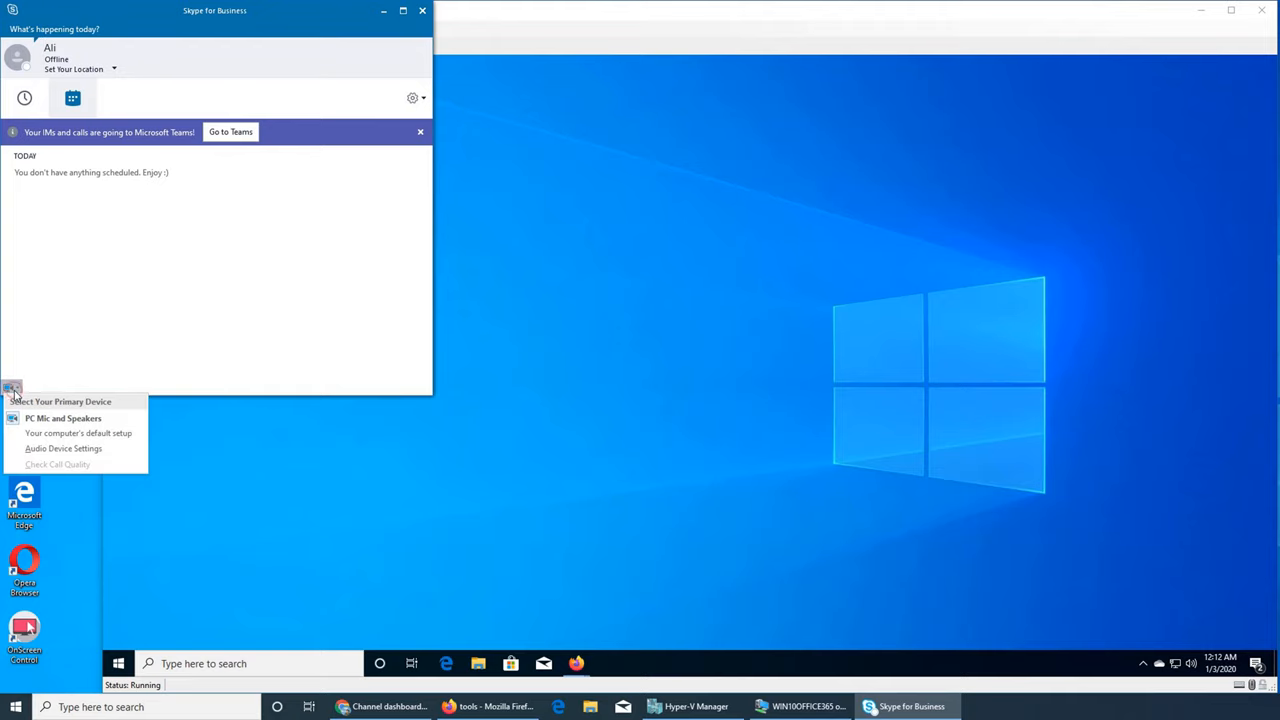
{"action": "left_click", "coordinate": [800, 706]}
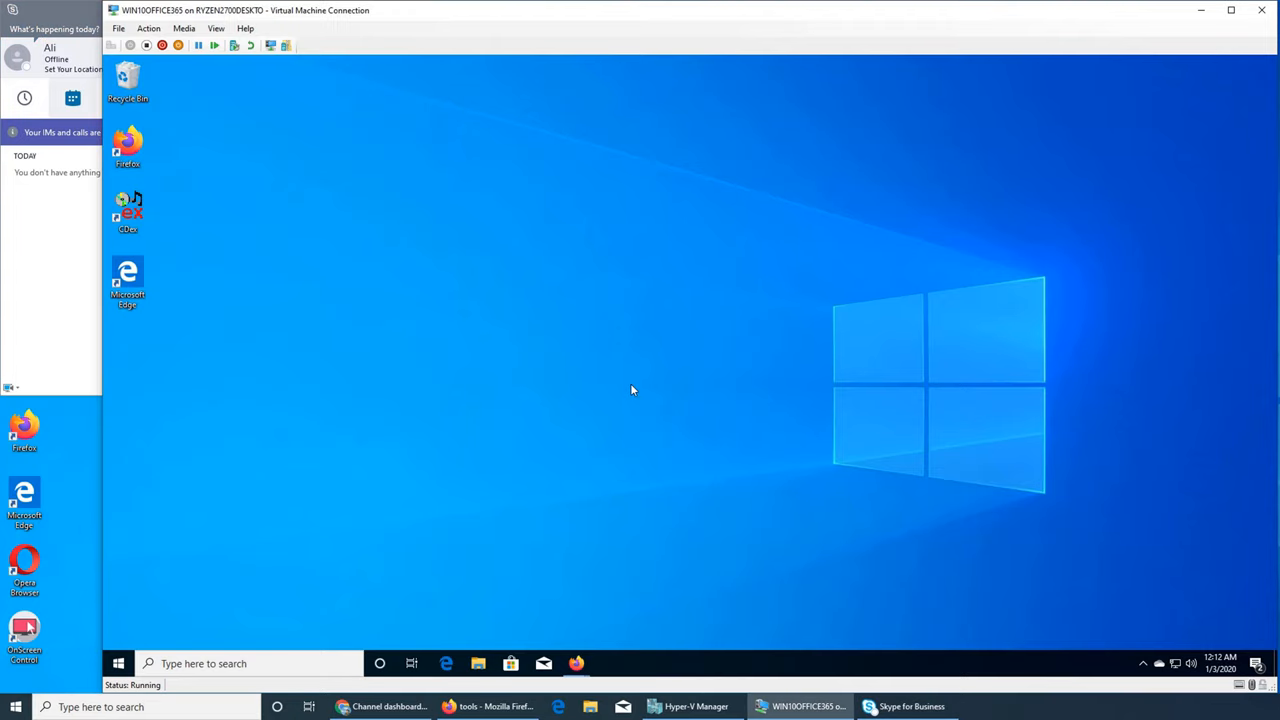
{"action": "mouse_move", "coordinate": [128, 210]}
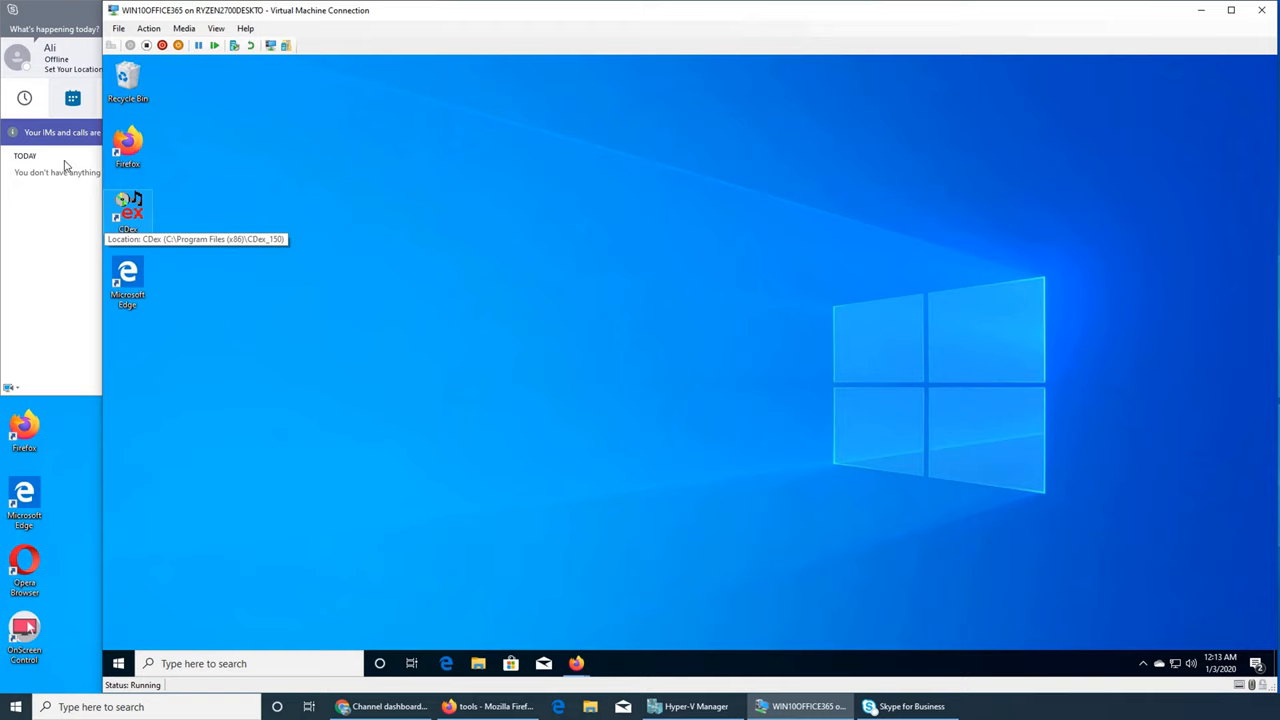
{"action": "mouse_move", "coordinate": [685, 420]}
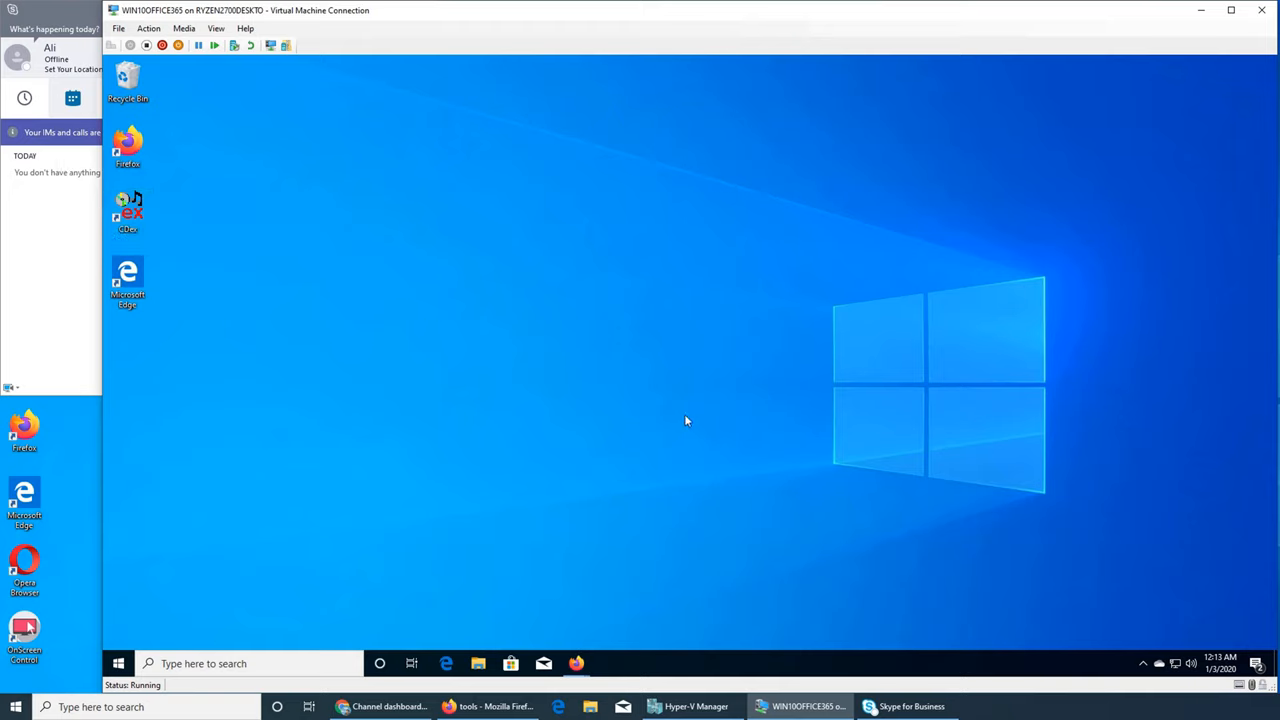
{"action": "mouse_move", "coordinate": [58, 274]}
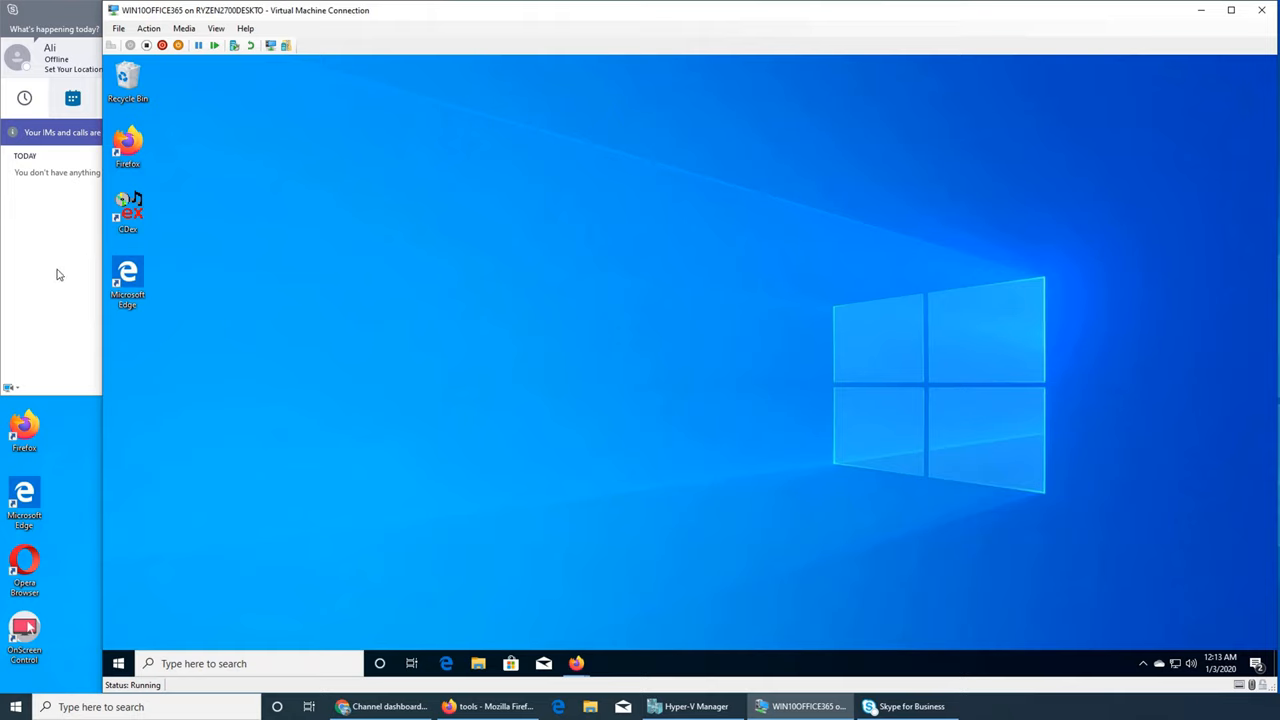
{"action": "mouse_move", "coordinate": [631, 290]}
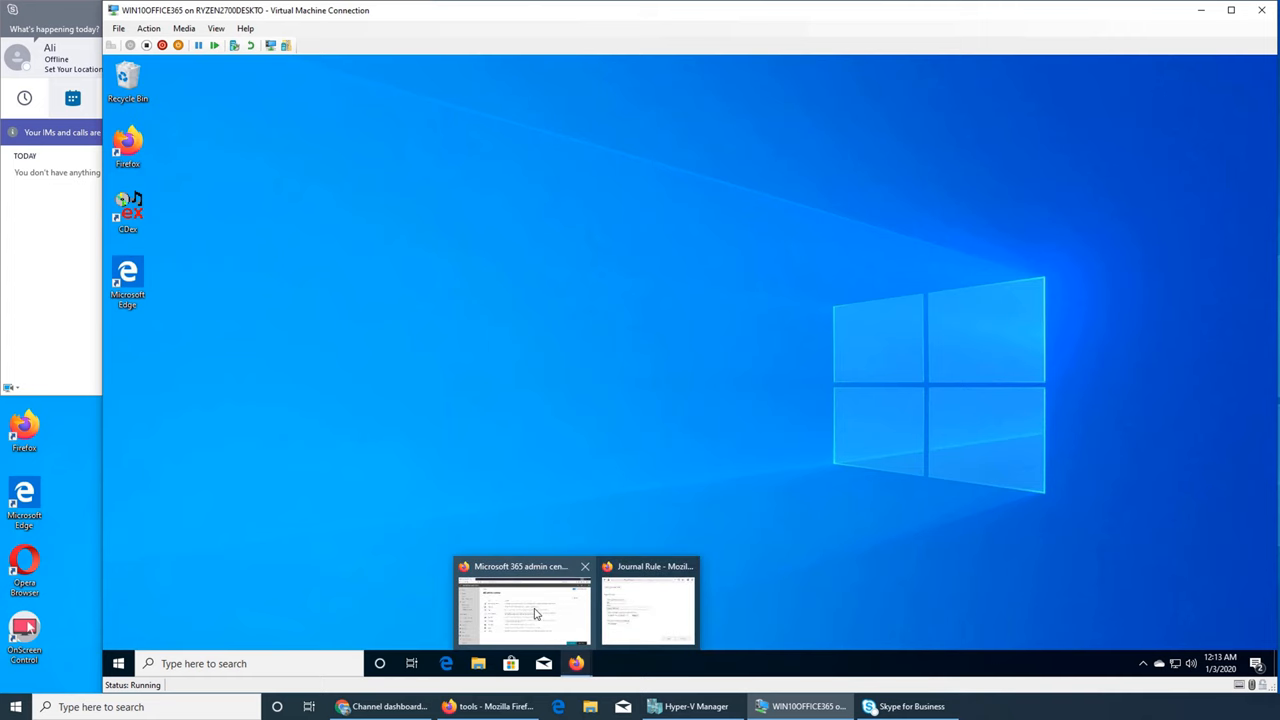
Step: Switch the VM's Firefox to the Microsoft 365 admin center All admin centers page
{"action": "left_click", "coordinate": [523, 605]}
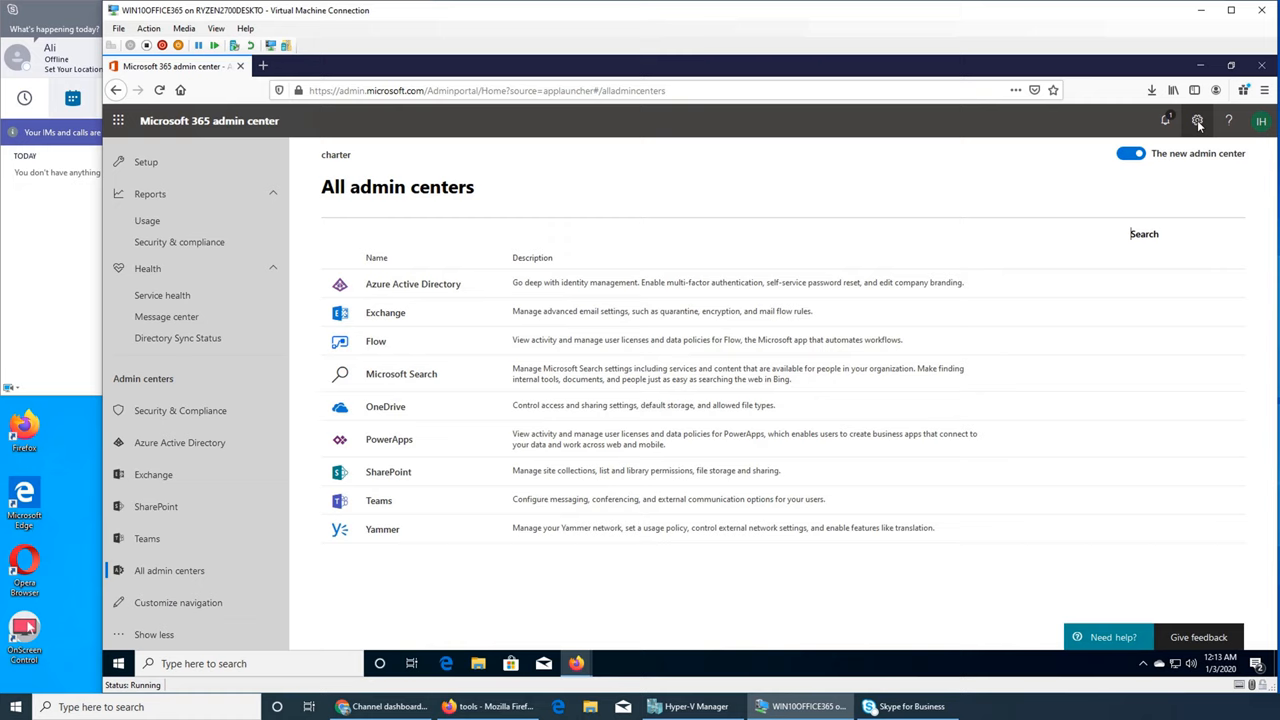
Step: Open the Settings panel and browse the admin center Setup page
{"action": "left_click", "coordinate": [1197, 120]}
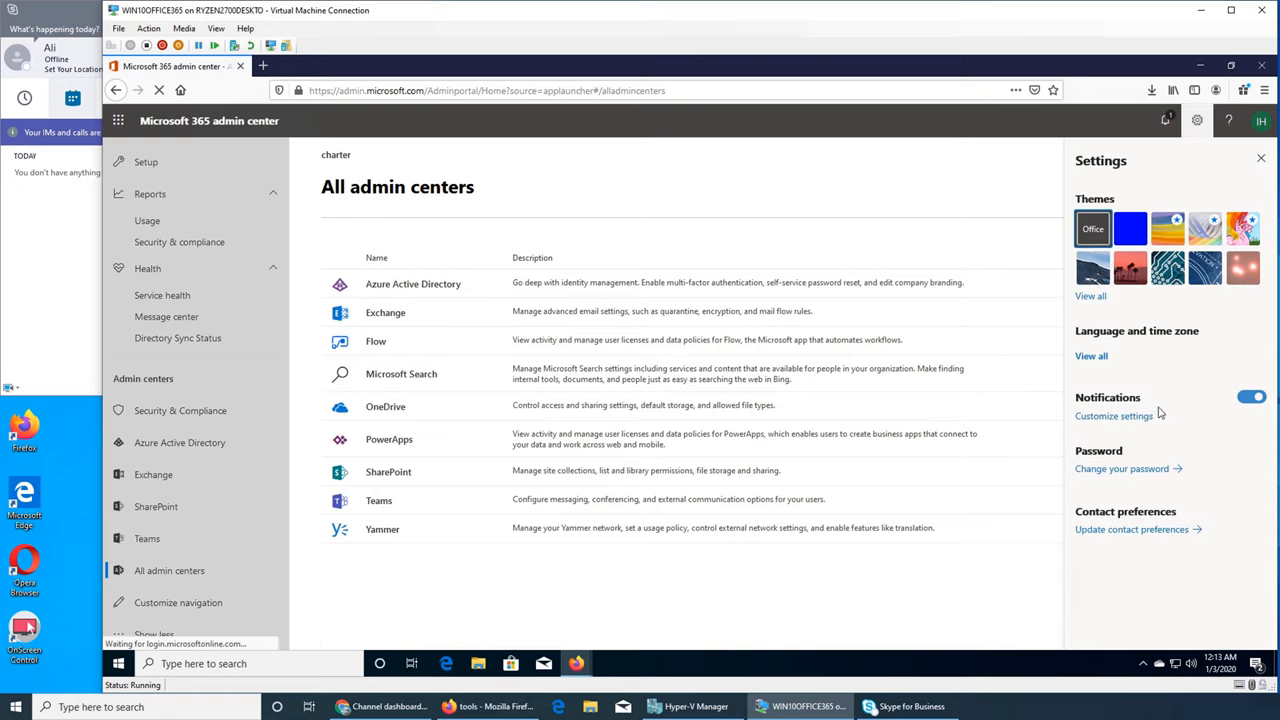
{"action": "mouse_move", "coordinate": [1128, 474]}
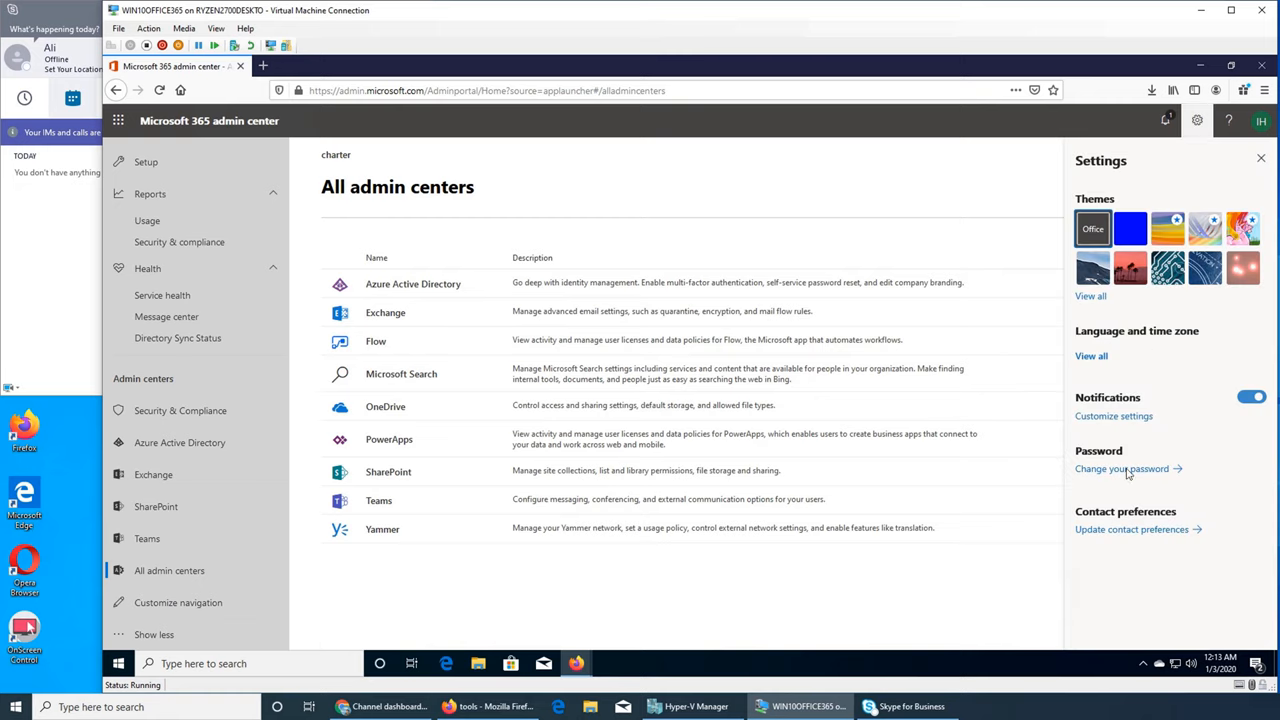
{"action": "mouse_move", "coordinate": [1200, 400]}
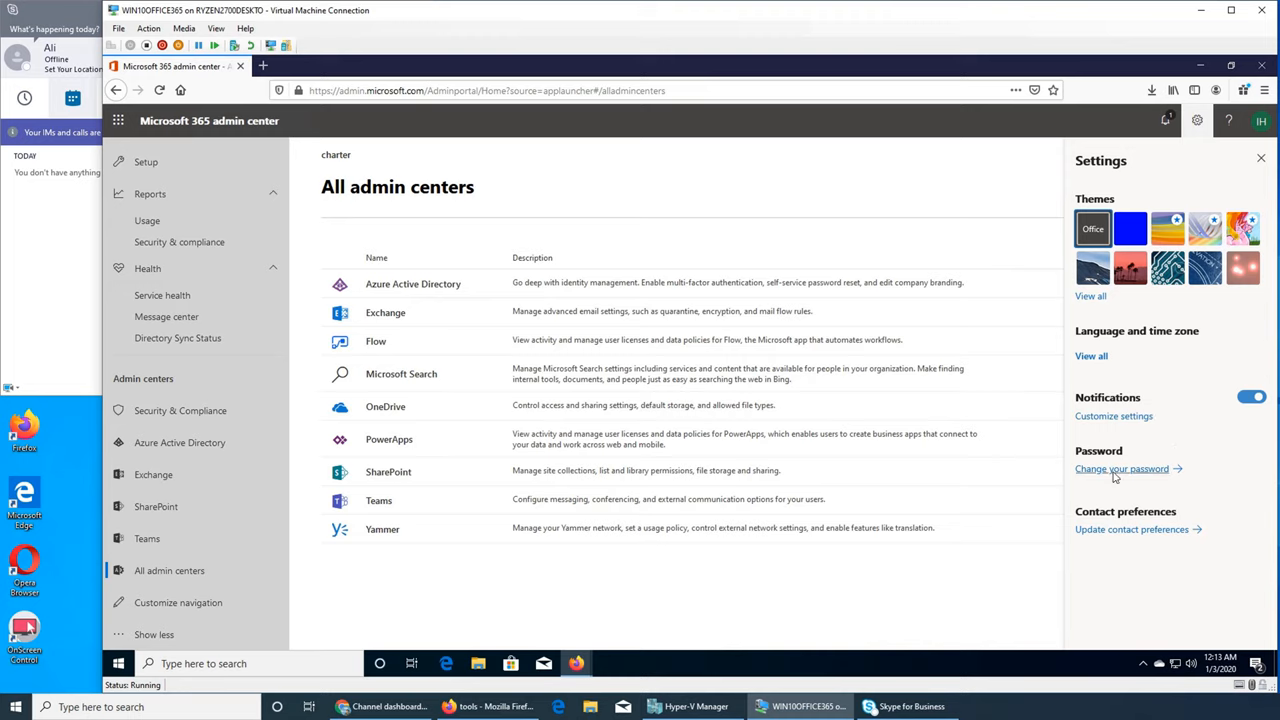
{"action": "mouse_move", "coordinate": [1100, 498]}
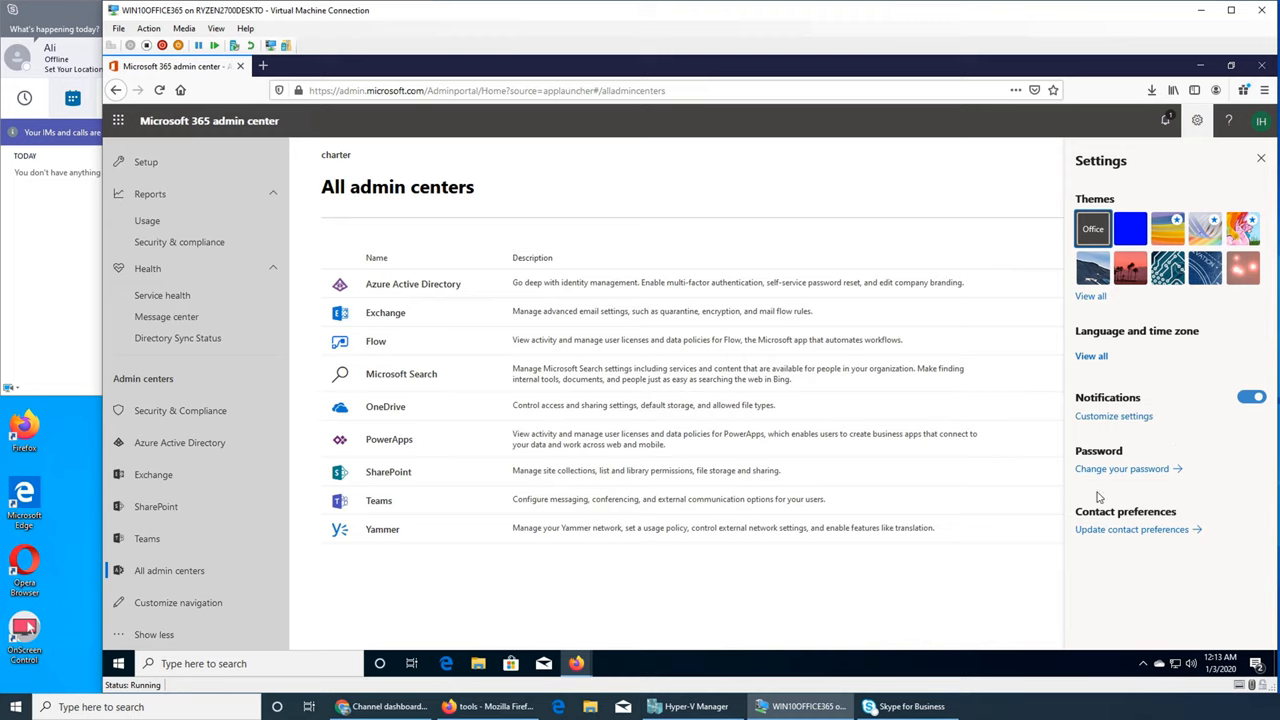
{"action": "mouse_move", "coordinate": [1120, 490]}
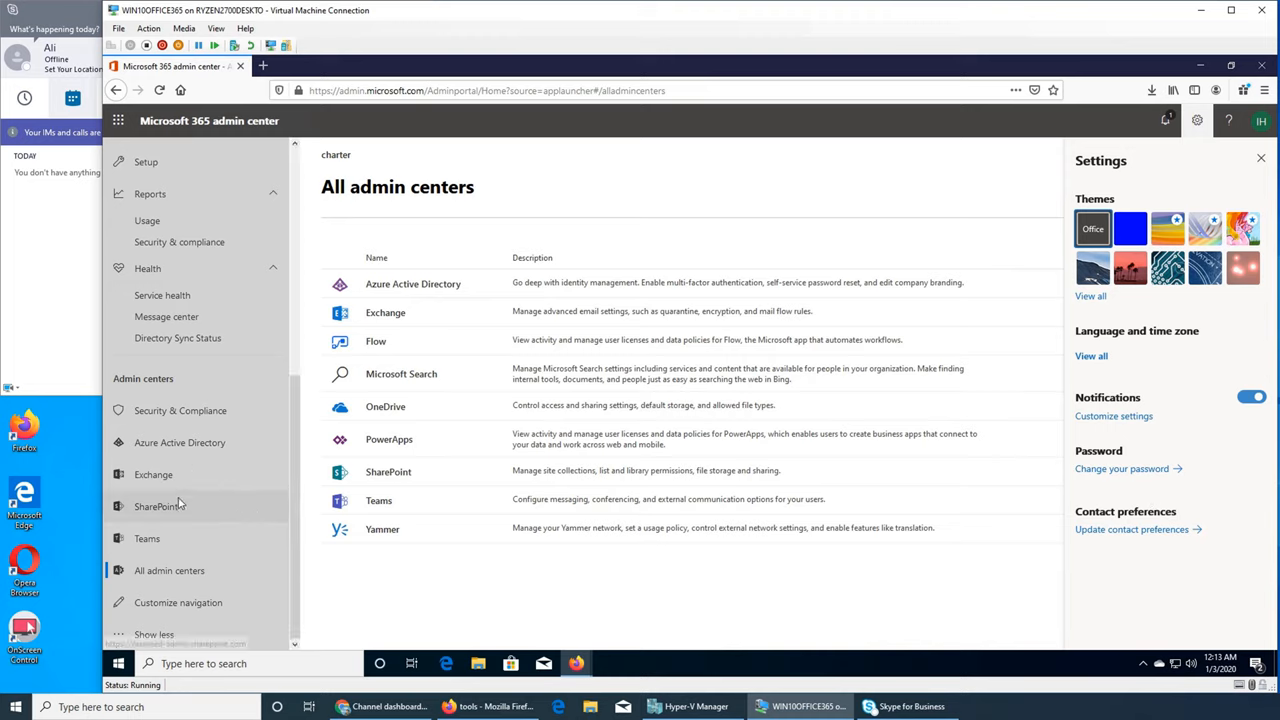
{"action": "scroll", "scroll_direction": "up", "scroll_amount": 3}
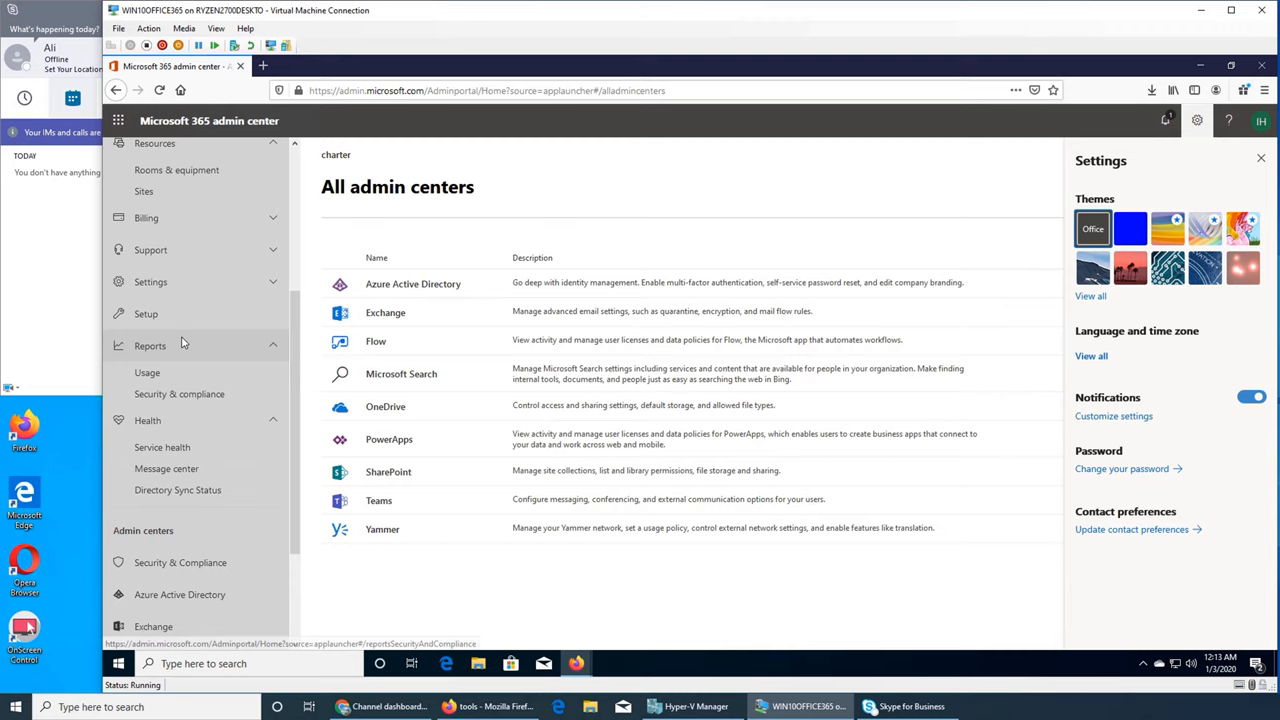
{"action": "left_click", "coordinate": [145, 313]}
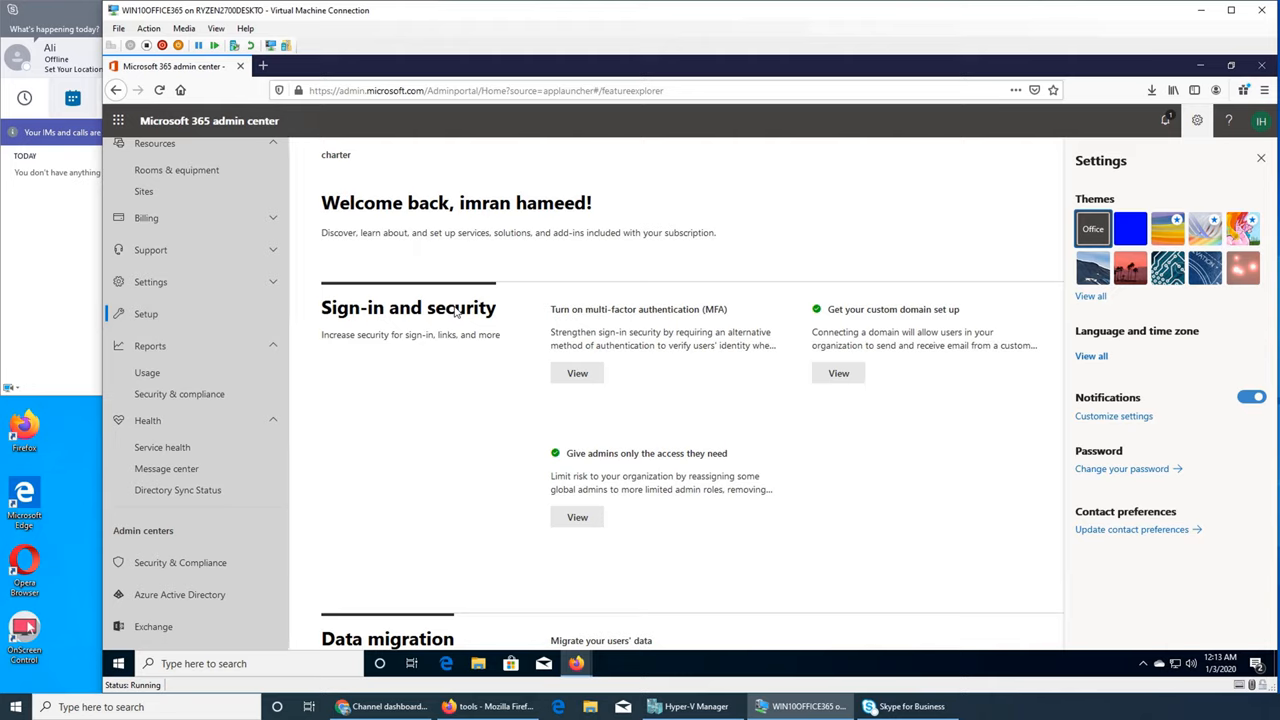
{"action": "mouse_move", "coordinate": [688, 422]}
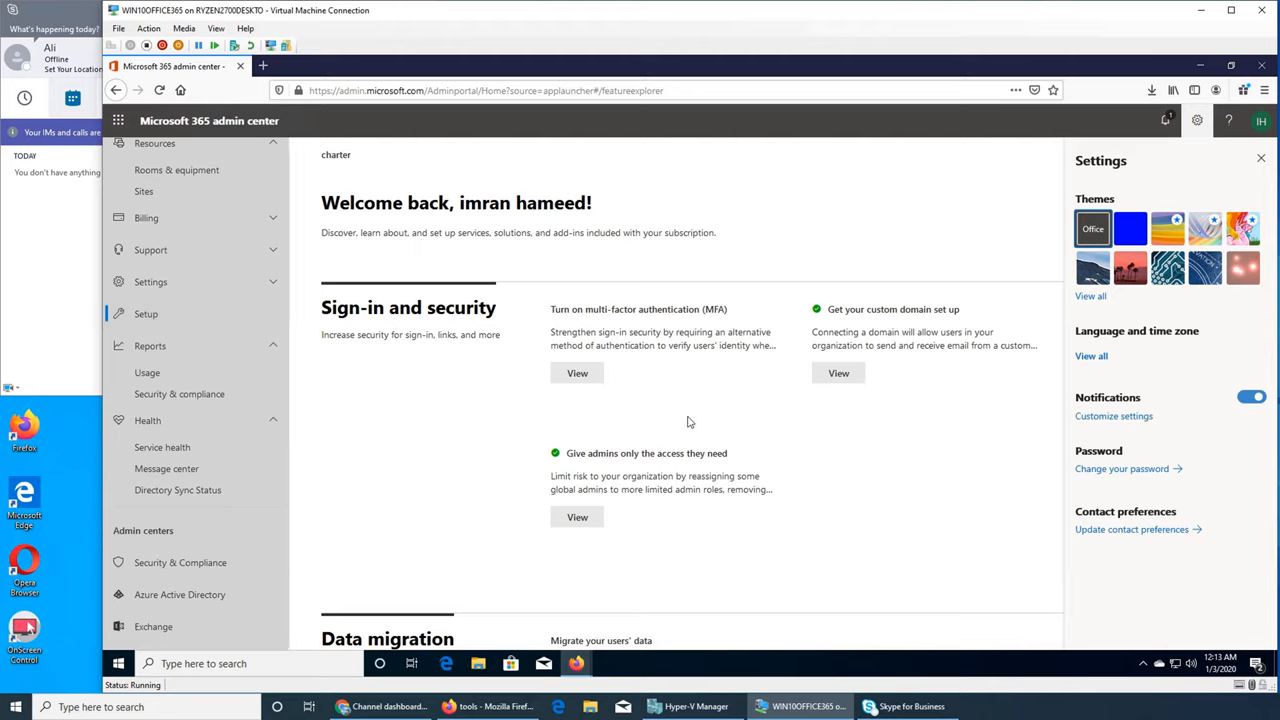
{"action": "mouse_move", "coordinate": [806, 499]}
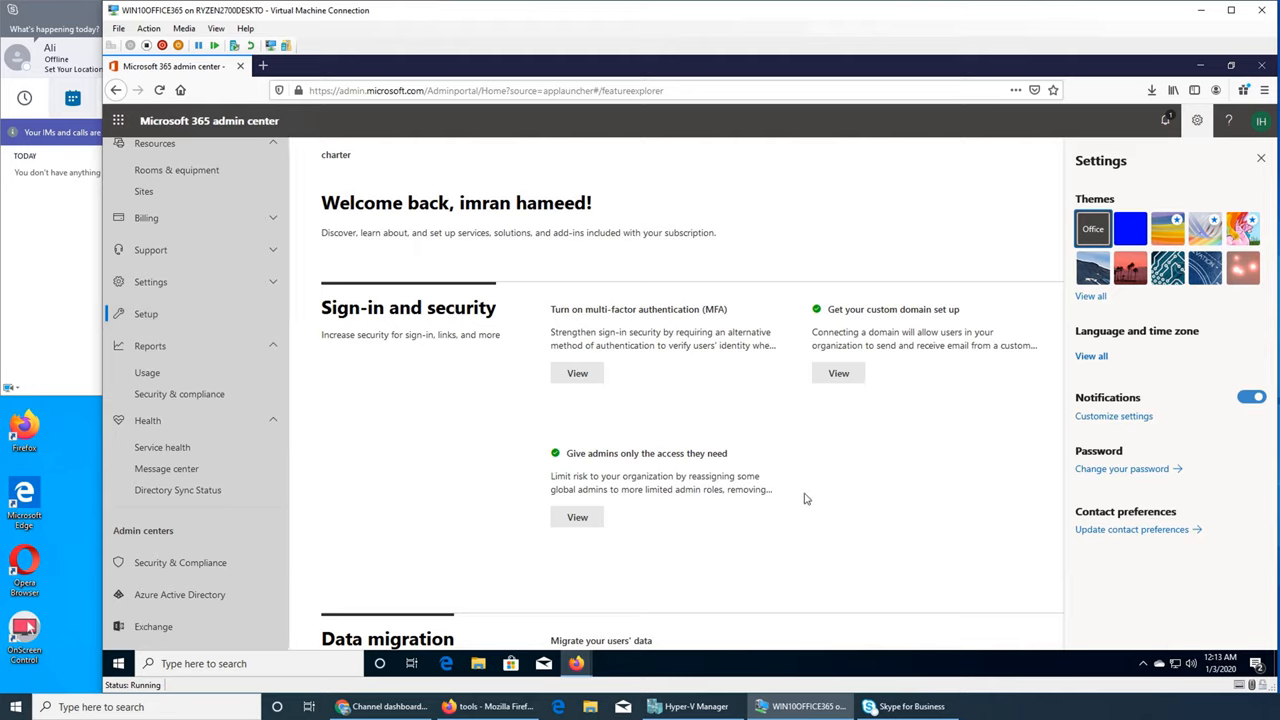
{"action": "mouse_move", "coordinate": [868, 503]}
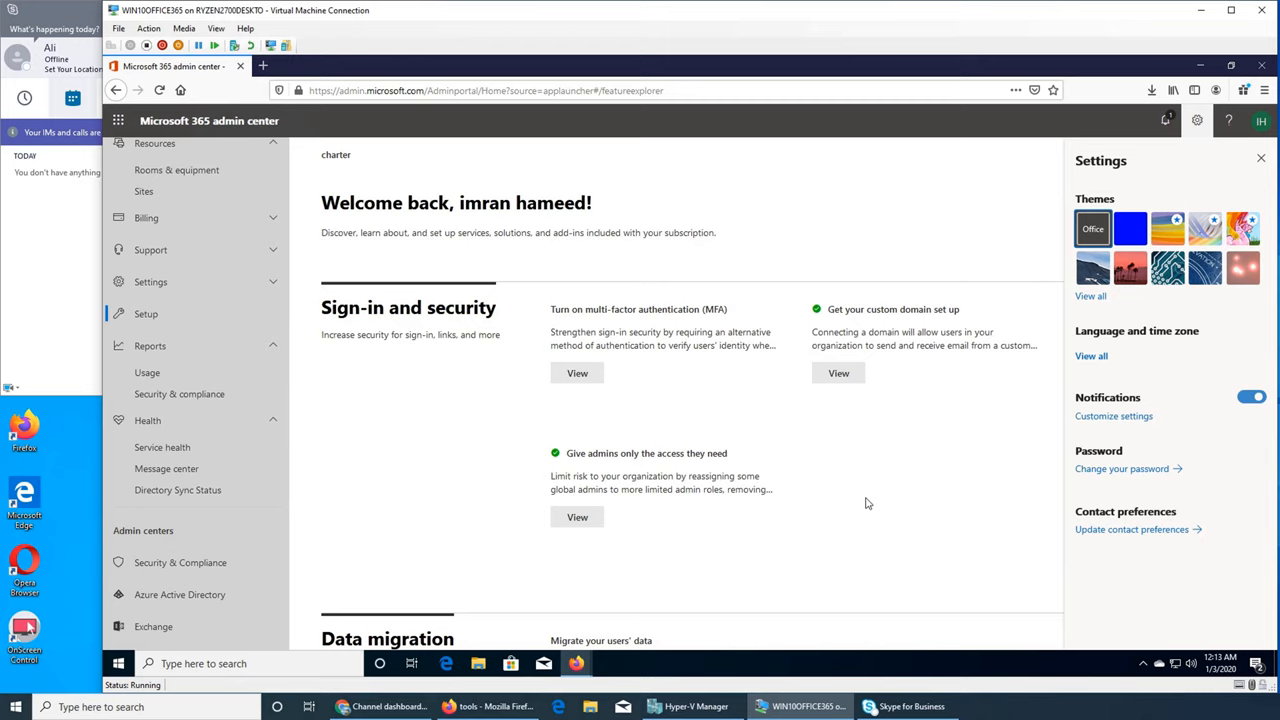
{"action": "scroll", "scroll_direction": "down", "scroll_amount": 3}
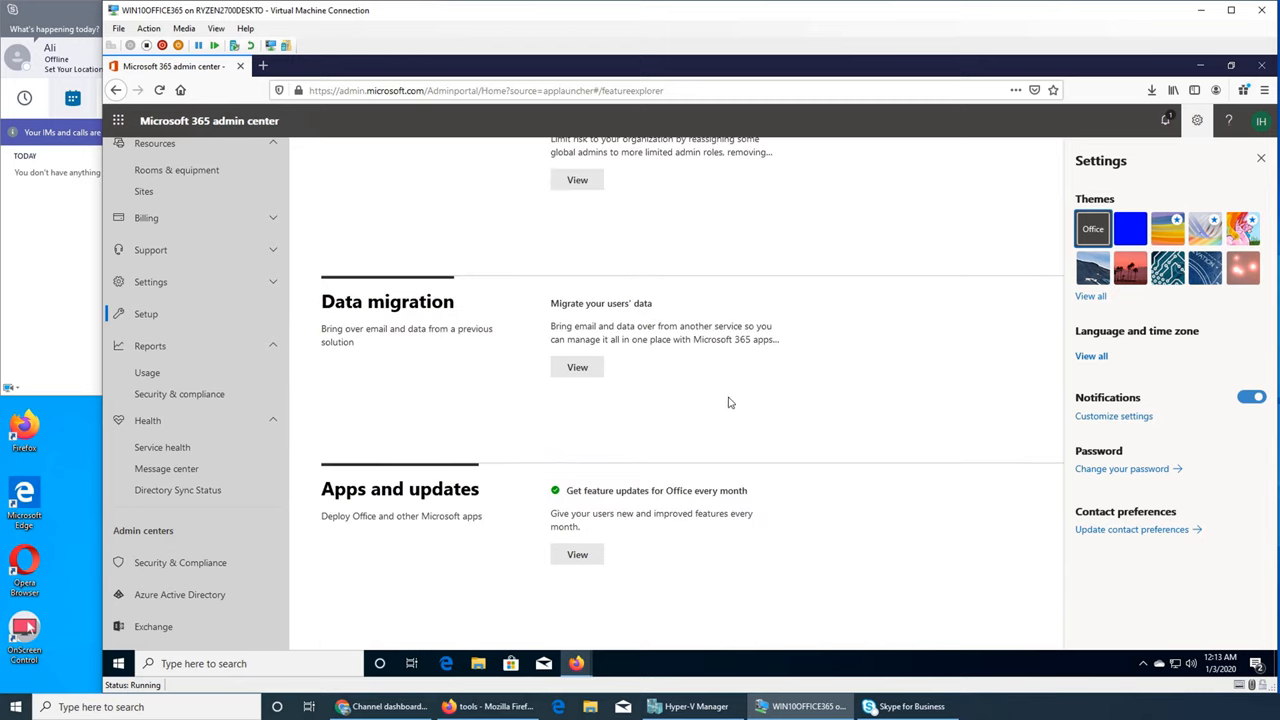
{"action": "scroll", "scroll_direction": "up", "scroll_amount": 3}
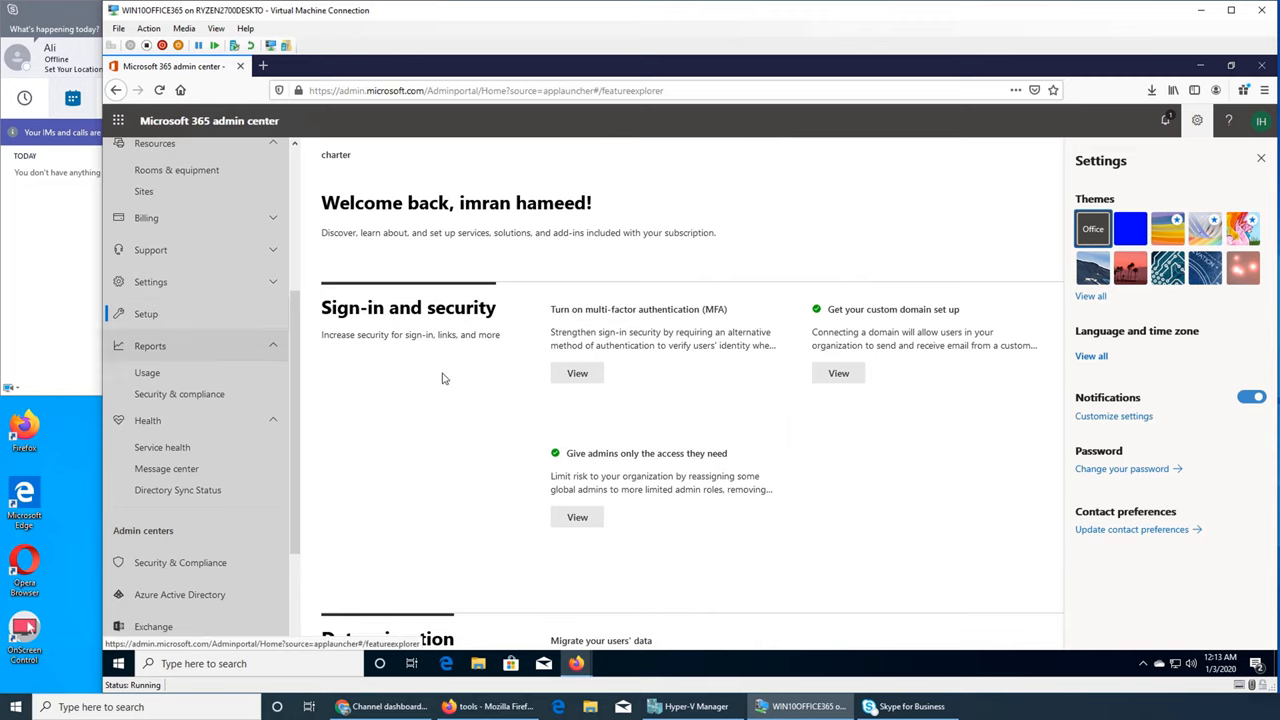
{"action": "left_click", "coordinate": [485, 90]}
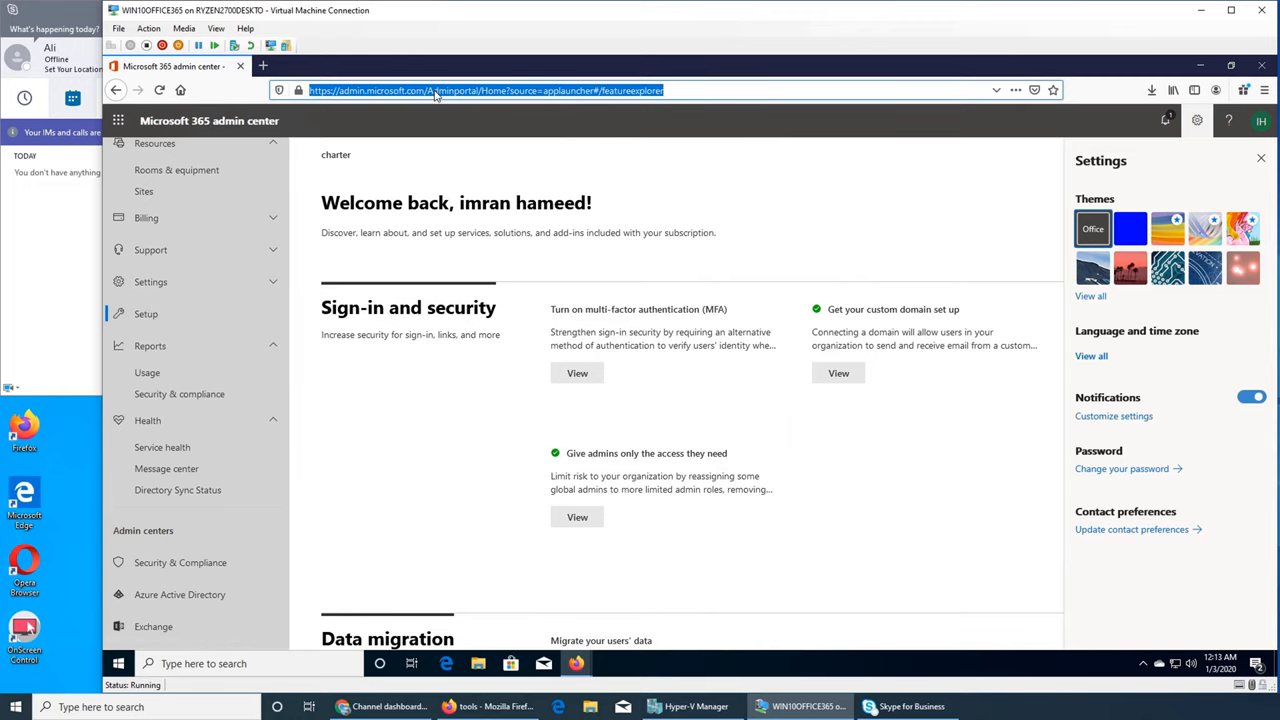
{"action": "type", "text": "https://www.office.com/?auth=2"}
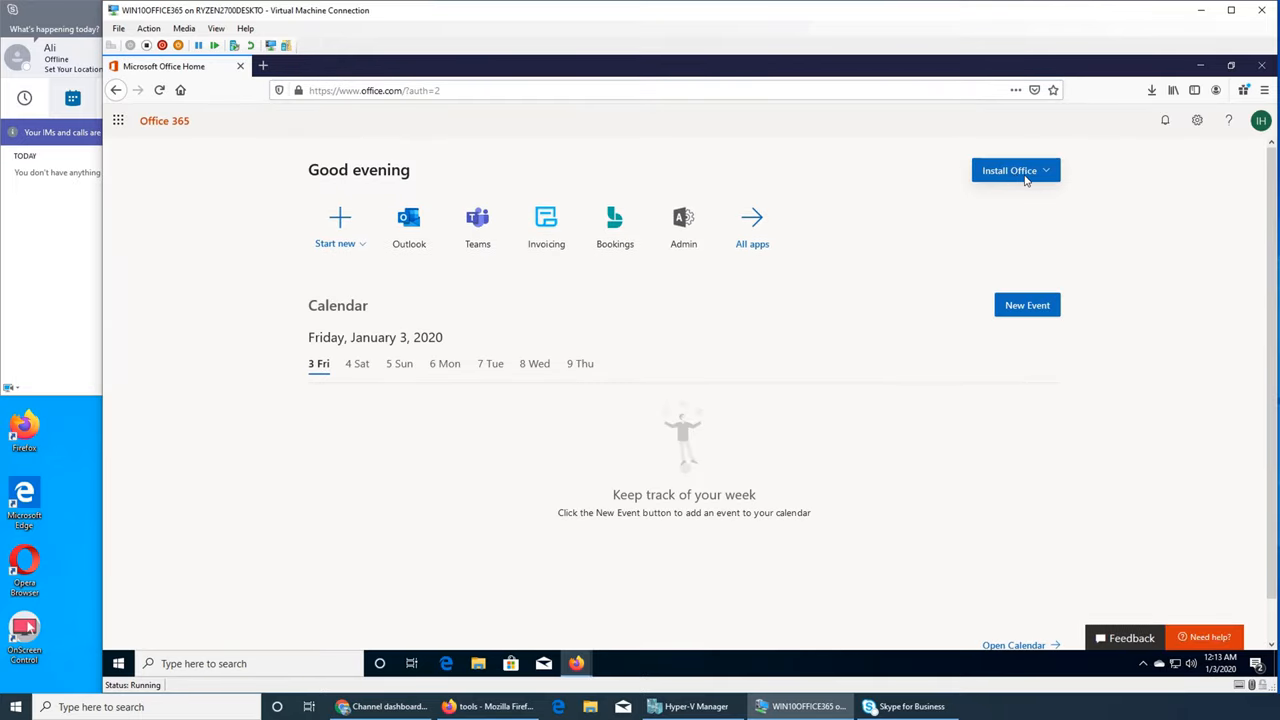
{"action": "left_click", "coordinate": [1015, 170]}
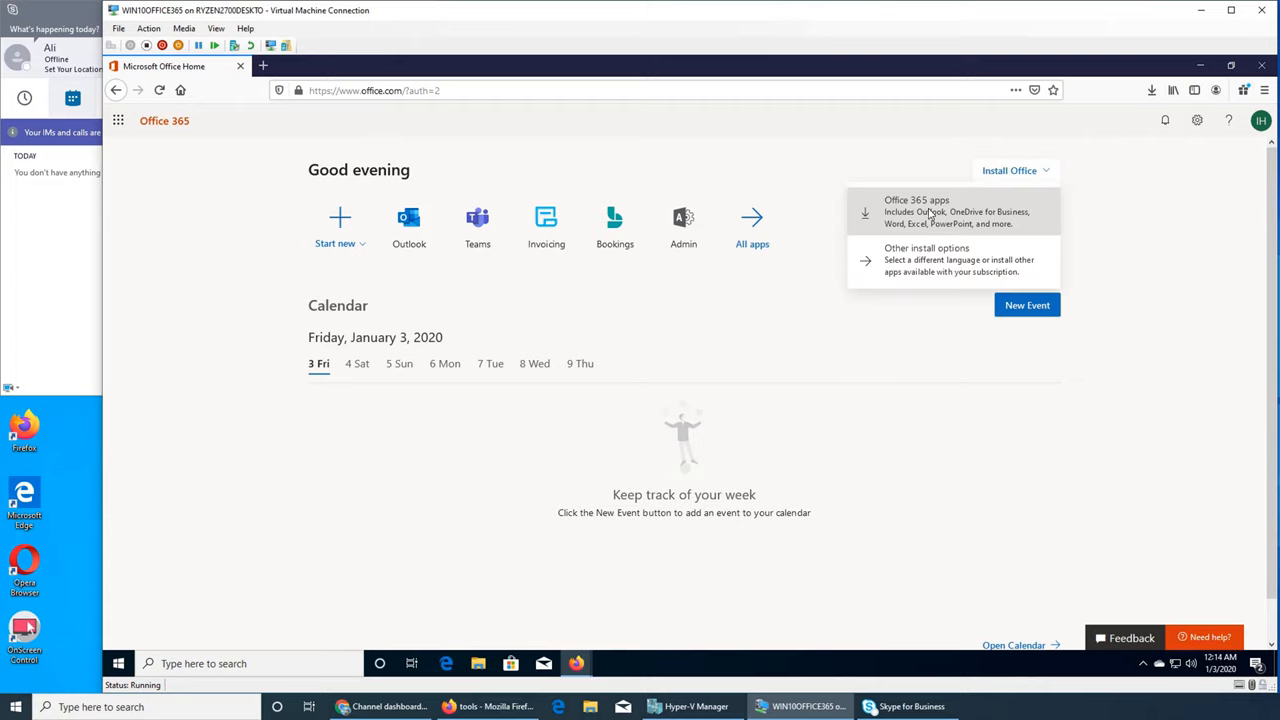
{"action": "mouse_move", "coordinate": [908, 263]}
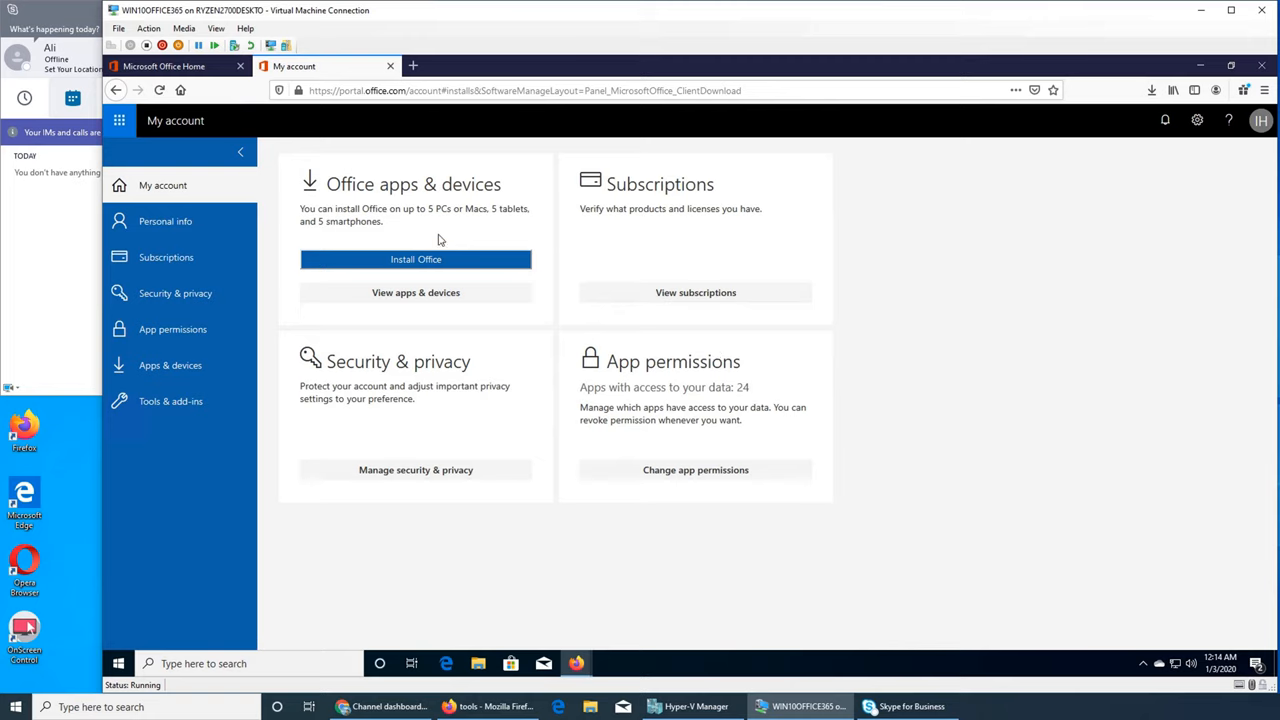
{"action": "mouse_move", "coordinate": [430, 297]}
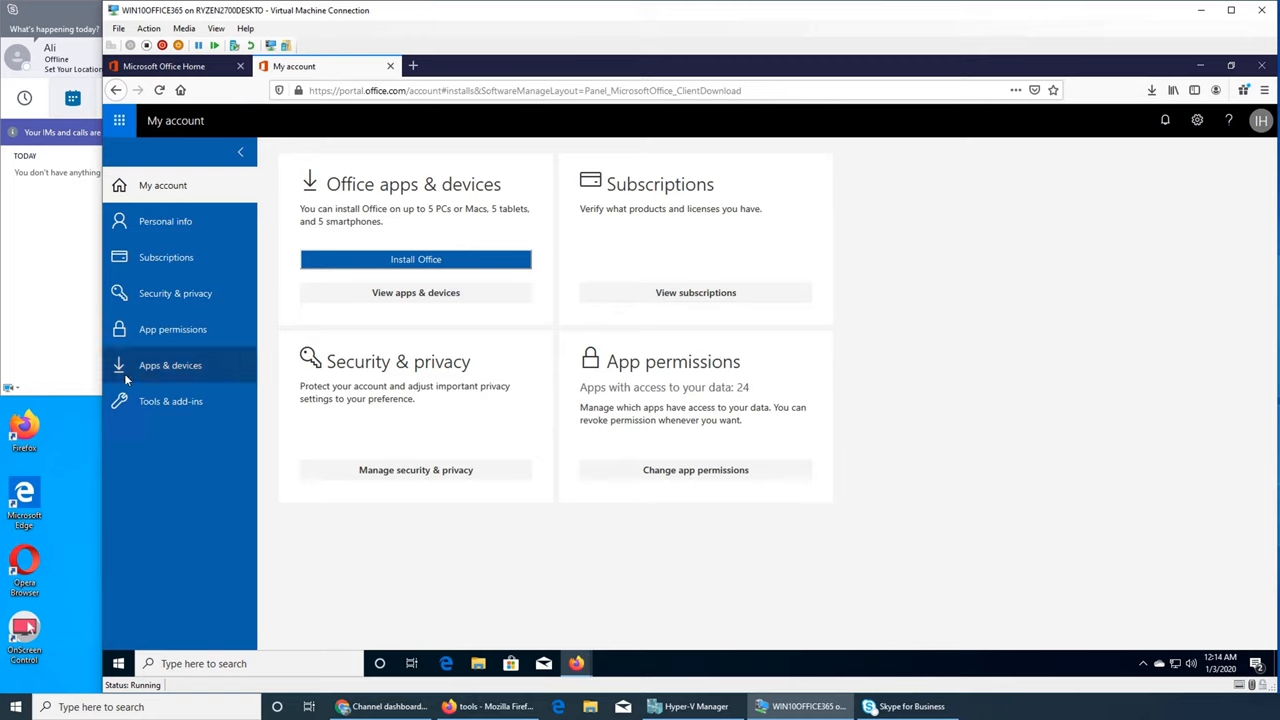
Step: Download the Skype for Business installer from Apps & devices and view it in Firefox downloads
{"action": "left_click", "coordinate": [170, 365]}
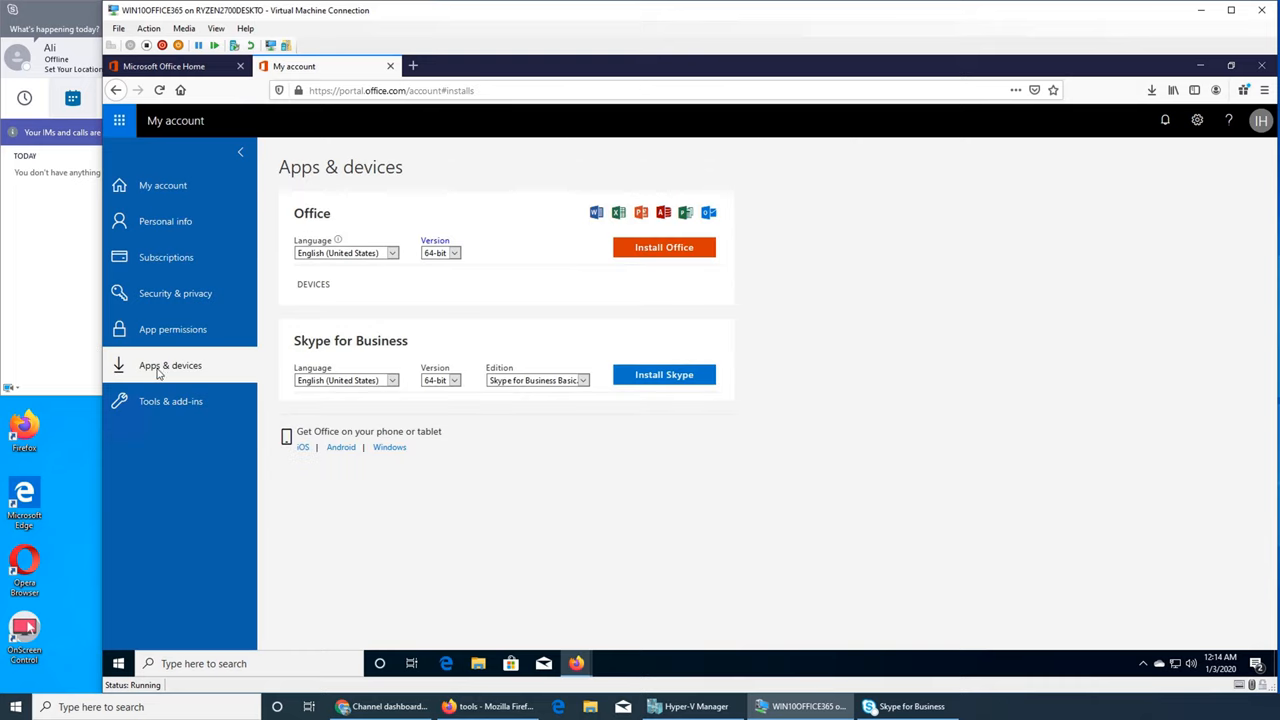
{"action": "mouse_move", "coordinate": [393, 345]}
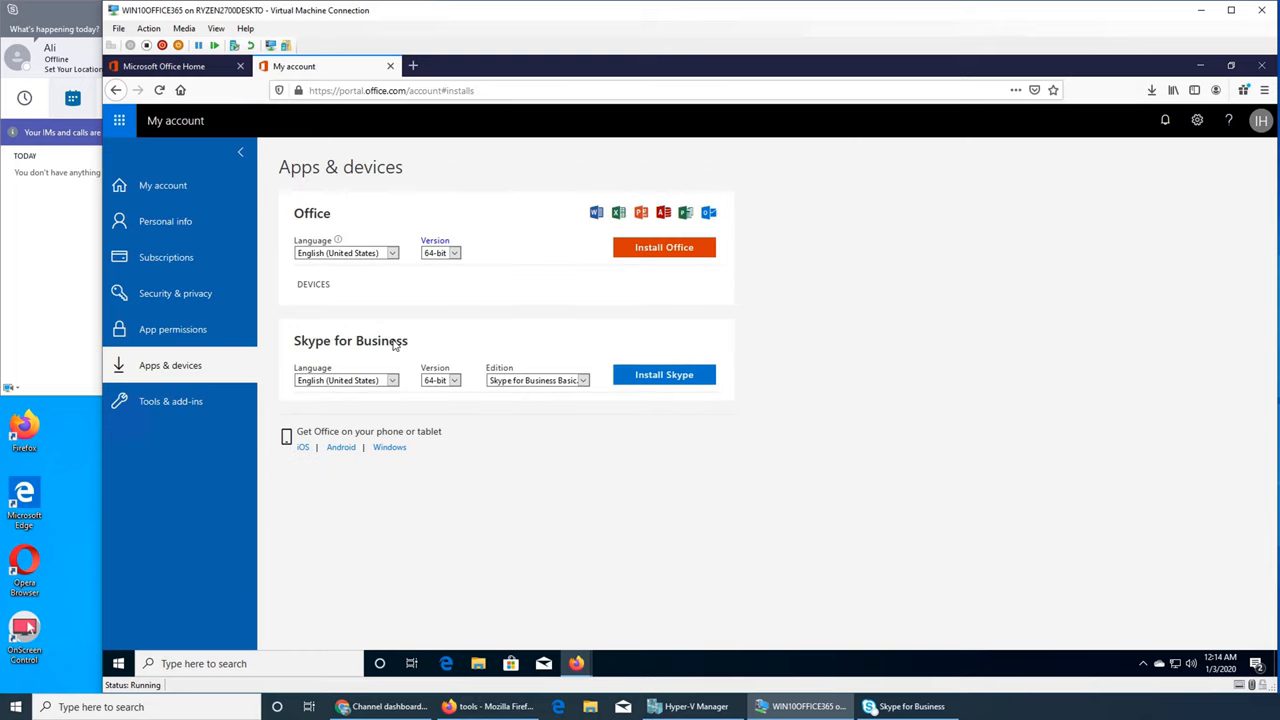
{"action": "mouse_move", "coordinate": [473, 322]}
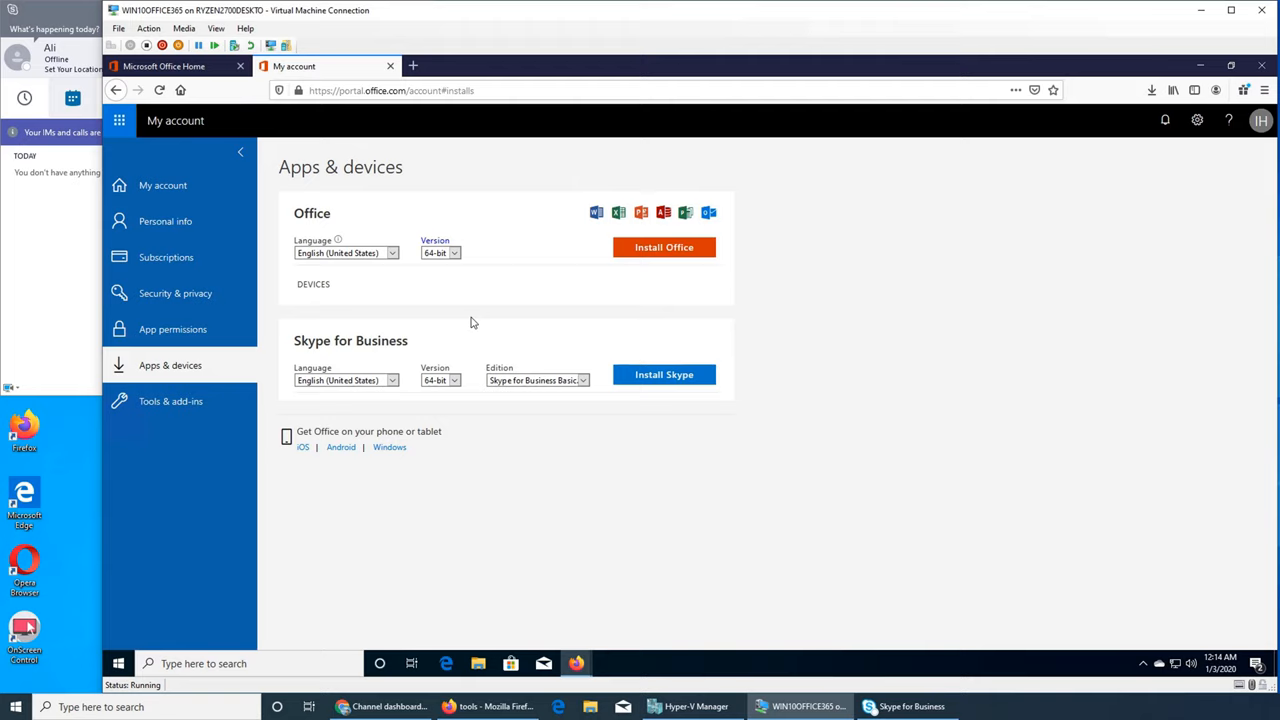
{"action": "mouse_move", "coordinate": [705, 213]}
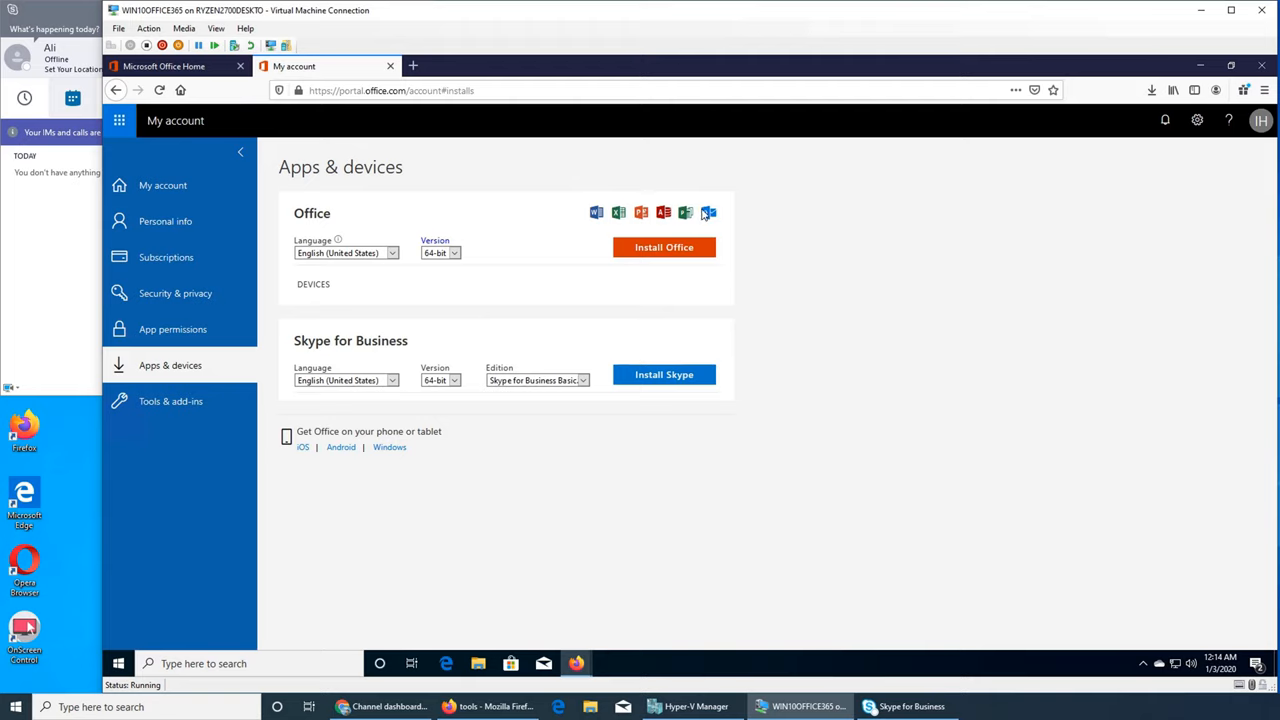
{"action": "mouse_move", "coordinate": [716, 214]}
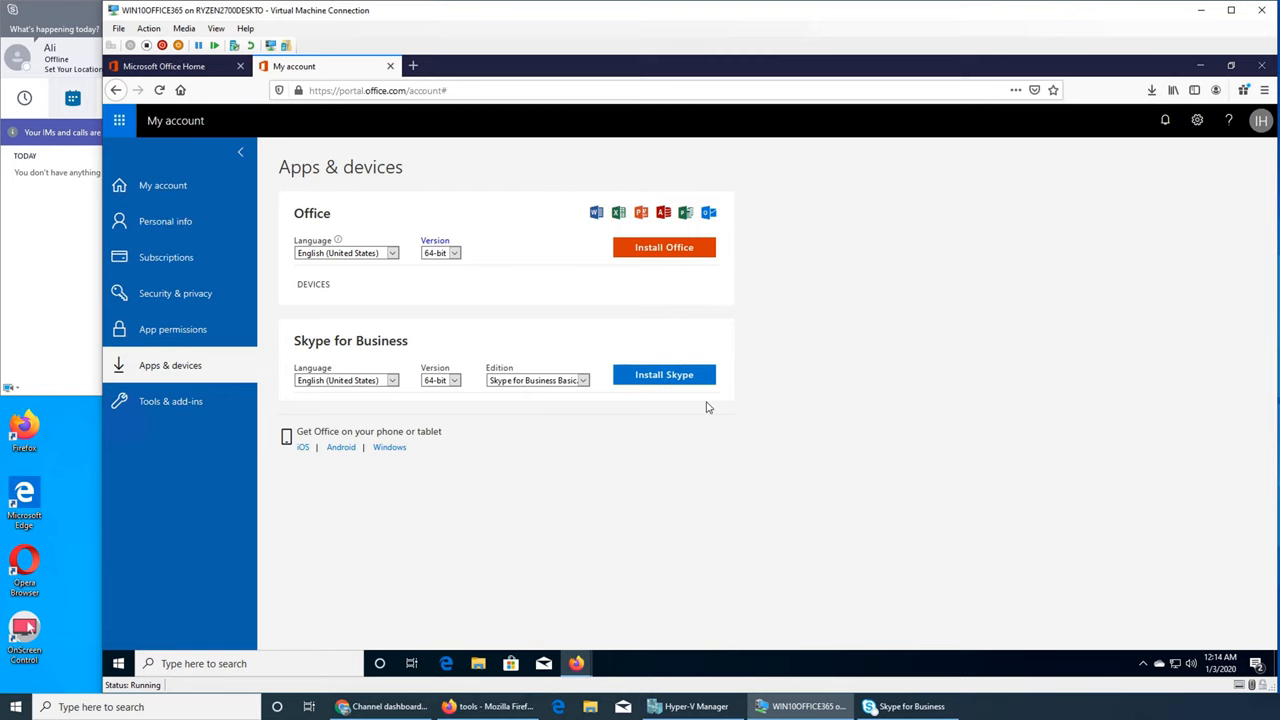
{"action": "left_click", "coordinate": [663, 374]}
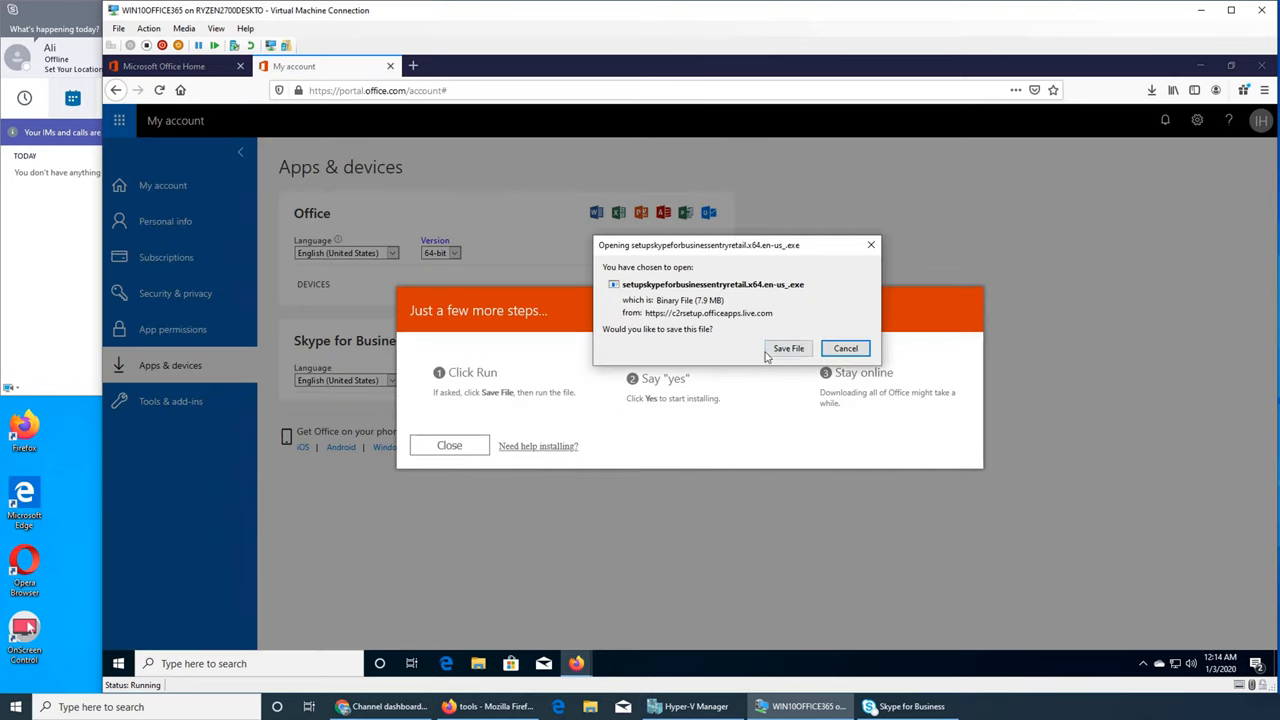
{"action": "left_click", "coordinate": [788, 348]}
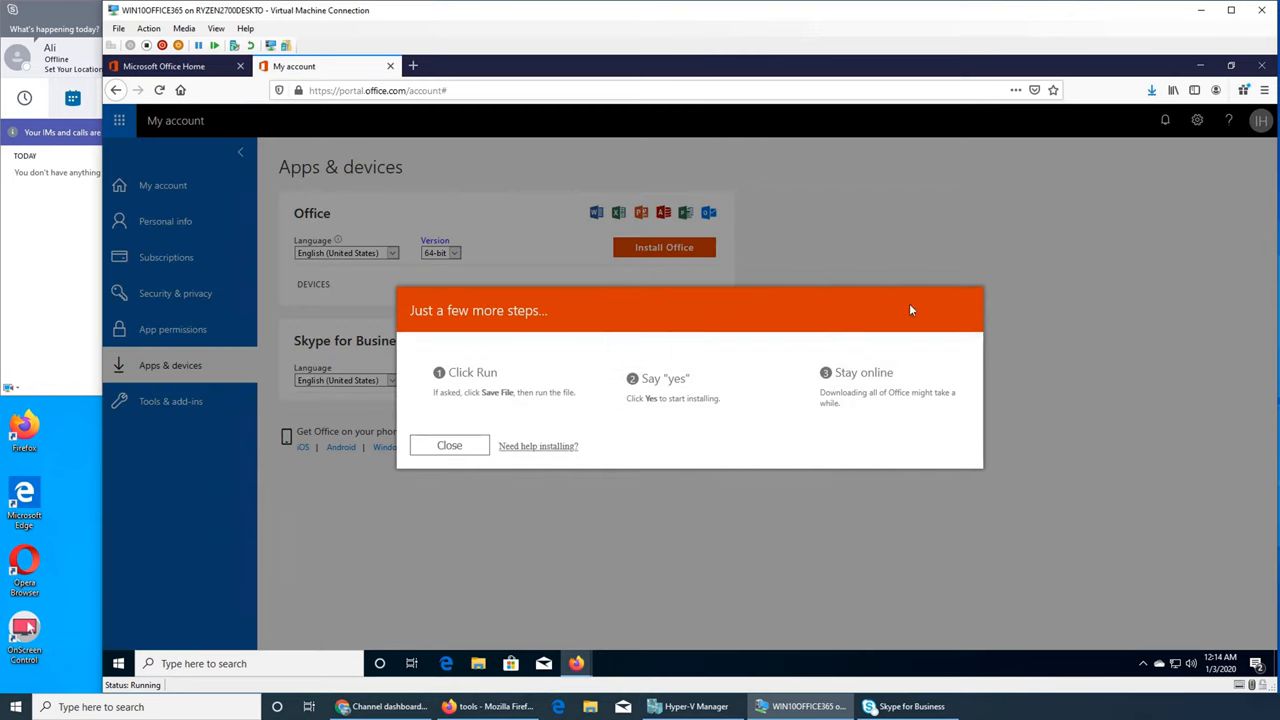
{"action": "left_click", "coordinate": [1151, 90]}
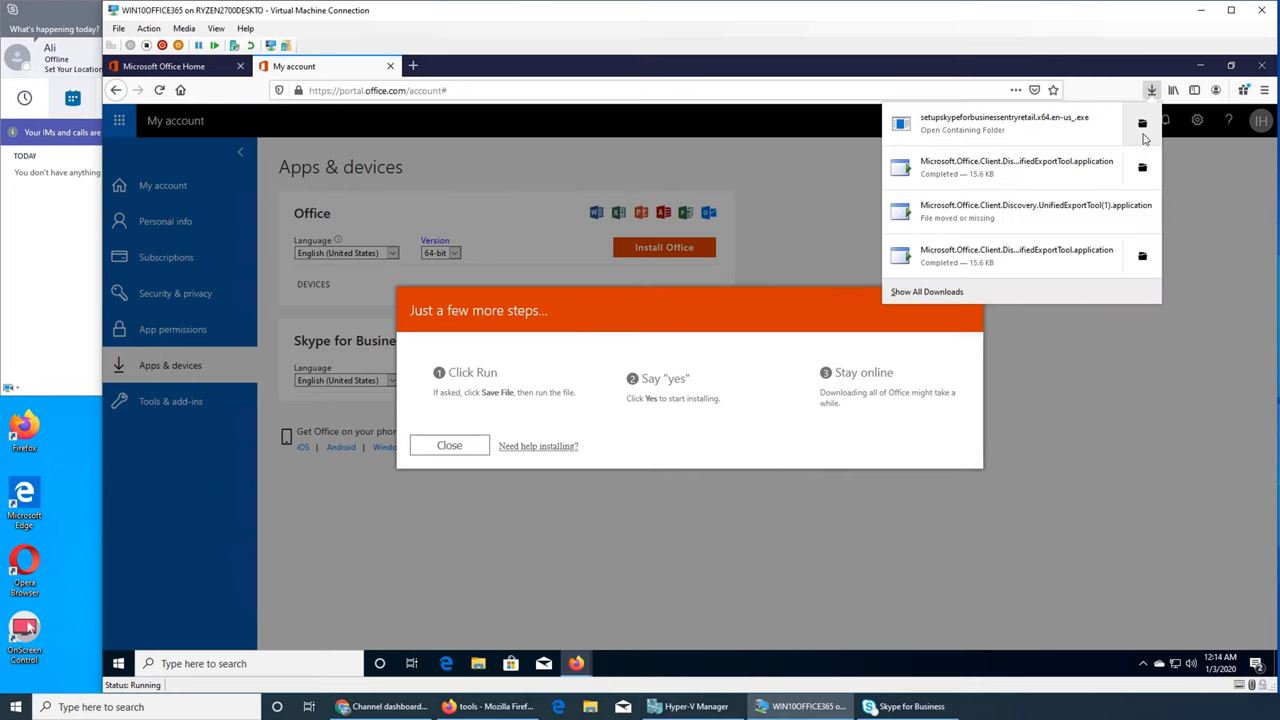
Step: Run the setupskypeforbusiness installer from Downloads and dismiss the 'Just a few more steps' notice
{"action": "left_click", "coordinate": [1142, 123]}
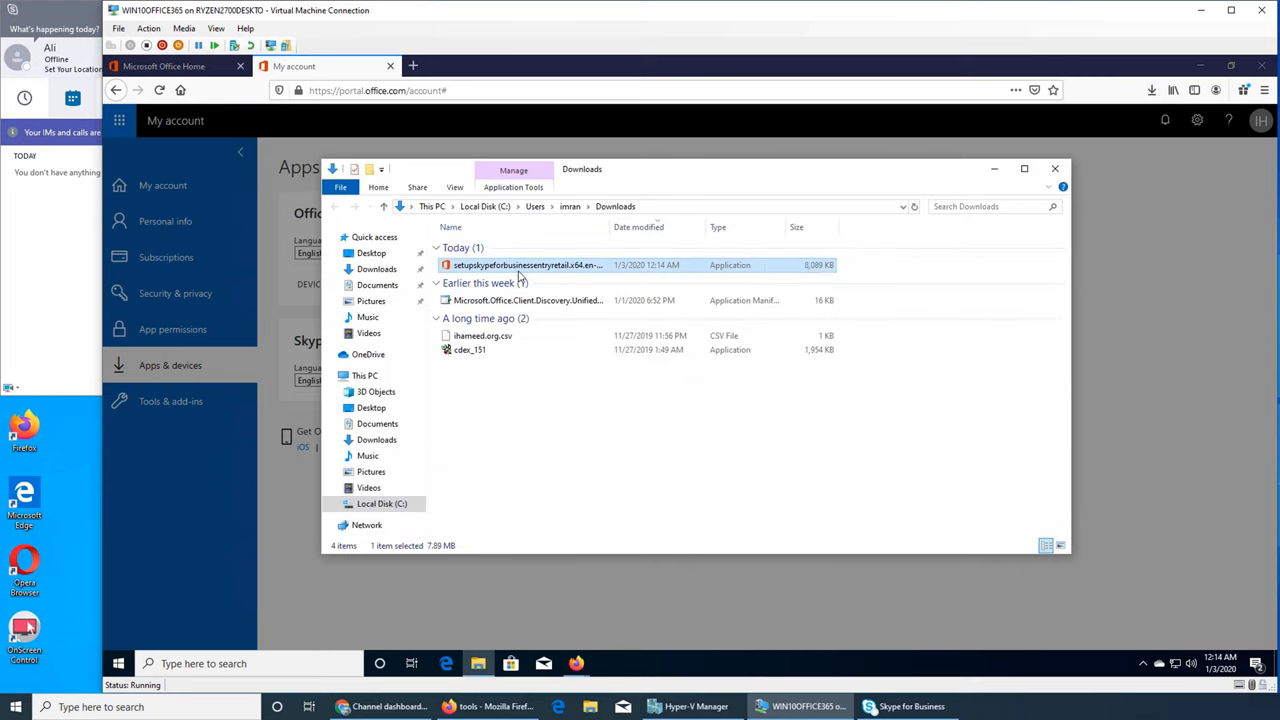
{"action": "mouse_move", "coordinate": [1188, 131]}
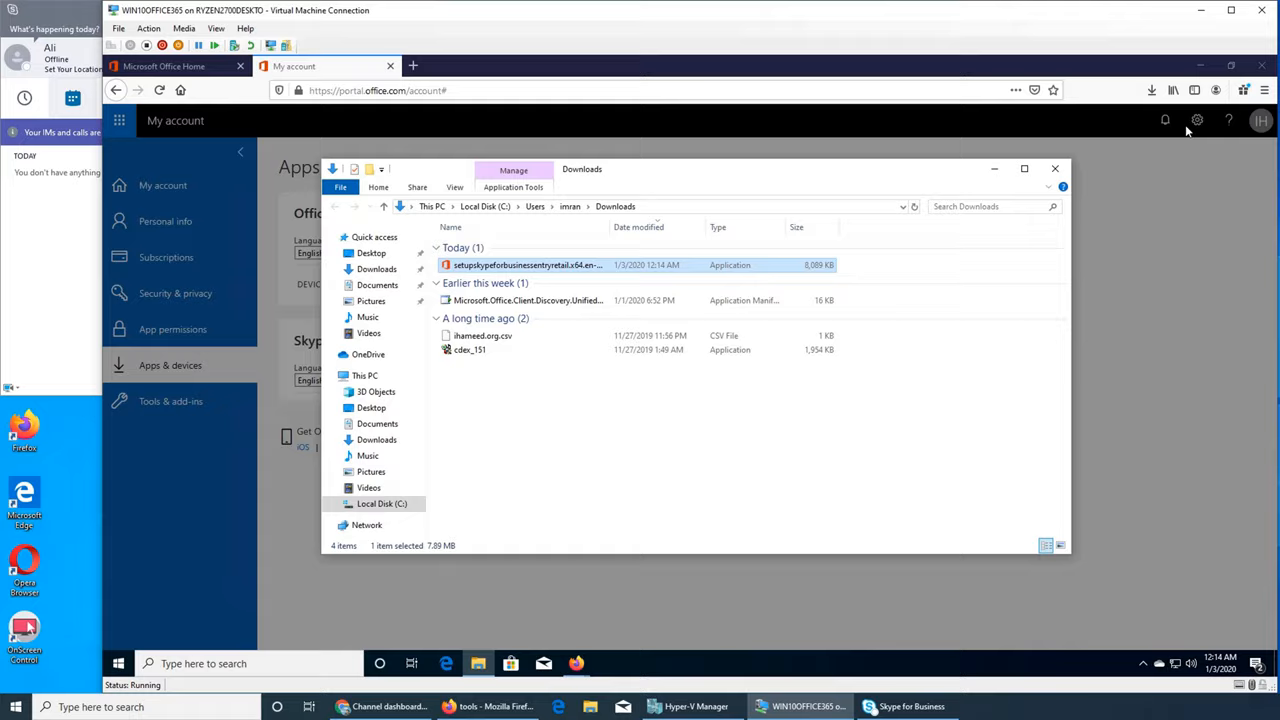
{"action": "double_click", "coordinate": [527, 265]}
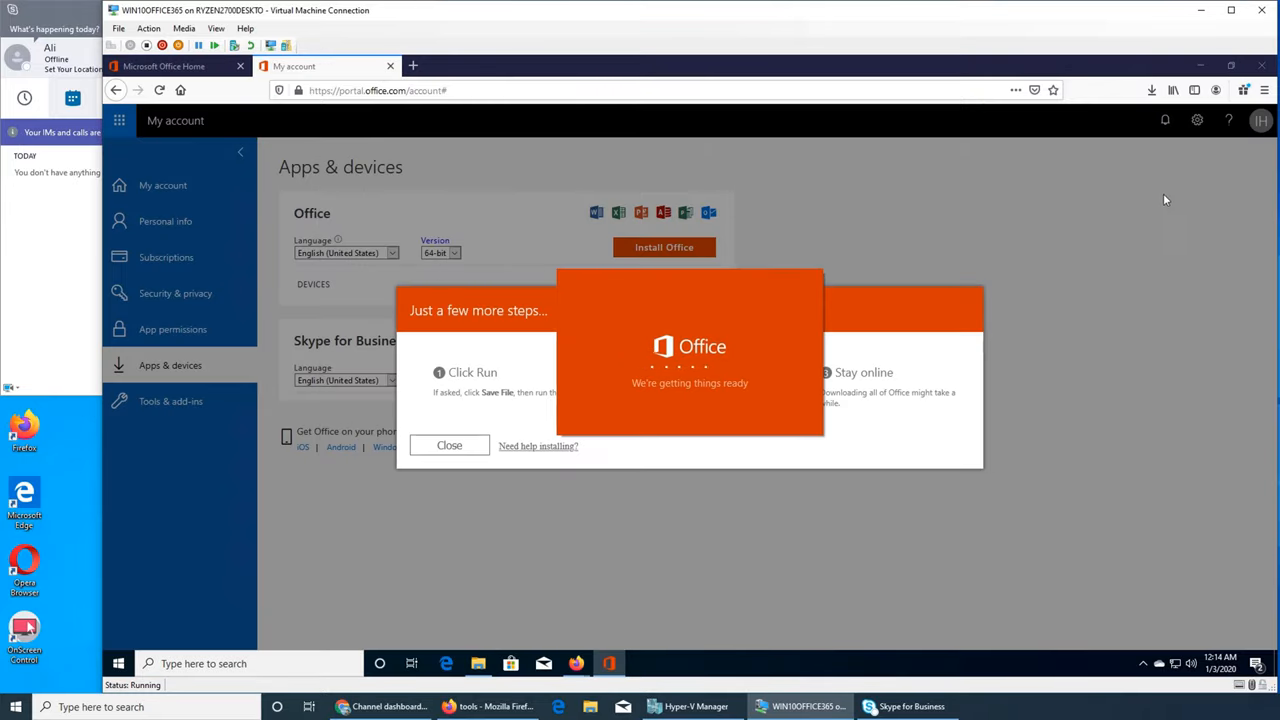
{"action": "mouse_move", "coordinate": [658, 442]}
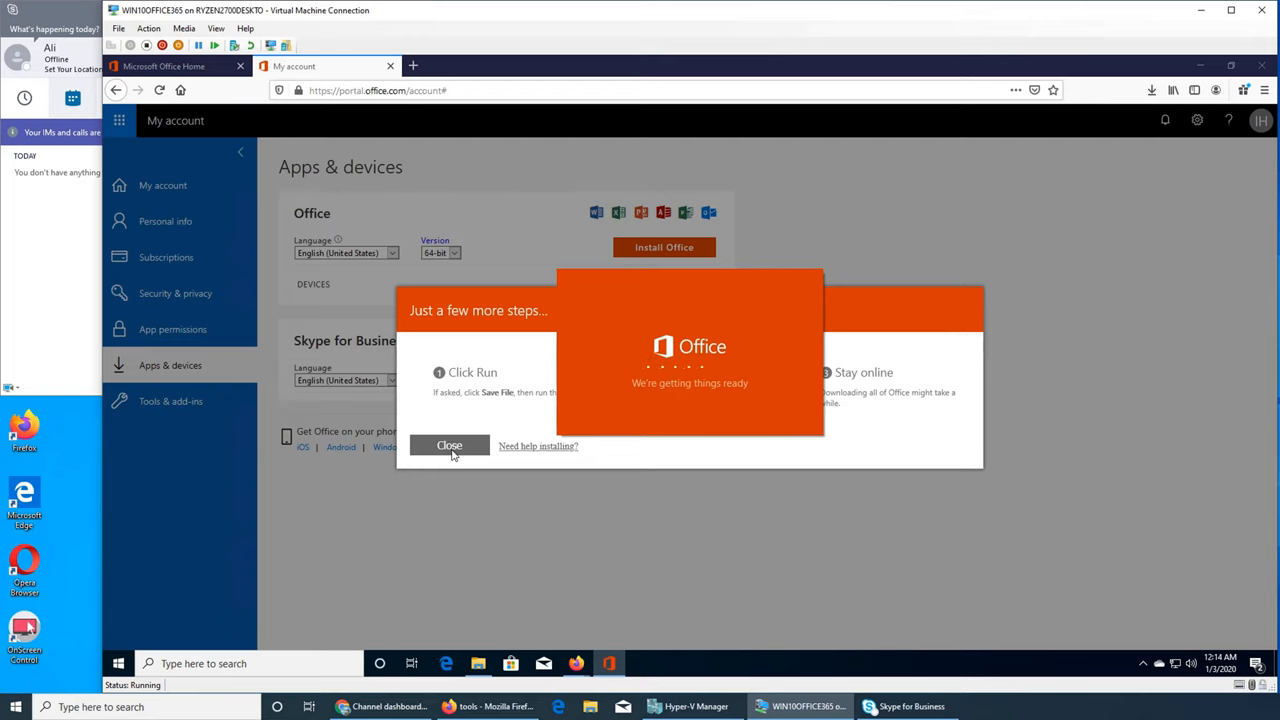
{"action": "left_click", "coordinate": [449, 446]}
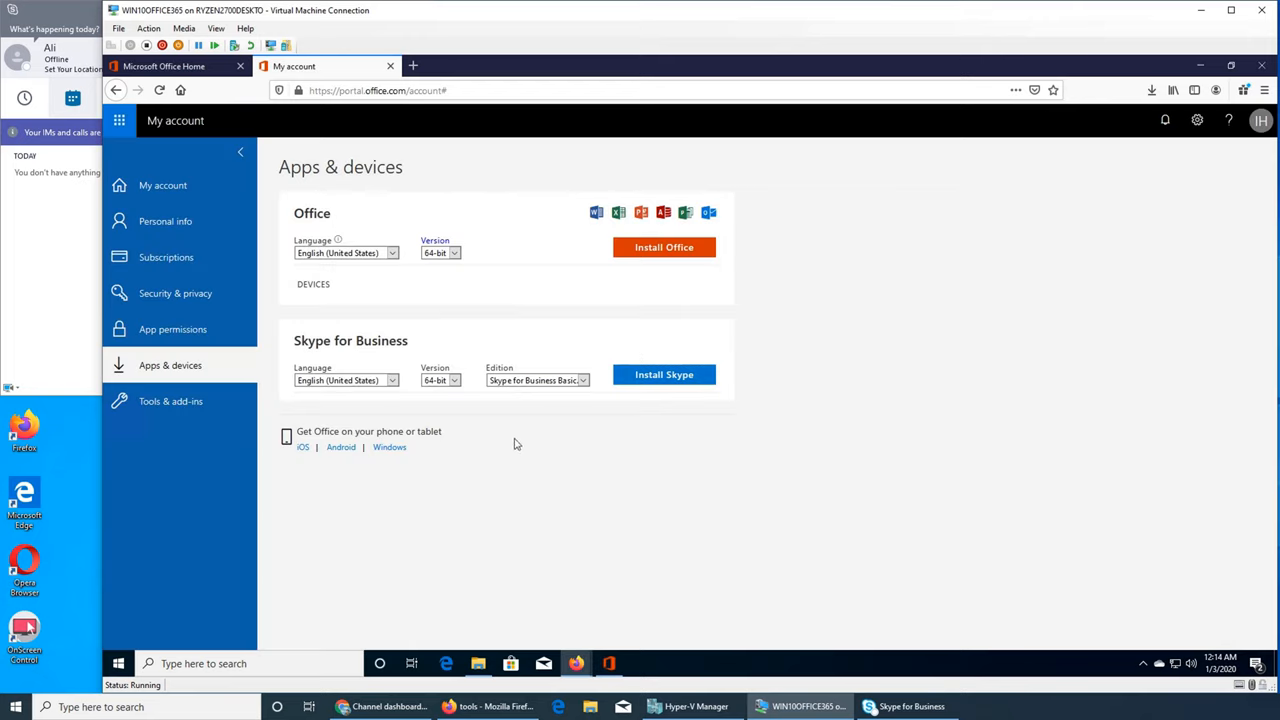
{"action": "mouse_move", "coordinate": [664, 247]}
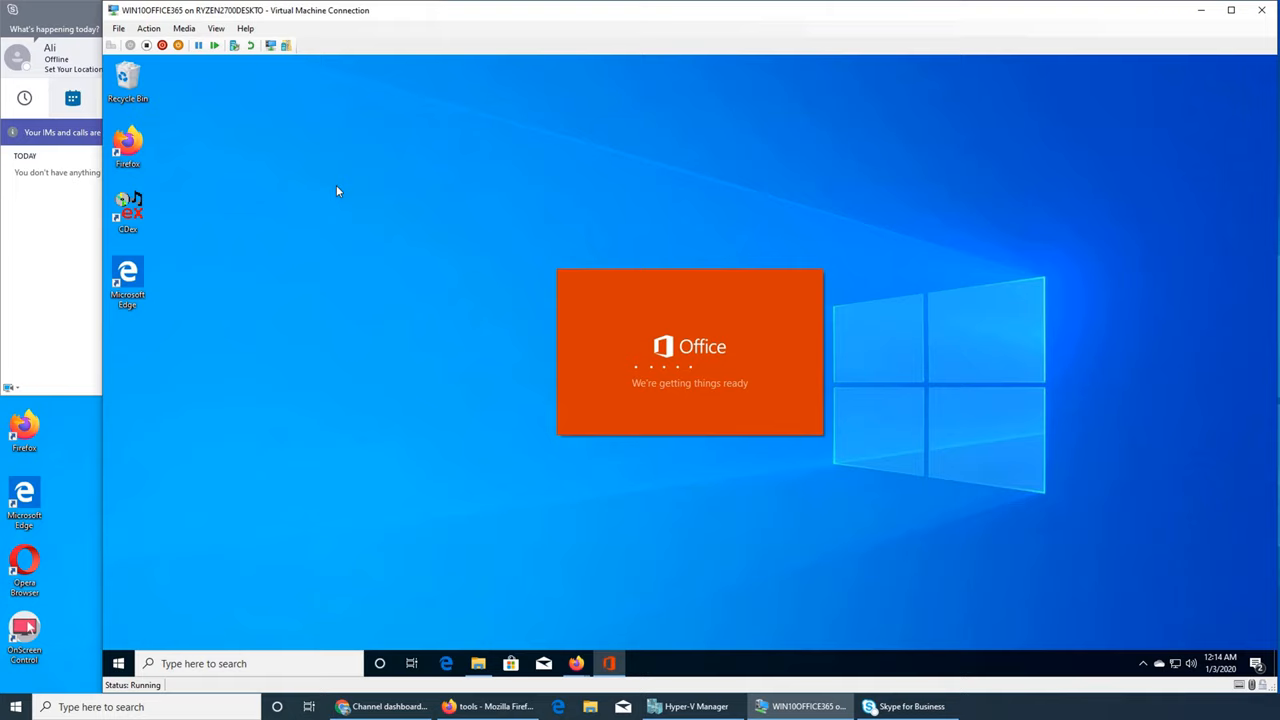
{"action": "mouse_move", "coordinate": [378, 235]}
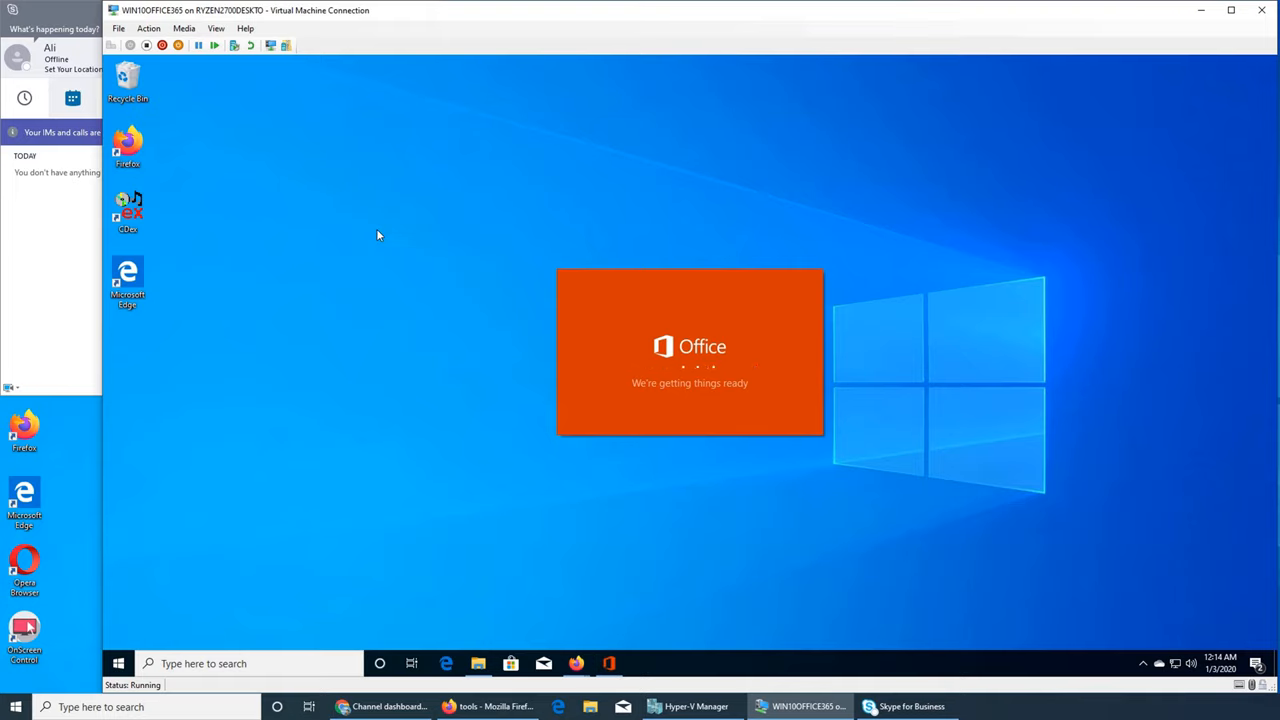
Step: Bring Skype for Business forward, dismiss the Teams banner, and show the empty Conversations list
{"action": "left_click", "coordinate": [899, 706]}
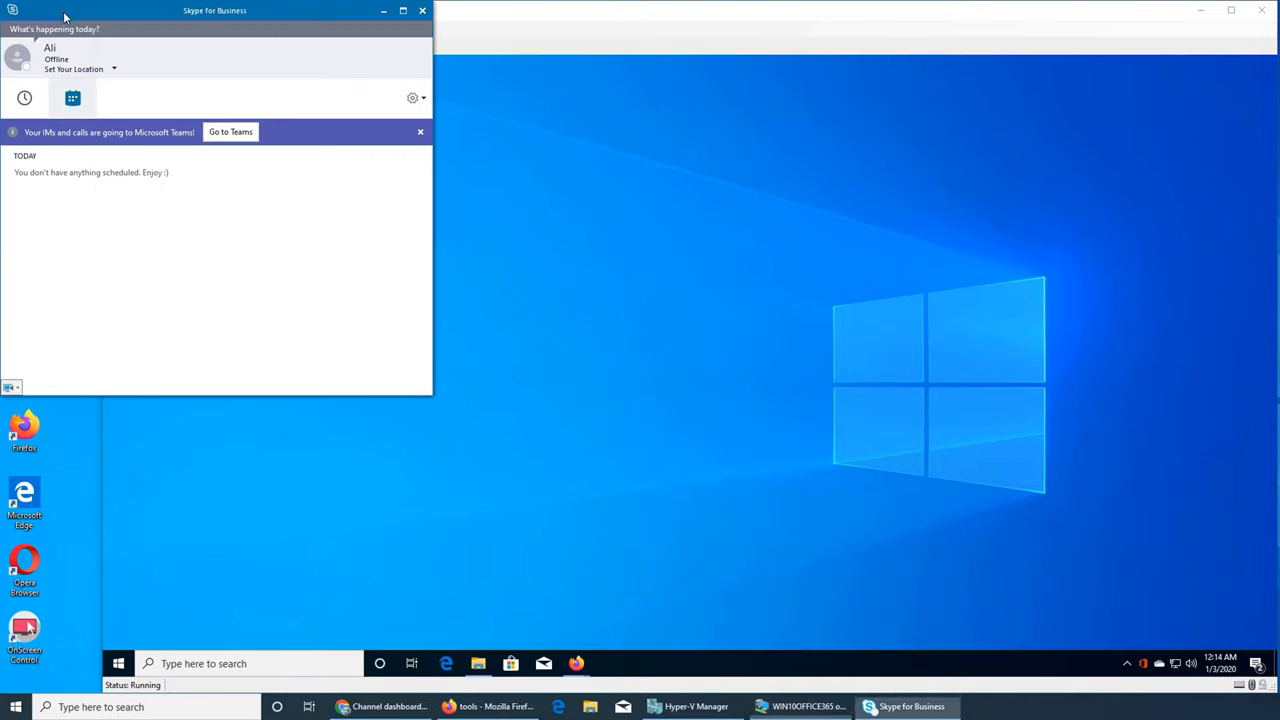
{"action": "mouse_move", "coordinate": [62, 58]}
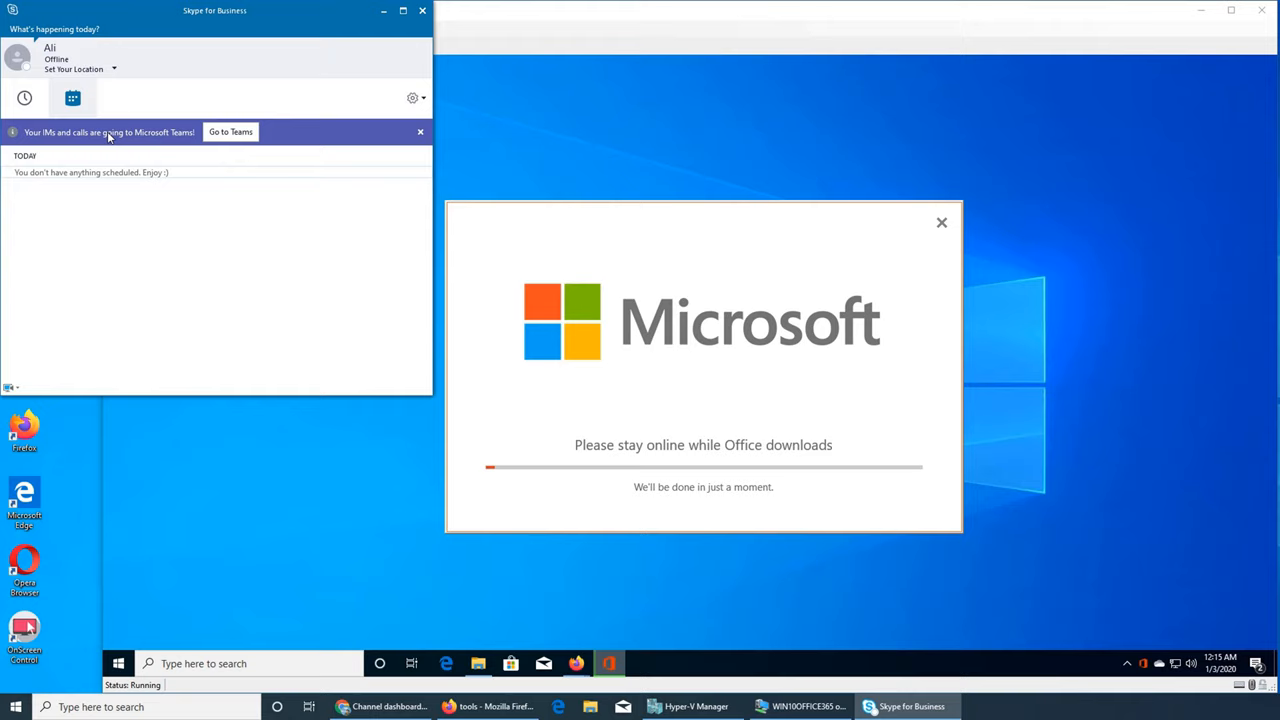
{"action": "mouse_move", "coordinate": [92, 143]}
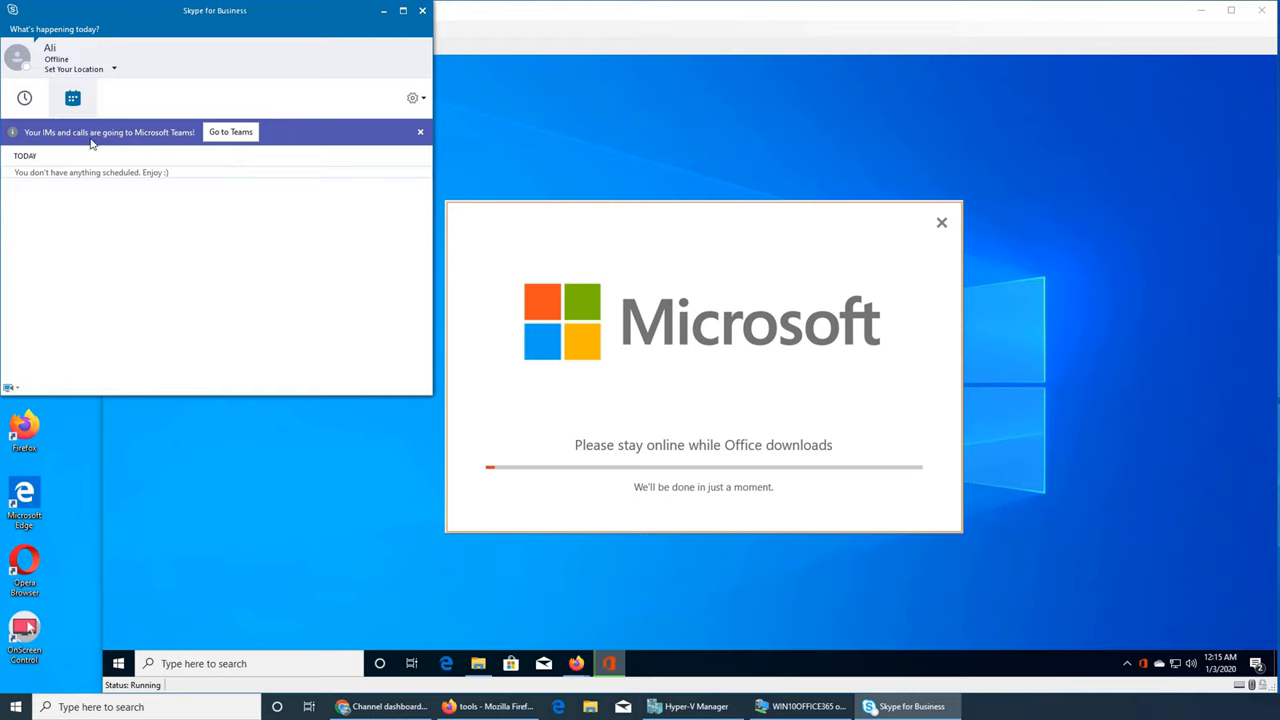
{"action": "mouse_move", "coordinate": [383, 137]}
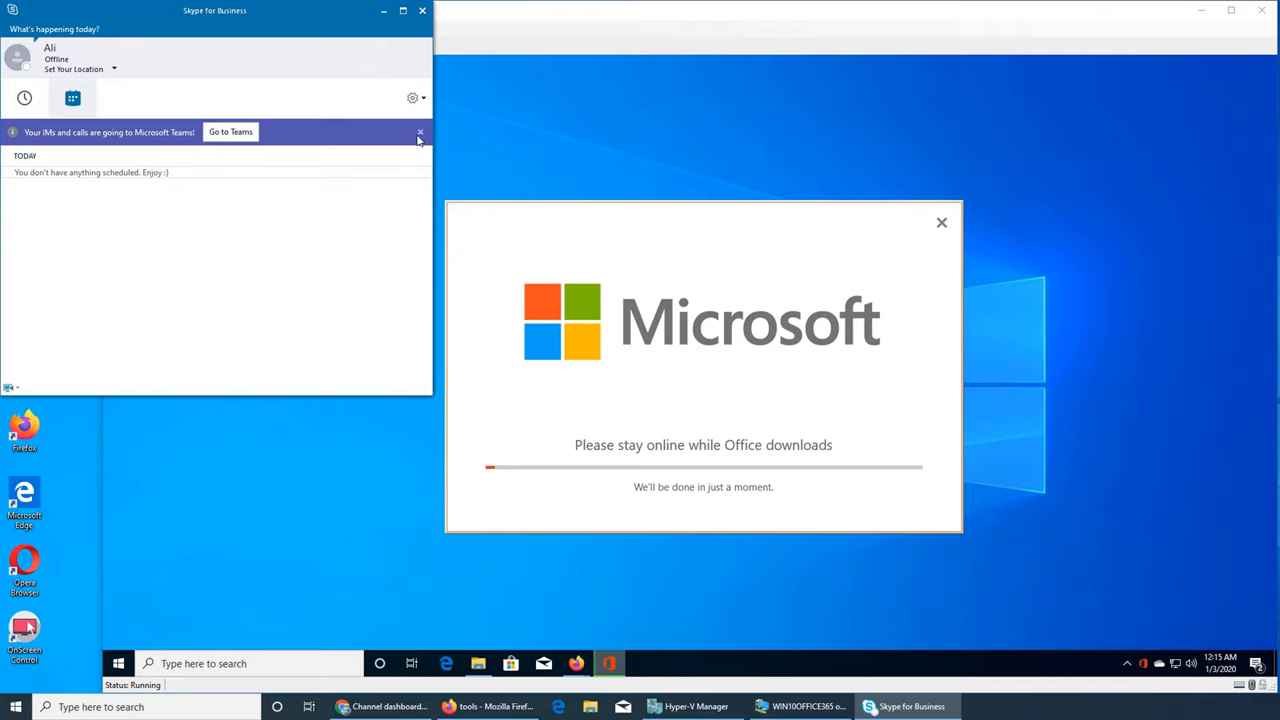
{"action": "left_click", "coordinate": [24, 98]}
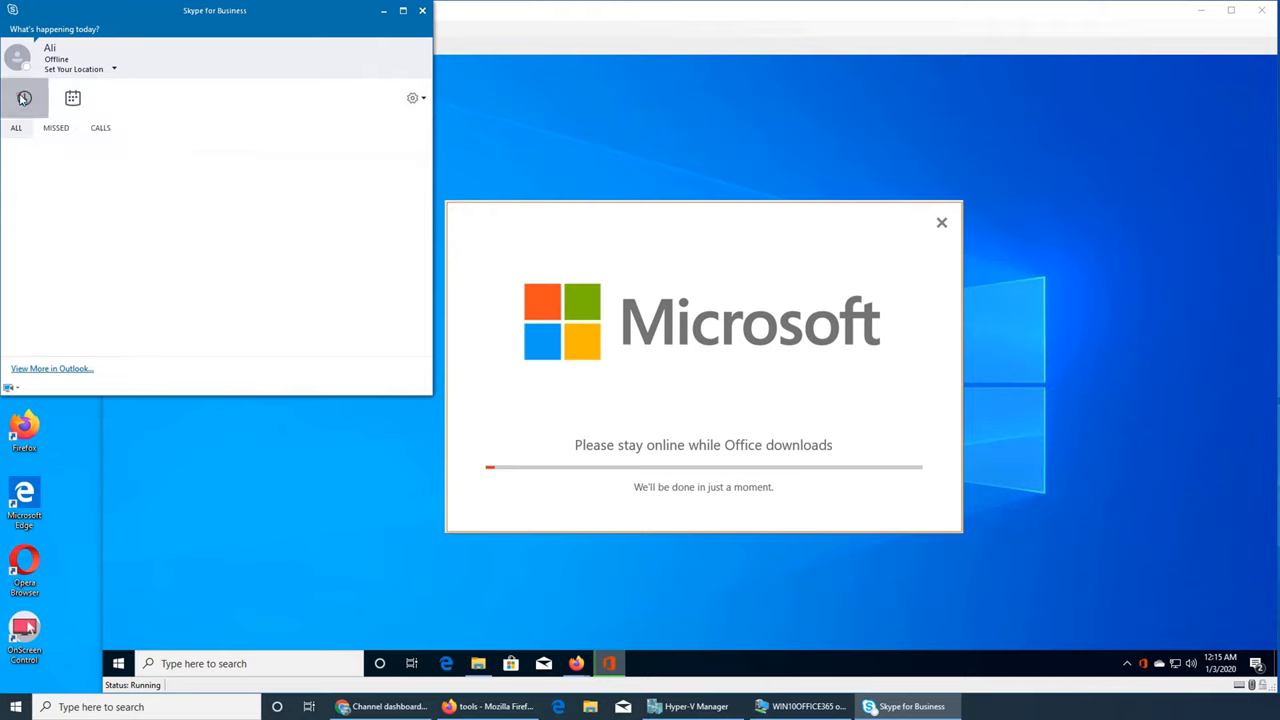
{"action": "left_click", "coordinate": [24, 98]}
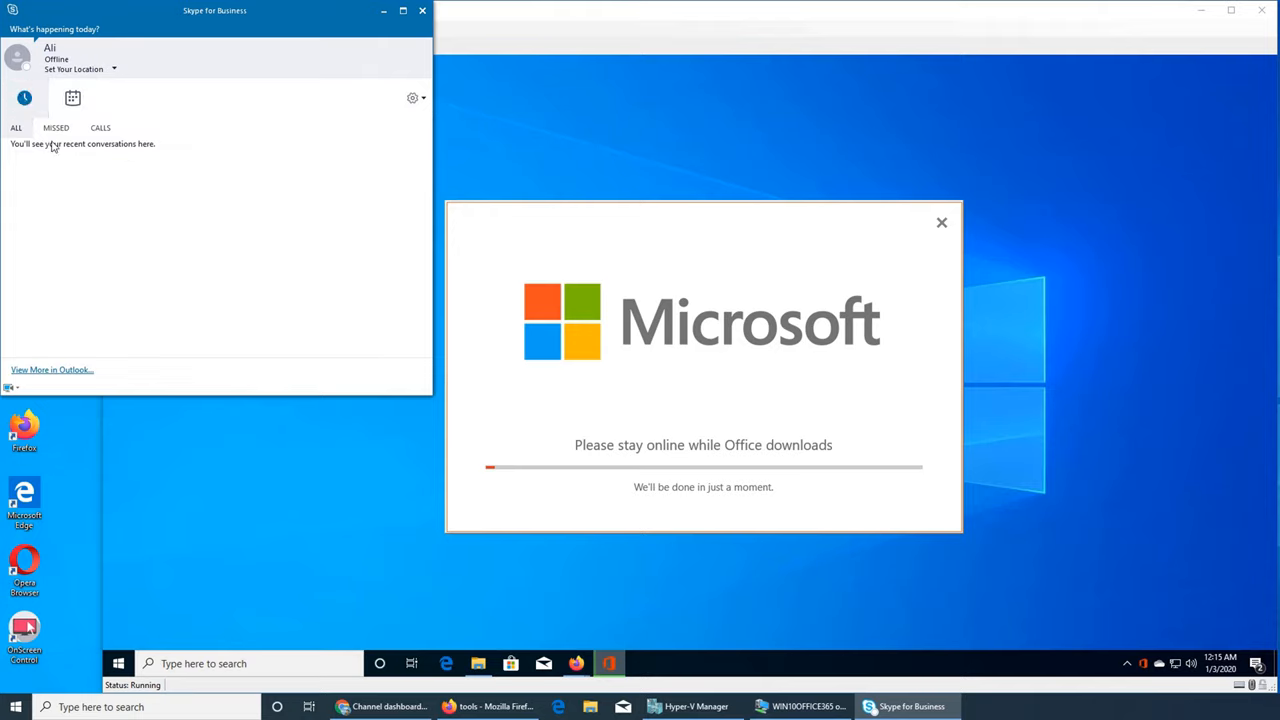
{"action": "left_click", "coordinate": [100, 127]}
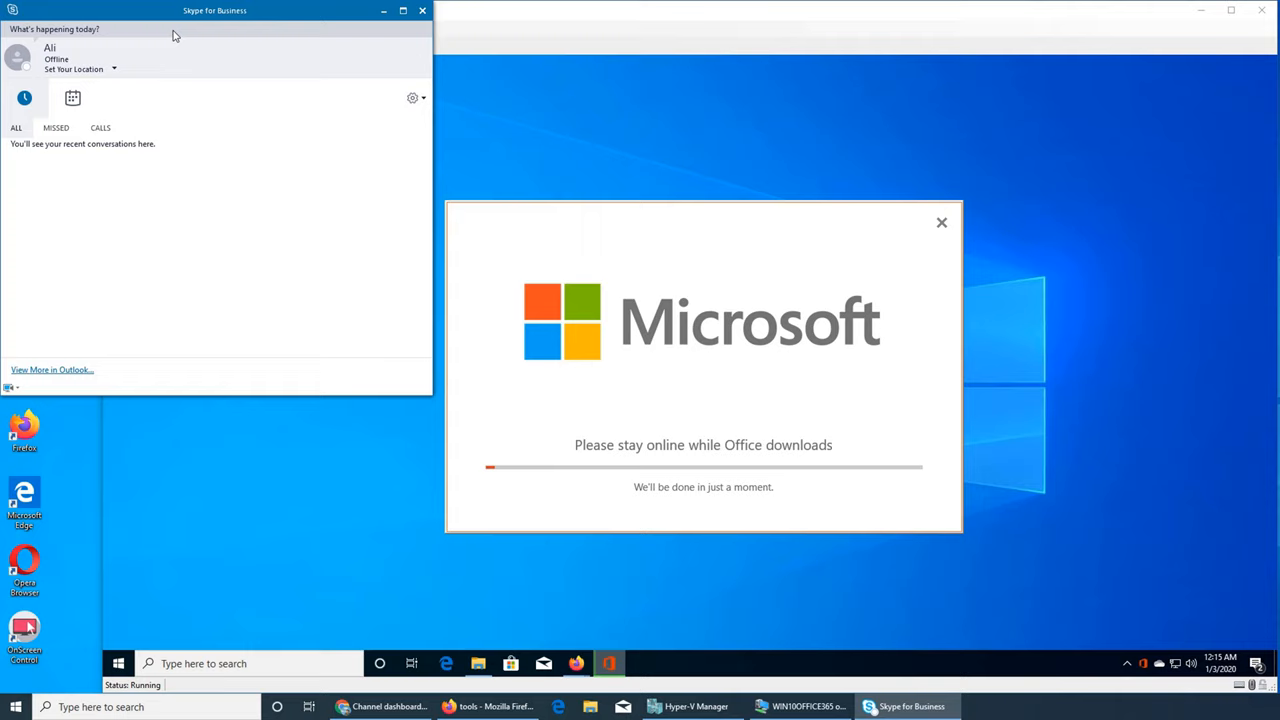
{"action": "mouse_move", "coordinate": [285, 215]}
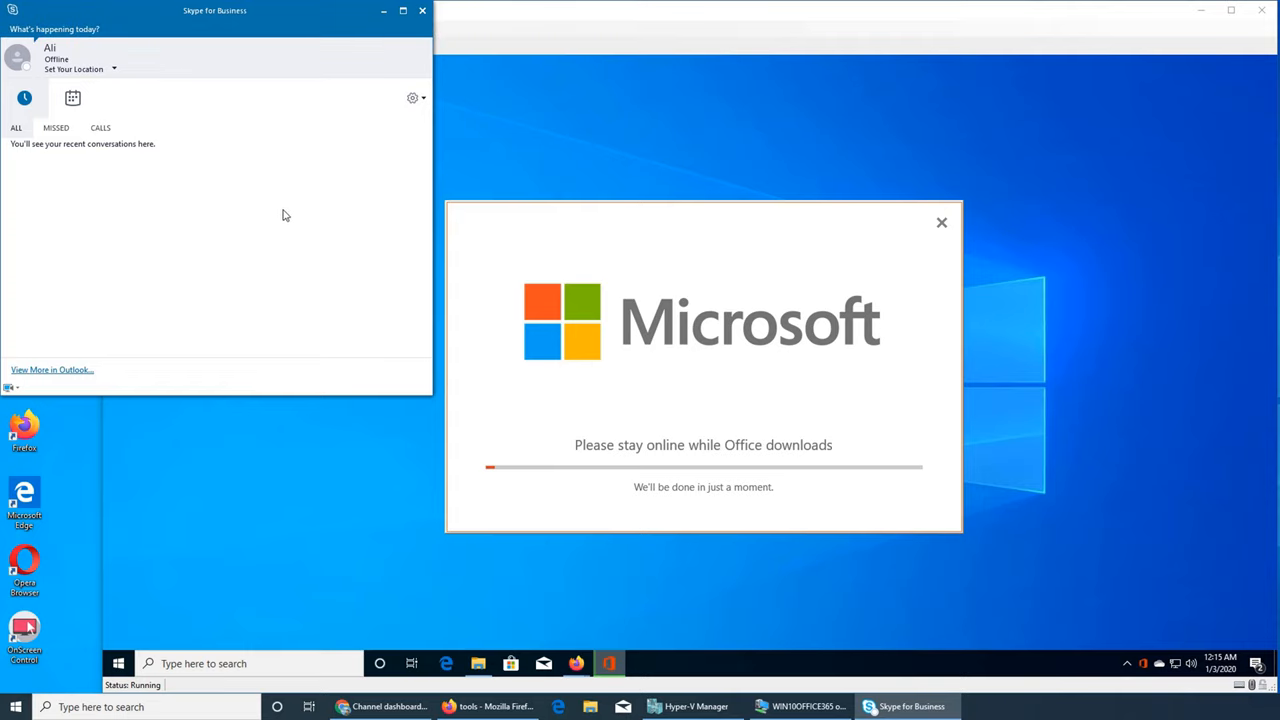
{"action": "mouse_move", "coordinate": [75, 372]}
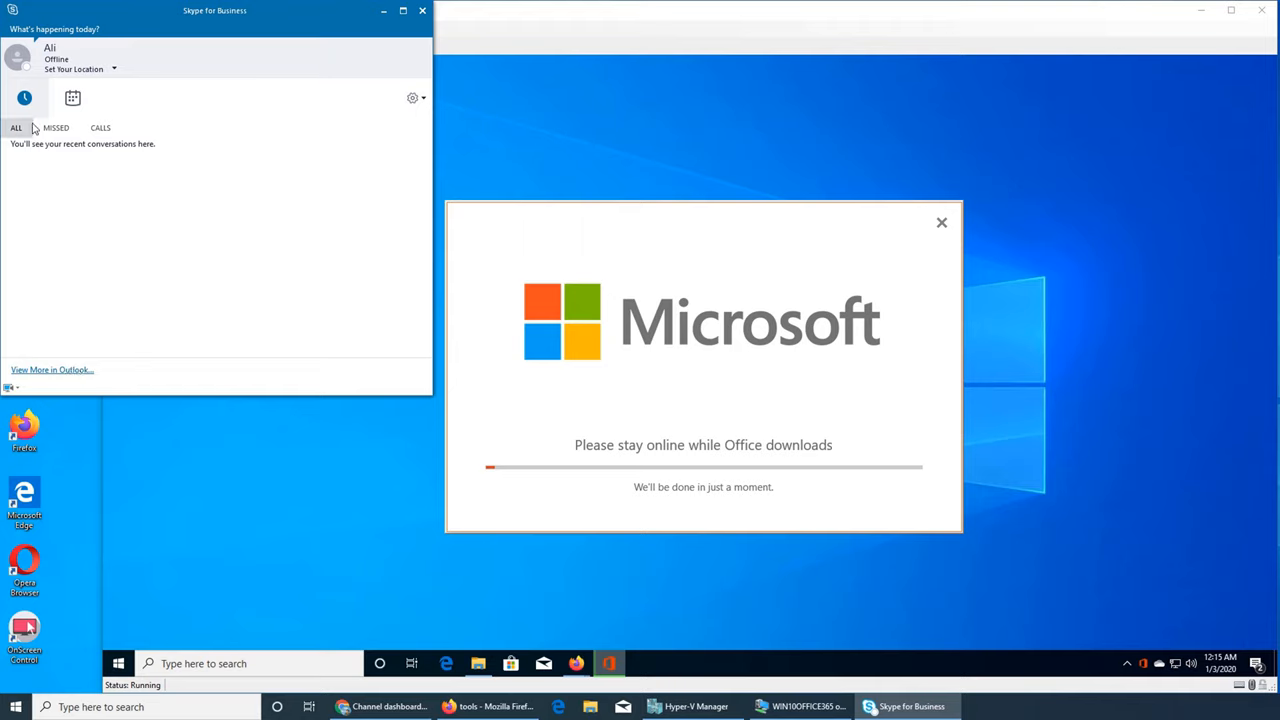
{"action": "mouse_move", "coordinate": [29, 83]}
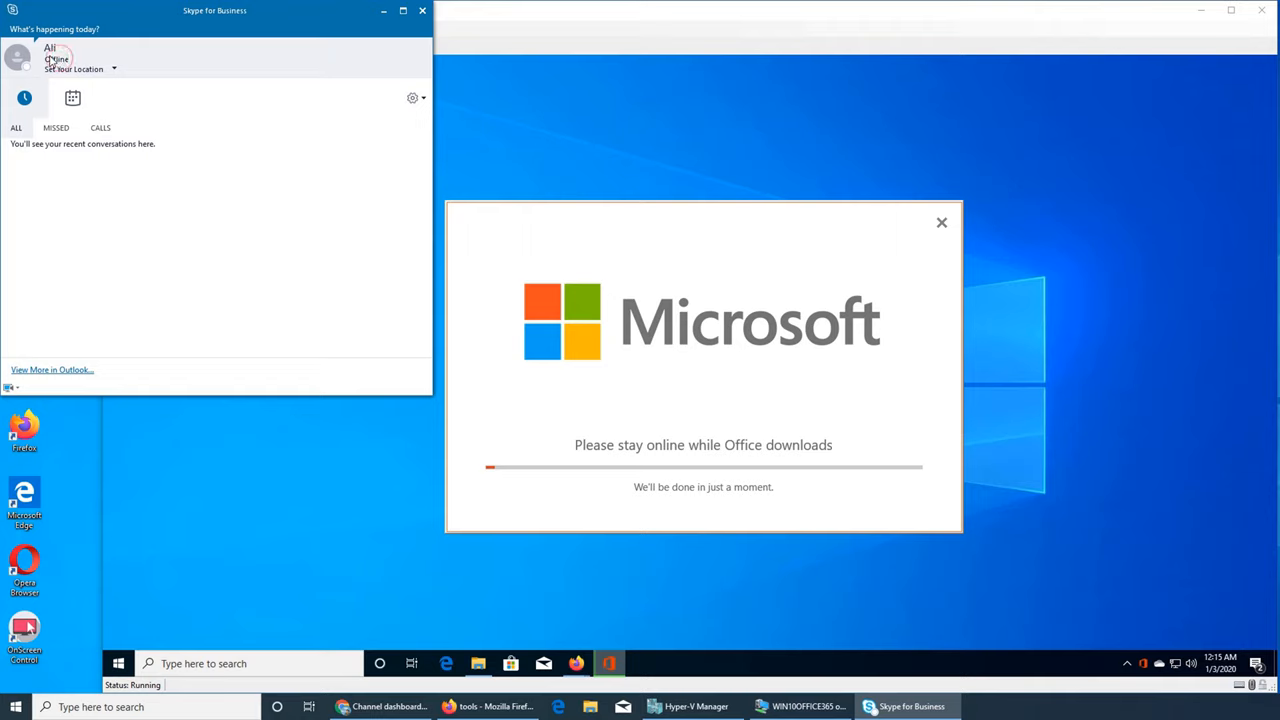
Step: Turn on Show Menu Bar from the gear menu, then uncheck it again
{"action": "left_click", "coordinate": [412, 98]}
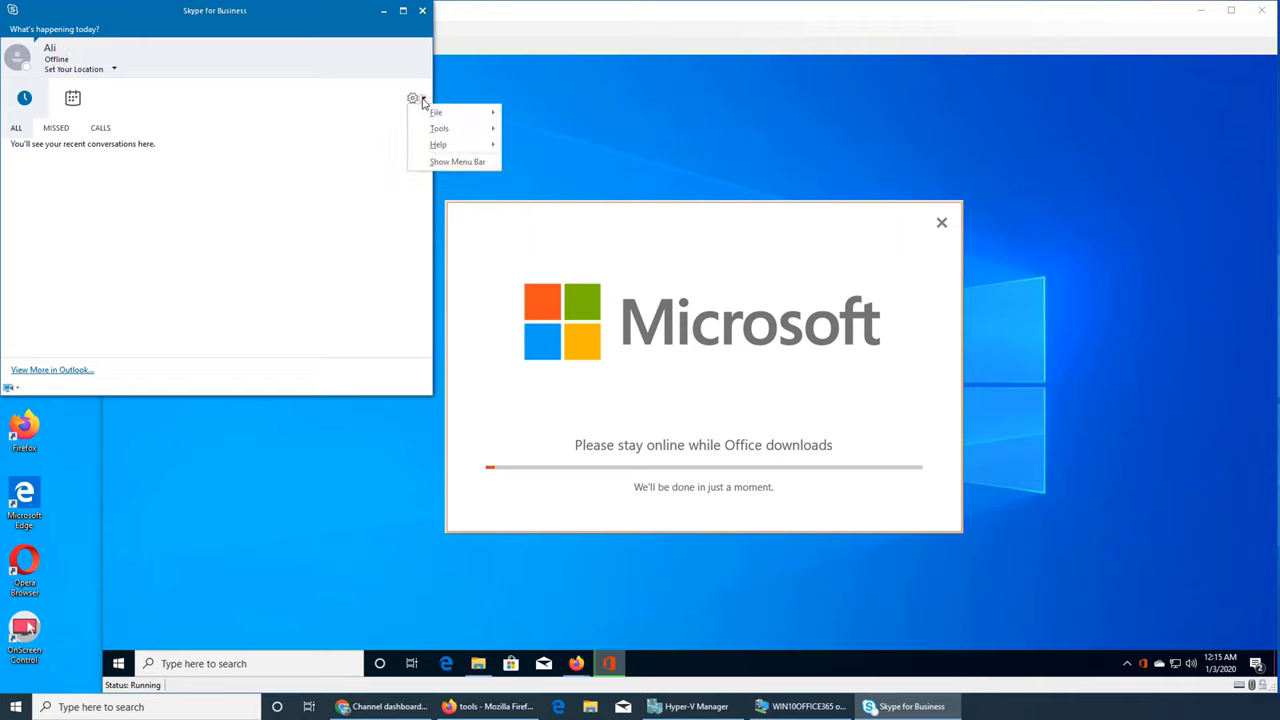
{"action": "mouse_move", "coordinate": [458, 161]}
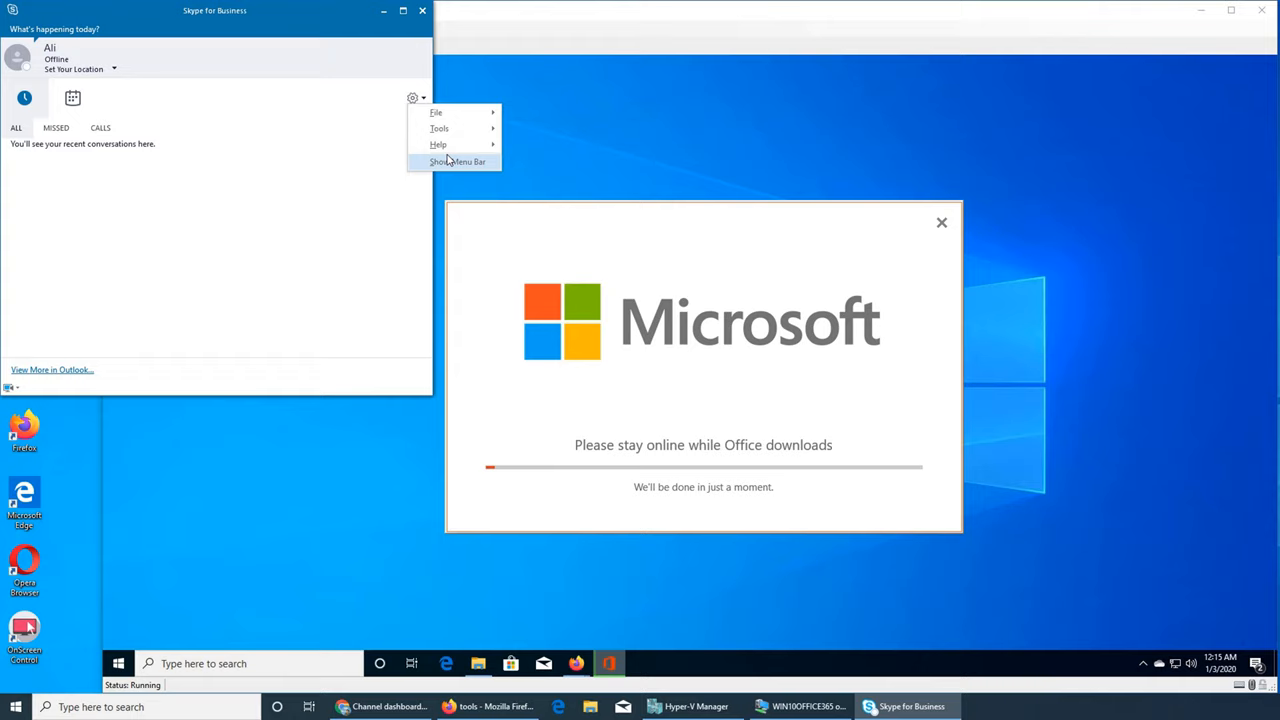
{"action": "left_click", "coordinate": [459, 161]}
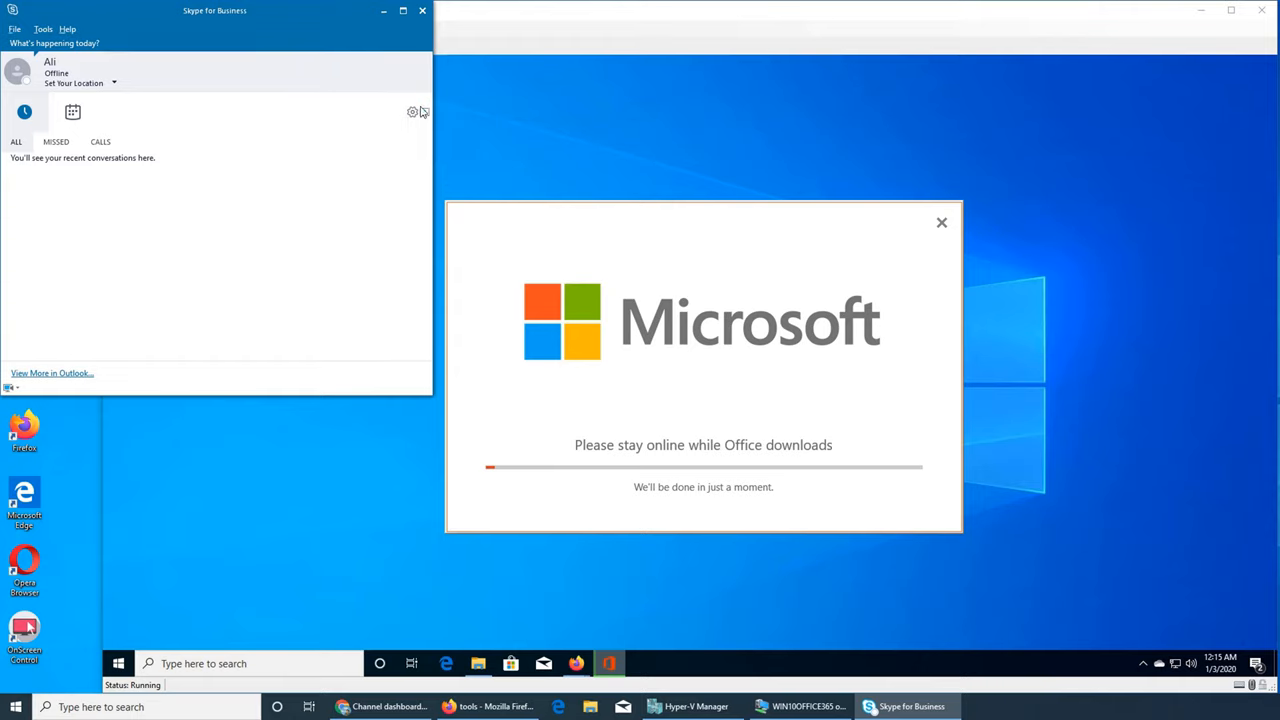
{"action": "left_click", "coordinate": [412, 111]}
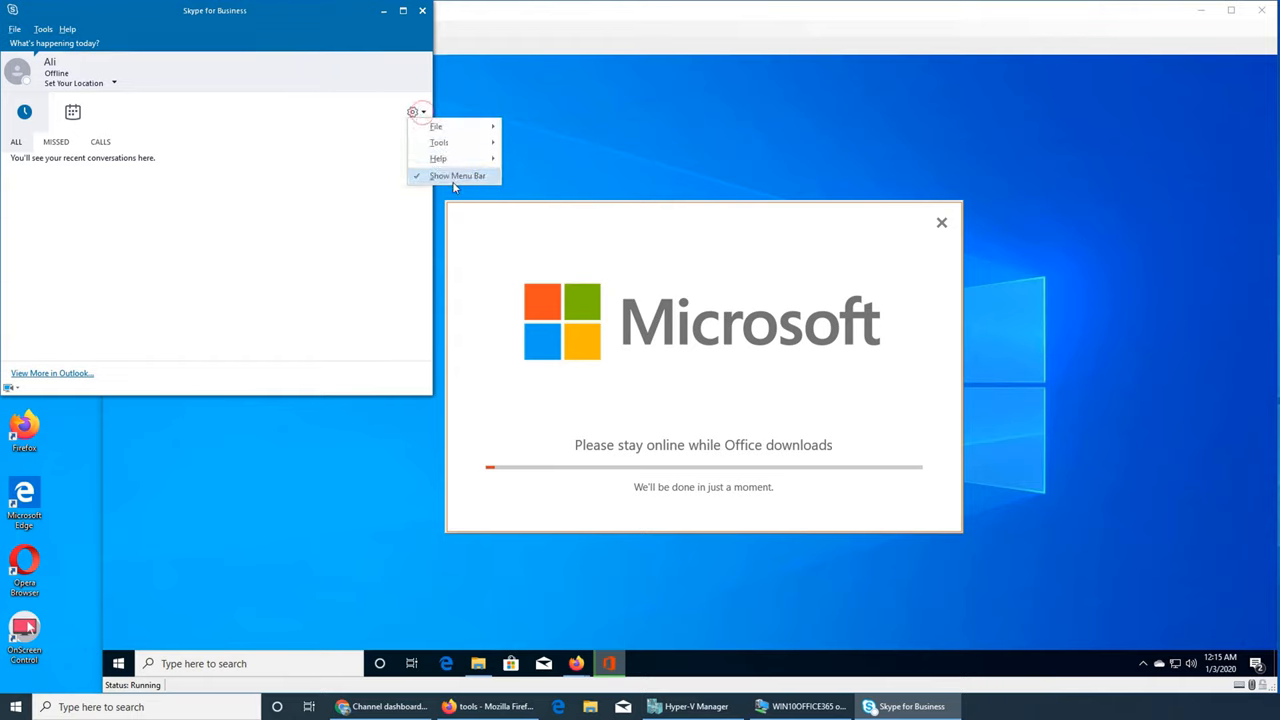
{"action": "left_click", "coordinate": [458, 175]}
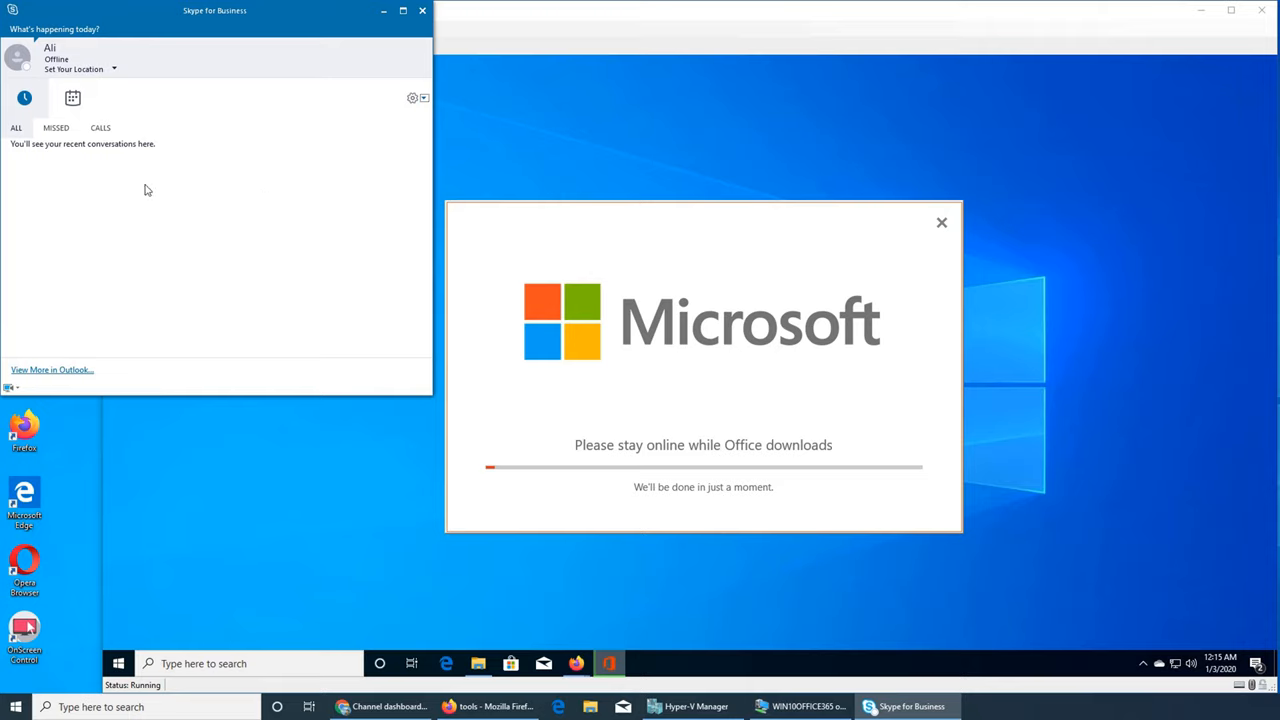
{"action": "mouse_move", "coordinate": [145, 15]}
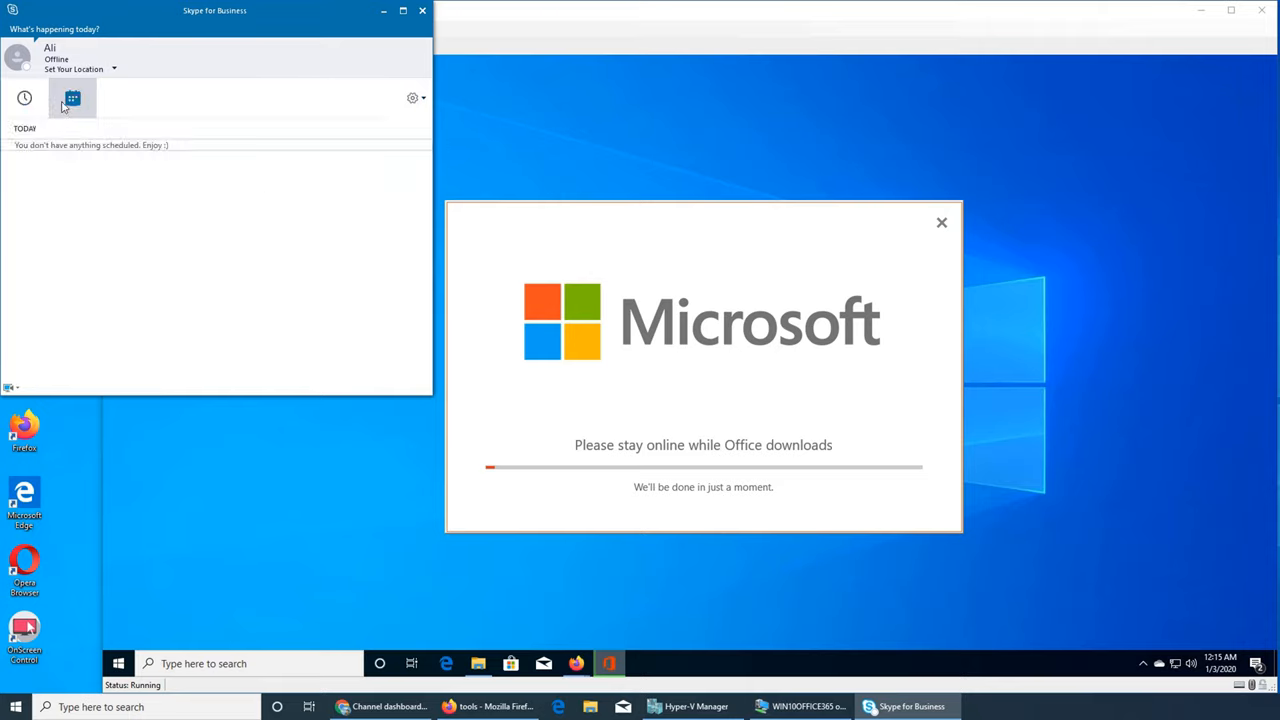
{"action": "mouse_move", "coordinate": [229, 248]}
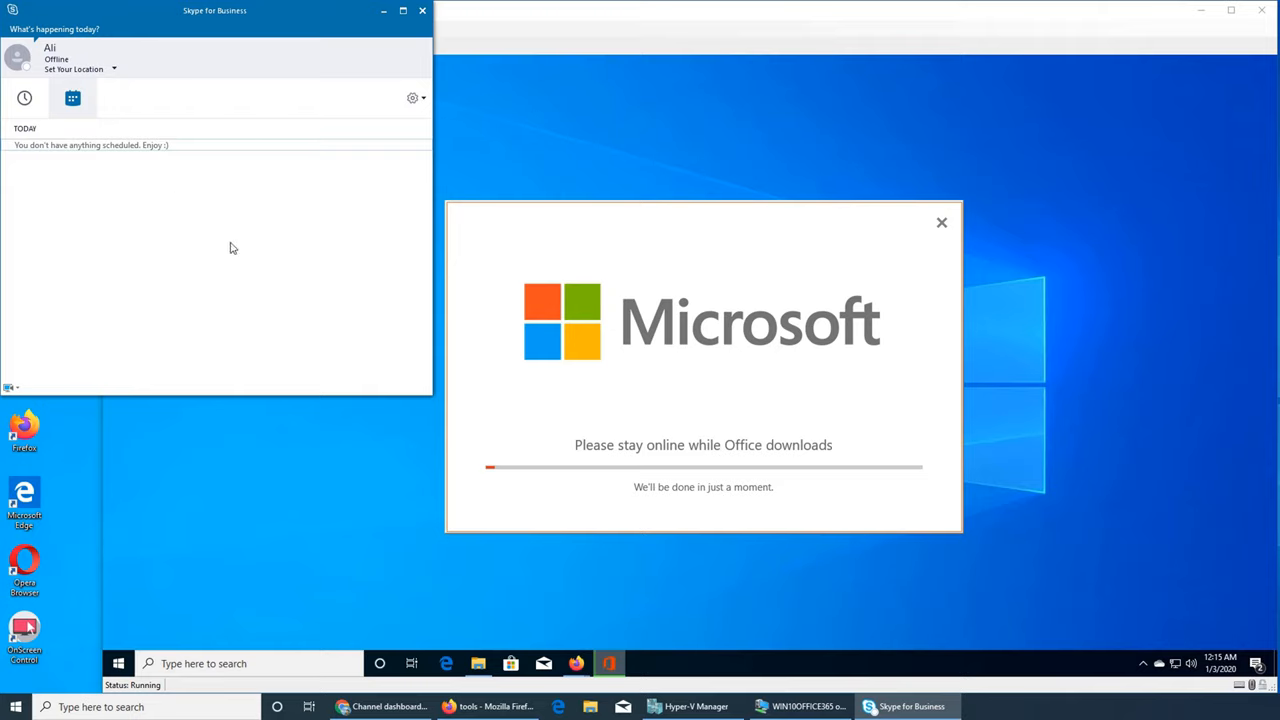
Step: Browse the conversation history's Calls and Missed tabs, ending on All conversations
{"action": "left_click", "coordinate": [24, 97]}
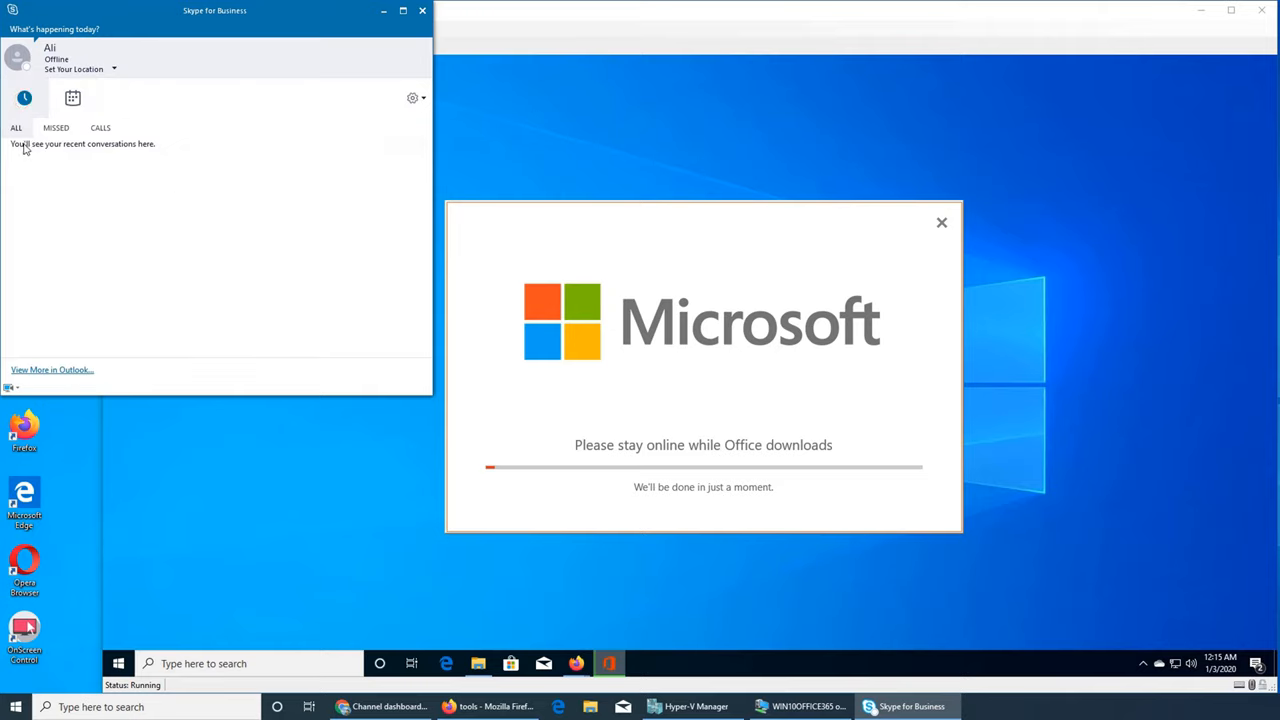
{"action": "mouse_move", "coordinate": [62, 148]}
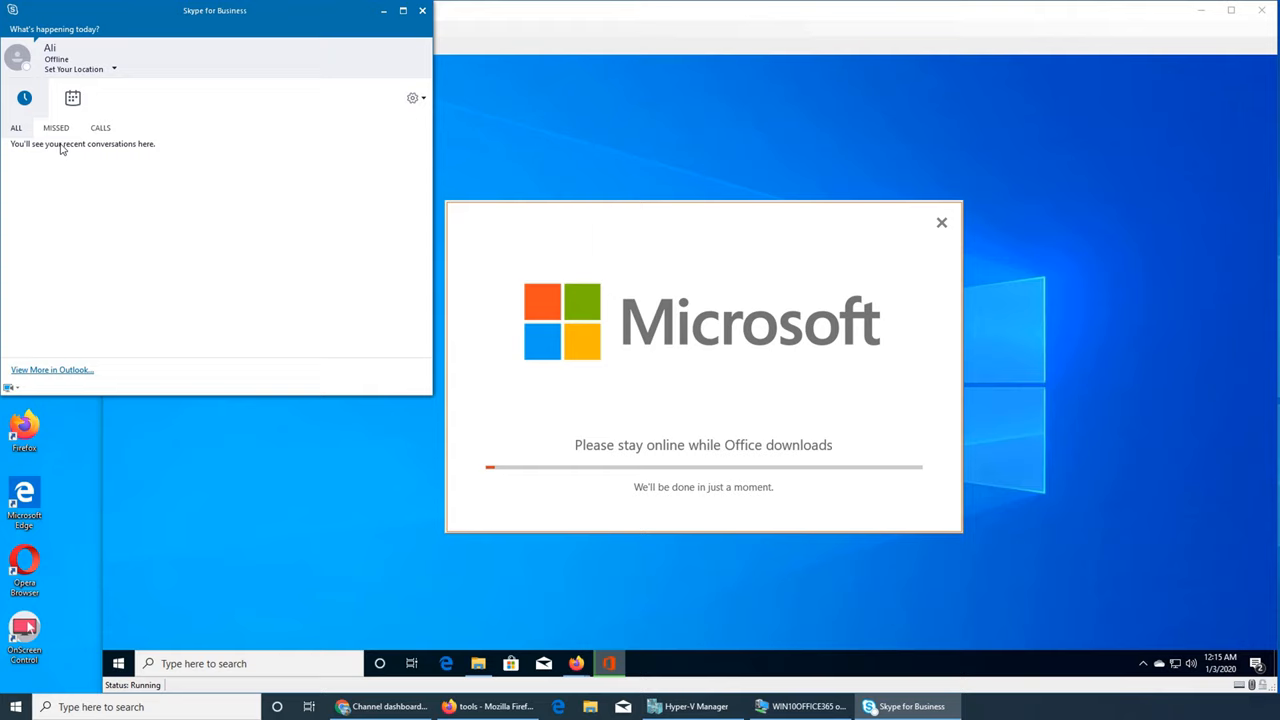
{"action": "mouse_move", "coordinate": [155, 262]}
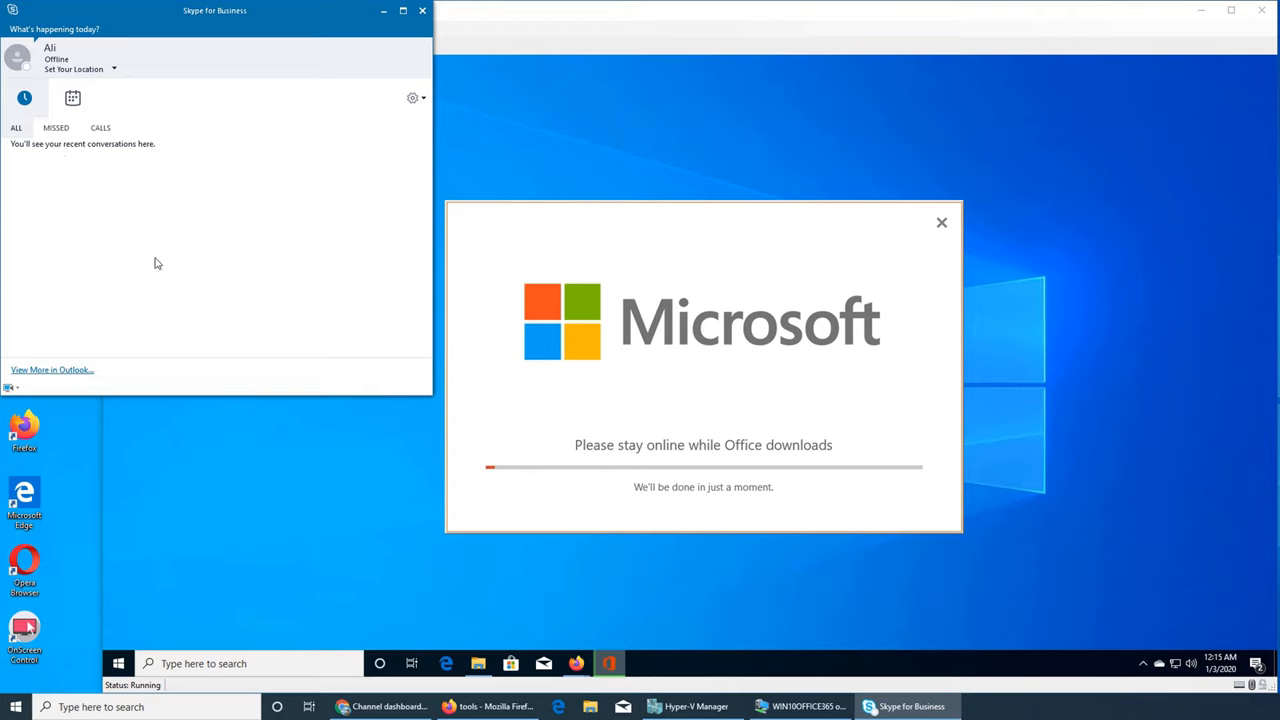
{"action": "left_click", "coordinate": [56, 127]}
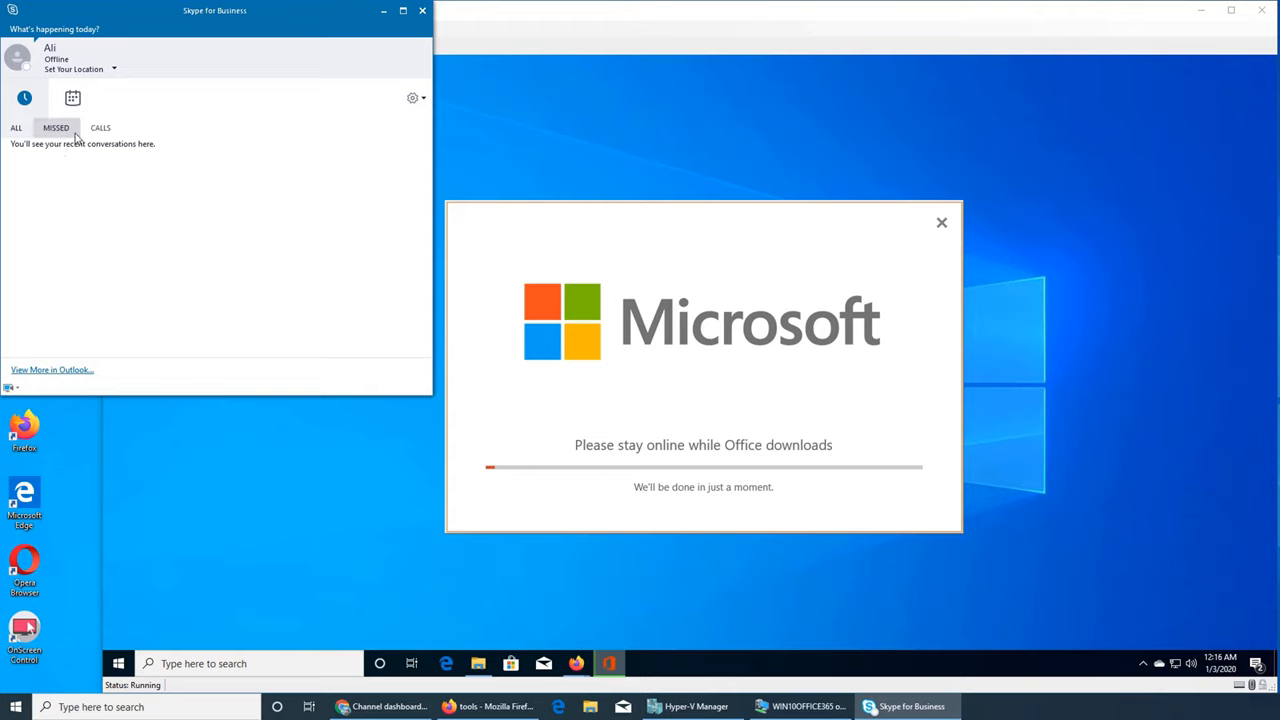
{"action": "left_click", "coordinate": [100, 127]}
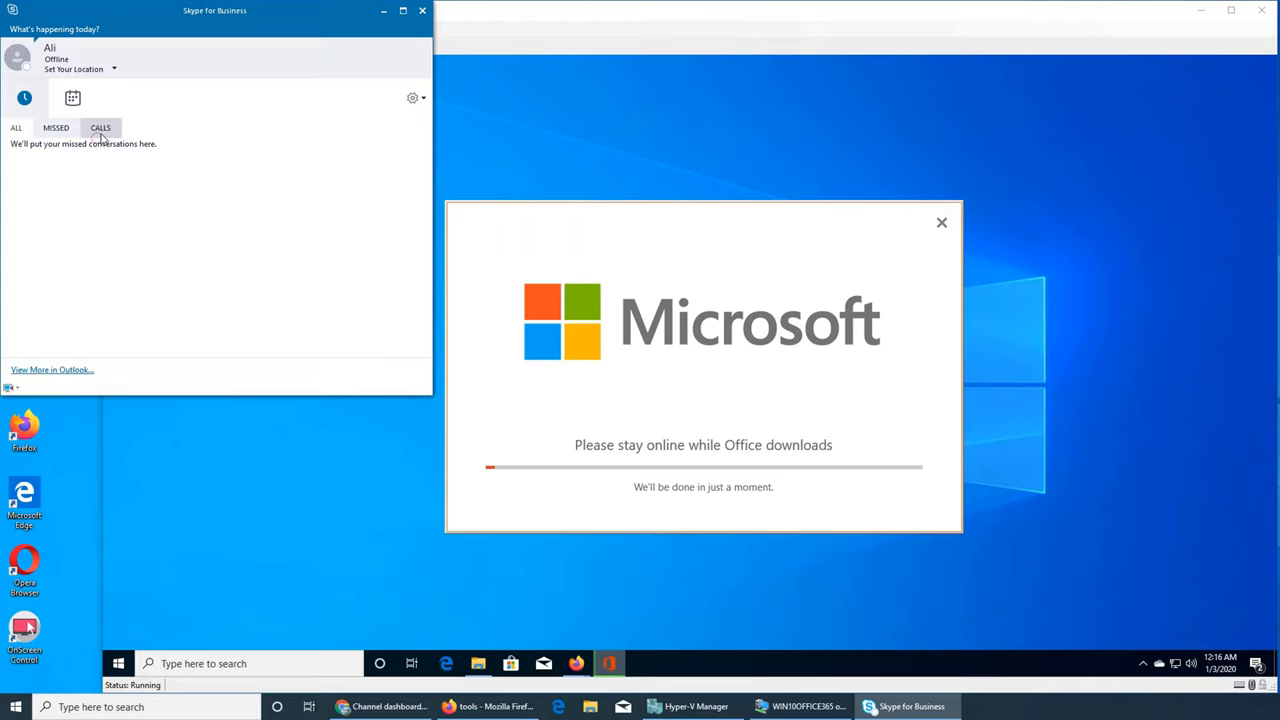
{"action": "left_click", "coordinate": [100, 127]}
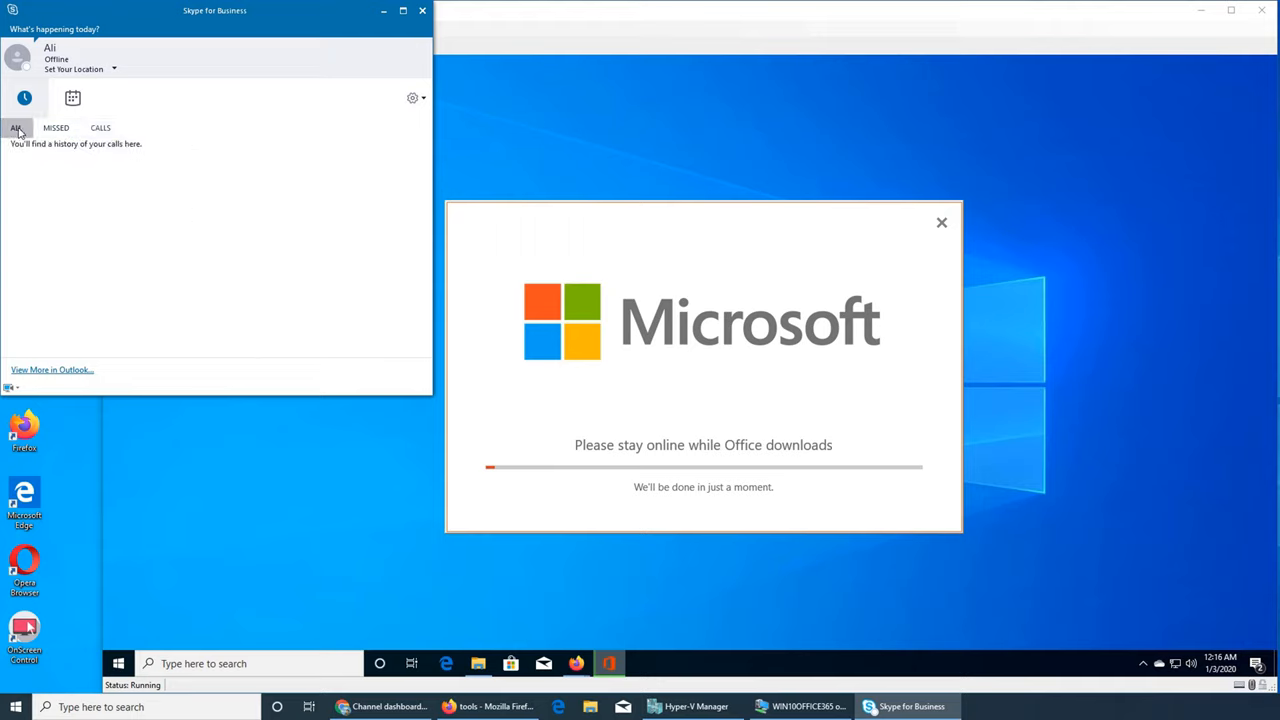
{"action": "left_click", "coordinate": [100, 127]}
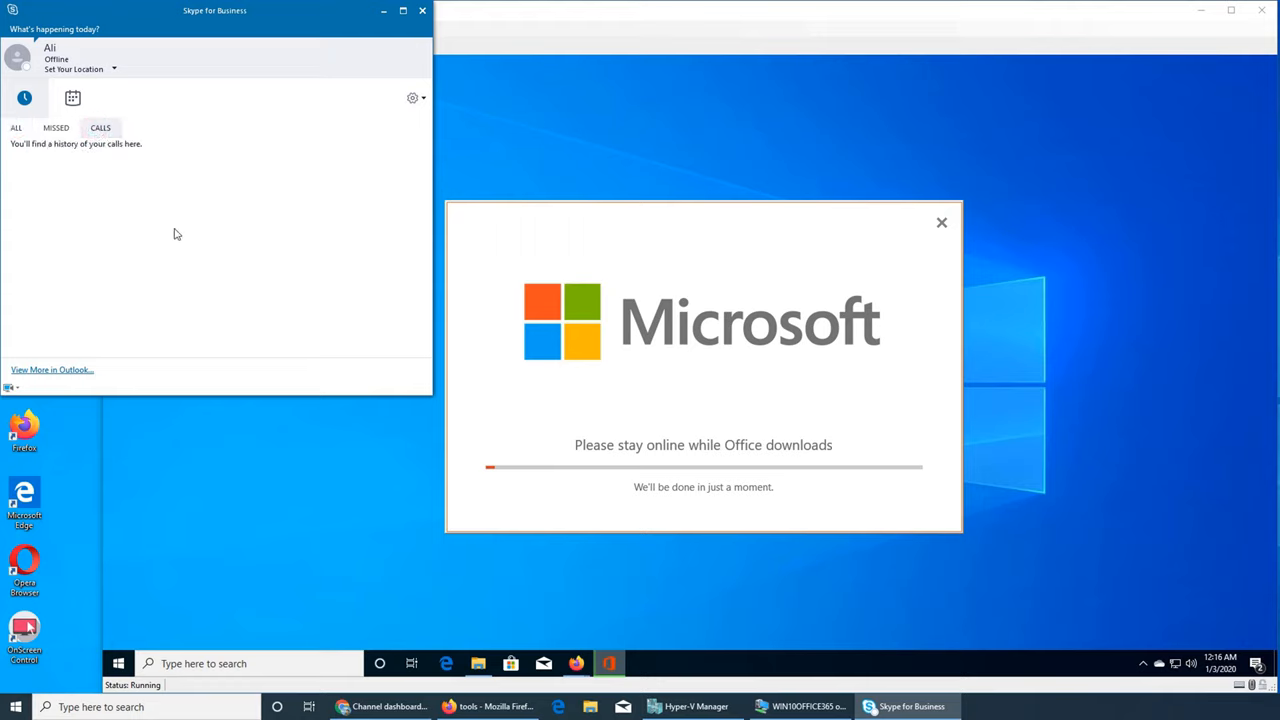
{"action": "left_click", "coordinate": [56, 127]}
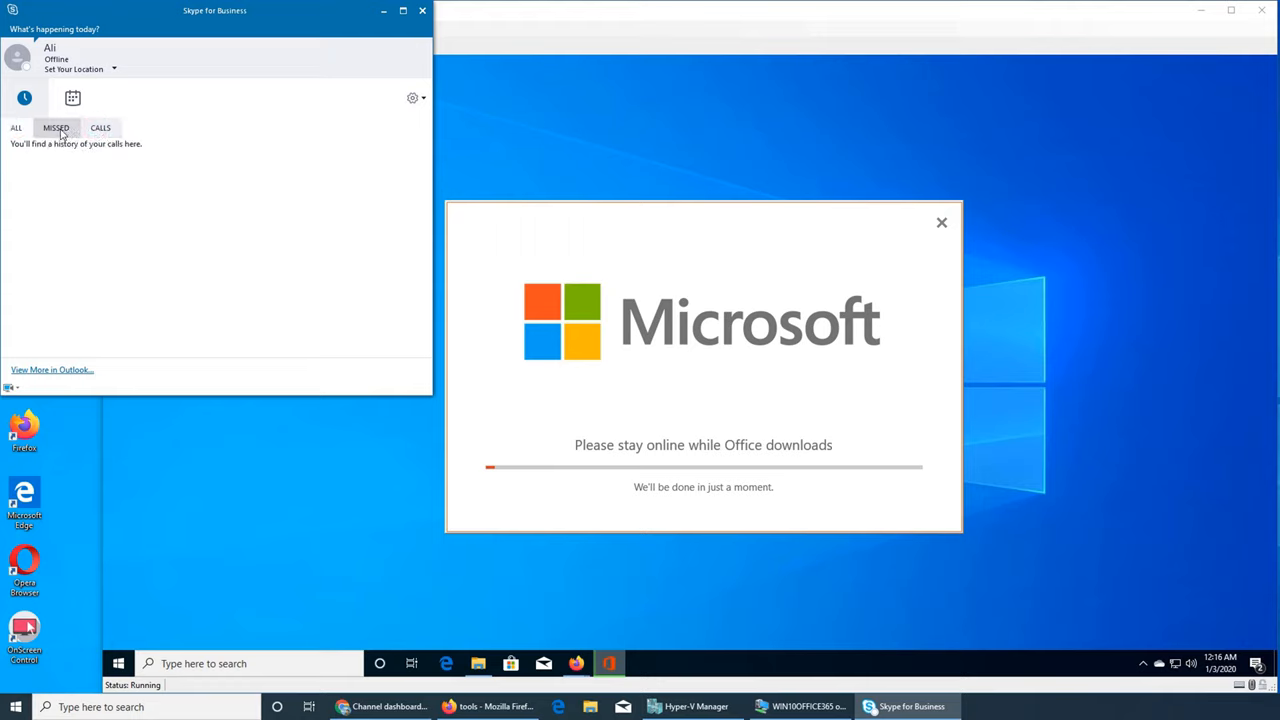
{"action": "left_click", "coordinate": [56, 127]}
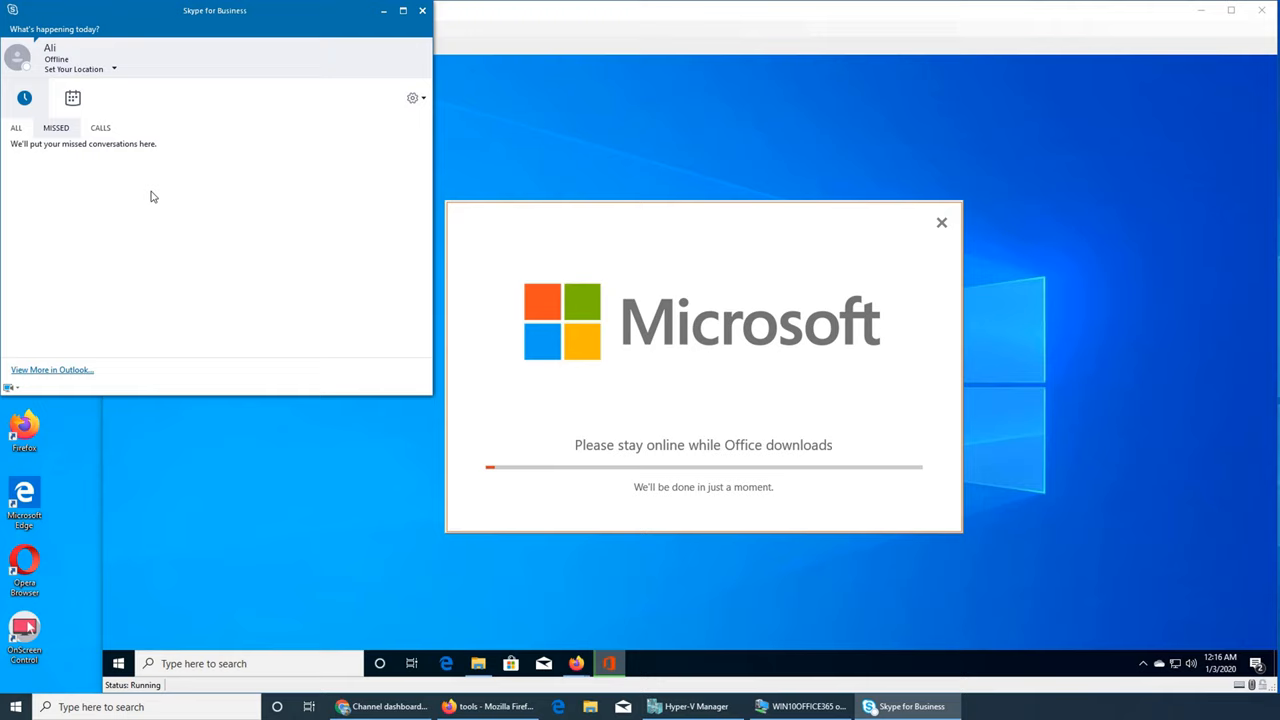
{"action": "mouse_move", "coordinate": [312, 308]}
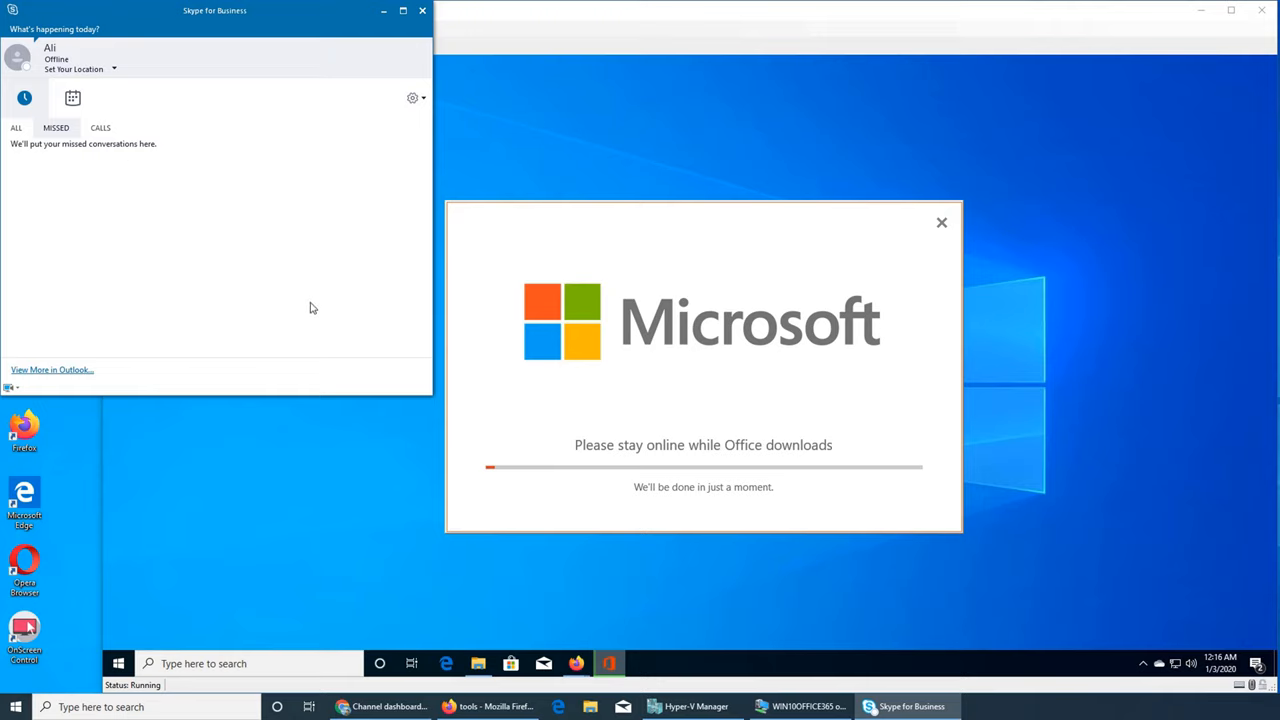
{"action": "mouse_move", "coordinate": [248, 278]}
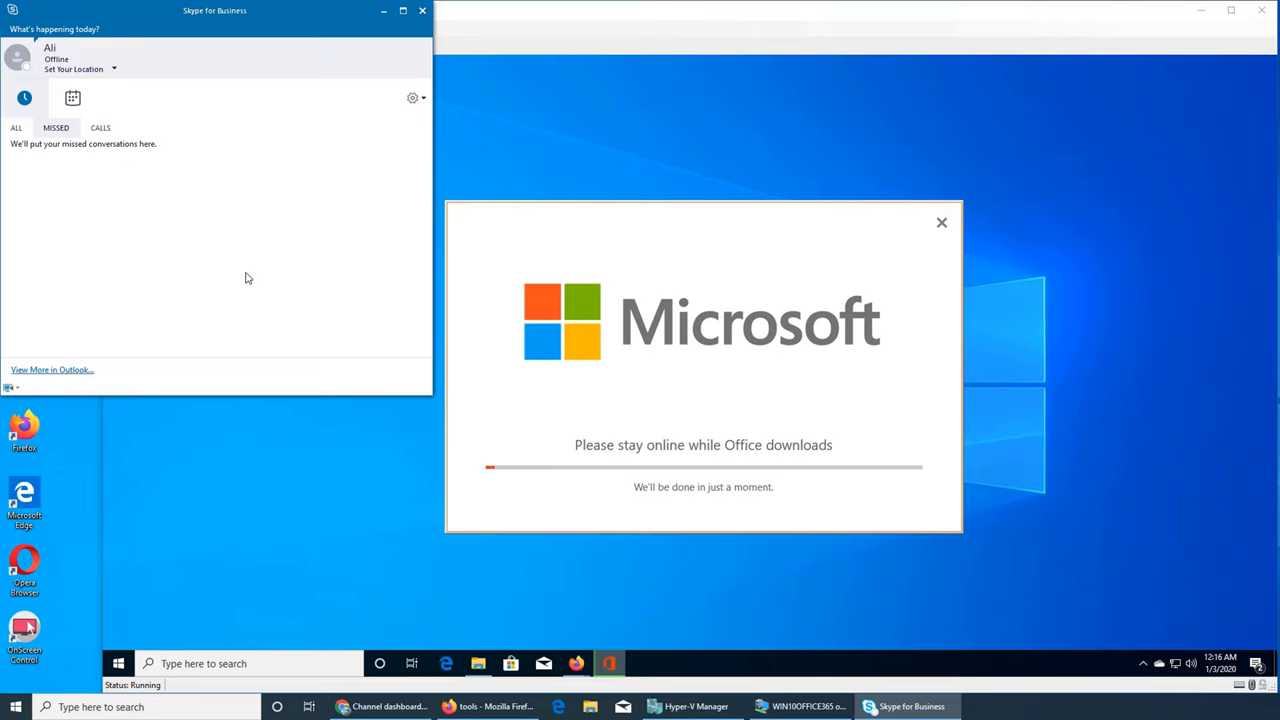
{"action": "mouse_move", "coordinate": [311, 260]}
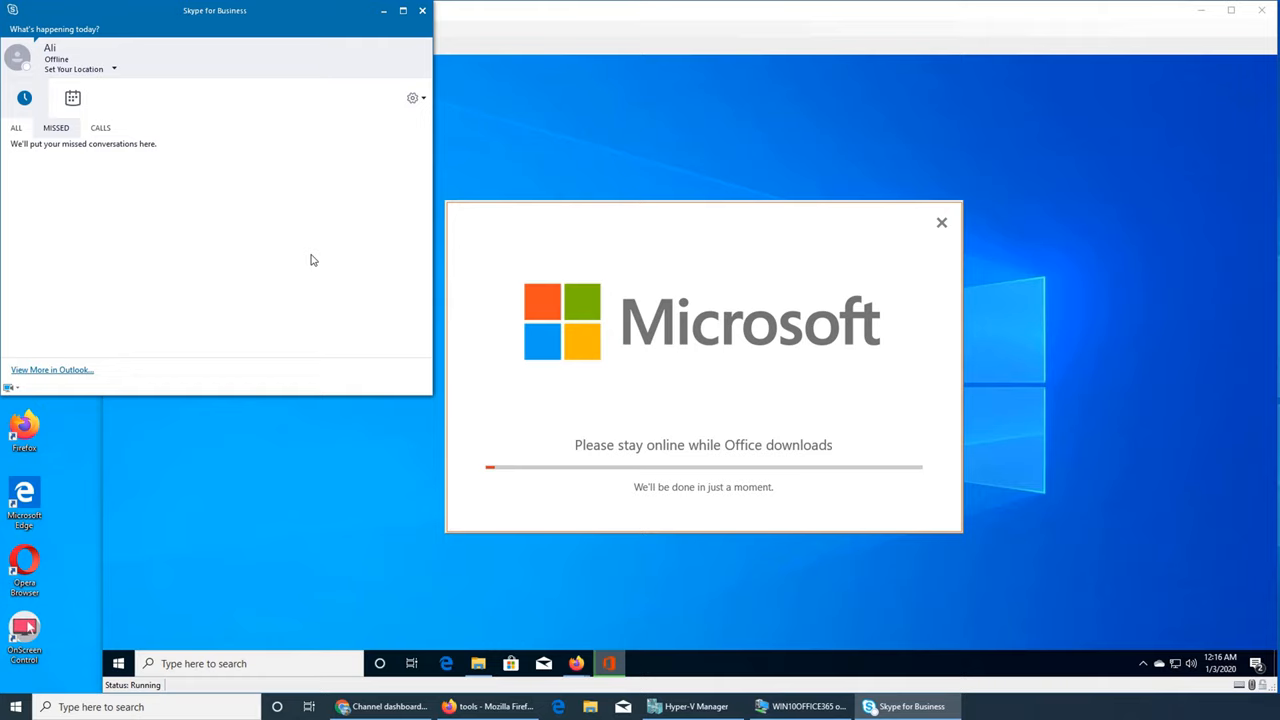
{"action": "mouse_move", "coordinate": [345, 275]}
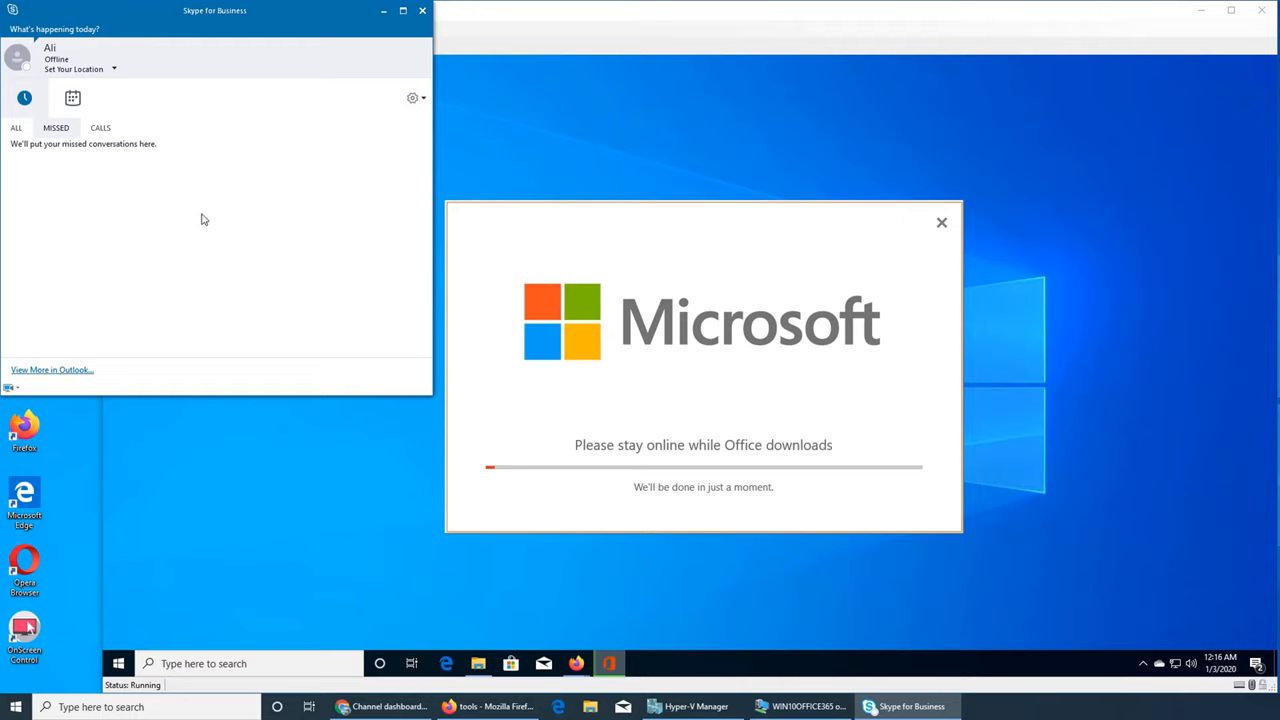
{"action": "mouse_move", "coordinate": [96, 282]}
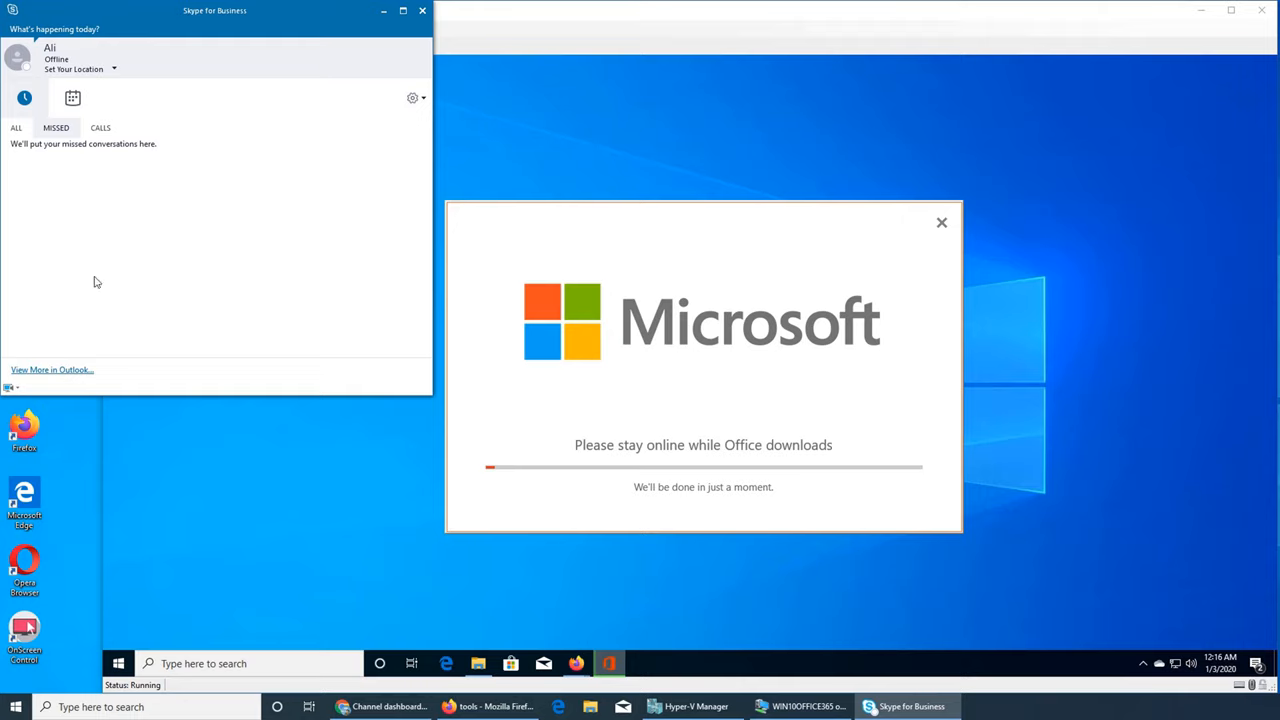
{"action": "mouse_move", "coordinate": [247, 240]}
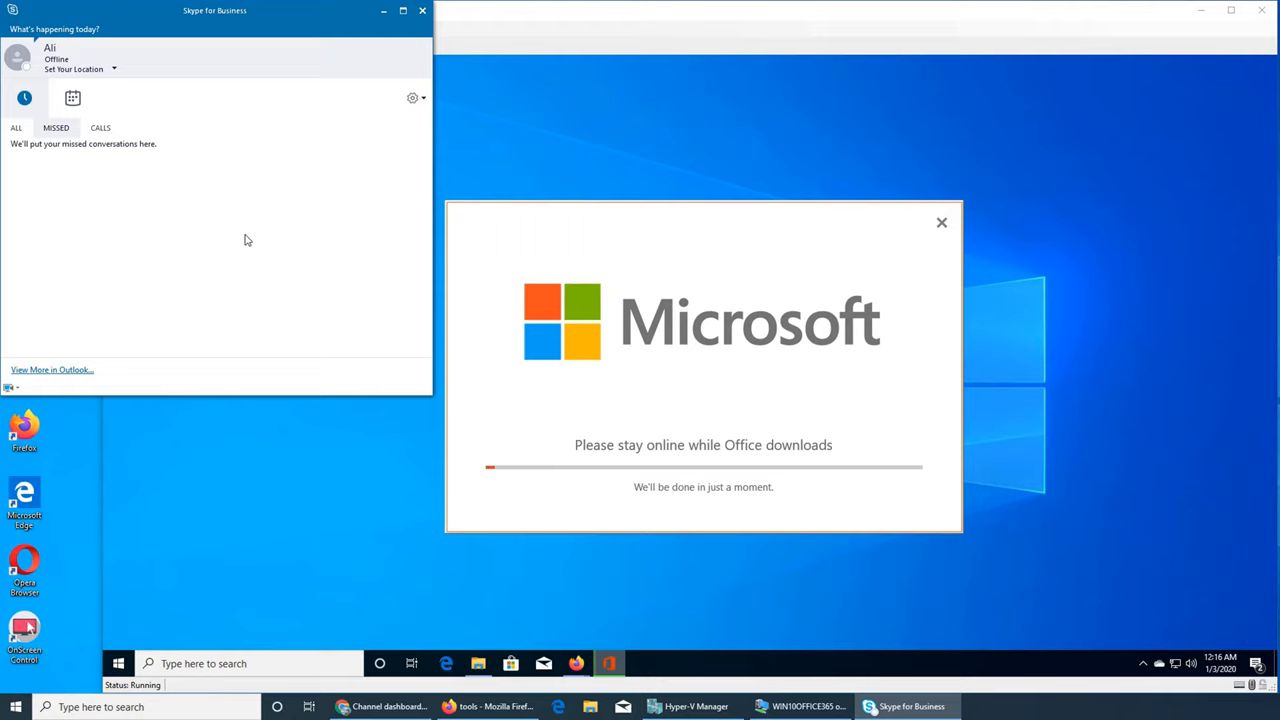
{"action": "mouse_move", "coordinate": [284, 222]}
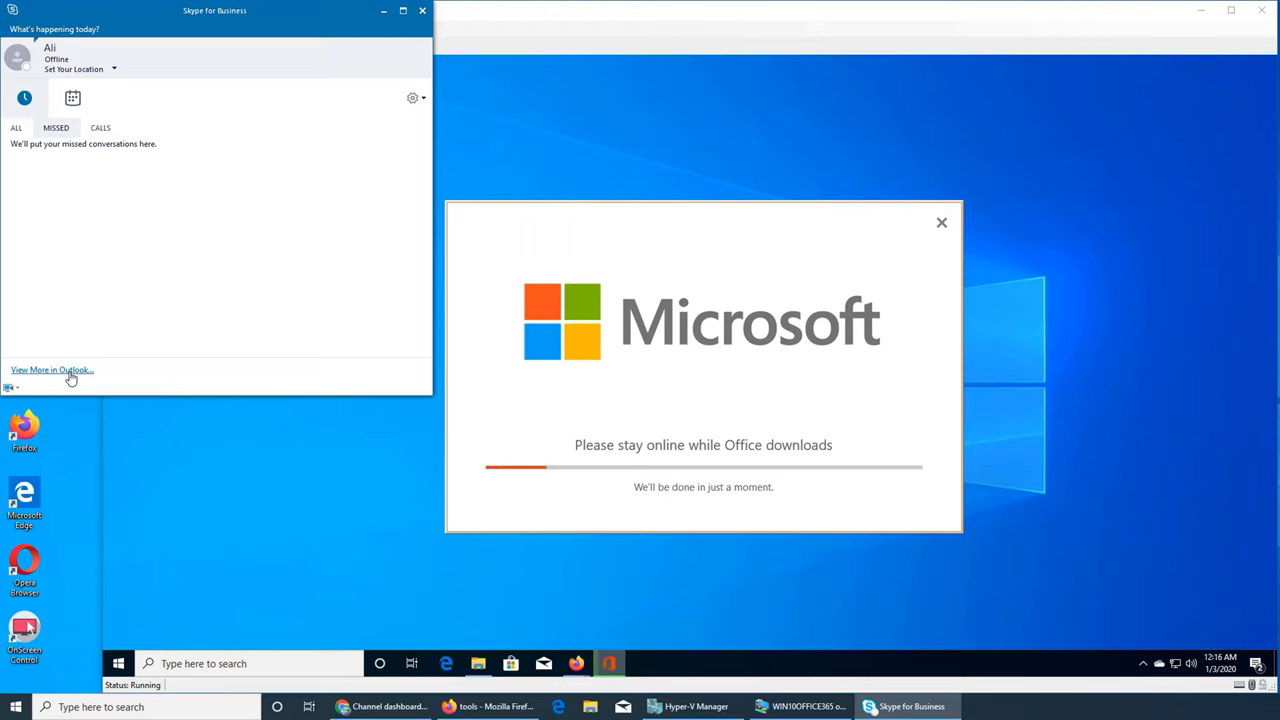
{"action": "mouse_move", "coordinate": [157, 260]}
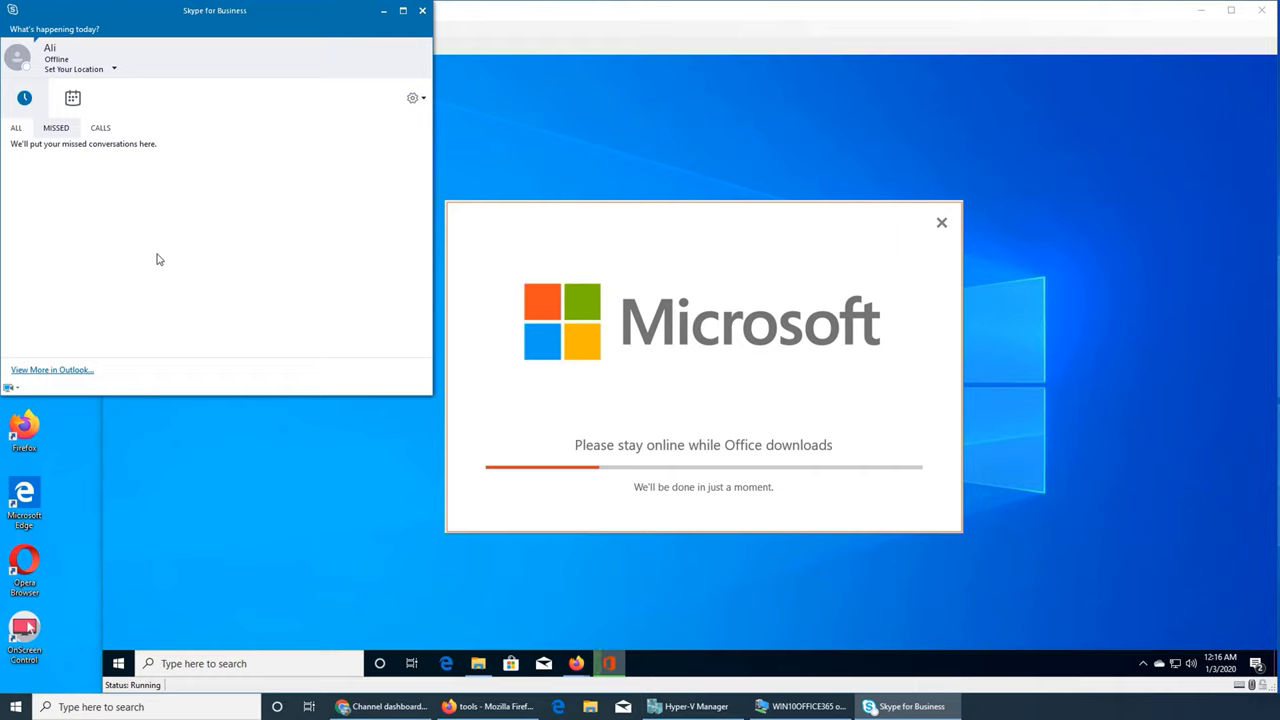
{"action": "mouse_move", "coordinate": [311, 289]}
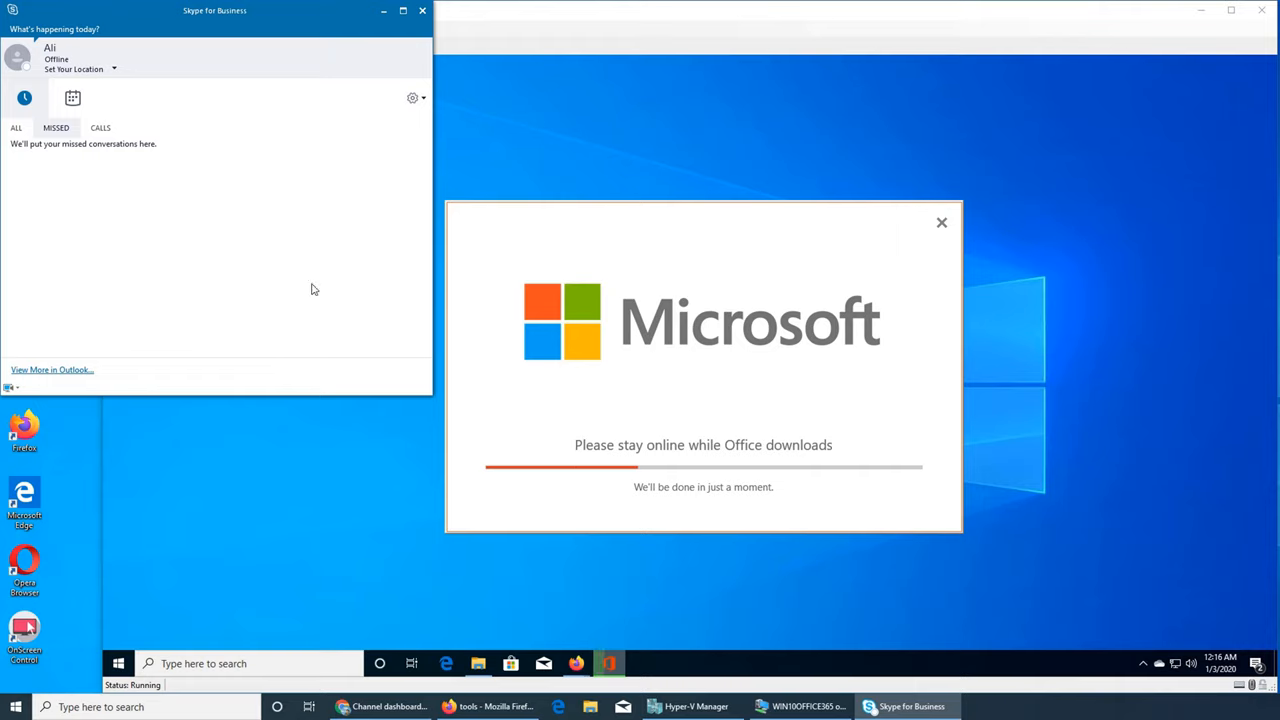
{"action": "left_click", "coordinate": [16, 127]}
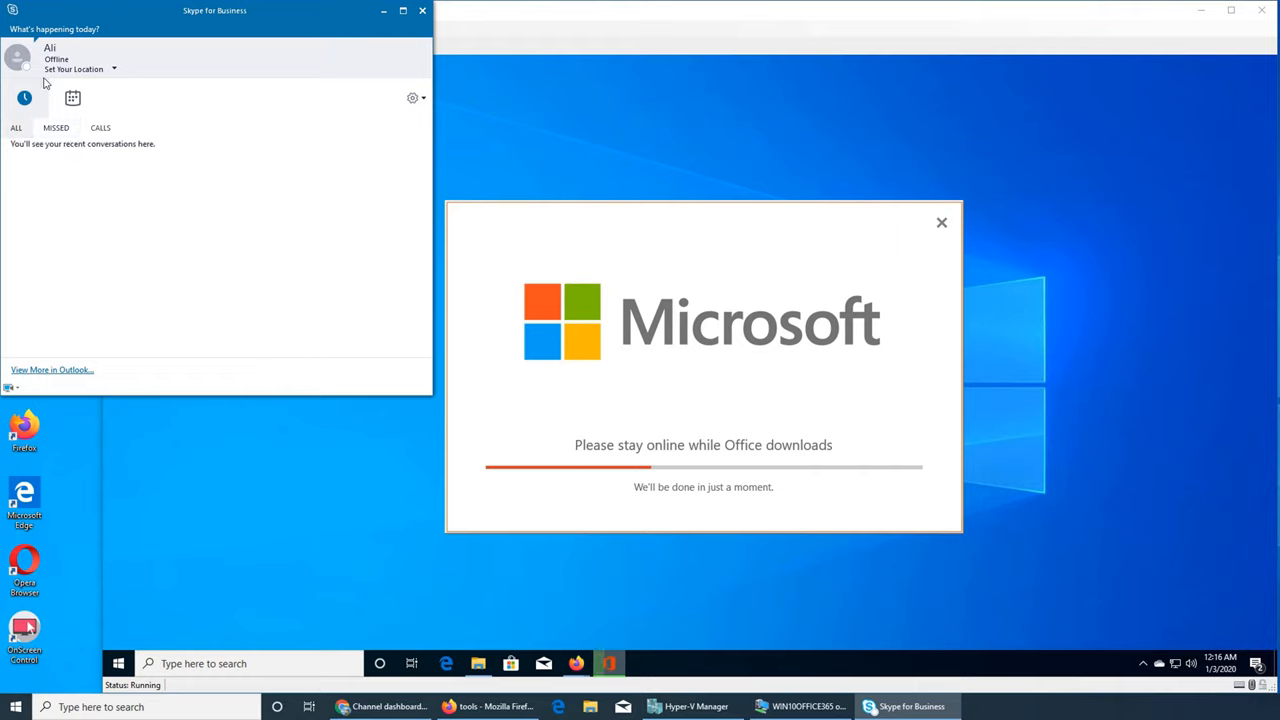
{"action": "mouse_move", "coordinate": [24, 97]}
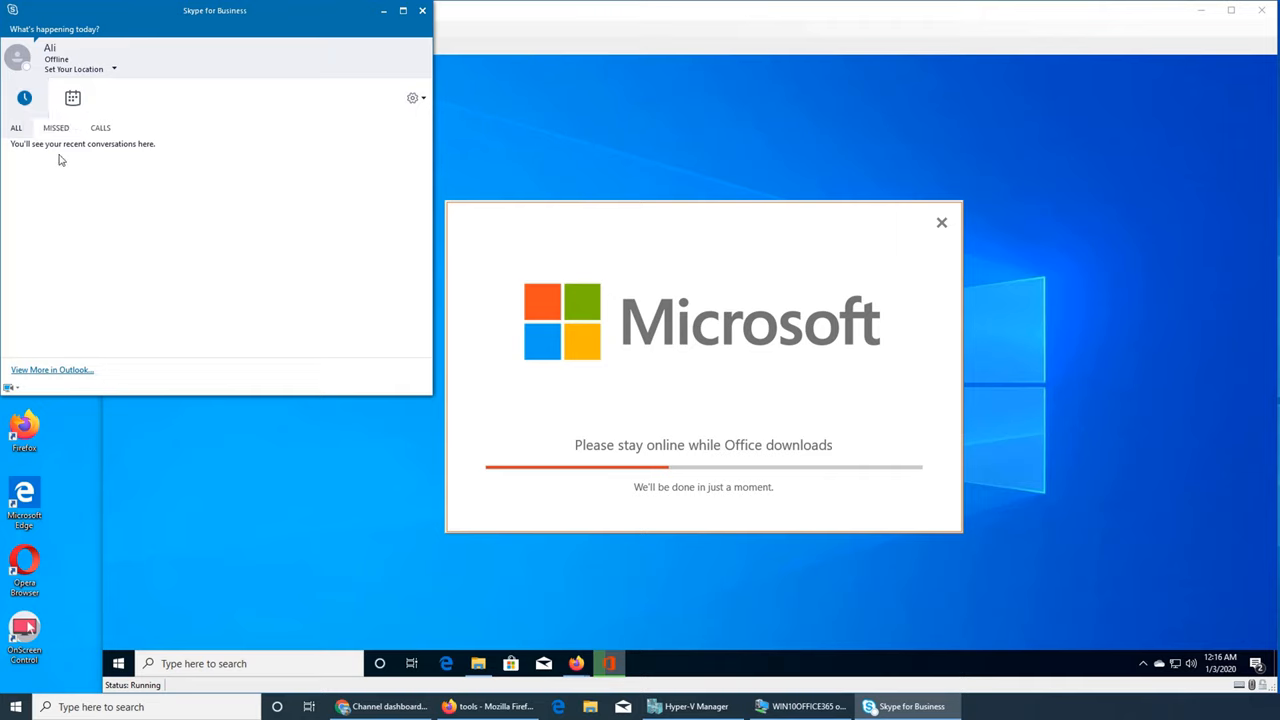
{"action": "mouse_move", "coordinate": [245, 211]}
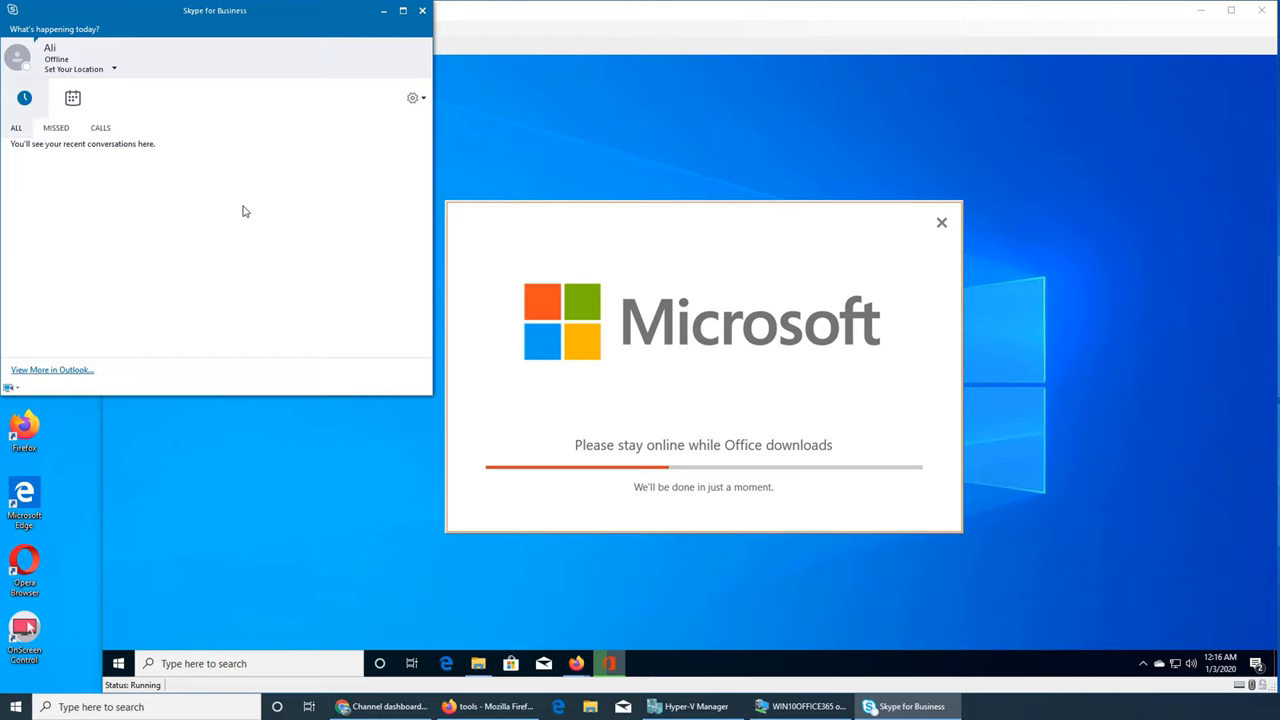
{"action": "mouse_move", "coordinate": [245, 280]}
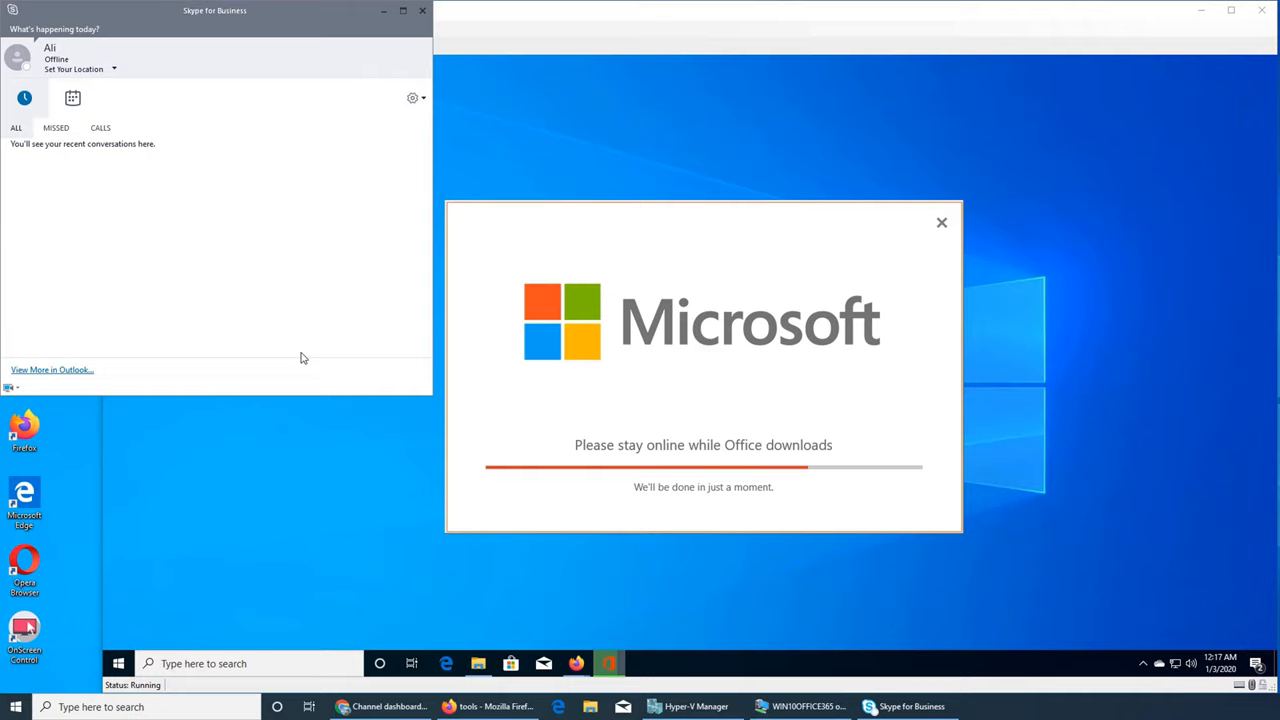
{"action": "mouse_move", "coordinate": [293, 332]}
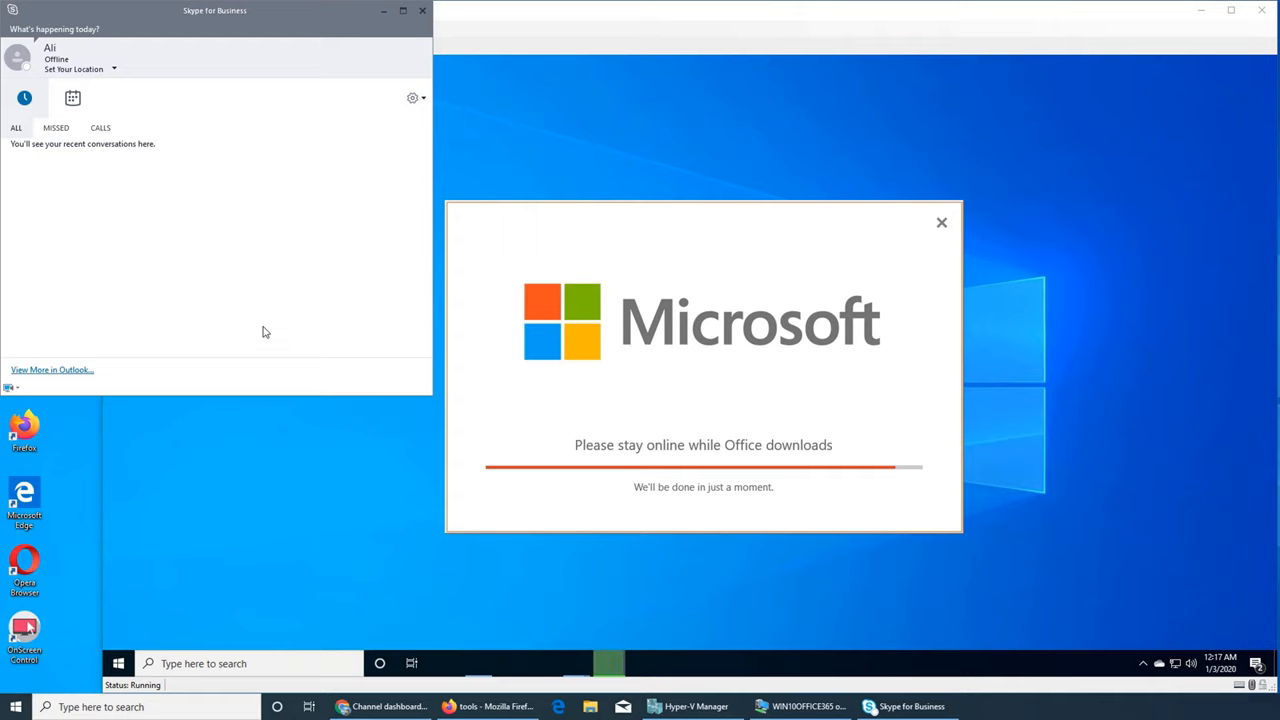
{"action": "mouse_move", "coordinate": [328, 254]}
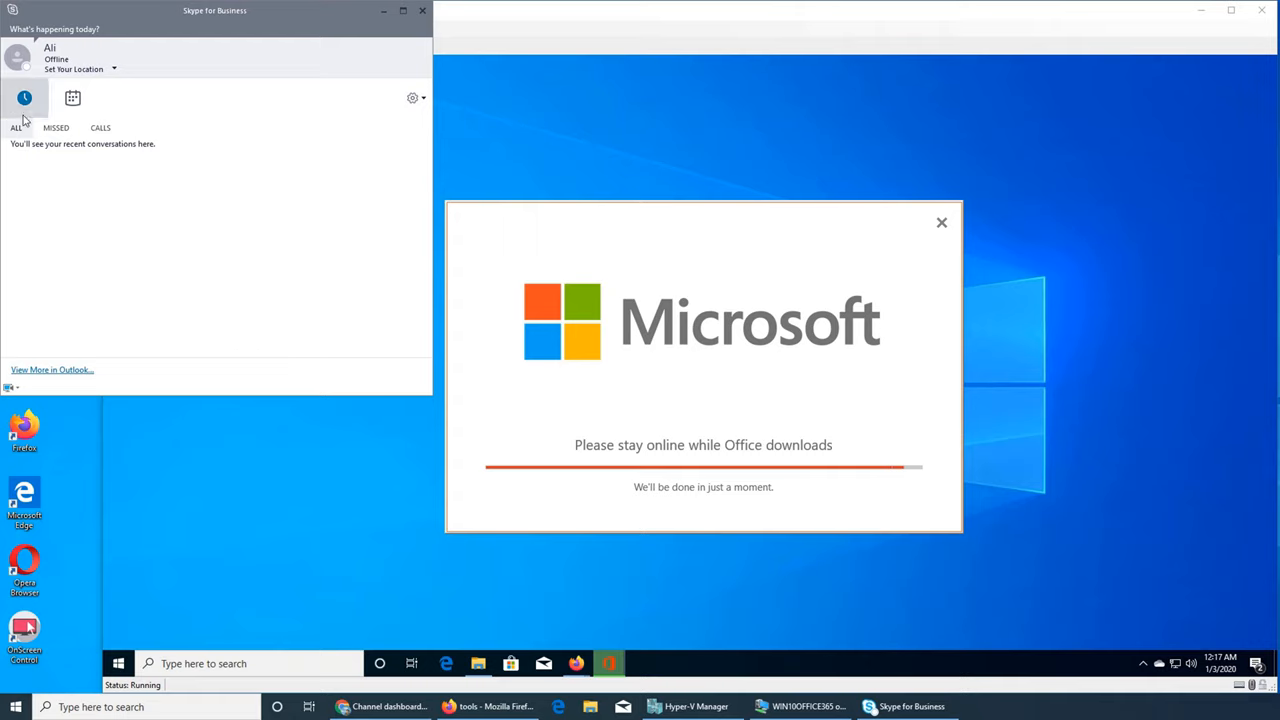
{"action": "mouse_move", "coordinate": [118, 197]}
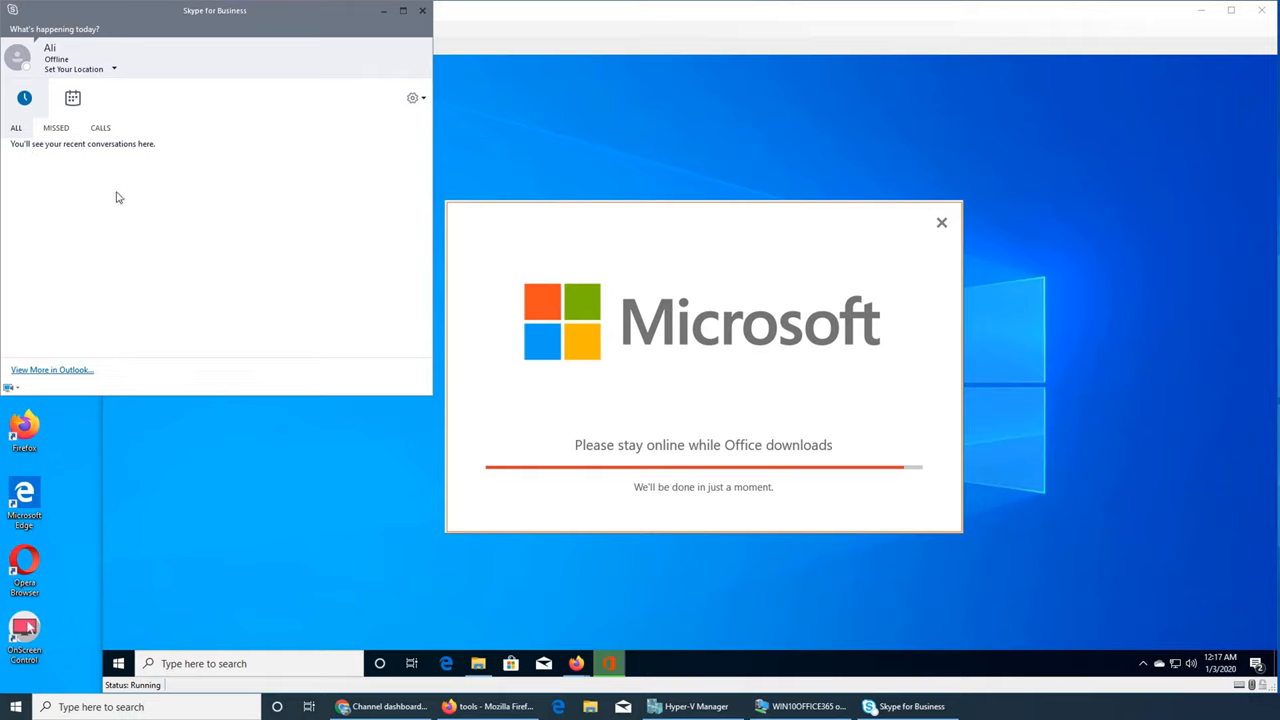
{"action": "mouse_move", "coordinate": [155, 264]}
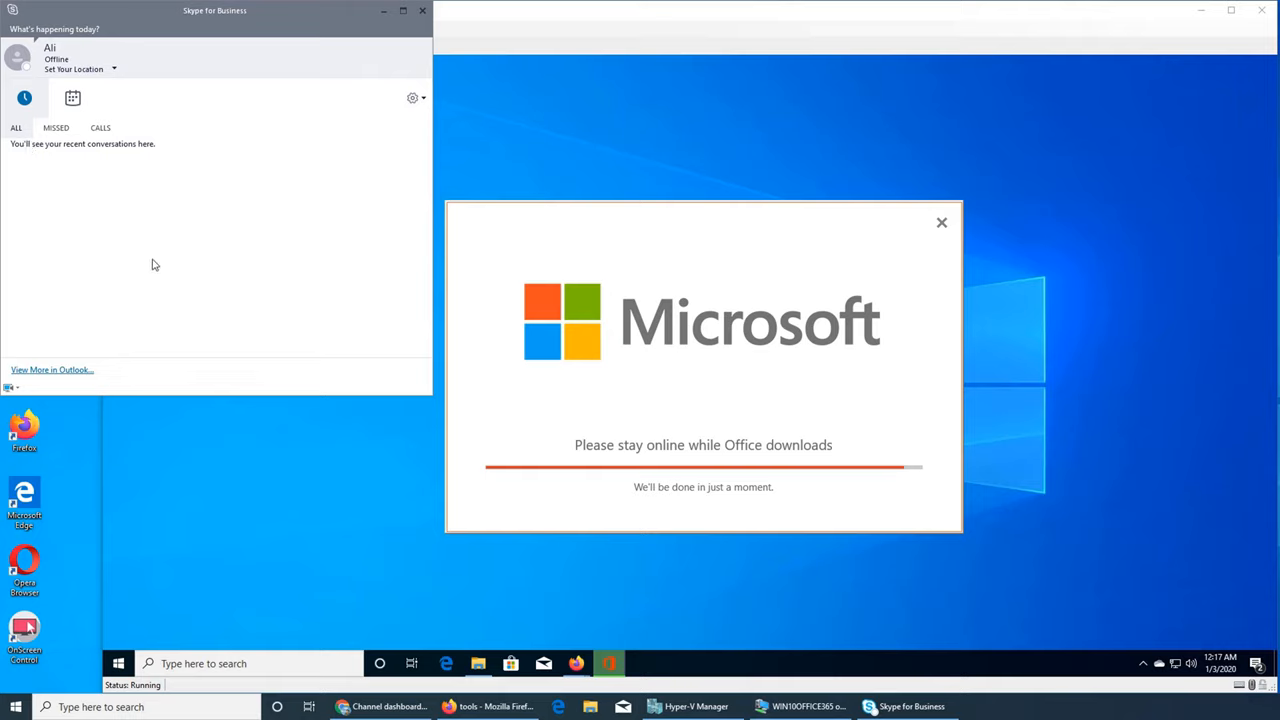
{"action": "mouse_move", "coordinate": [253, 399]}
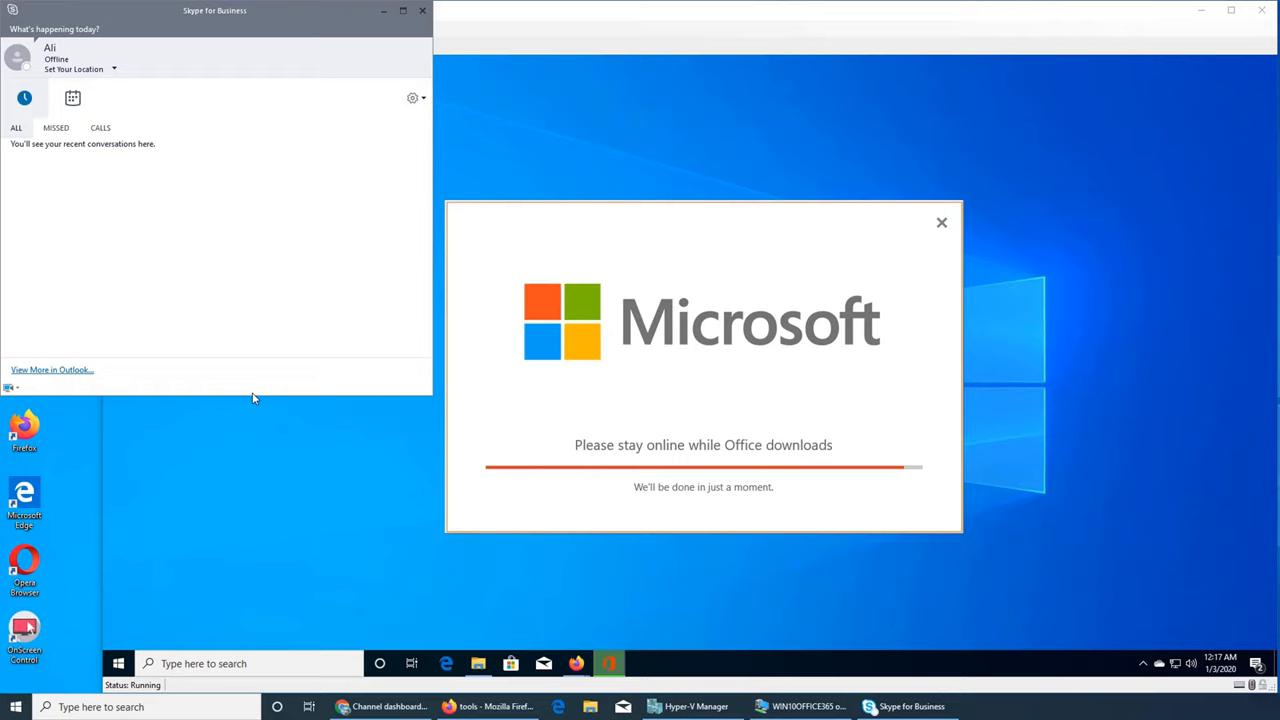
{"action": "mouse_move", "coordinate": [226, 201]}
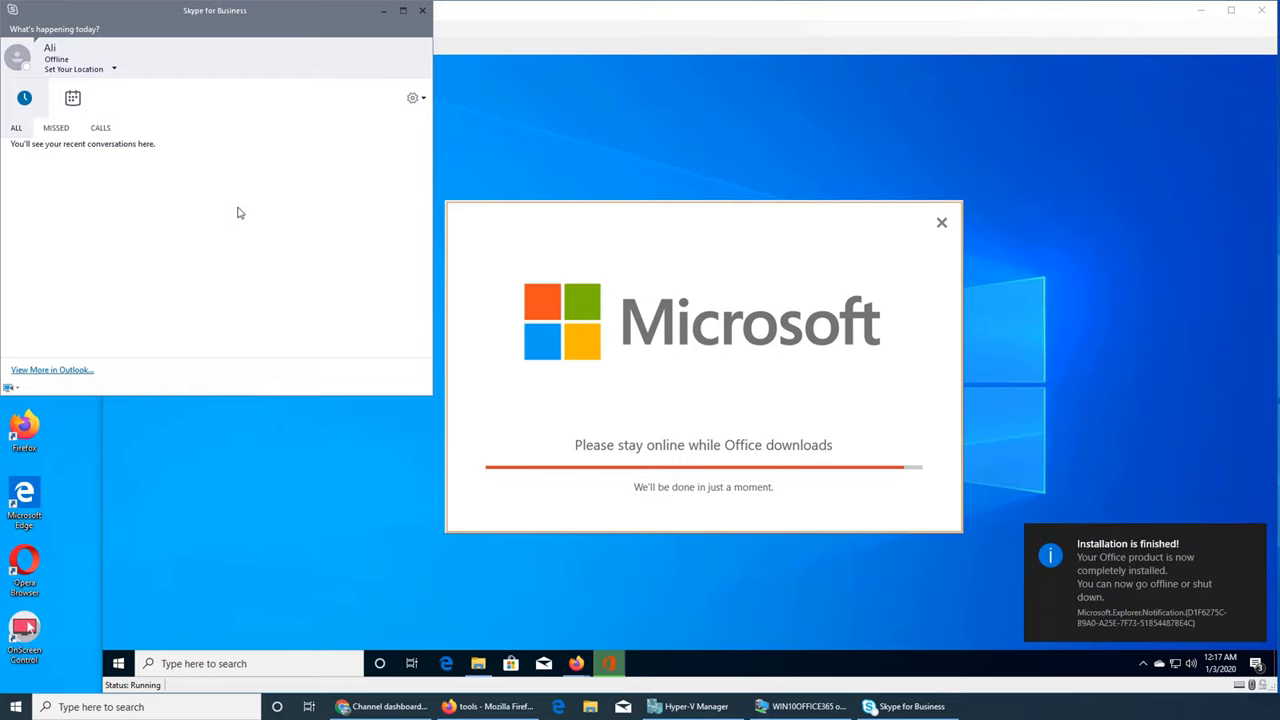
{"action": "mouse_move", "coordinate": [190, 185]}
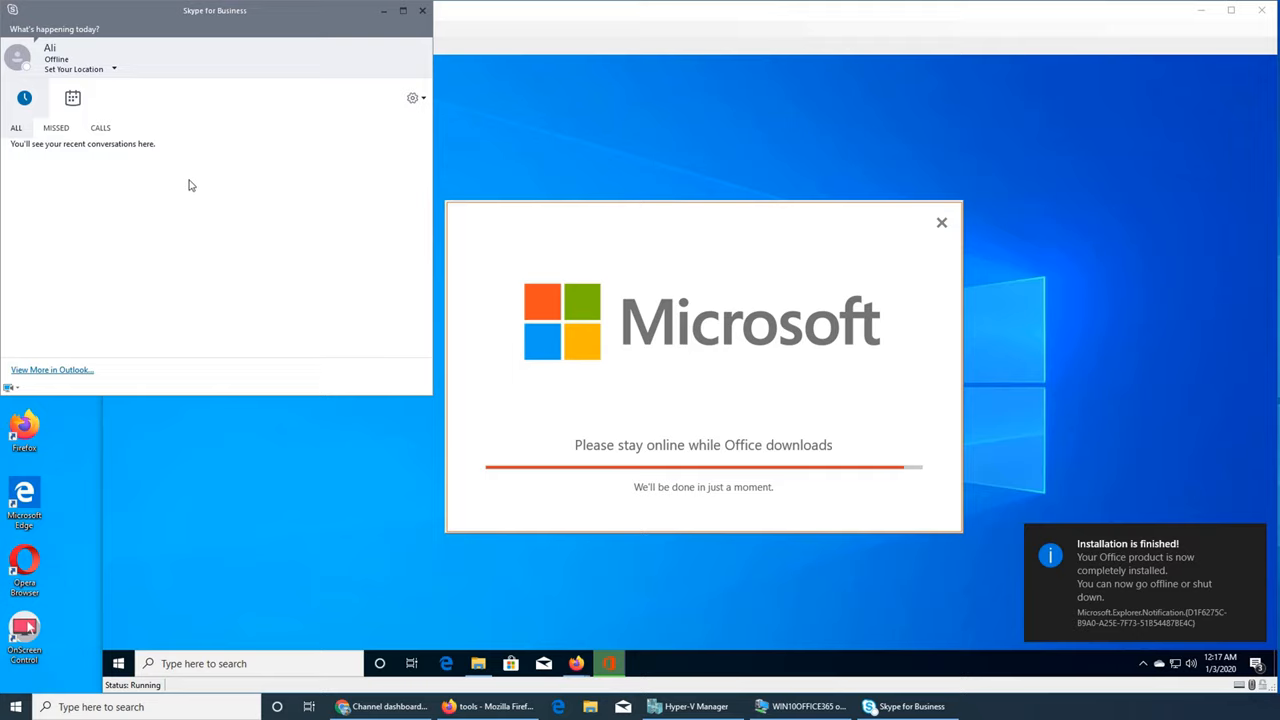
{"action": "mouse_move", "coordinate": [230, 199]}
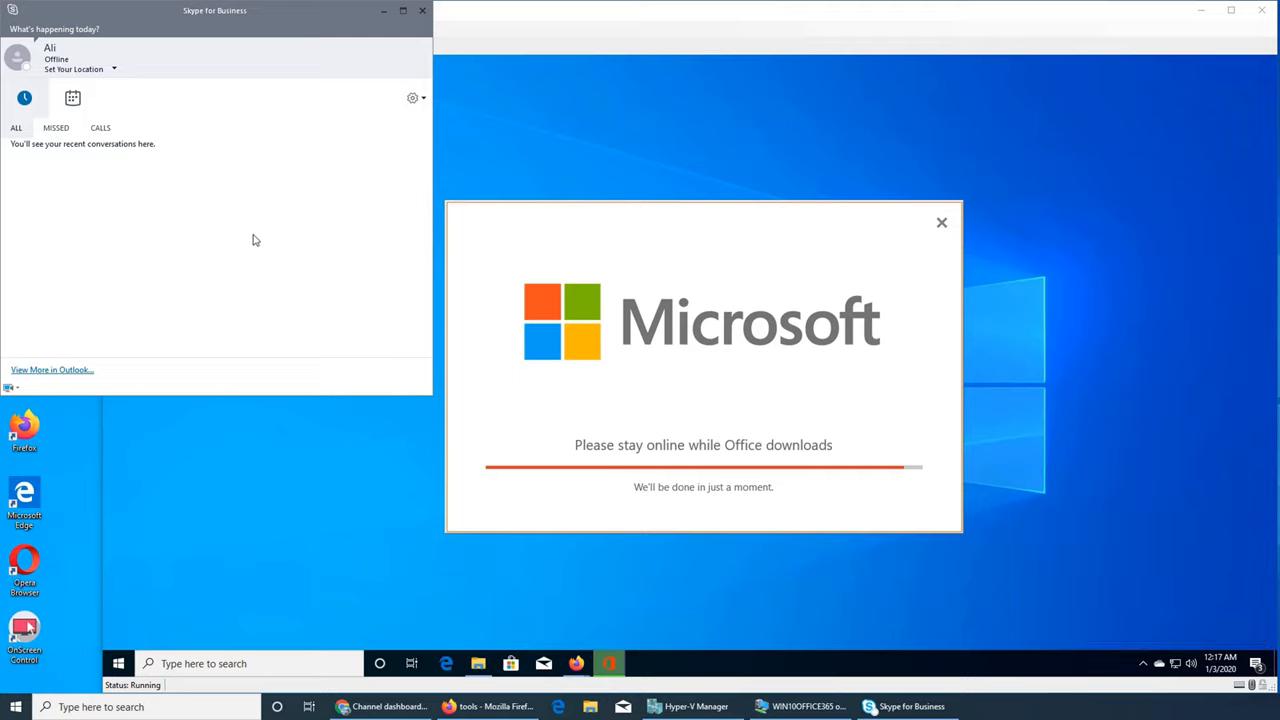
{"action": "mouse_move", "coordinate": [253, 304]}
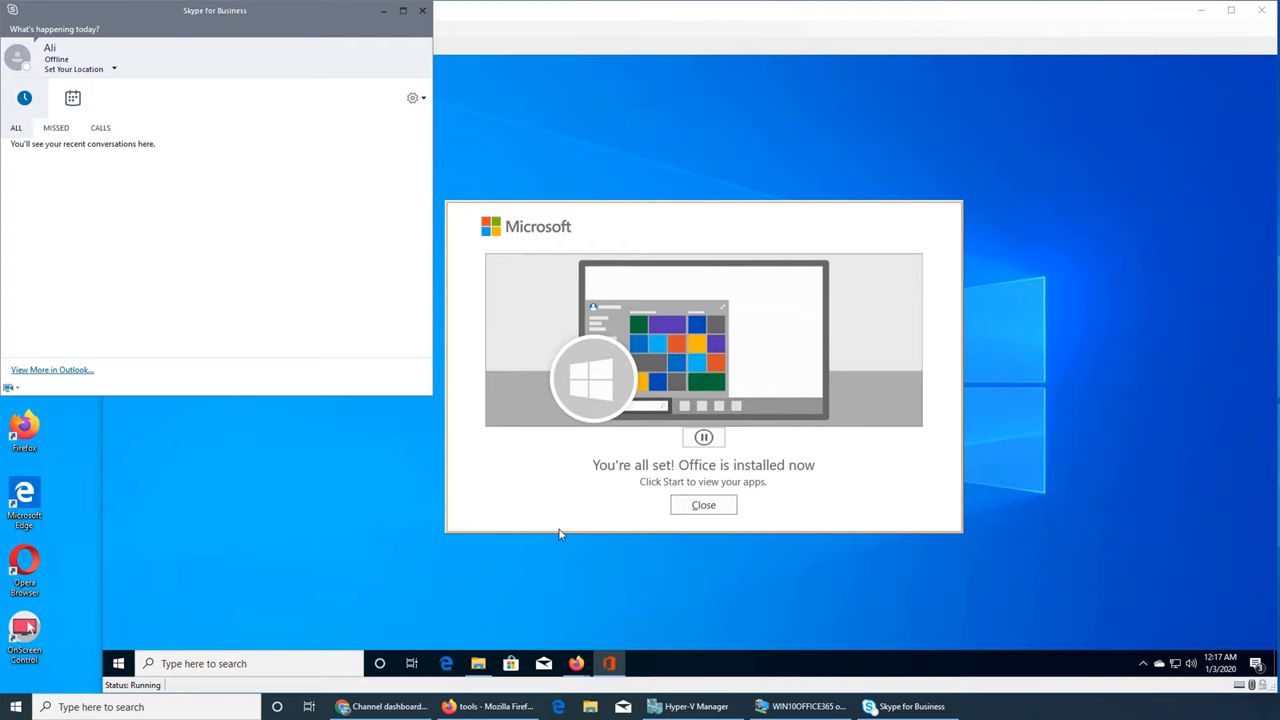
Step: Close the 'You're all set! Office is installed now' screen
{"action": "left_click", "coordinate": [703, 504]}
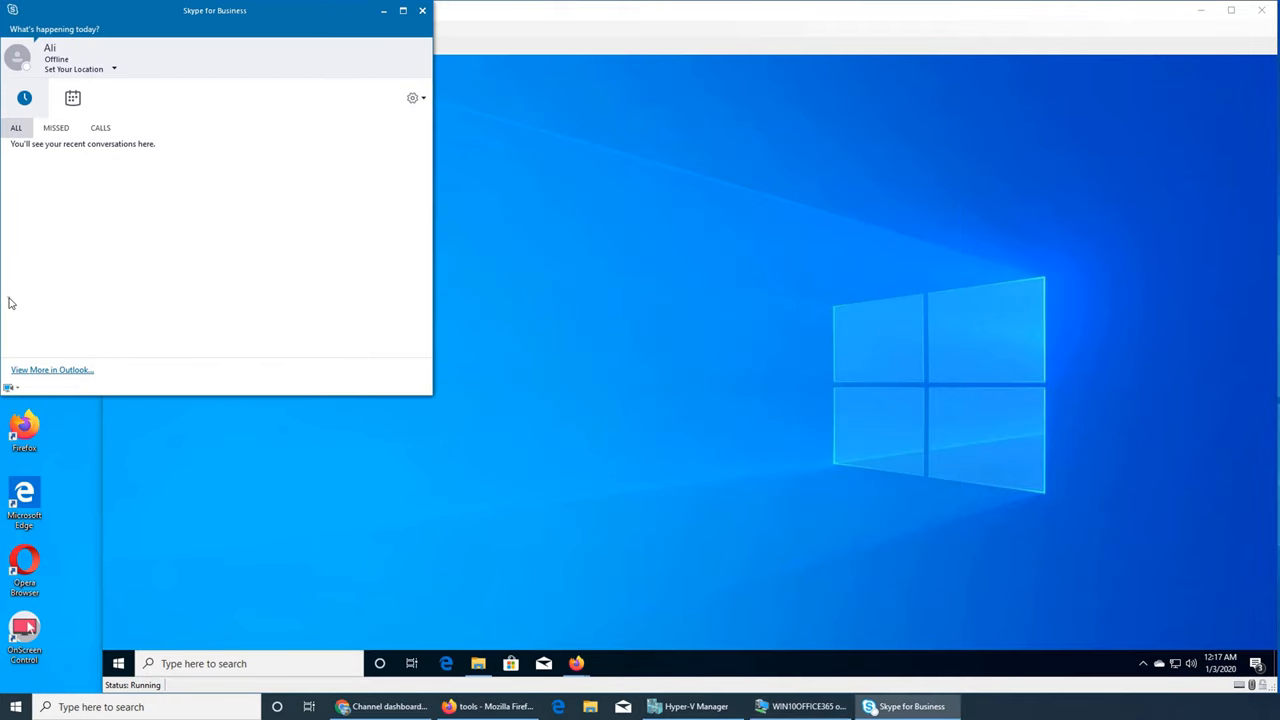
{"action": "mouse_move", "coordinate": [100, 266]}
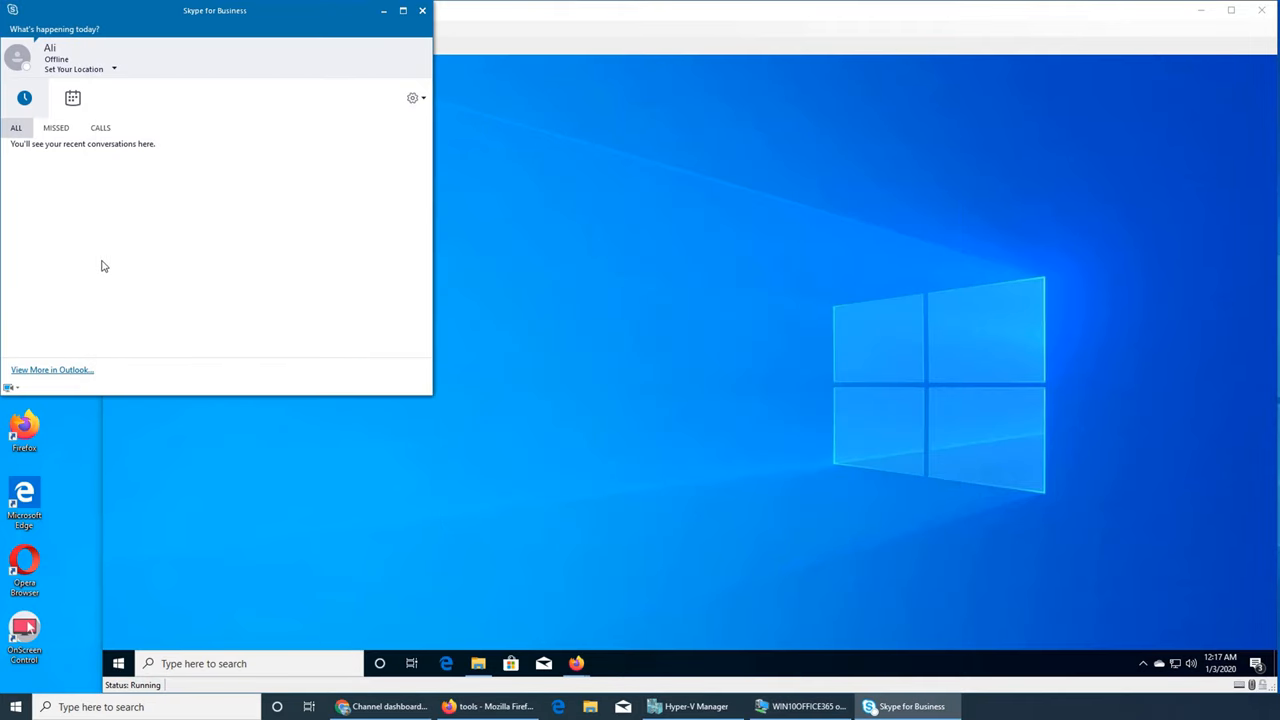
{"action": "mouse_move", "coordinate": [382, 362]}
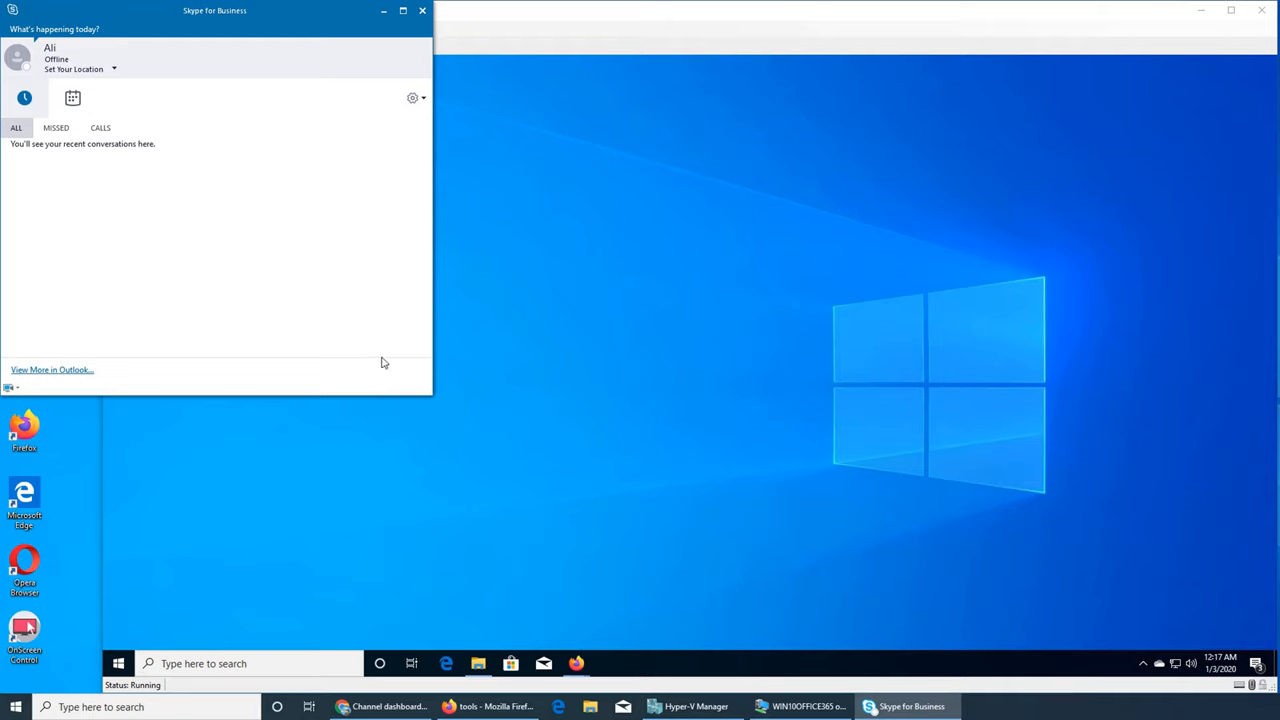
{"action": "mouse_move", "coordinate": [207, 320]}
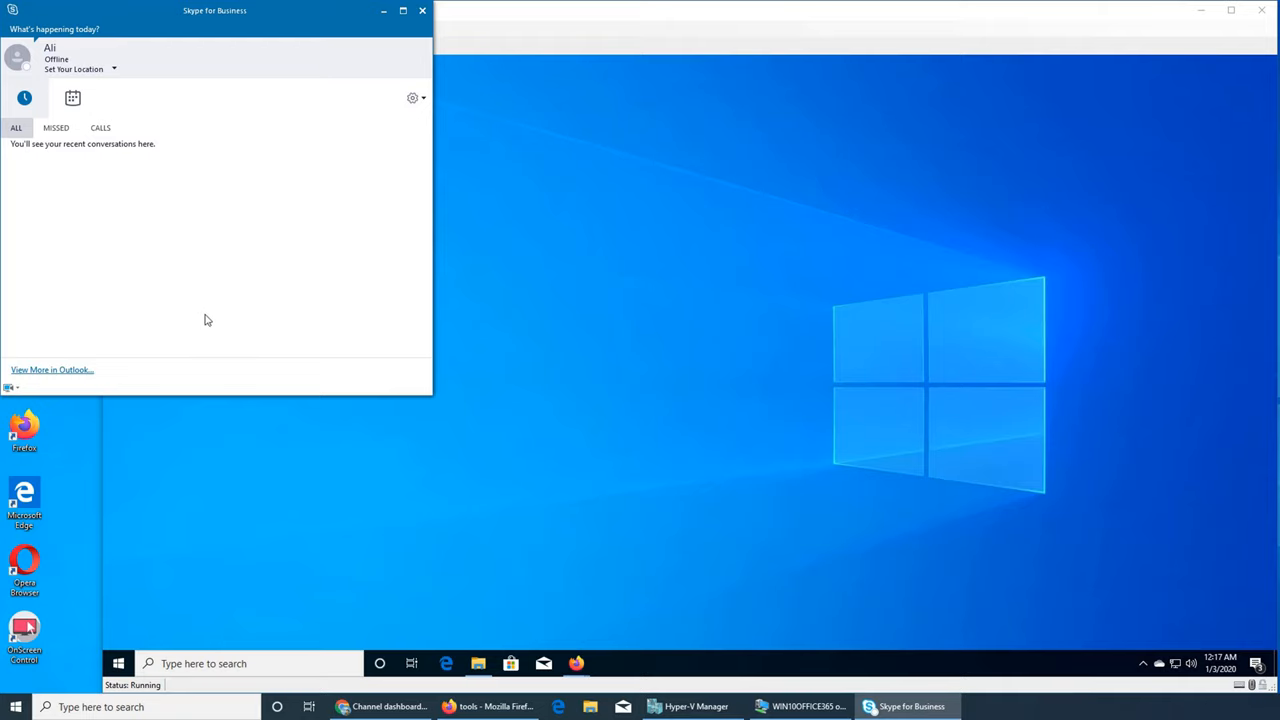
{"action": "mouse_move", "coordinate": [291, 297]}
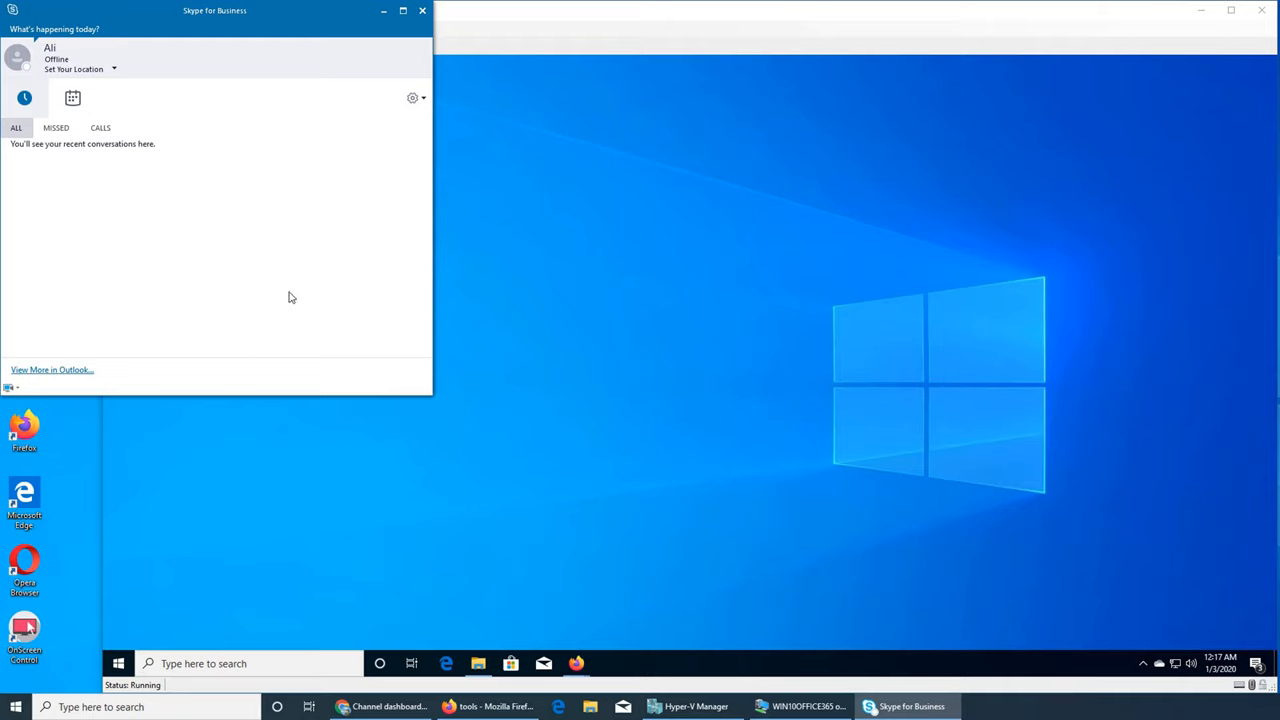
{"action": "mouse_move", "coordinate": [117, 166]}
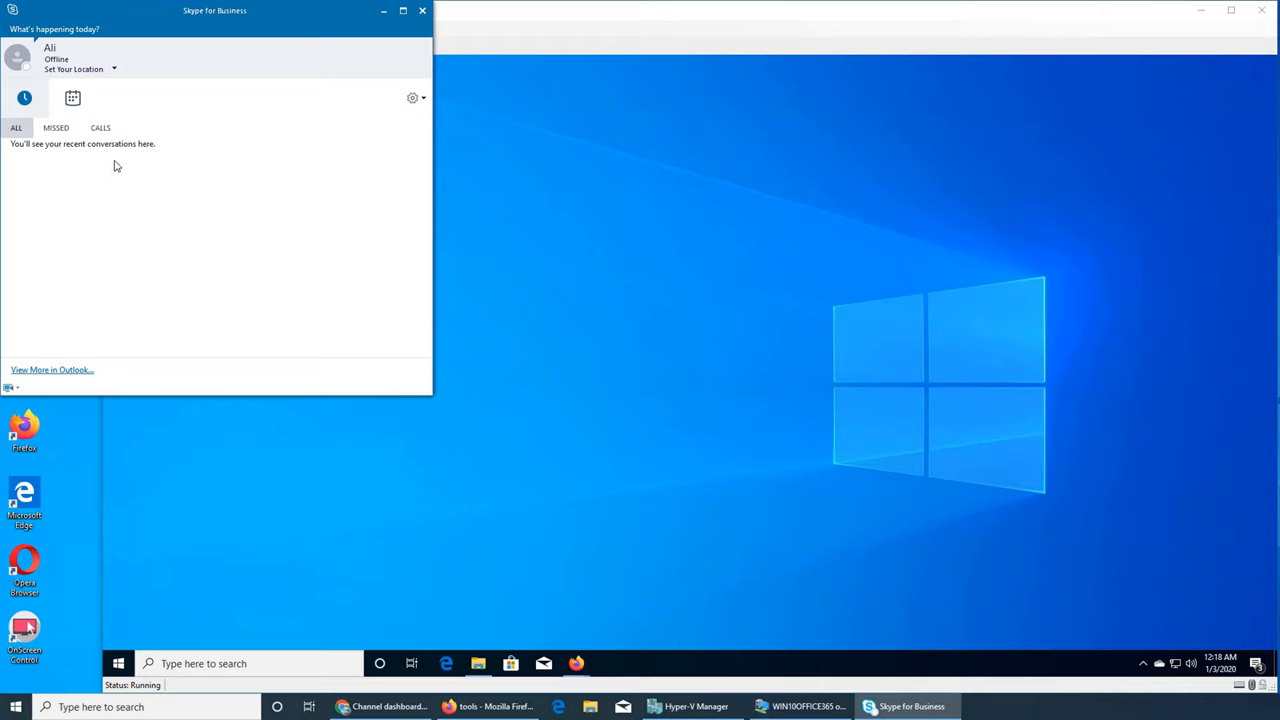
{"action": "mouse_move", "coordinate": [219, 262]}
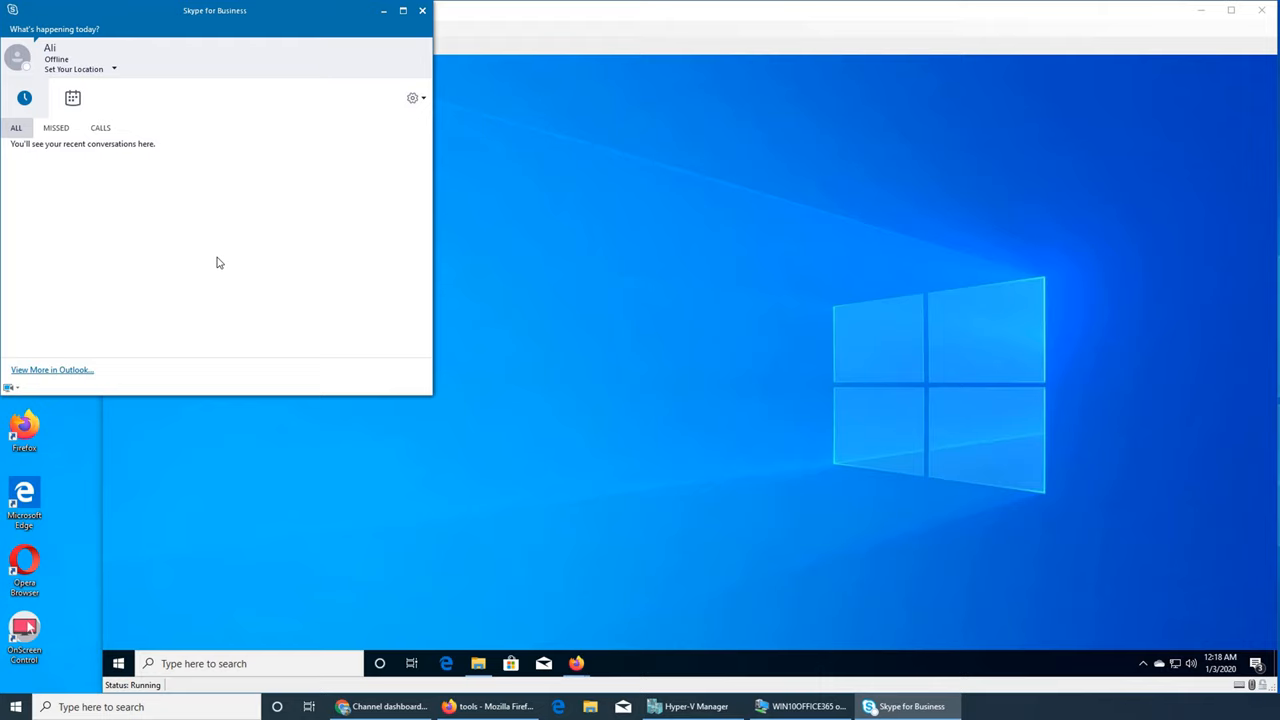
{"action": "mouse_move", "coordinate": [277, 236]}
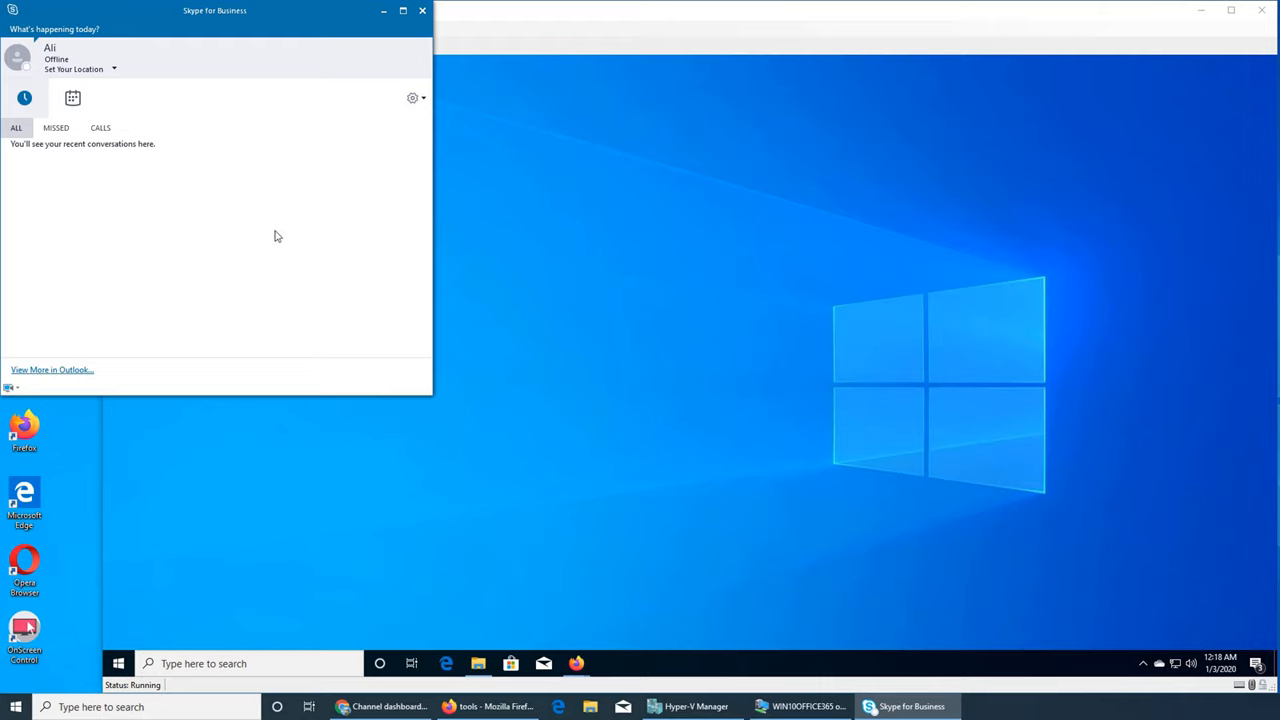
{"action": "mouse_move", "coordinate": [314, 272]}
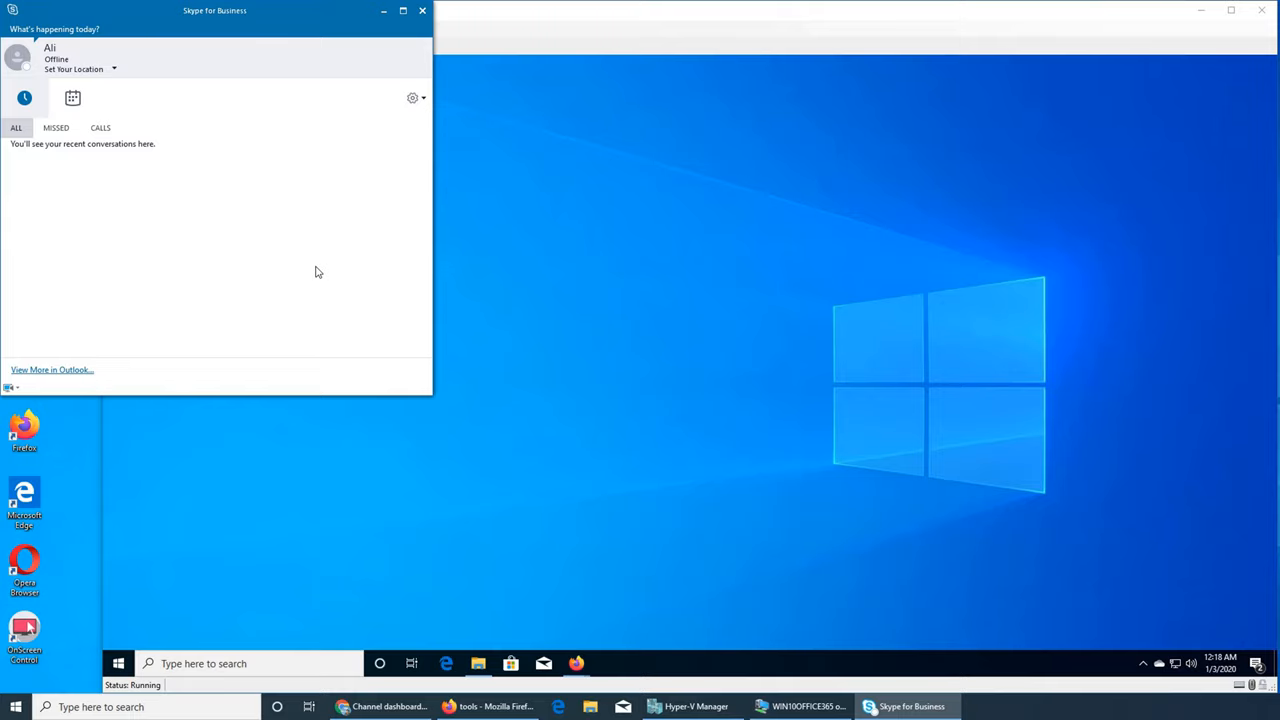
{"action": "left_click", "coordinate": [800, 706]}
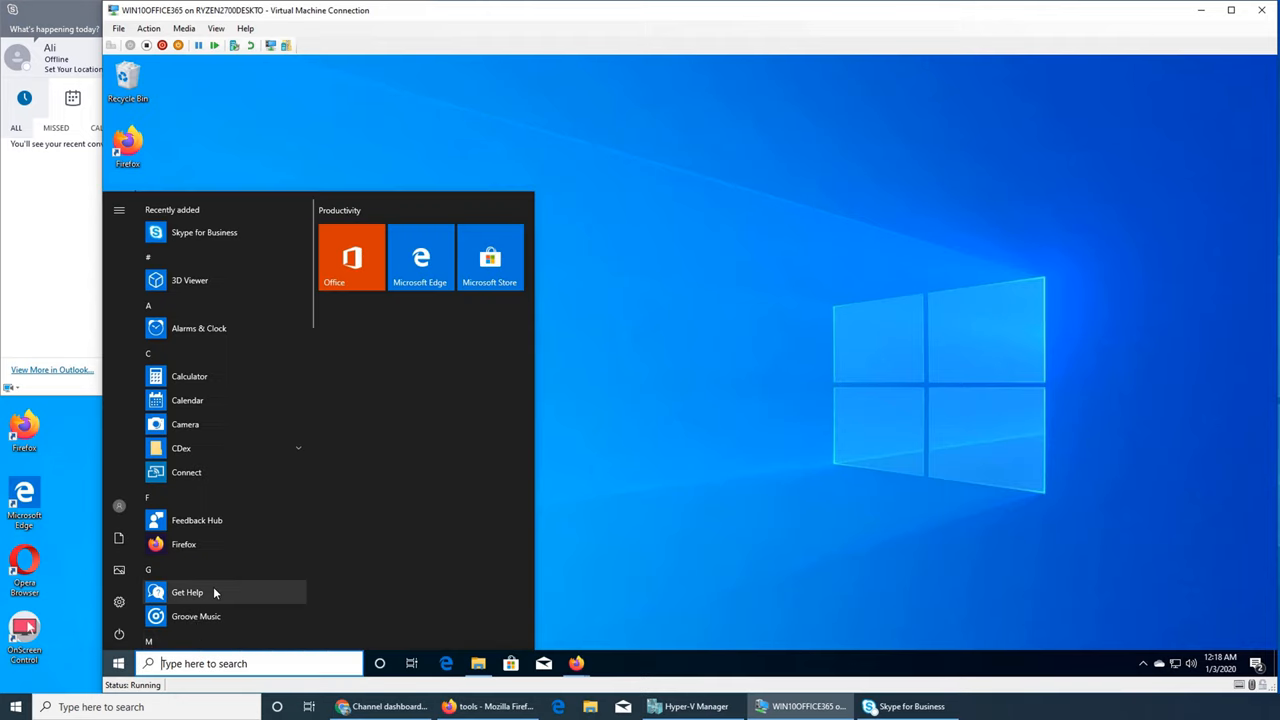
{"action": "mouse_move", "coordinate": [266, 494]}
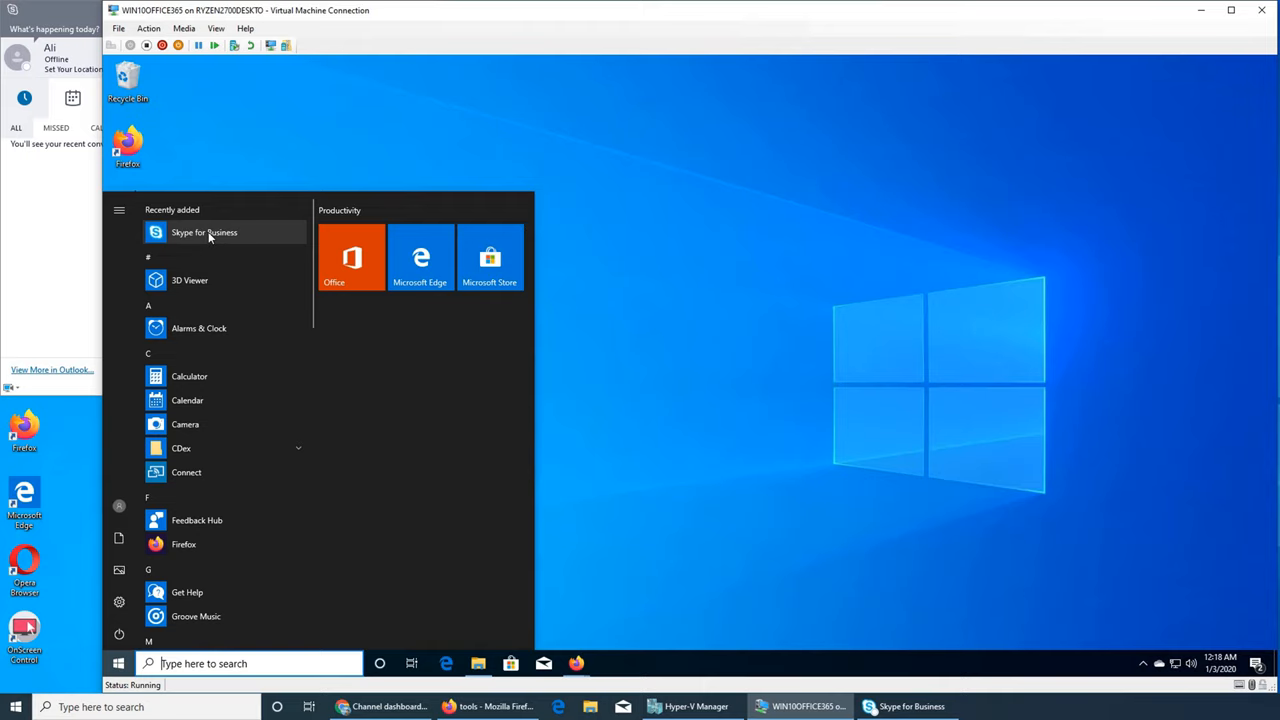
Step: Launch Skype for Business in the VM, accept the licence, and centre the sign-in window
{"action": "left_click", "coordinate": [204, 232]}
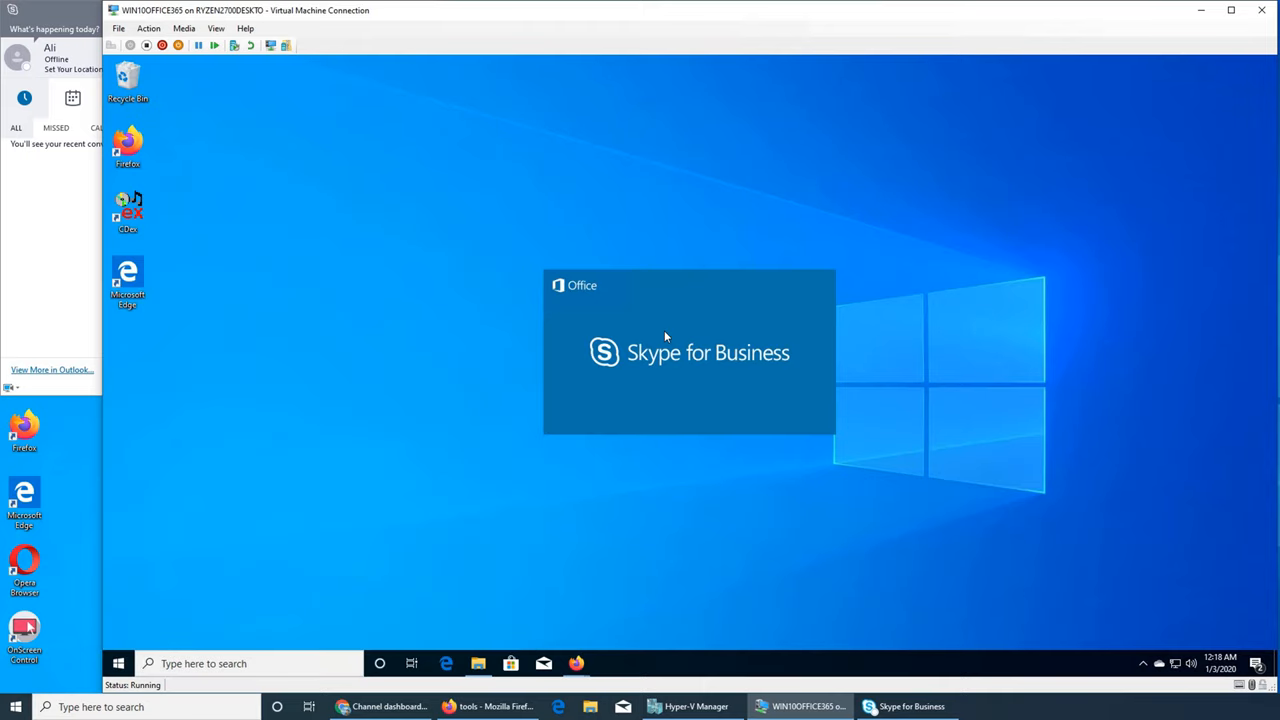
{"action": "mouse_move", "coordinate": [768, 375]}
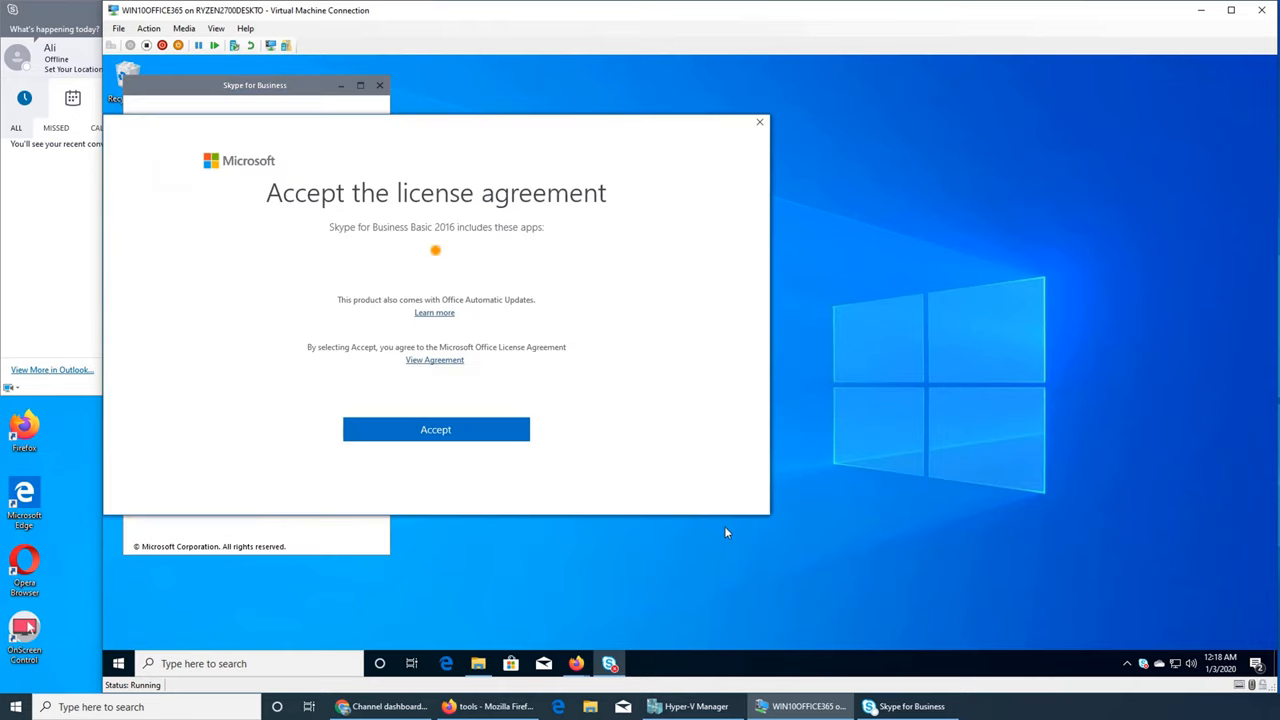
{"action": "left_click", "coordinate": [435, 429]}
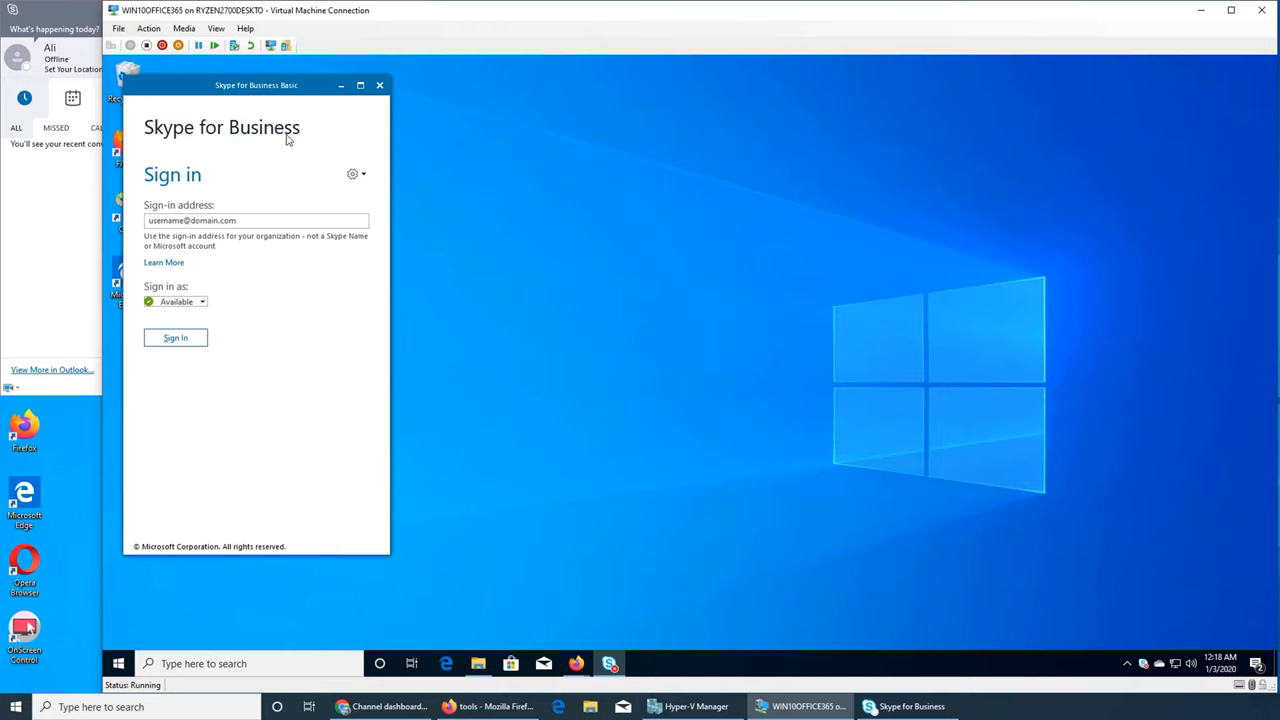
{"action": "left_click_drag", "start_coordinate": [256, 85], "coordinate": [607, 83]}
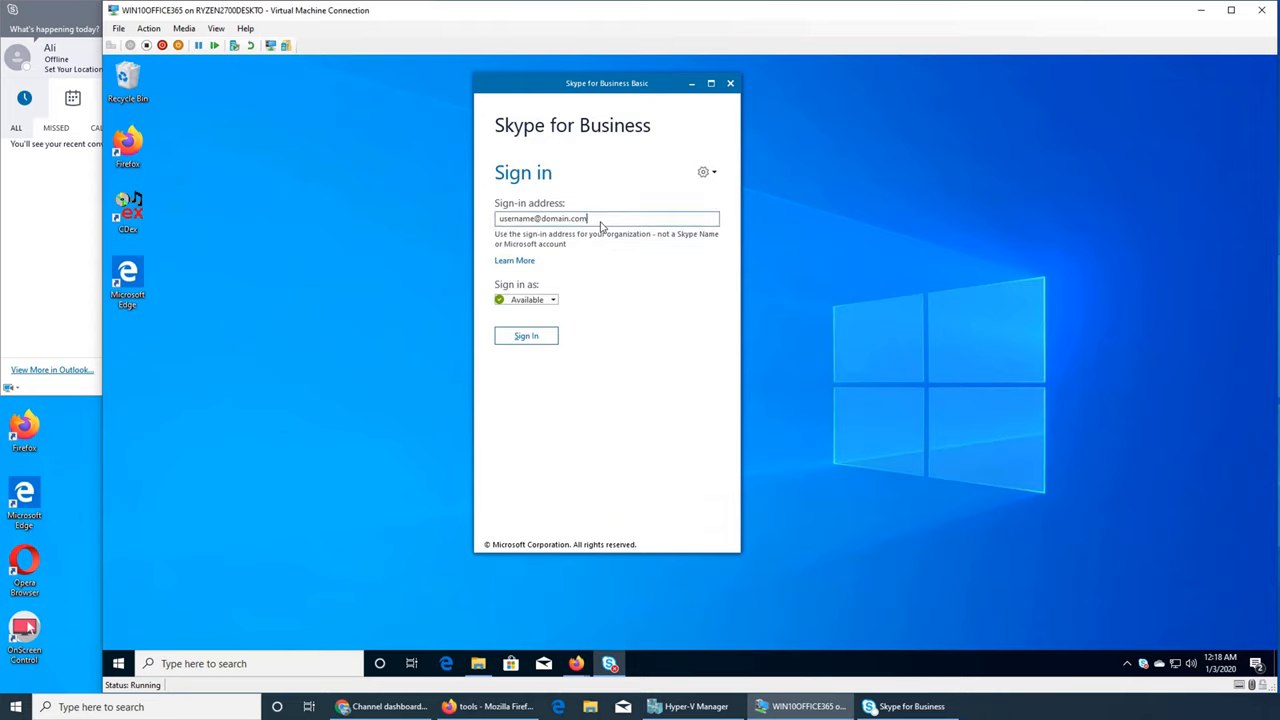
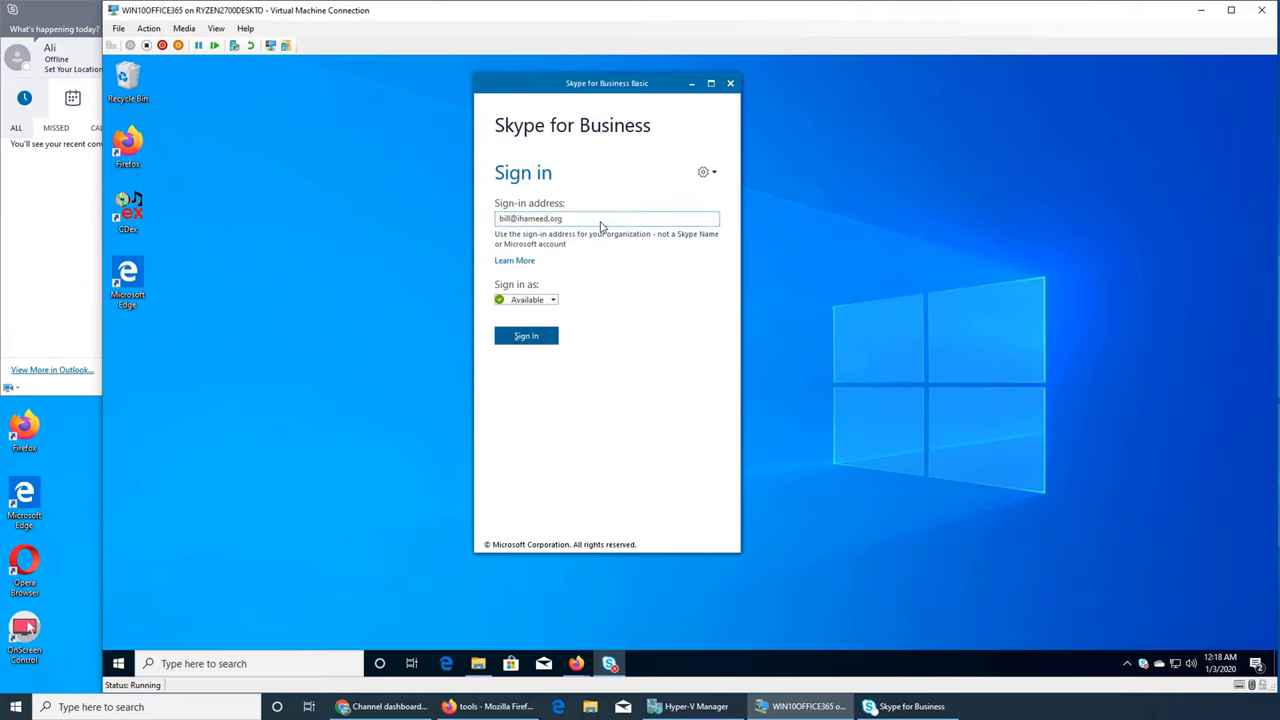
Step: Enter the organization sign-in address and submit it
{"action": "left_click", "coordinate": [526, 335]}
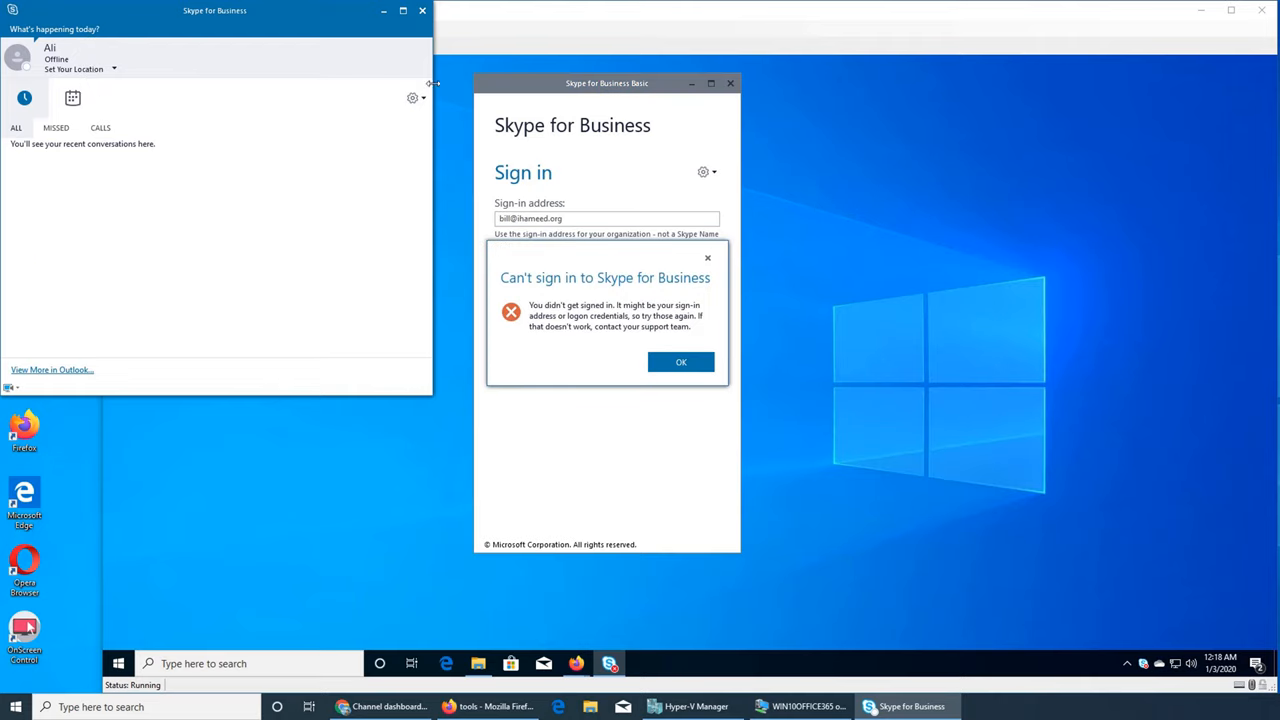
{"action": "mouse_move", "coordinate": [567, 302]}
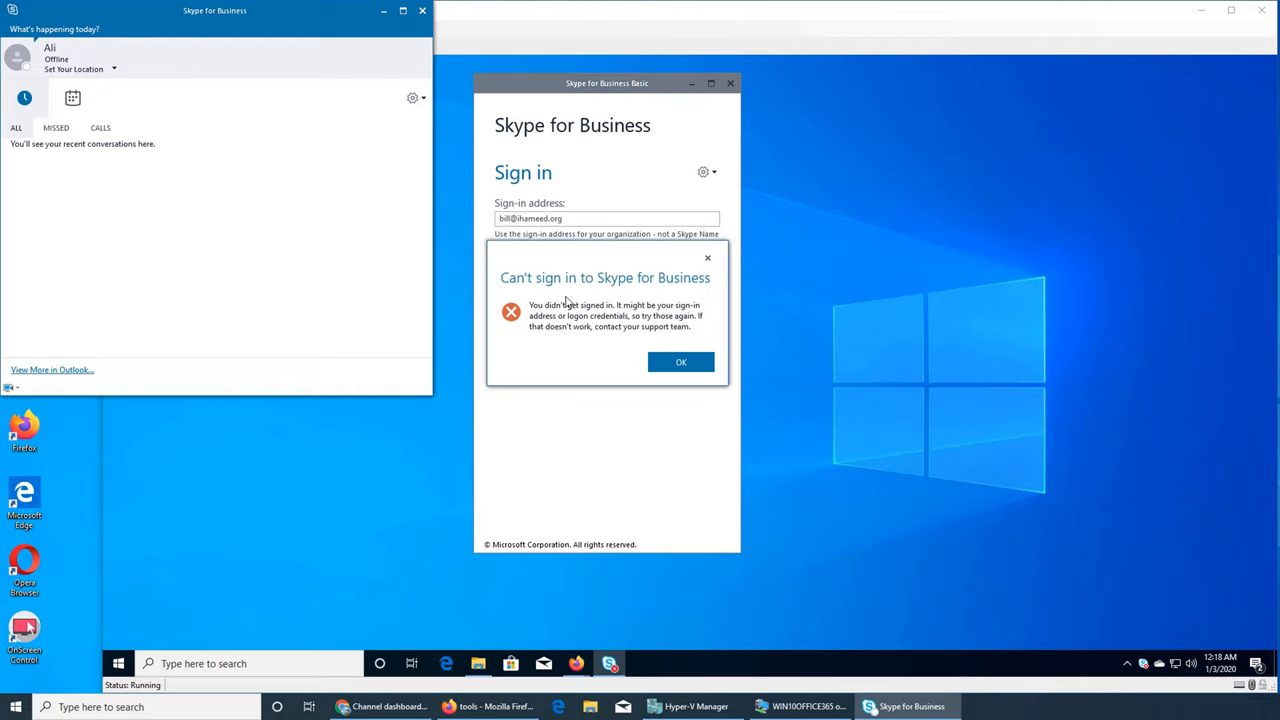
{"action": "mouse_move", "coordinate": [660, 318]}
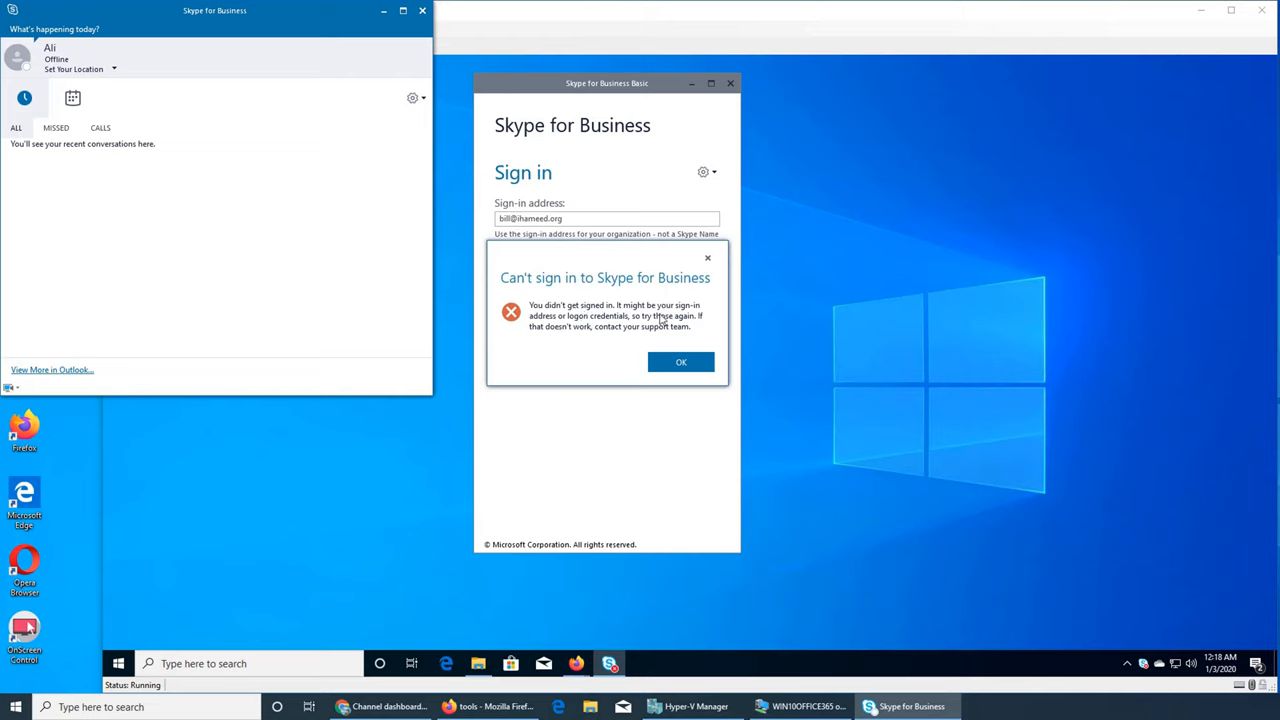
Step: Dismiss the sign-in error, retry with an edited address, and dismiss the second failure
{"action": "left_click", "coordinate": [681, 361]}
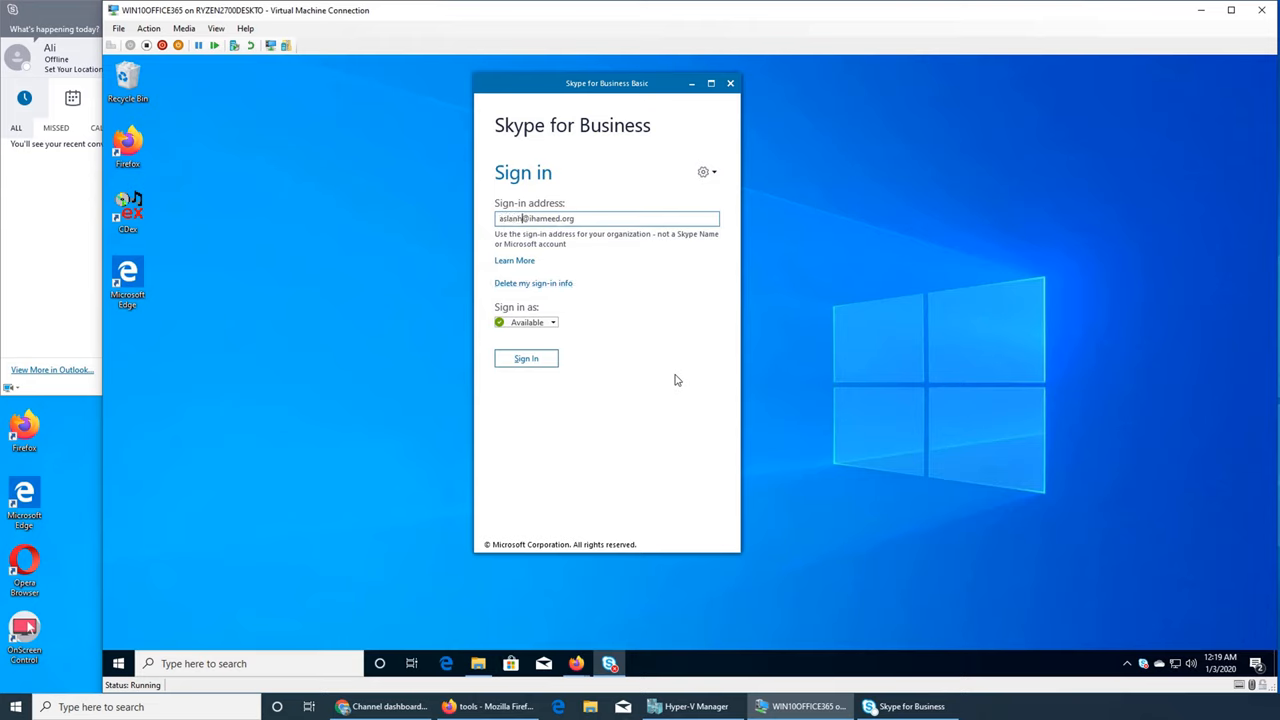
{"action": "left_click", "coordinate": [526, 358]}
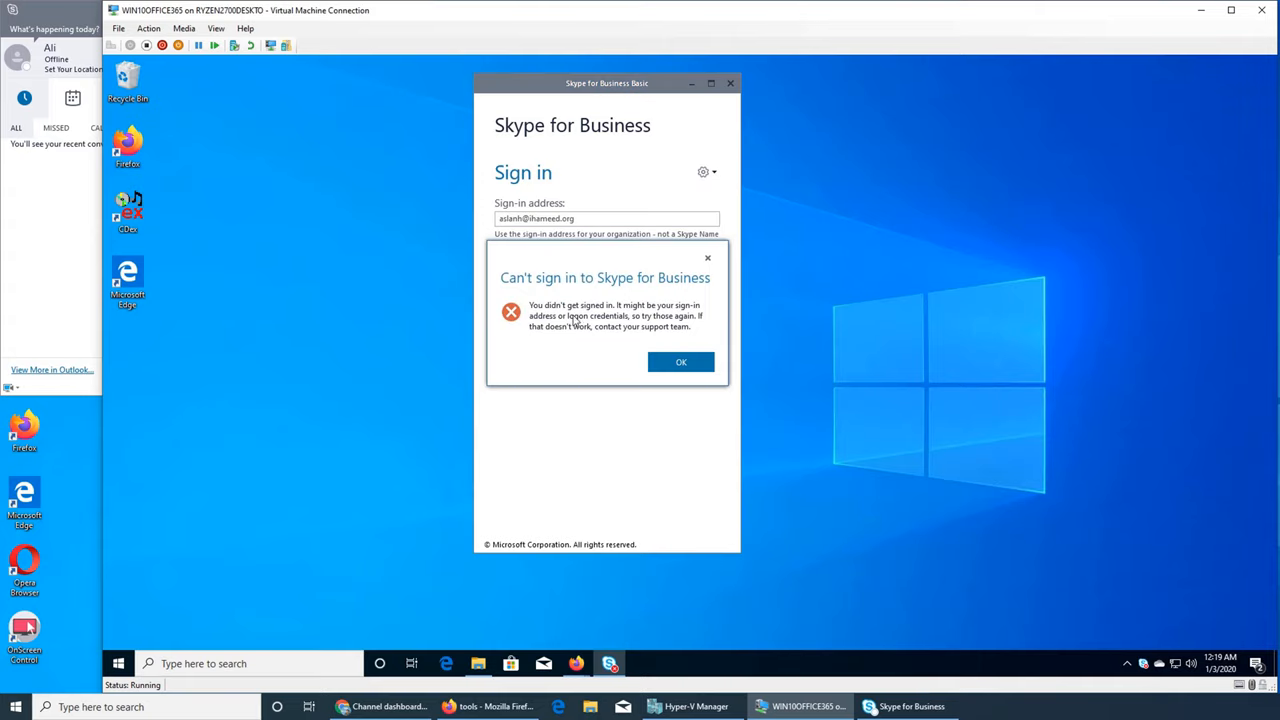
{"action": "mouse_move", "coordinate": [640, 330]}
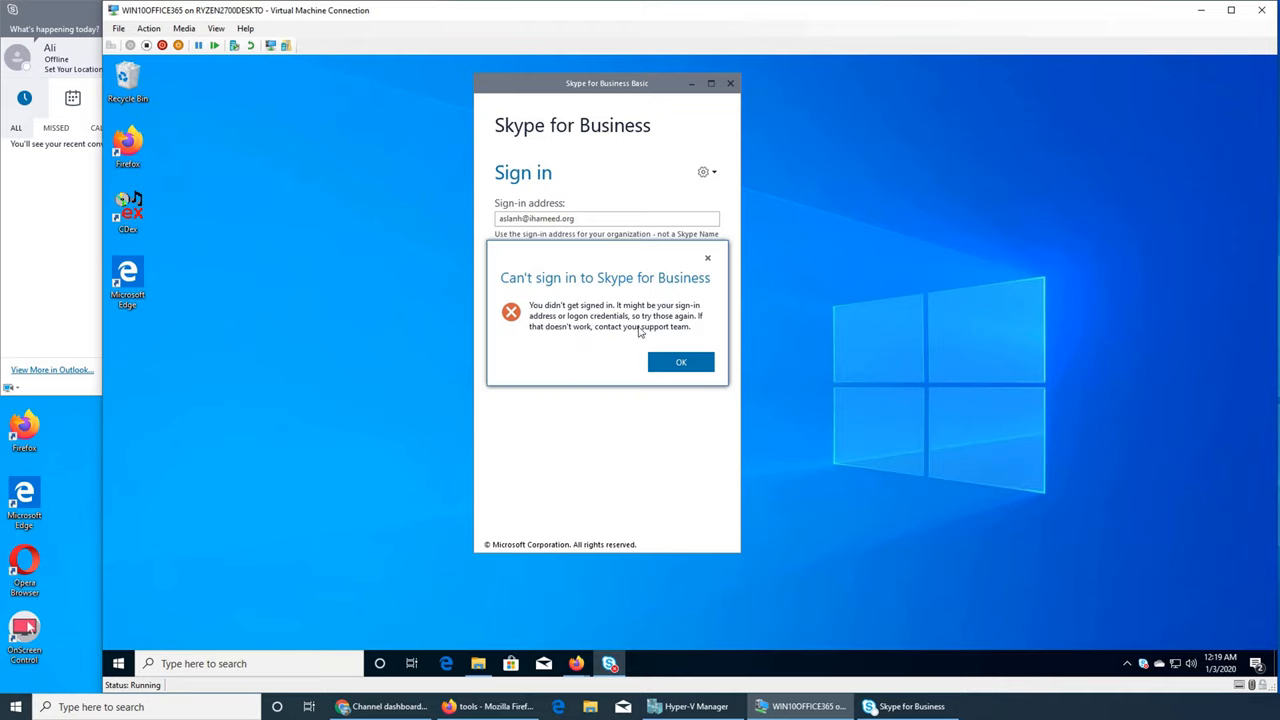
{"action": "mouse_move", "coordinate": [681, 362]}
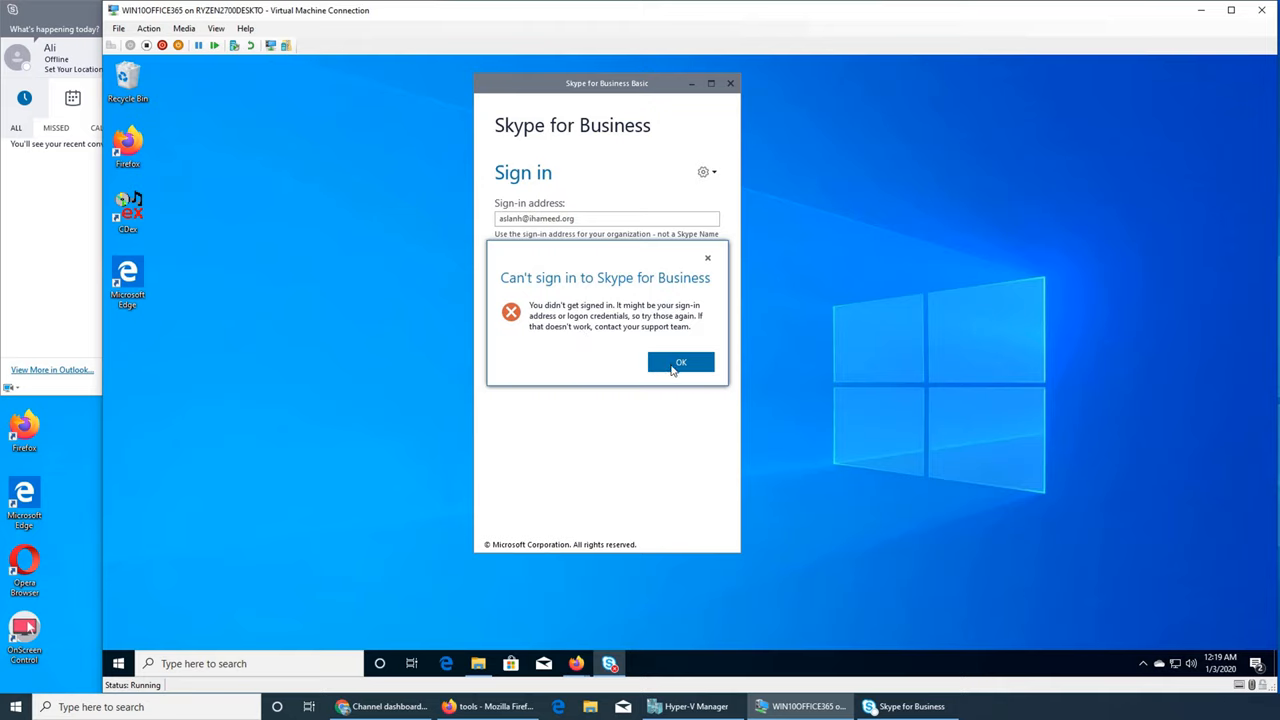
{"action": "left_click", "coordinate": [681, 361]}
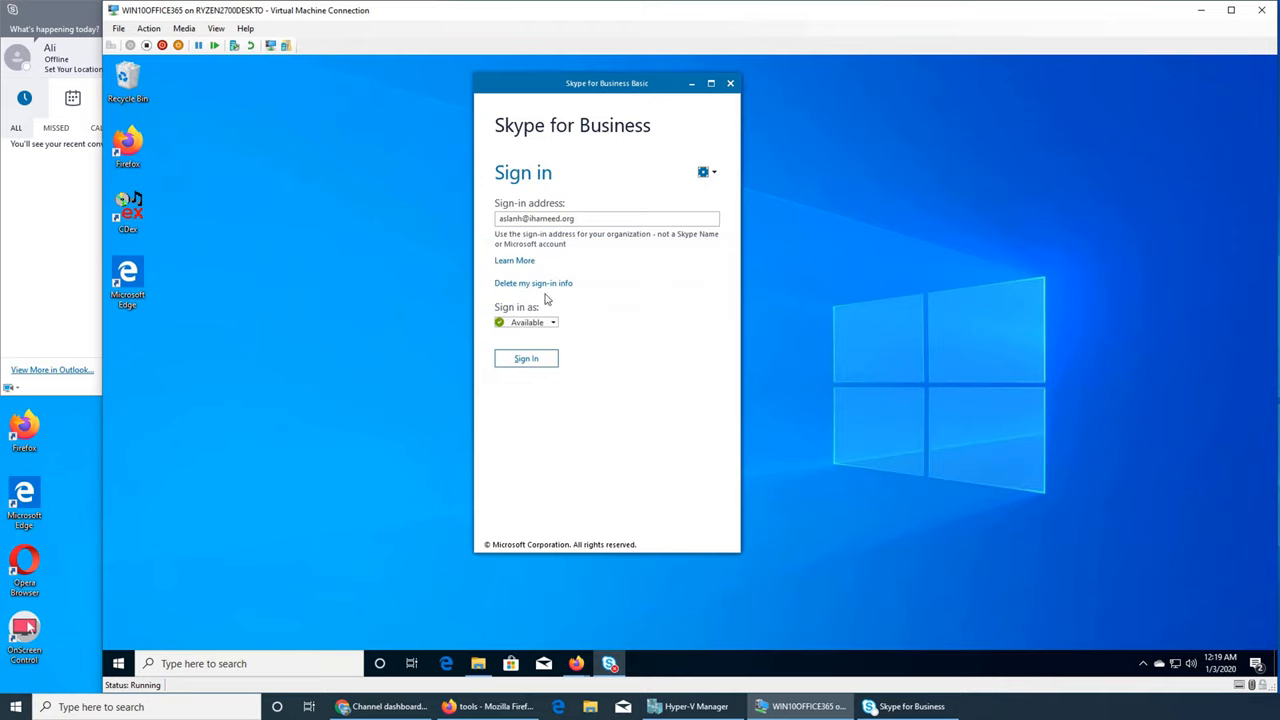
{"action": "mouse_move", "coordinate": [659, 164]}
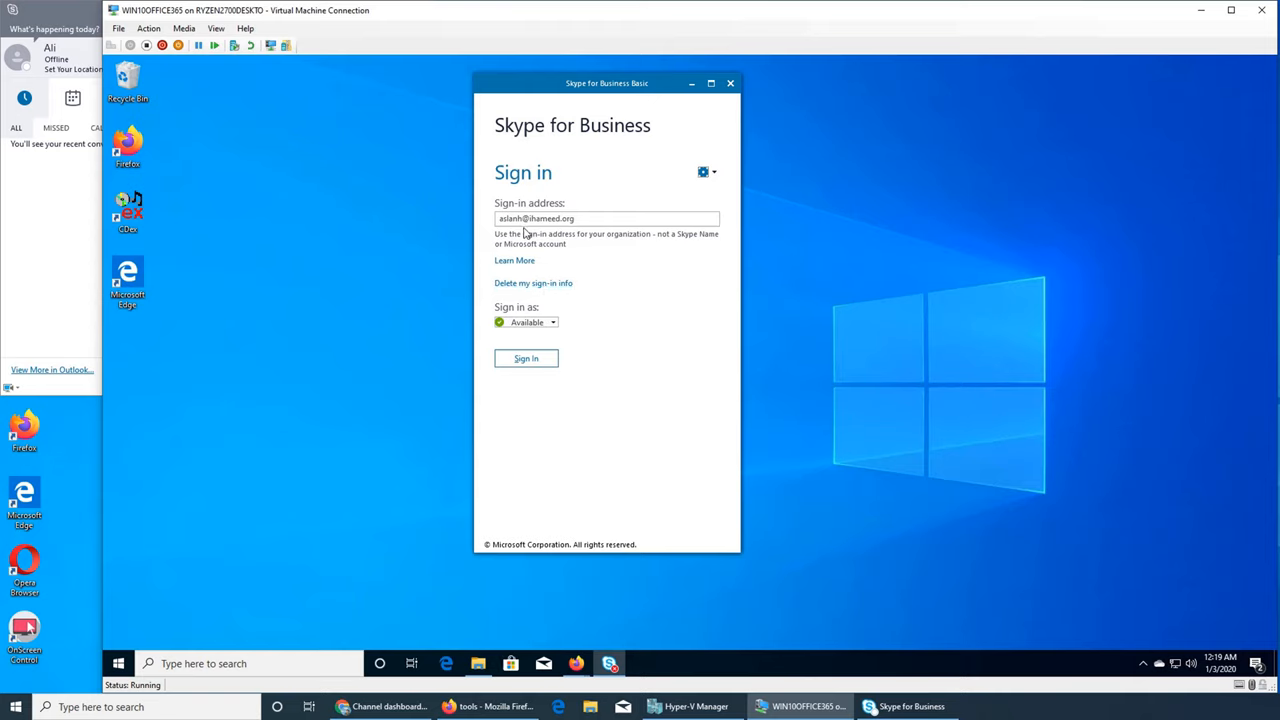
{"action": "mouse_move", "coordinate": [650, 124]}
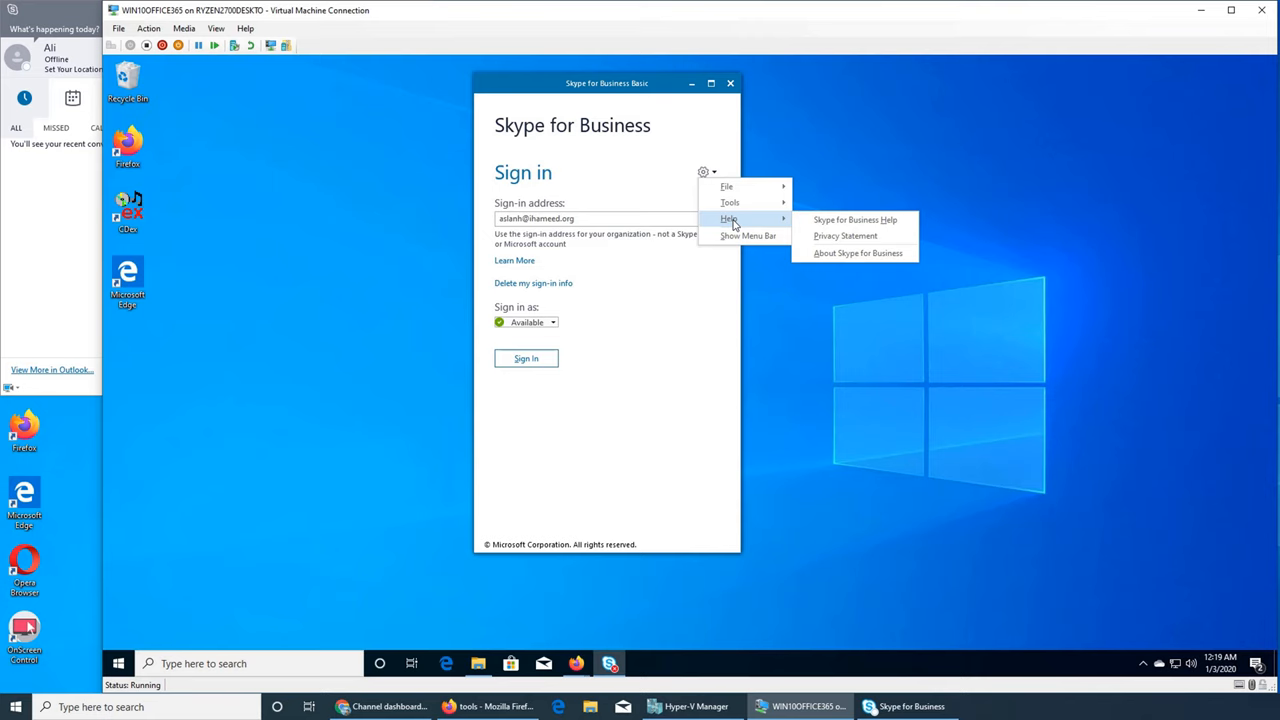
{"action": "mouse_move", "coordinate": [858, 252]}
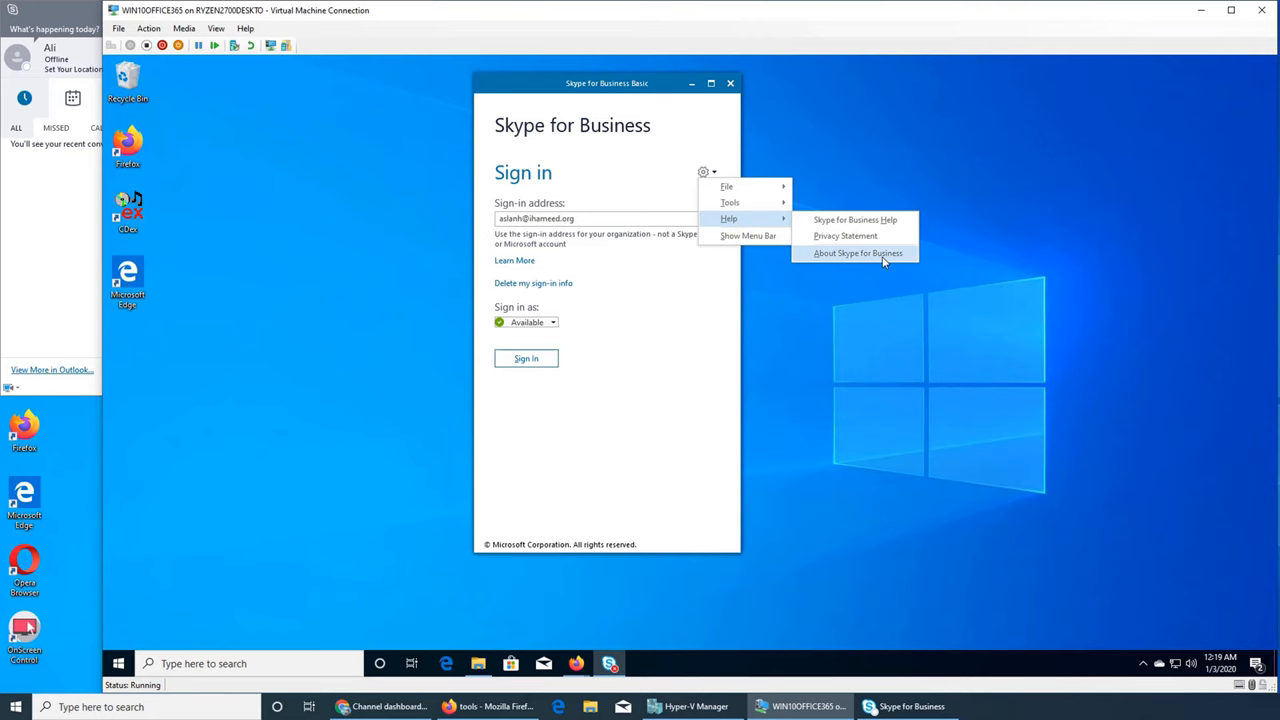
Step: View the VM copy's About details (2016, 64-bit) and close them
{"action": "left_click", "coordinate": [857, 252]}
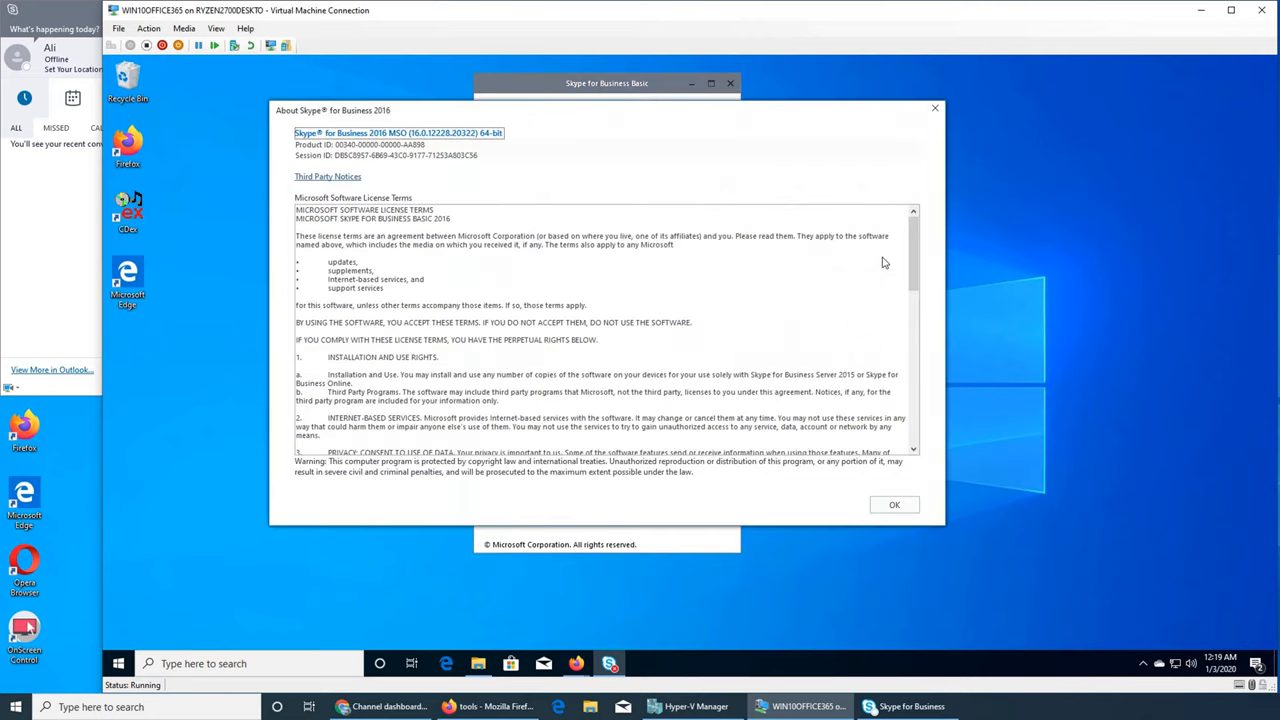
{"action": "scroll", "scroll_direction": "down", "scroll_amount": 3}
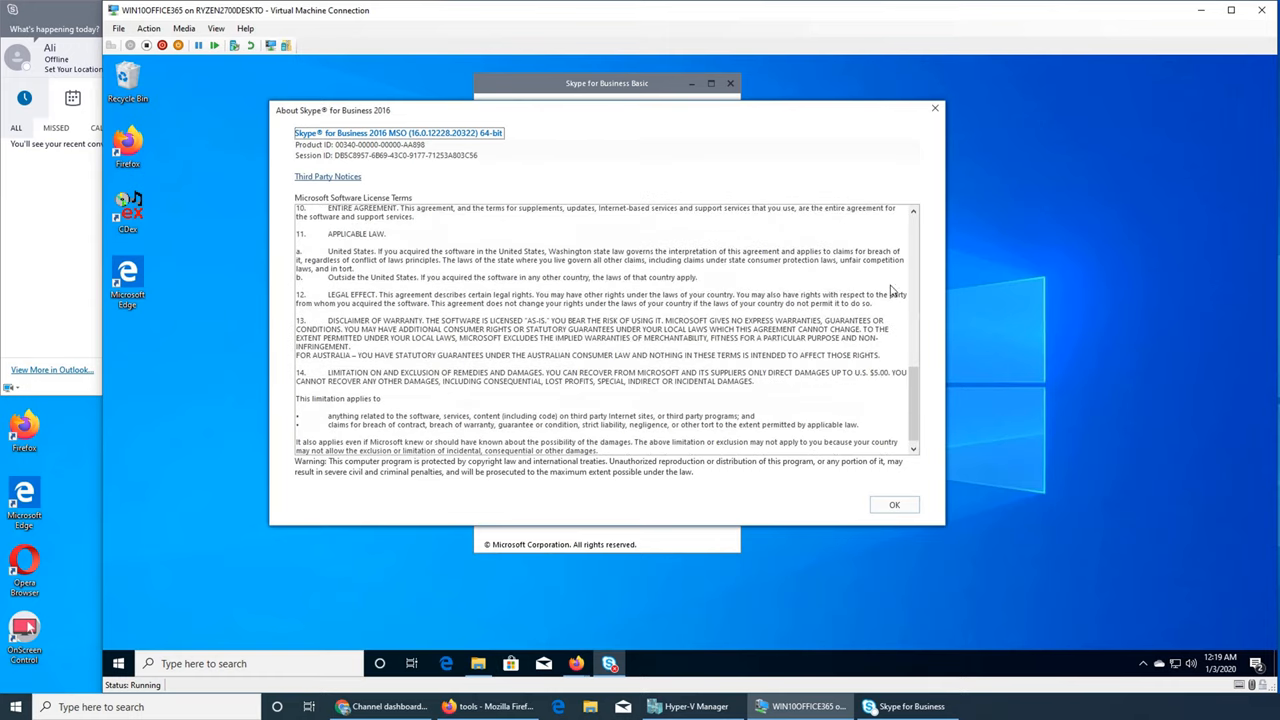
{"action": "left_click", "coordinate": [893, 504]}
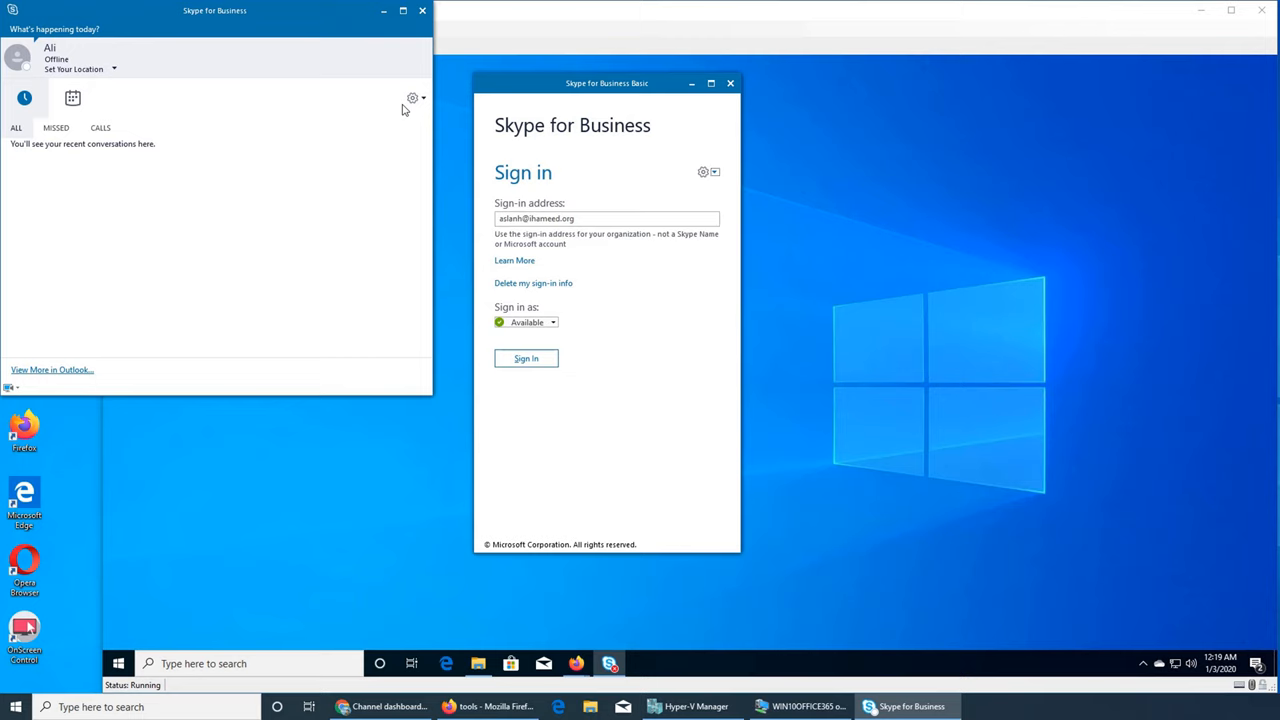
Step: View the host copy's About details via gear > Help (2019, 32-bit) and close them
{"action": "left_click", "coordinate": [421, 98]}
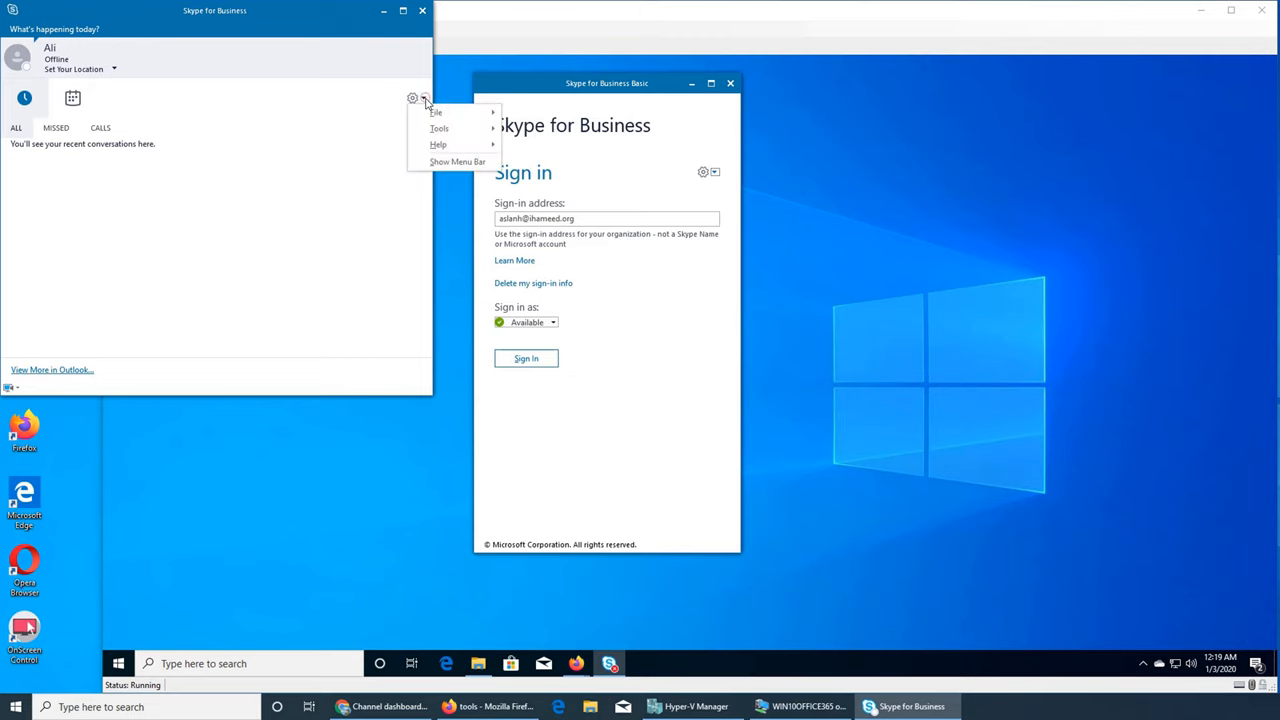
{"action": "left_click", "coordinate": [437, 144]}
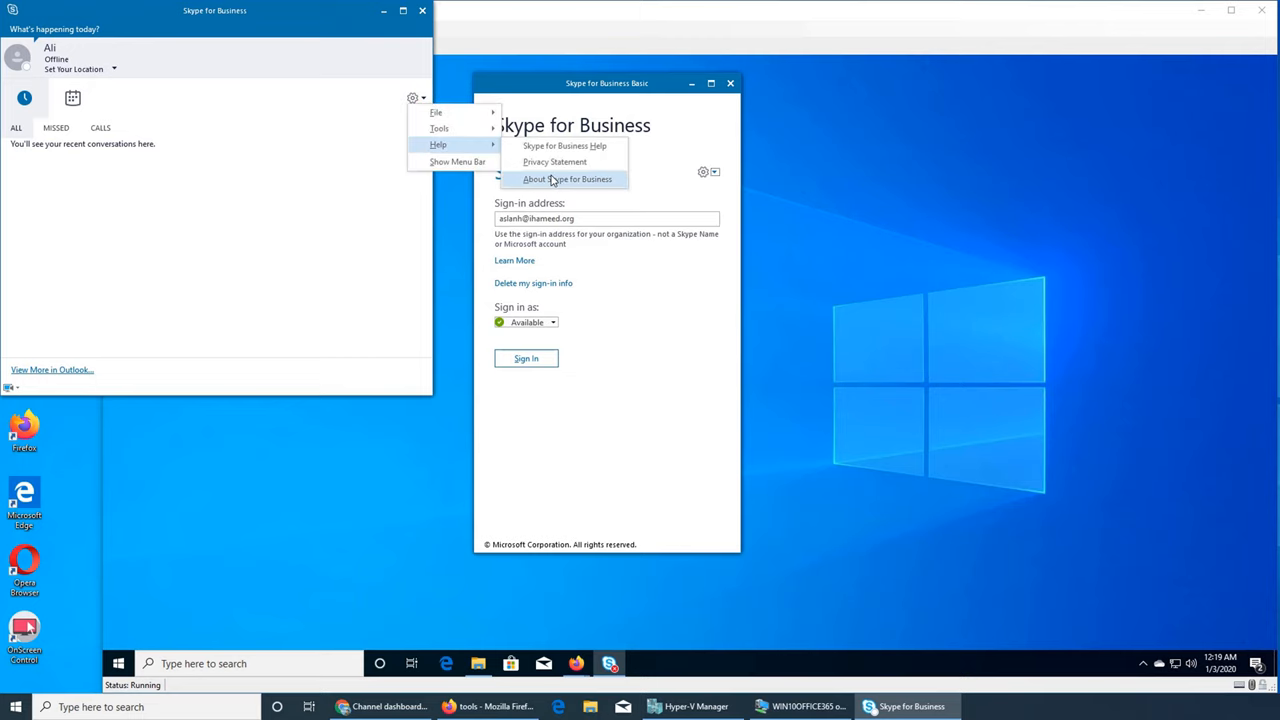
{"action": "left_click", "coordinate": [567, 179]}
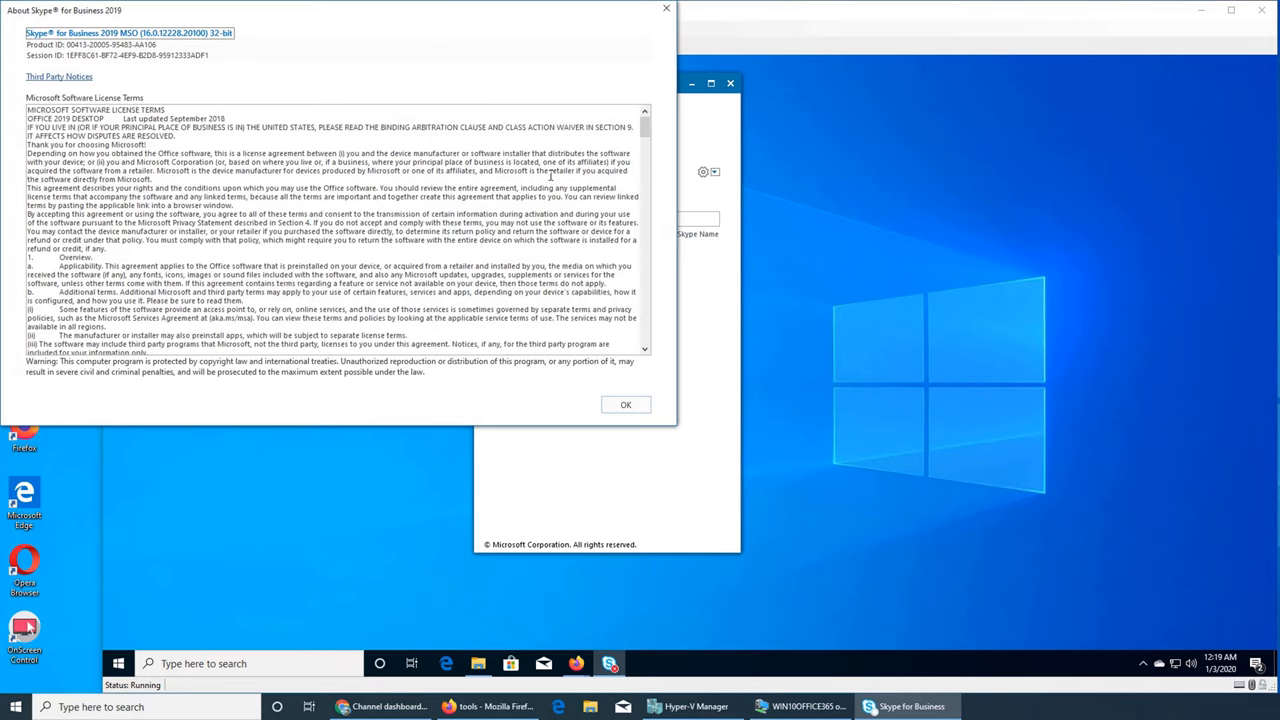
{"action": "left_click", "coordinate": [625, 404]}
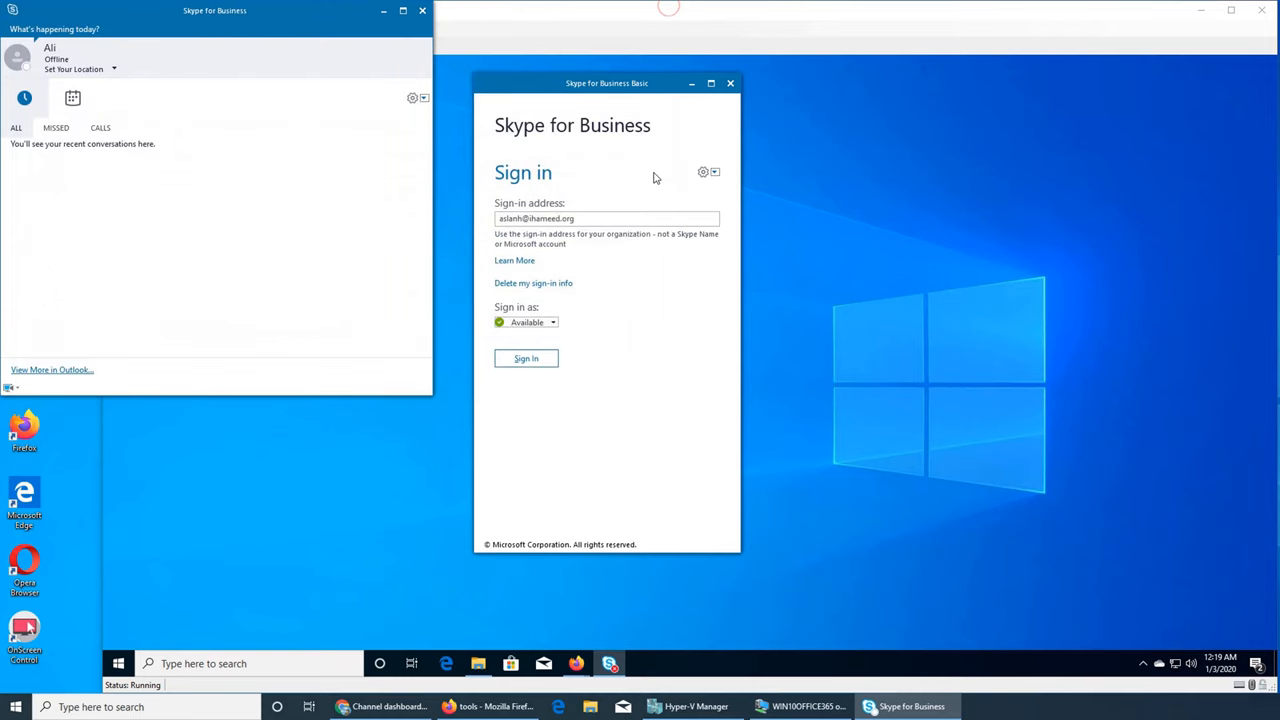
Step: Sign the host copy in with a different account, continuing past the Teams notice
{"action": "left_click", "coordinate": [800, 706]}
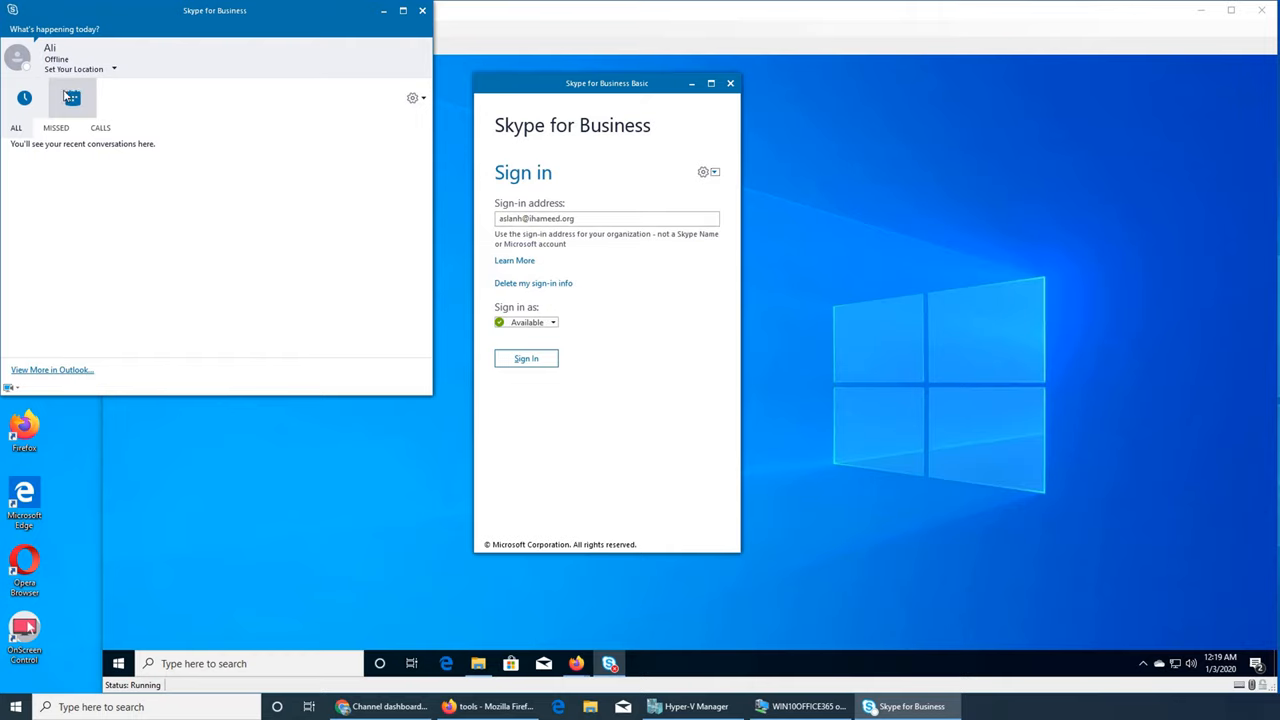
{"action": "left_click", "coordinate": [423, 98]}
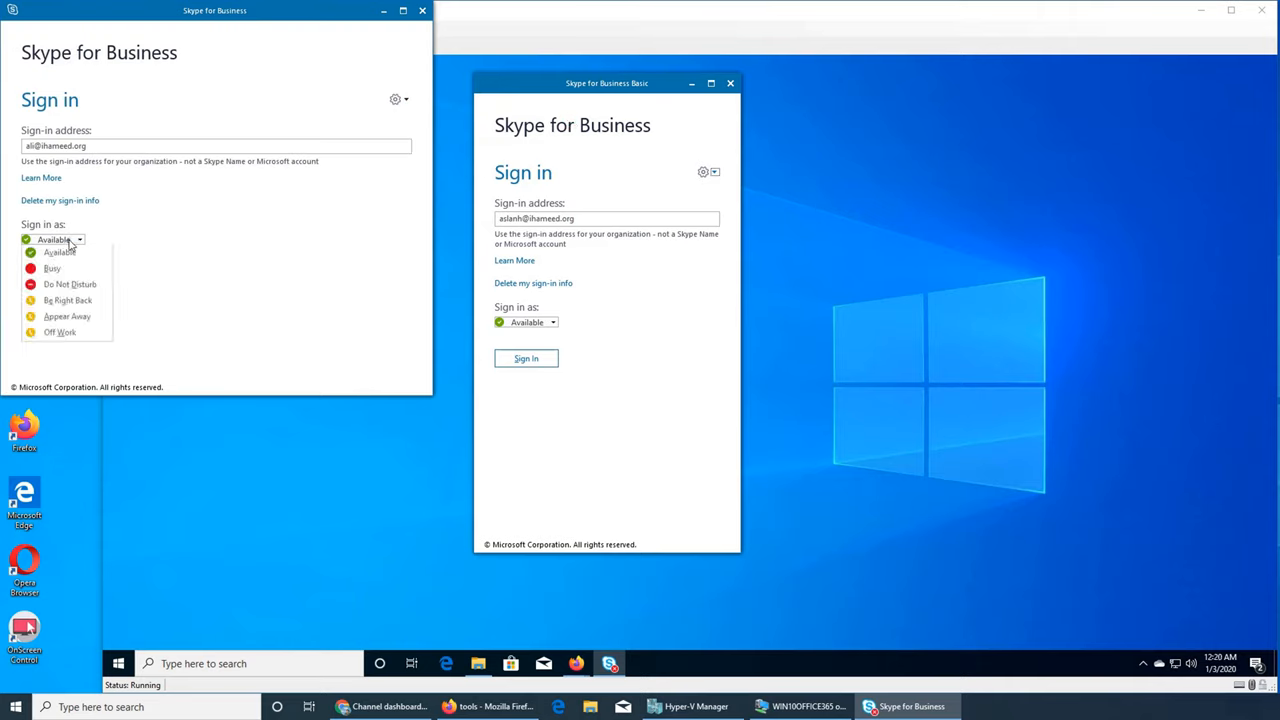
{"action": "left_click", "coordinate": [58, 251]}
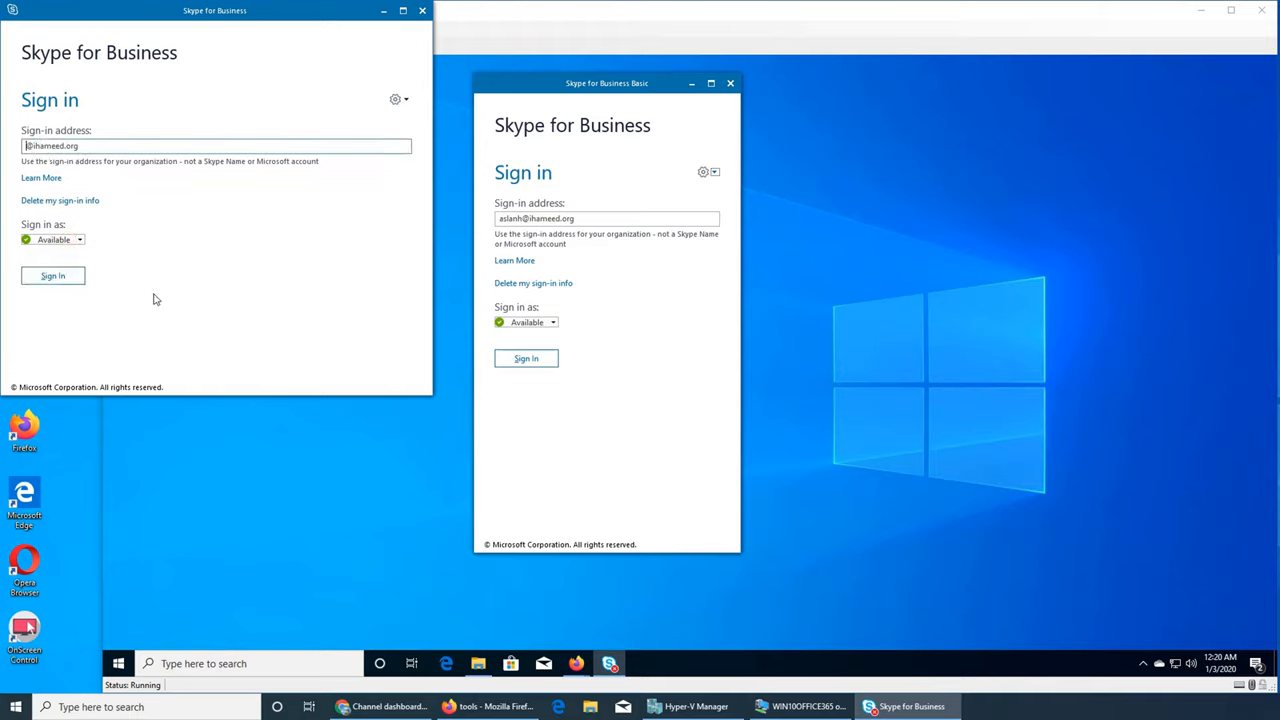
{"action": "left_click", "coordinate": [52, 275]}
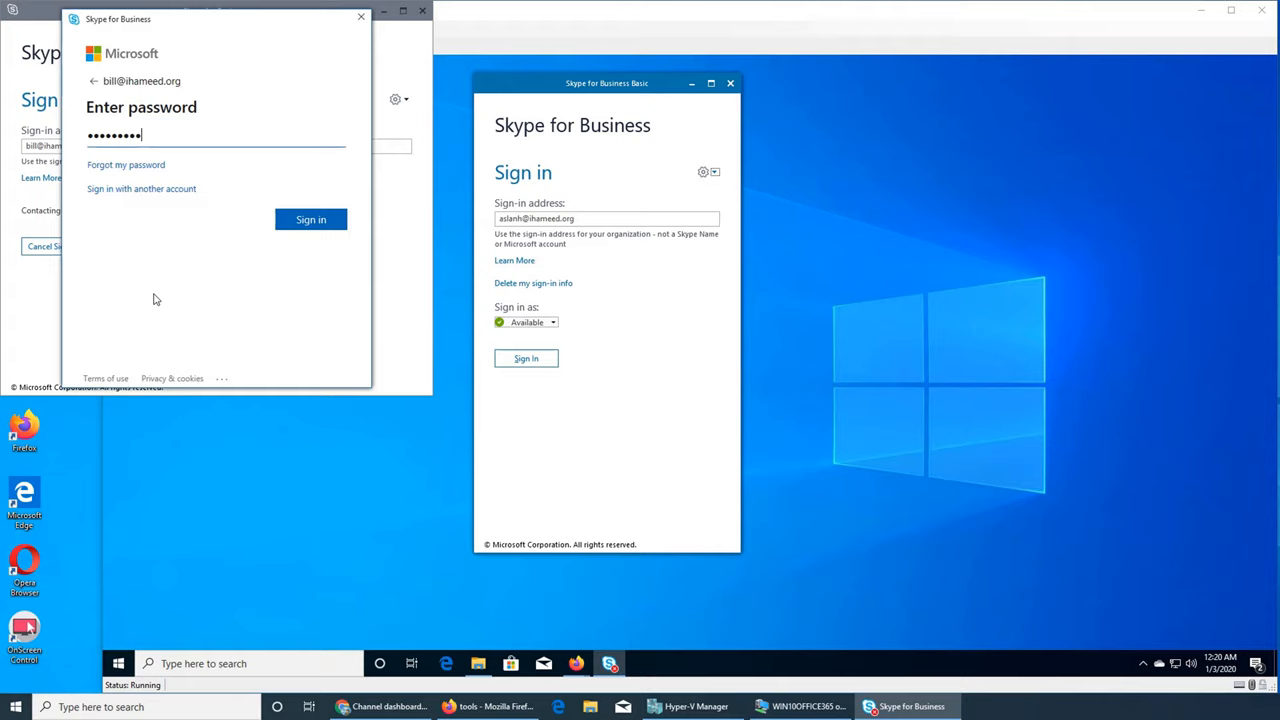
{"action": "type", "text": "••"}
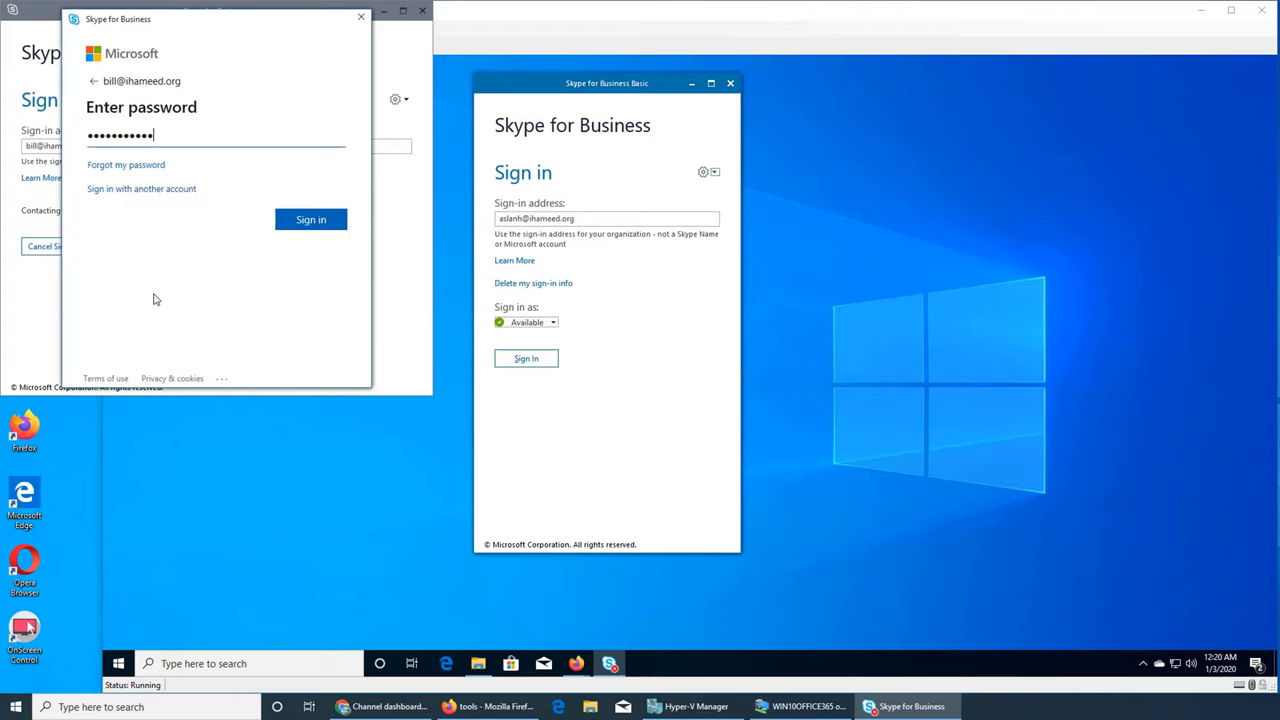
{"action": "left_click", "coordinate": [311, 219]}
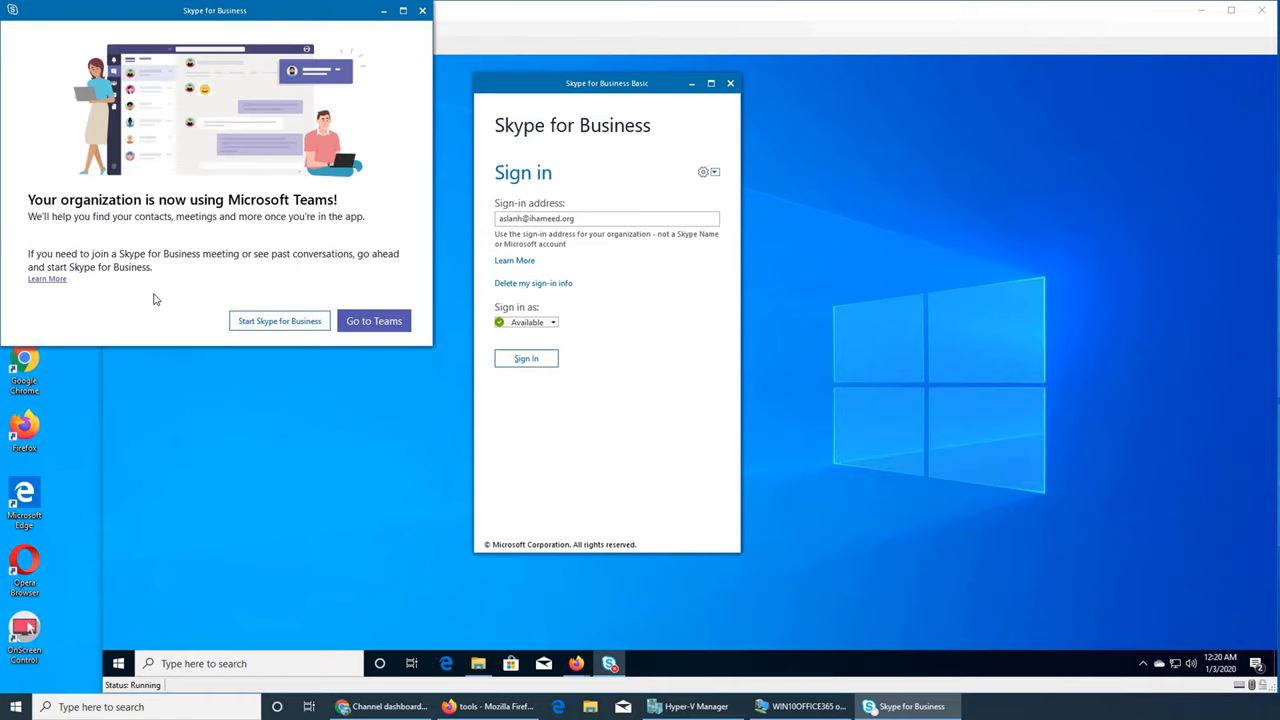
{"action": "left_click", "coordinate": [279, 320]}
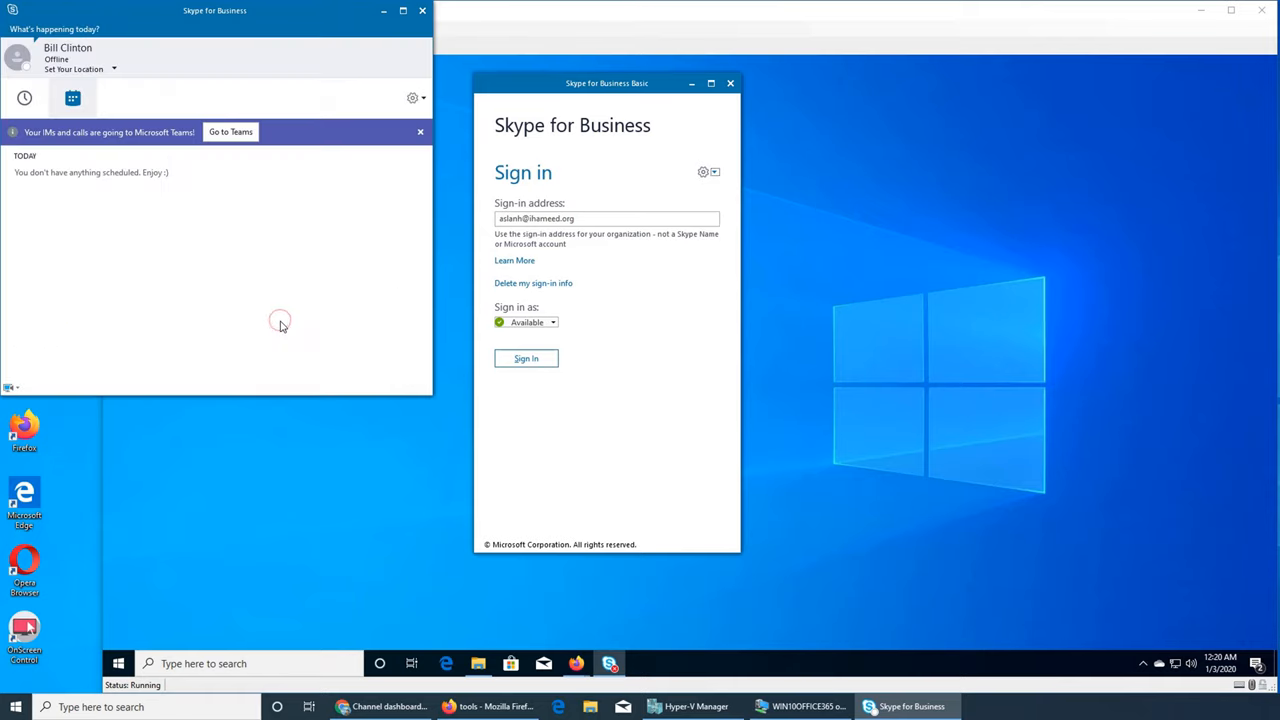
{"action": "mouse_move", "coordinate": [700, 305]}
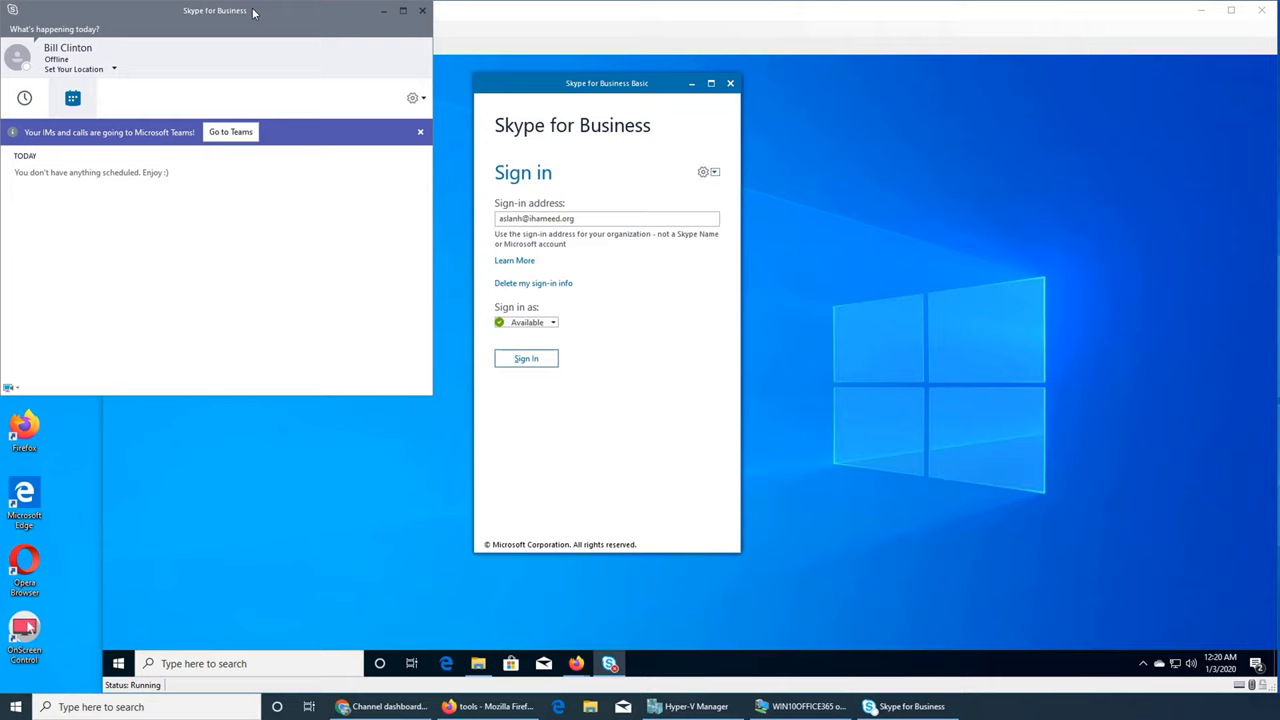
{"action": "mouse_move", "coordinate": [312, 301]}
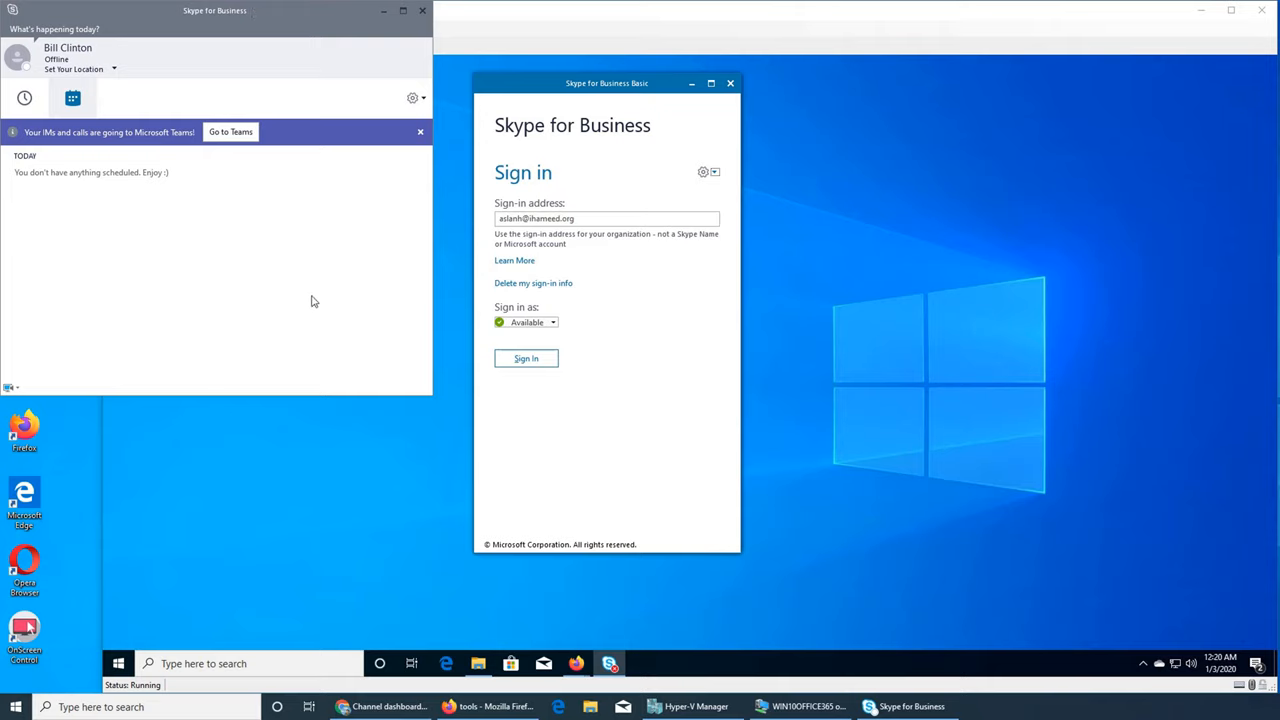
{"action": "mouse_move", "coordinate": [674, 371]}
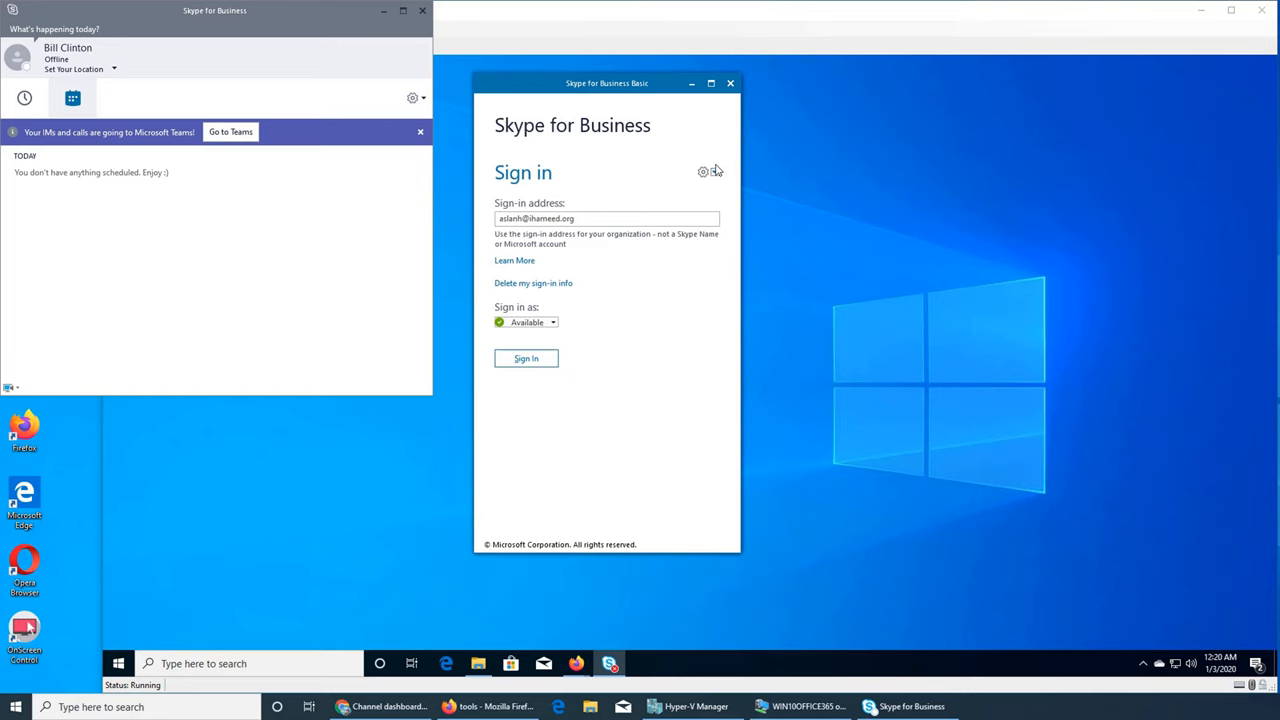
Step: Open the VM sign-in window's gear menu and show its Help submenu
{"action": "left_click", "coordinate": [703, 171]}
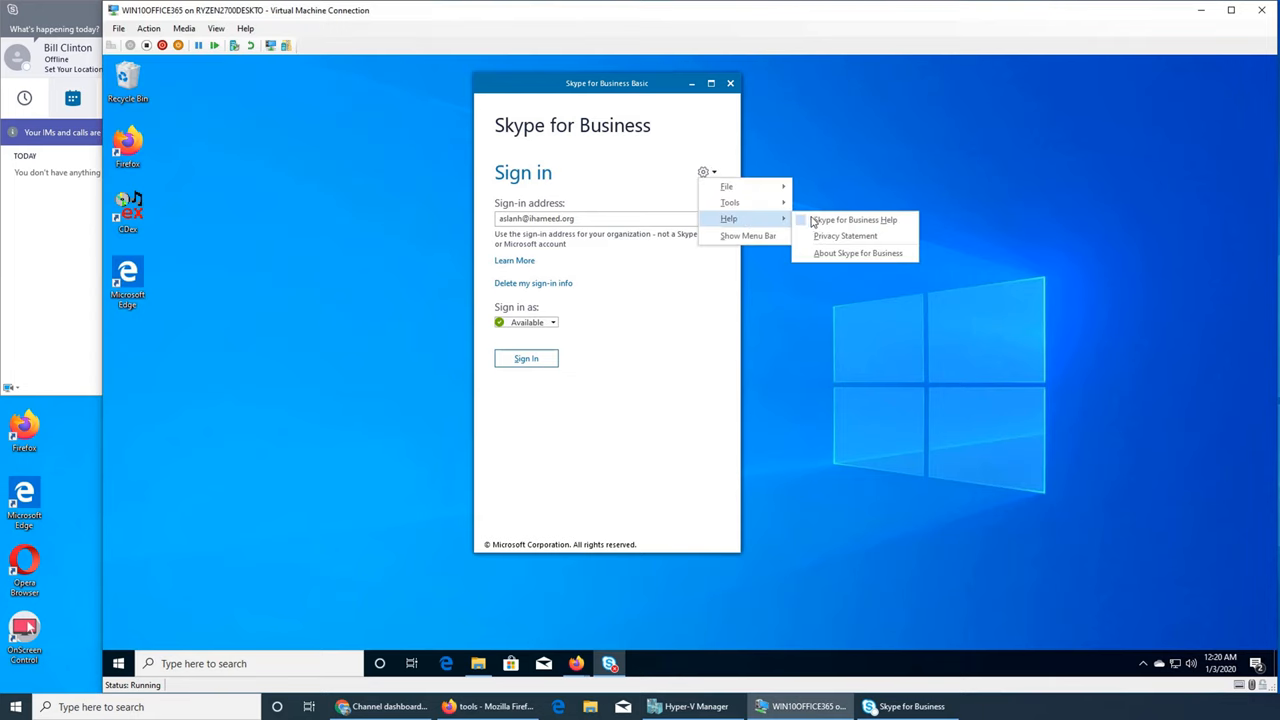
Step: View About Skype for Business, then change the sign-in address and start signing in
{"action": "left_click", "coordinate": [857, 253]}
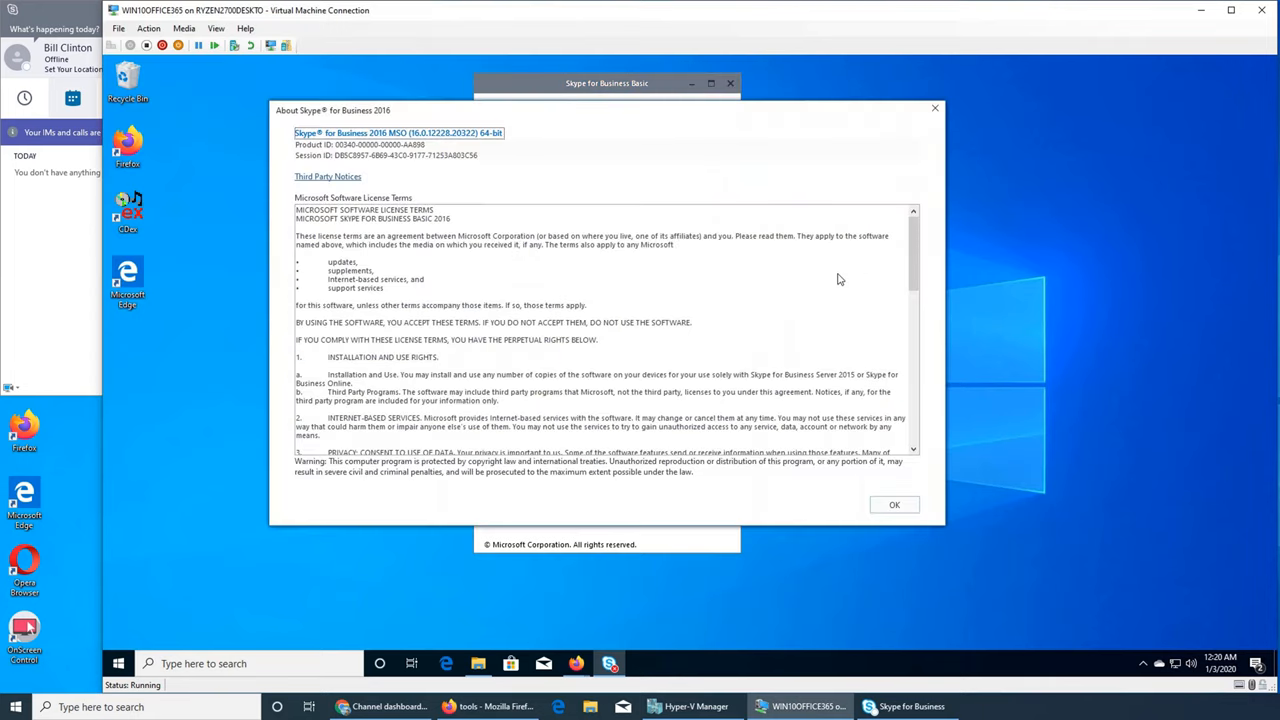
{"action": "mouse_move", "coordinate": [380, 183]}
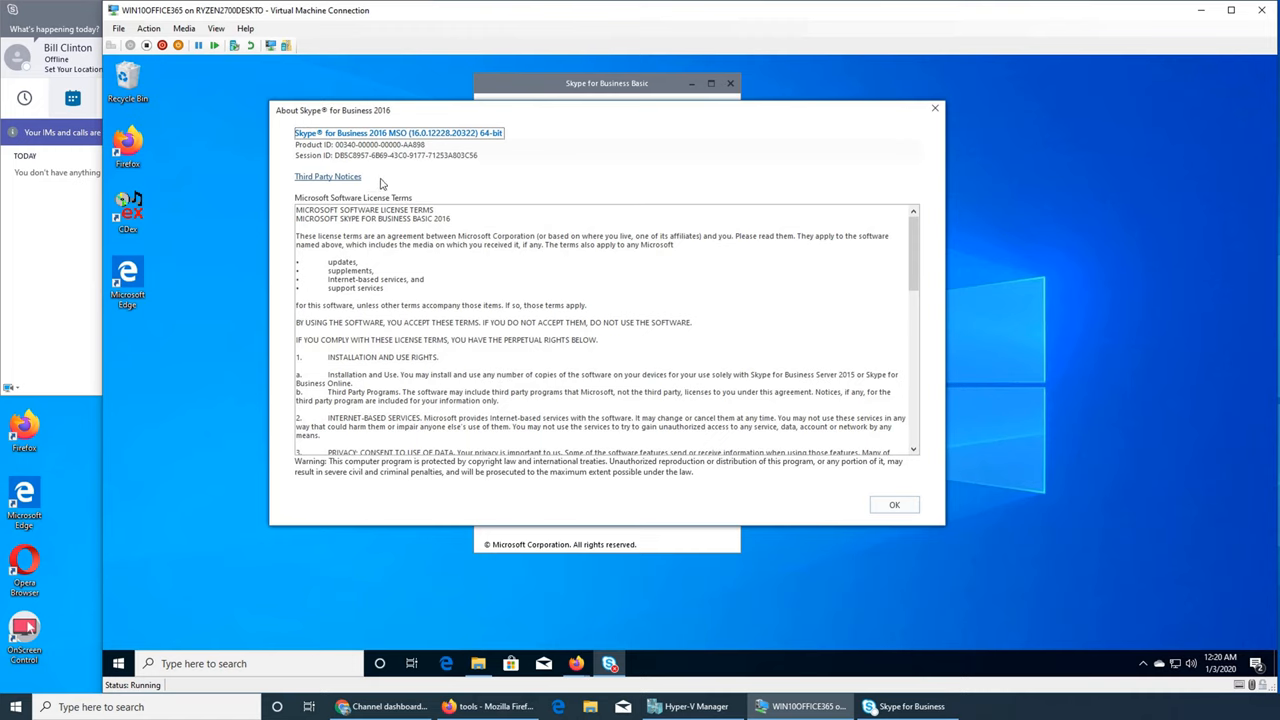
{"action": "scroll", "scroll_direction": "down", "scroll_amount": 3}
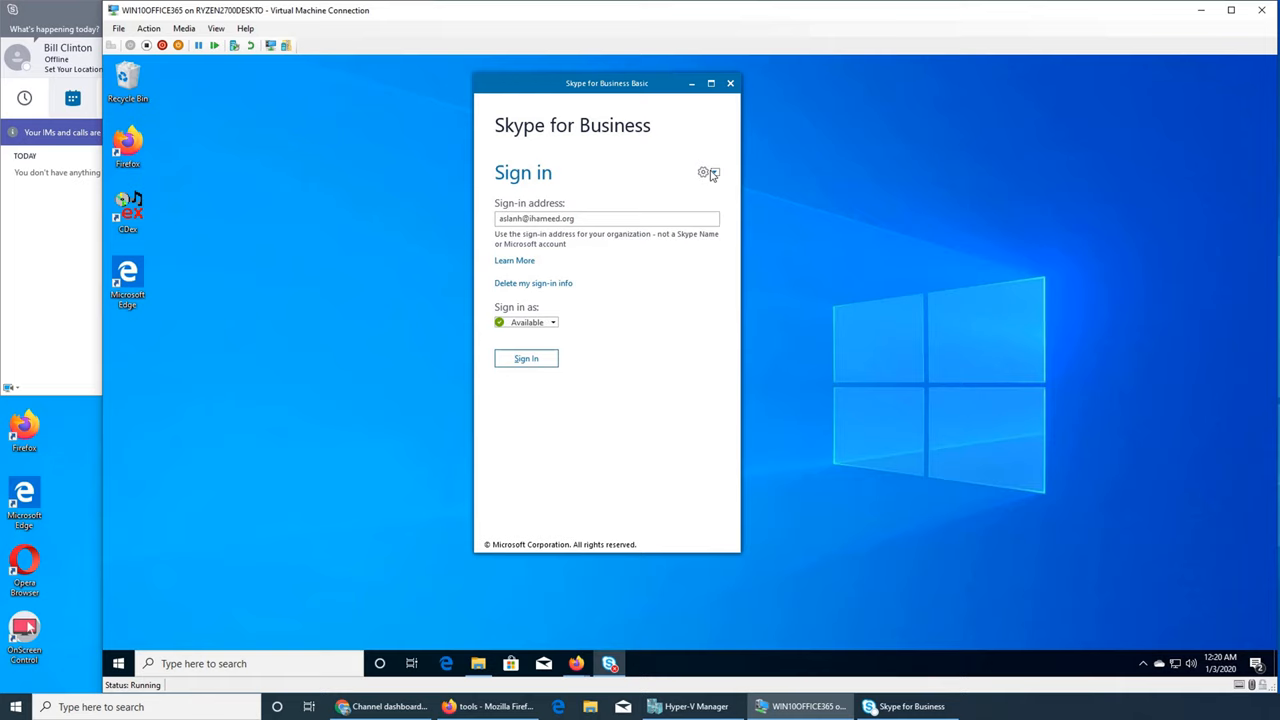
{"action": "left_click", "coordinate": [704, 172]}
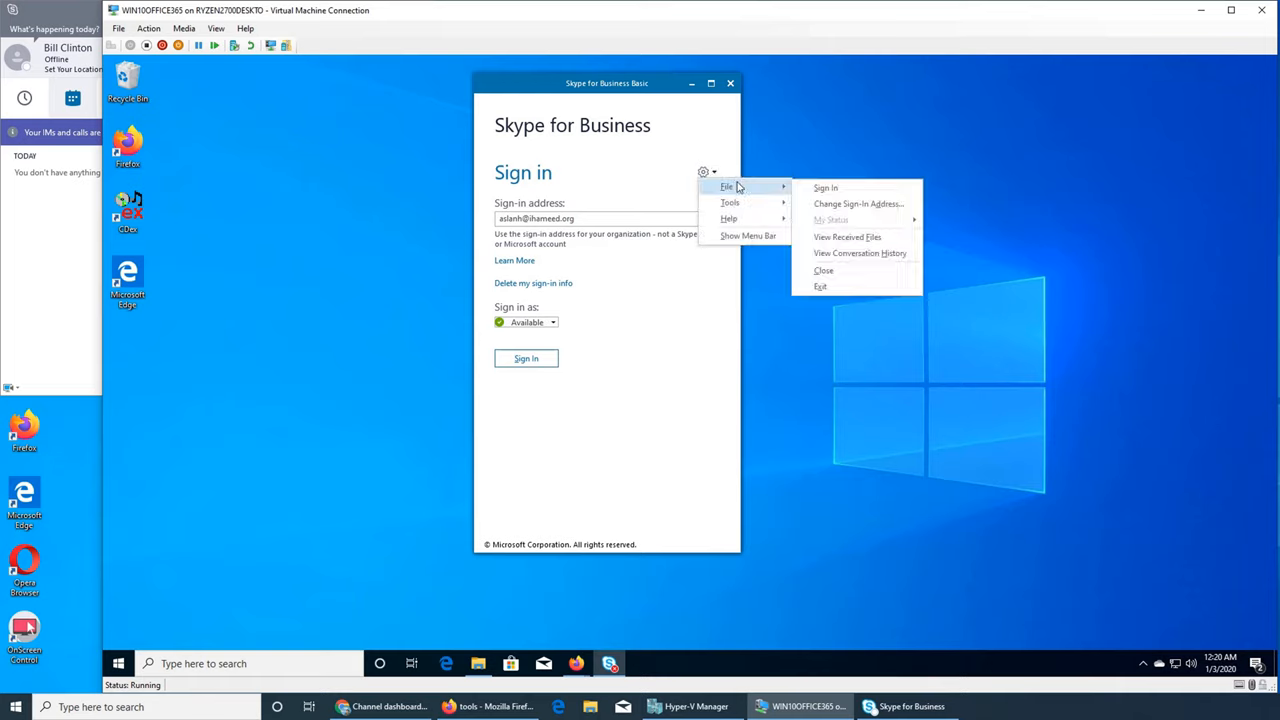
{"action": "mouse_move", "coordinate": [858, 203]}
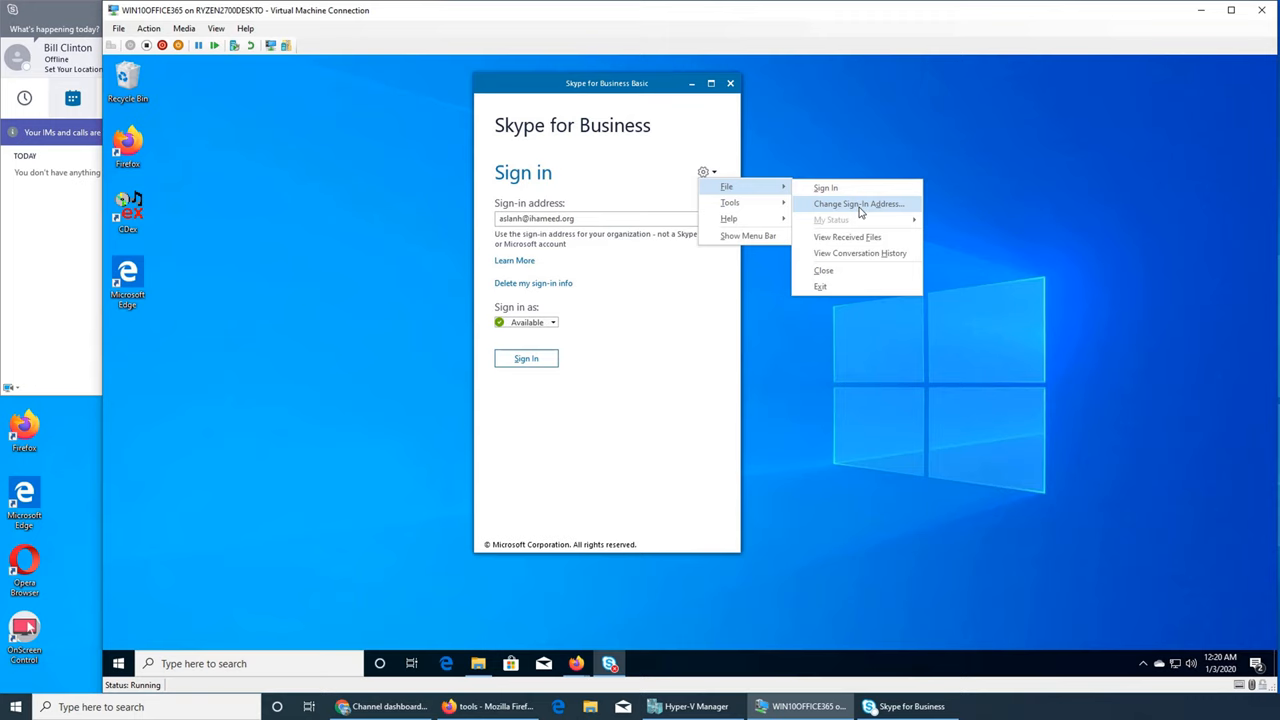
{"action": "left_click", "coordinate": [857, 204]}
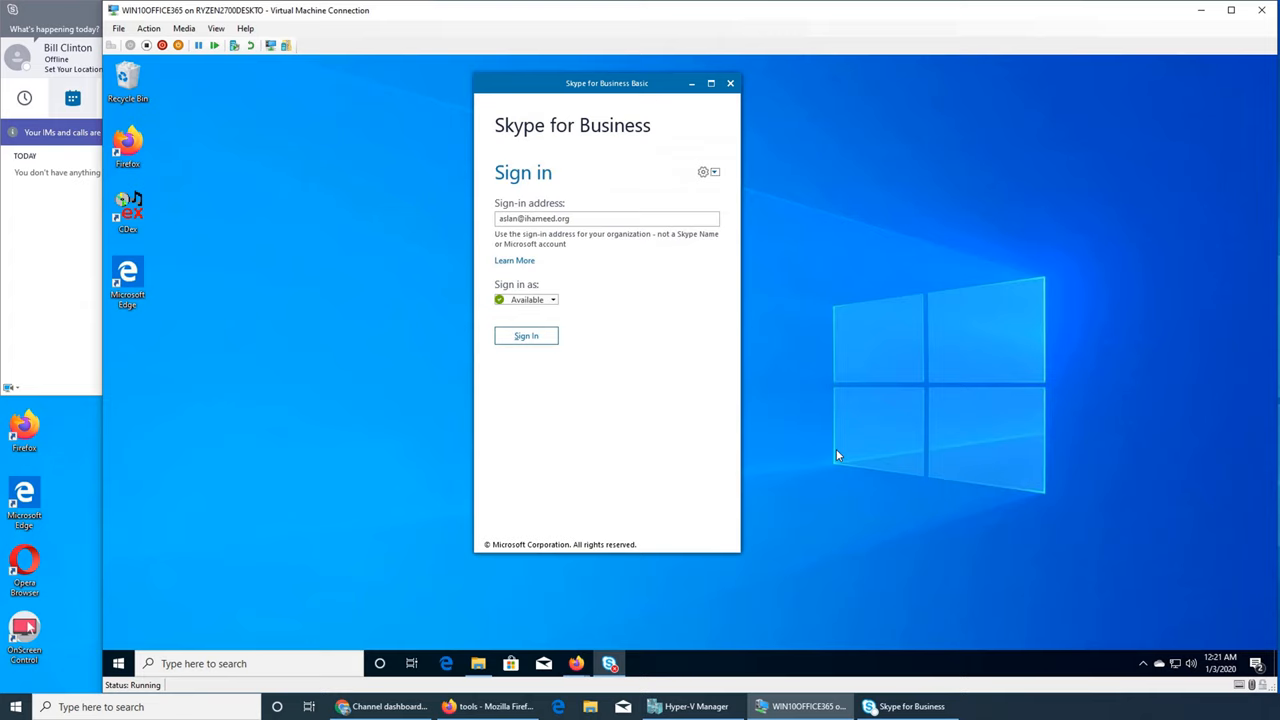
{"action": "left_click", "coordinate": [526, 335]}
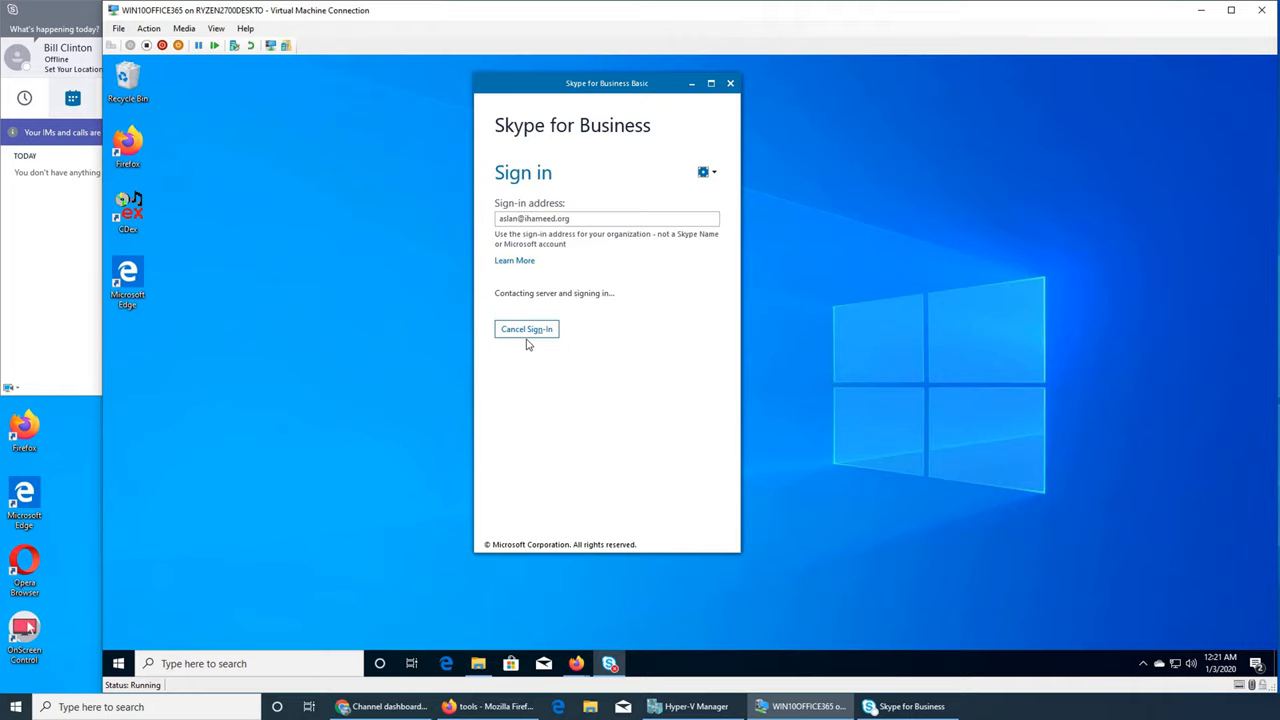
Step: Sign in with the revised address, then bring the host Skype for Business window forward
{"action": "left_click", "coordinate": [526, 328]}
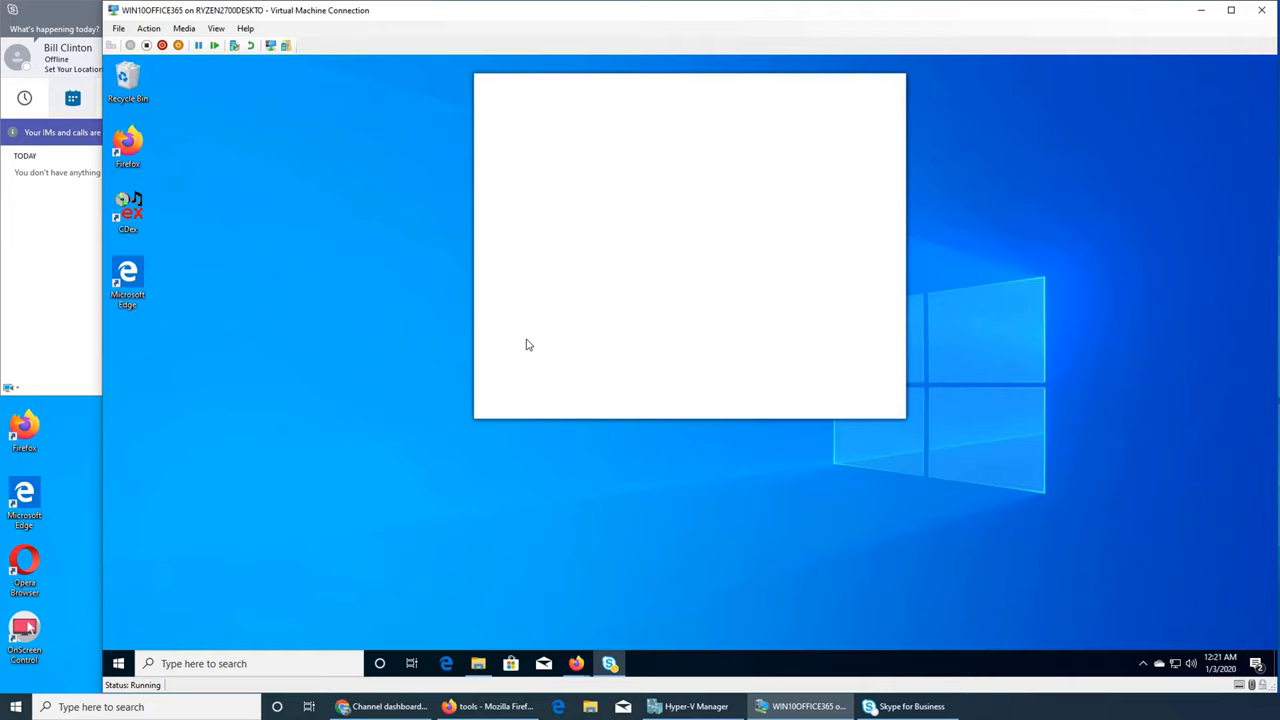
{"action": "mouse_move", "coordinate": [568, 251]}
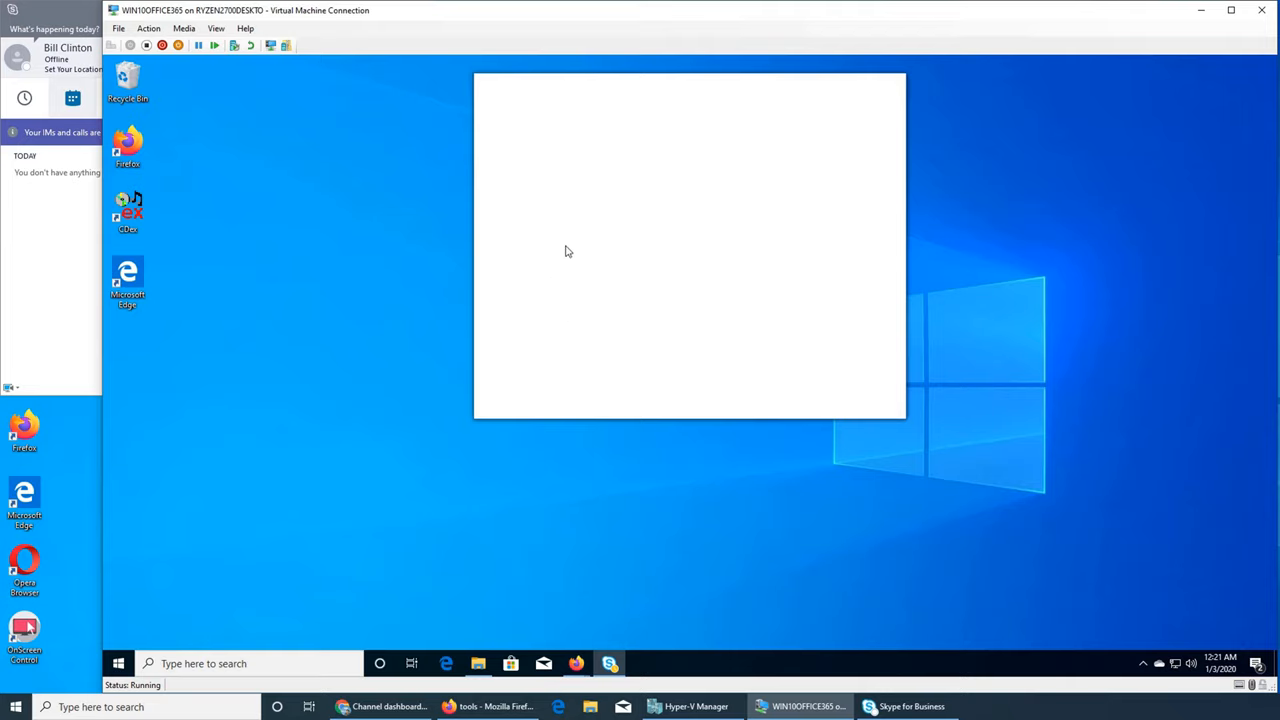
{"action": "mouse_move", "coordinate": [24, 500]}
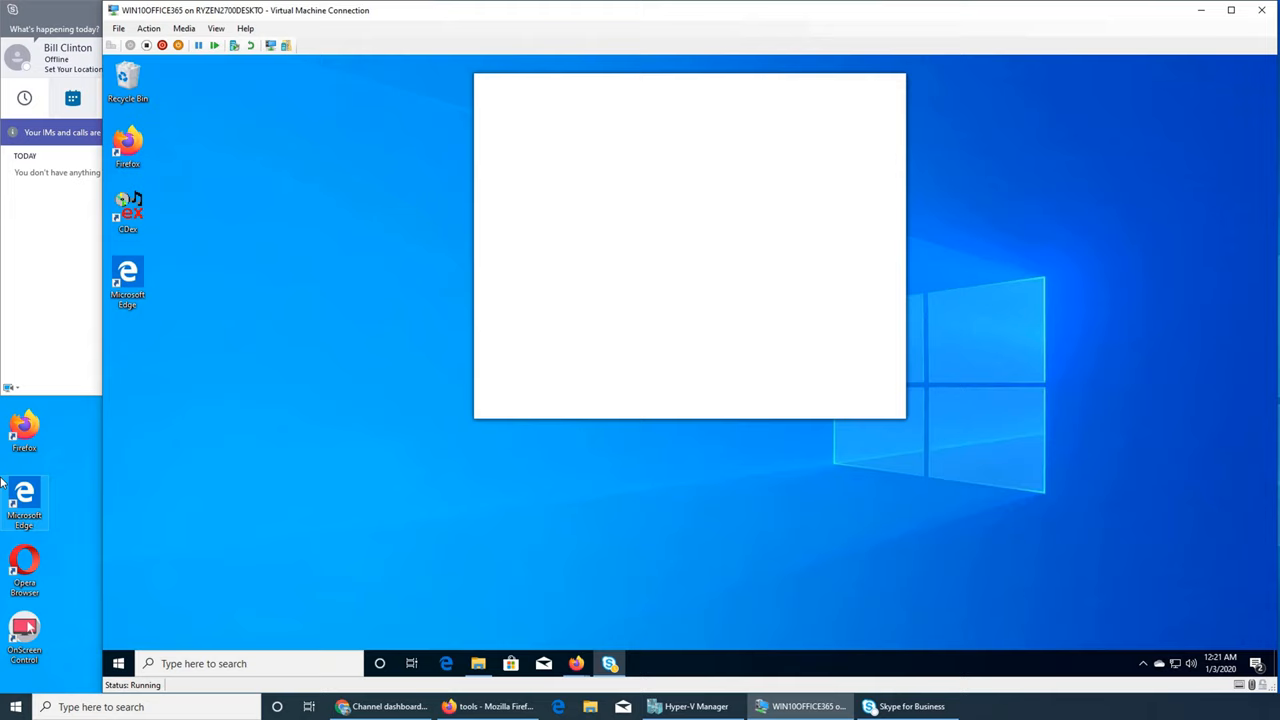
{"action": "mouse_move", "coordinate": [763, 407]}
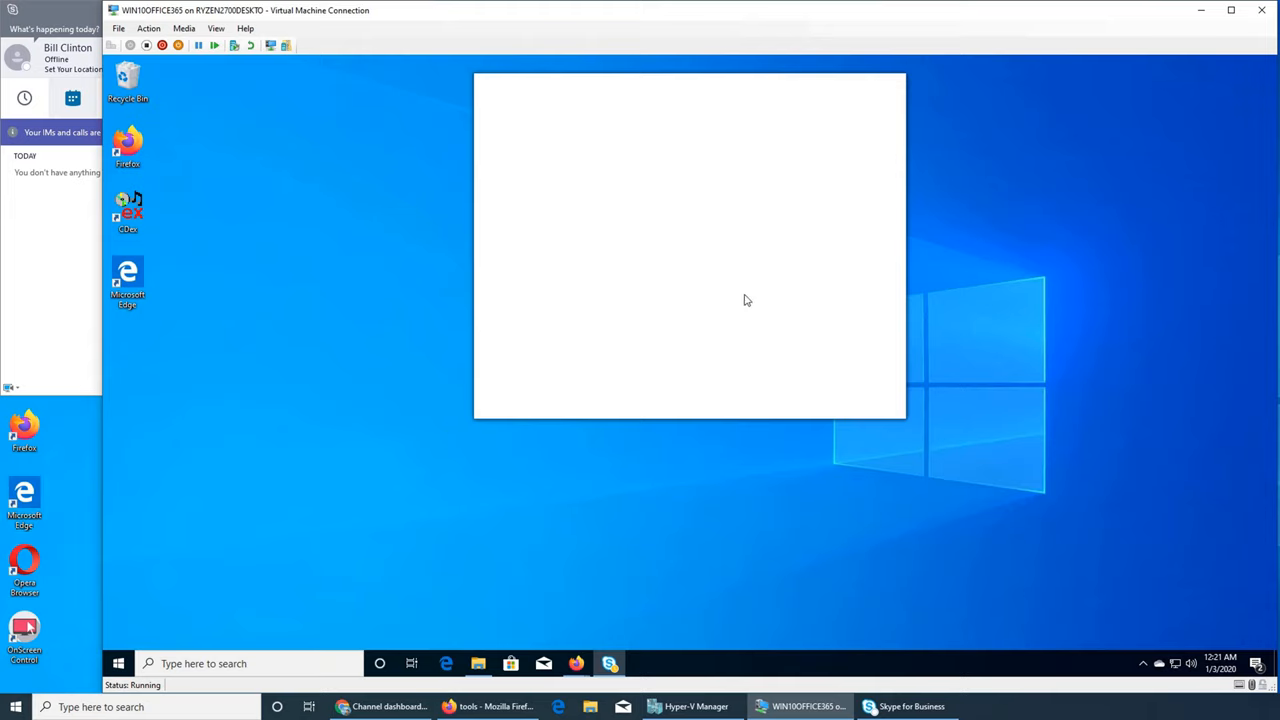
{"action": "mouse_move", "coordinate": [356, 418]}
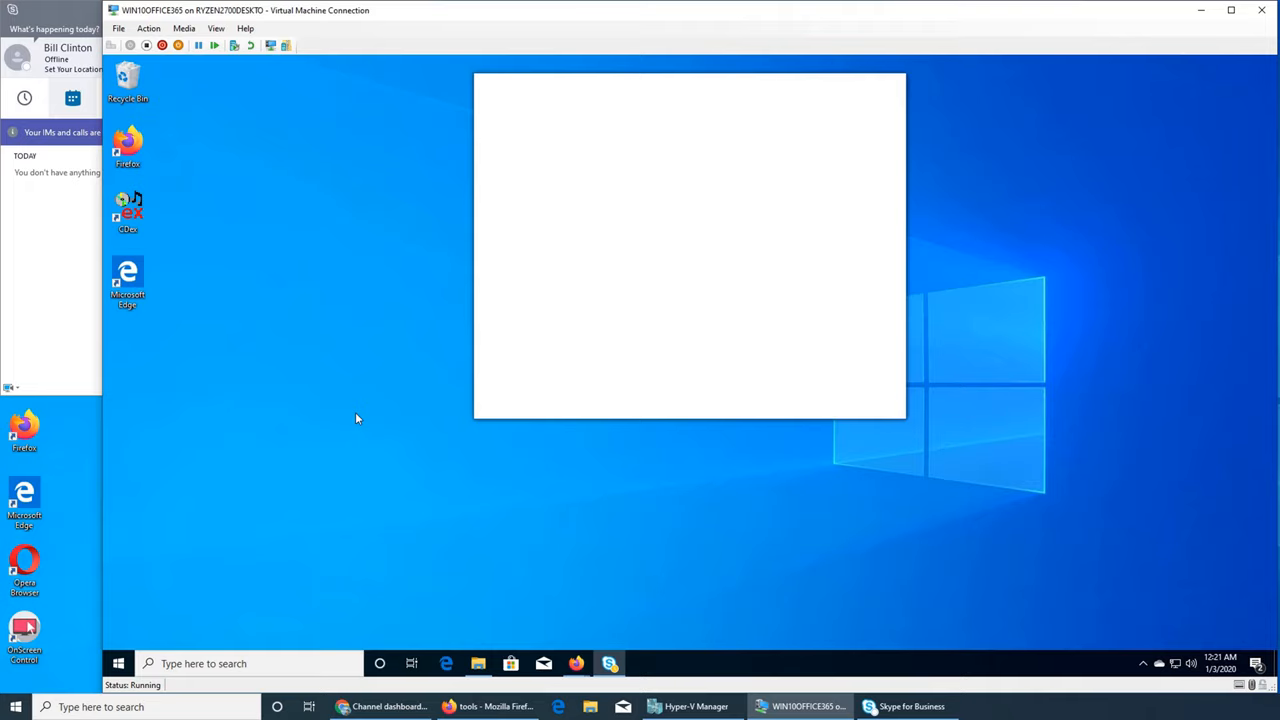
{"action": "mouse_move", "coordinate": [652, 121]}
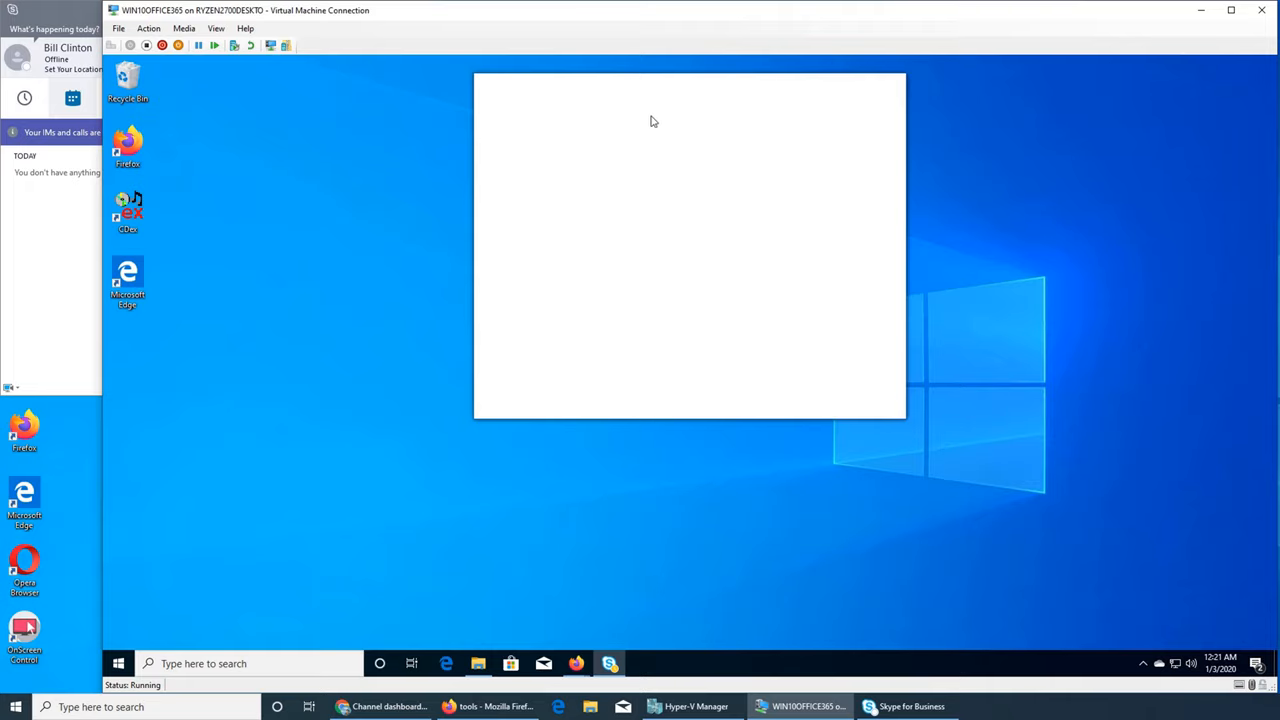
{"action": "mouse_move", "coordinate": [655, 383]}
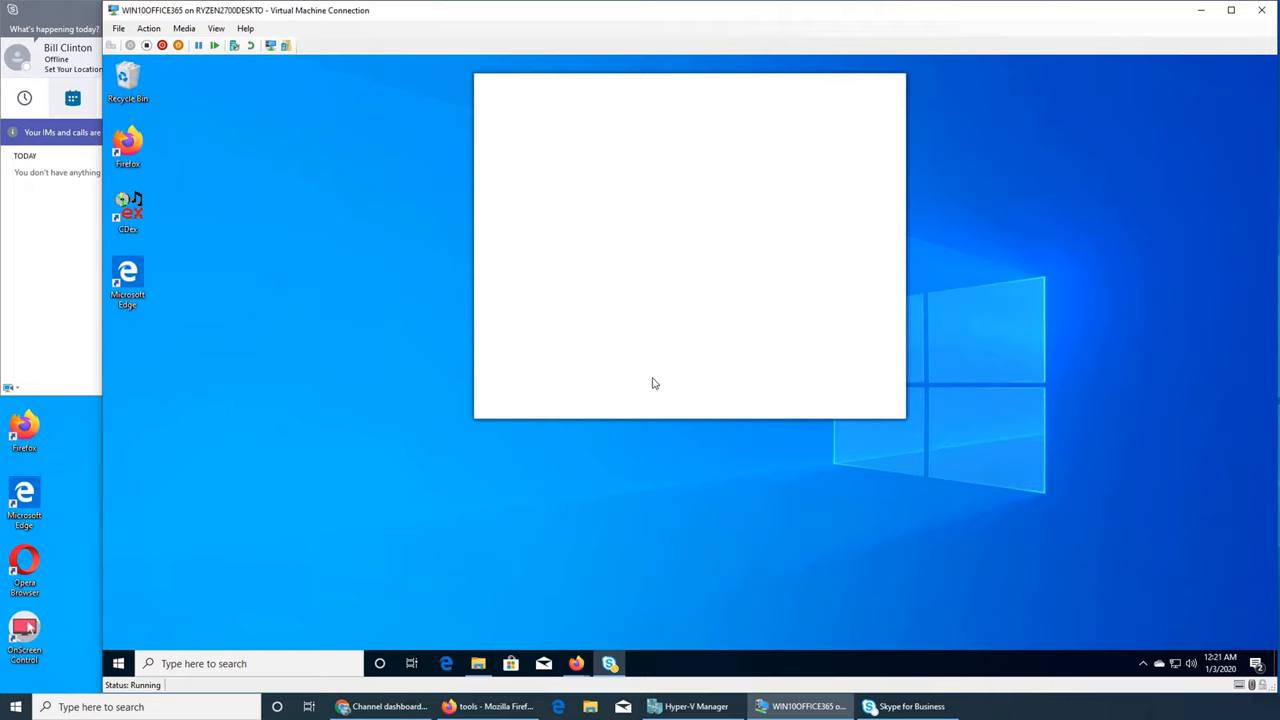
{"action": "left_click", "coordinate": [910, 706]}
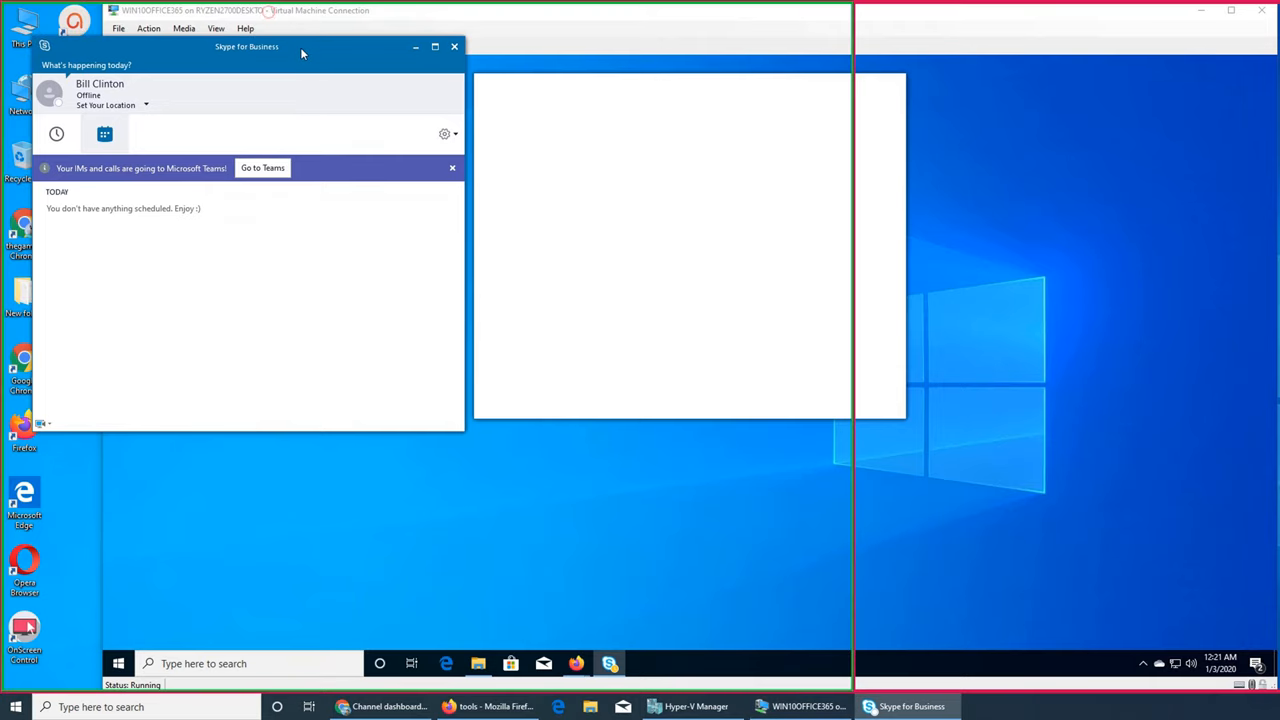
Step: Snap the Skype window into a split zone and close OnScreen Control's Screen Split page
{"action": "left_click", "coordinate": [435, 46]}
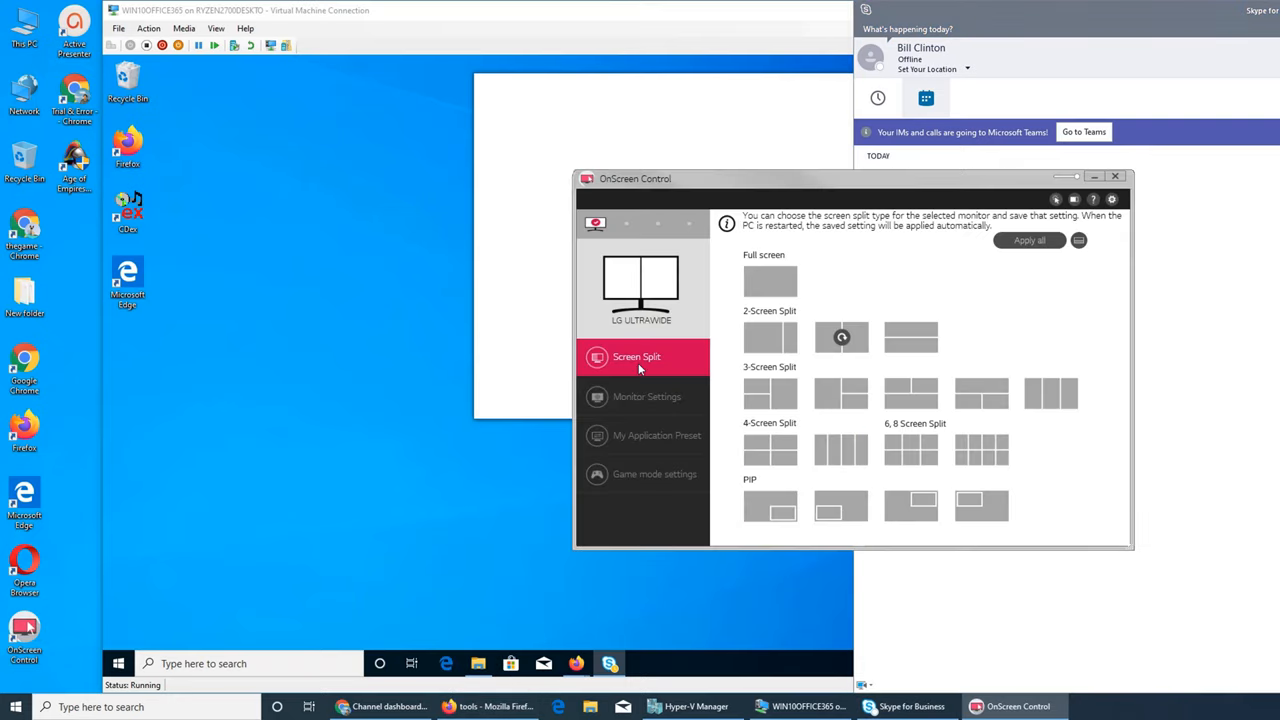
{"action": "mouse_move", "coordinate": [948, 277]}
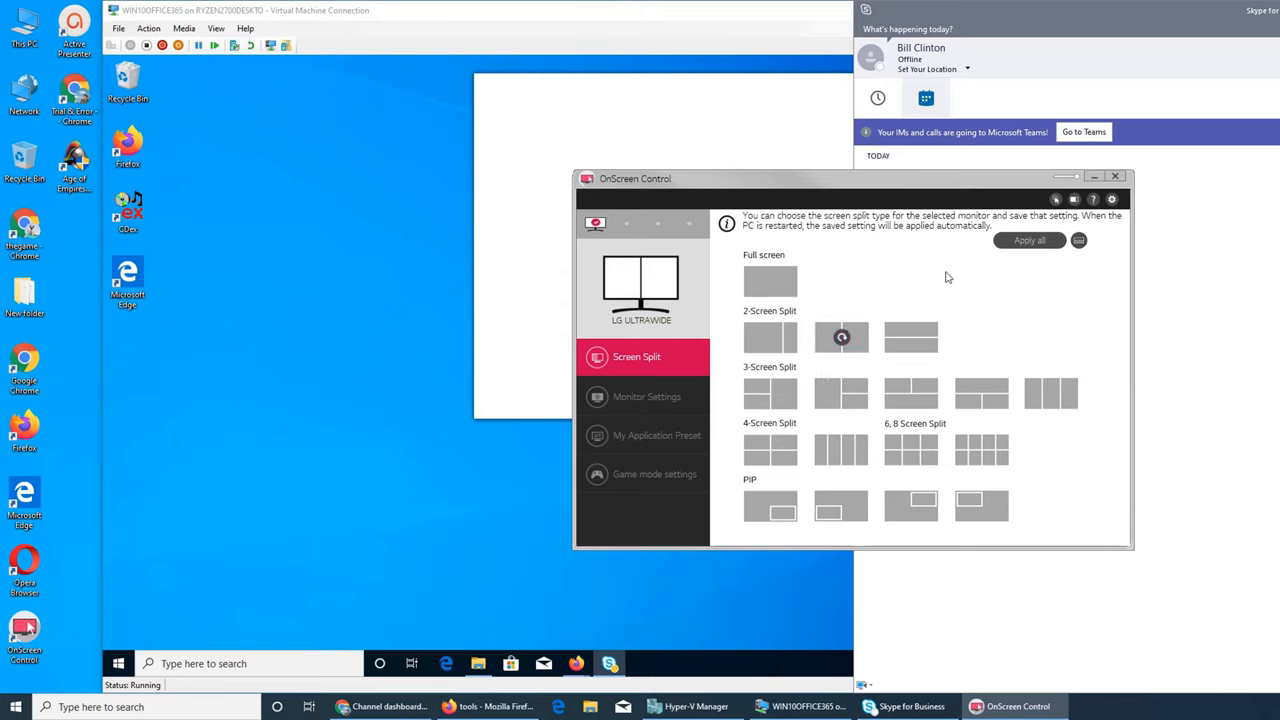
{"action": "left_click", "coordinate": [770, 281]}
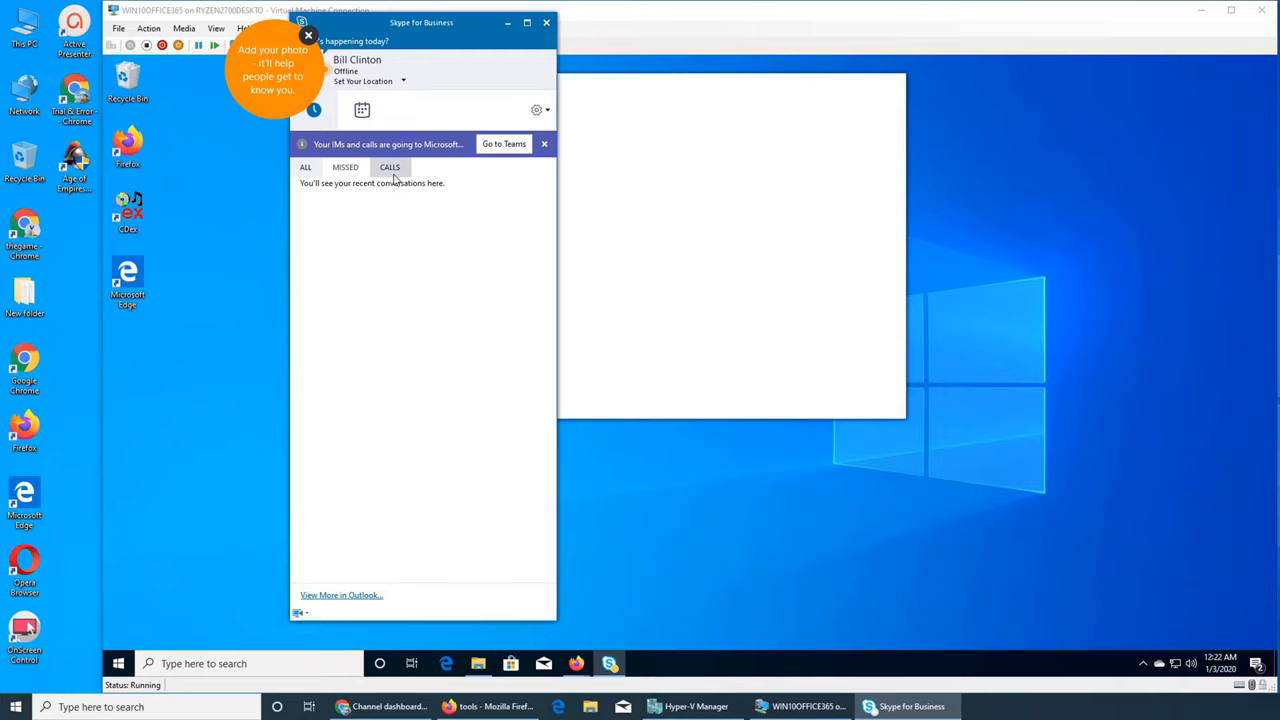
Step: Dismiss the photo tip, minimize Skype, cancel Firefox's Journal Rule window, and minimize Firefox
{"action": "left_click", "coordinate": [308, 36]}
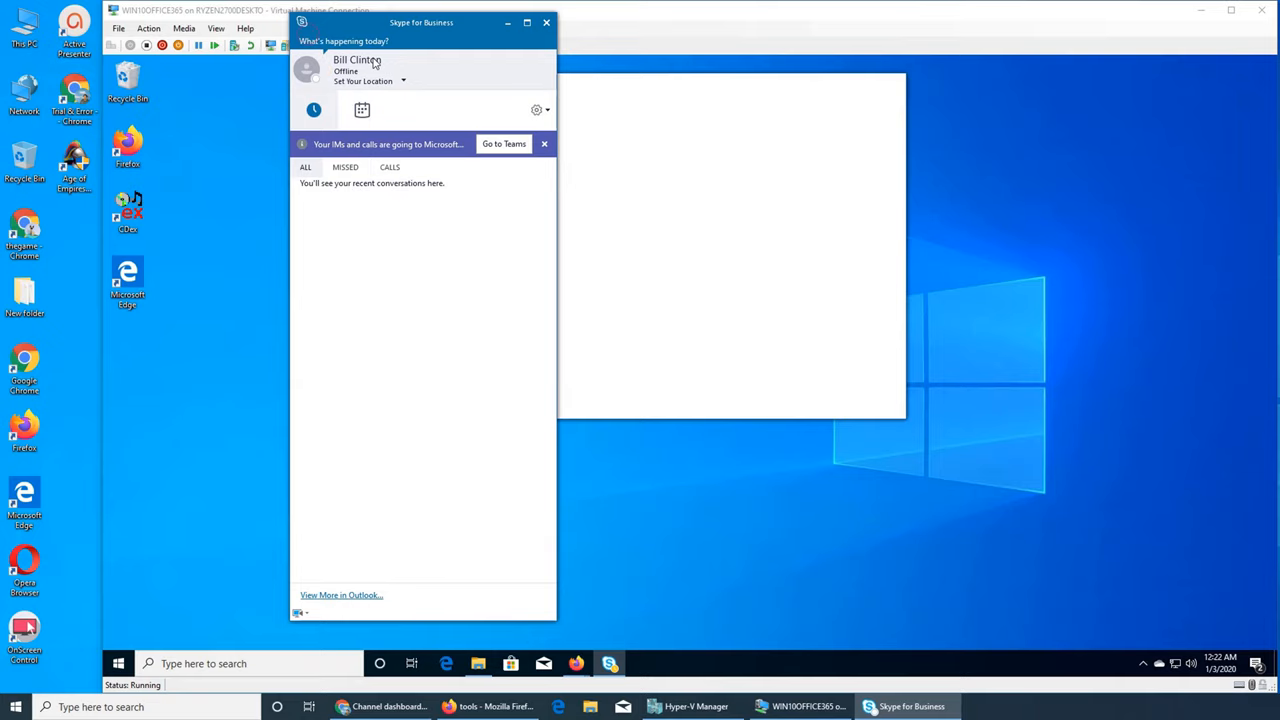
{"action": "left_click", "coordinate": [546, 22]}
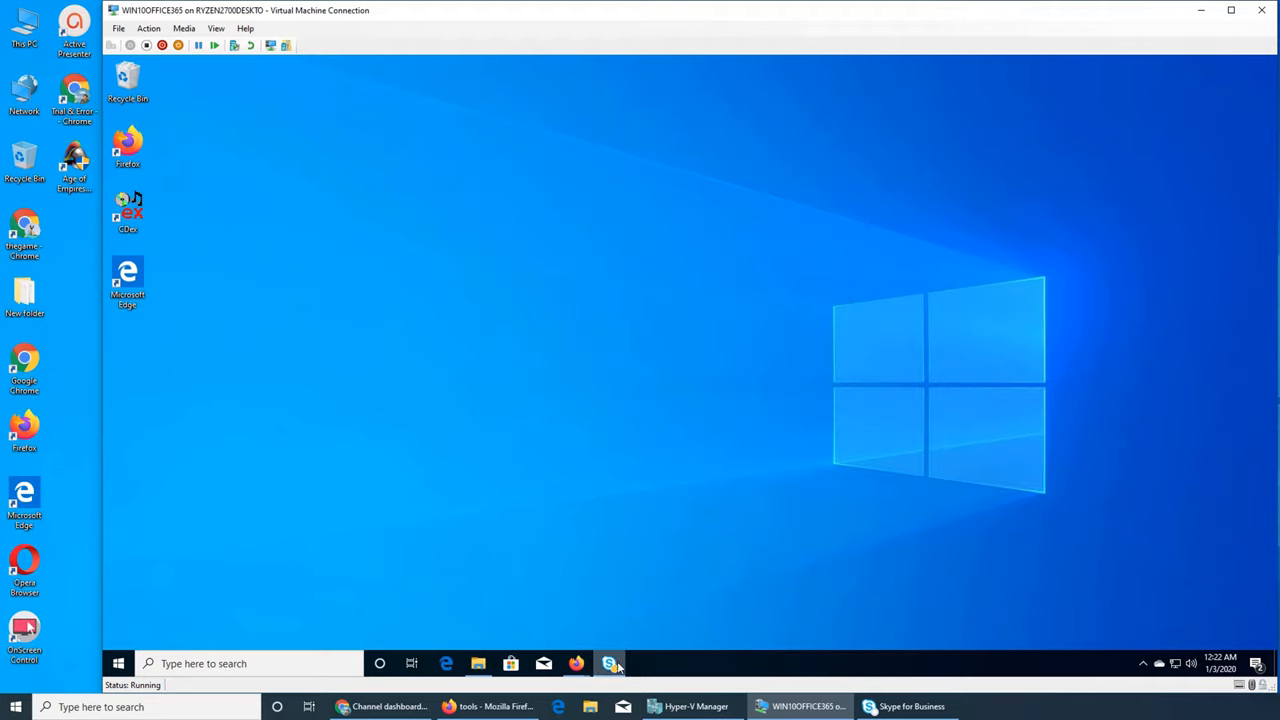
{"action": "mouse_move", "coordinate": [575, 663]}
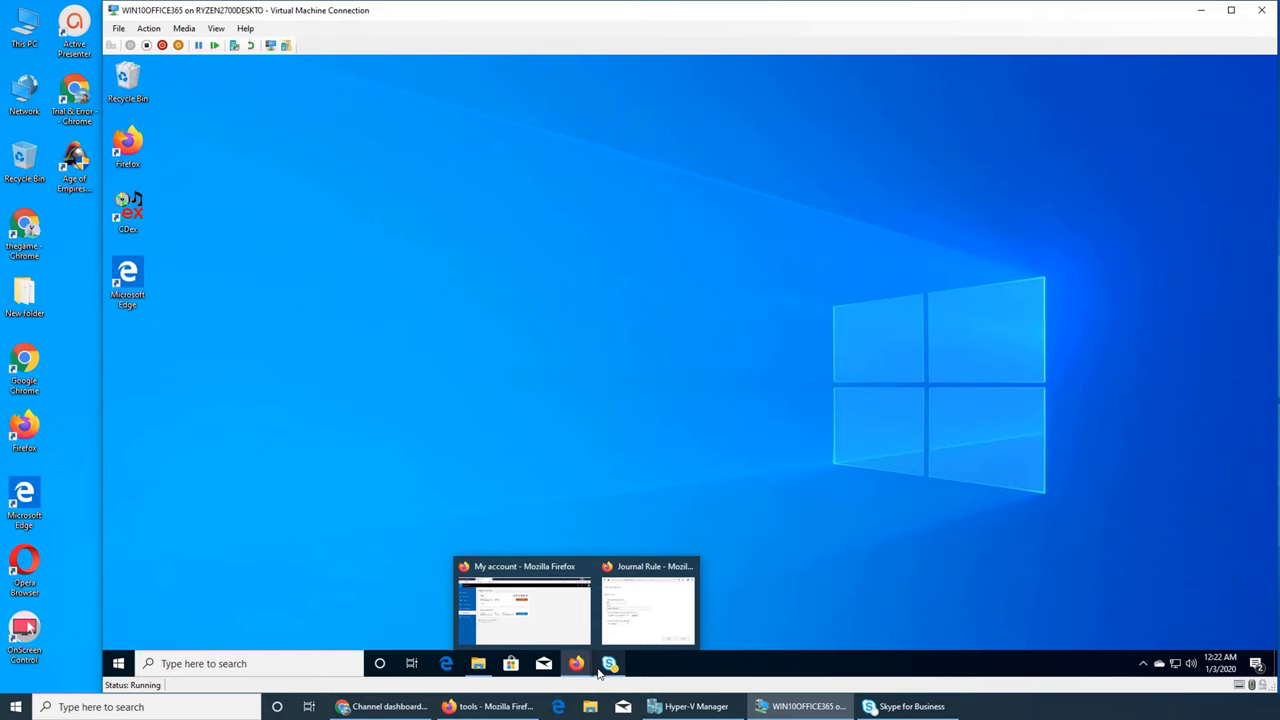
{"action": "left_click", "coordinate": [647, 608]}
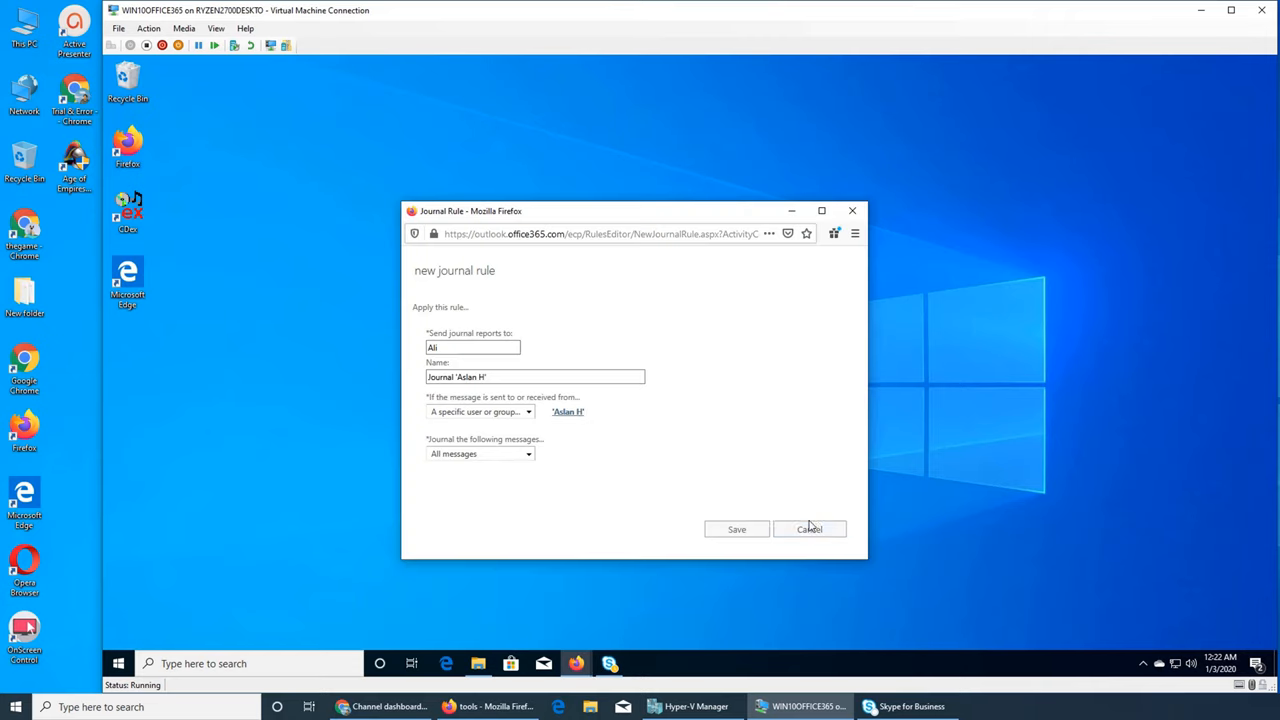
{"action": "left_click", "coordinate": [809, 529]}
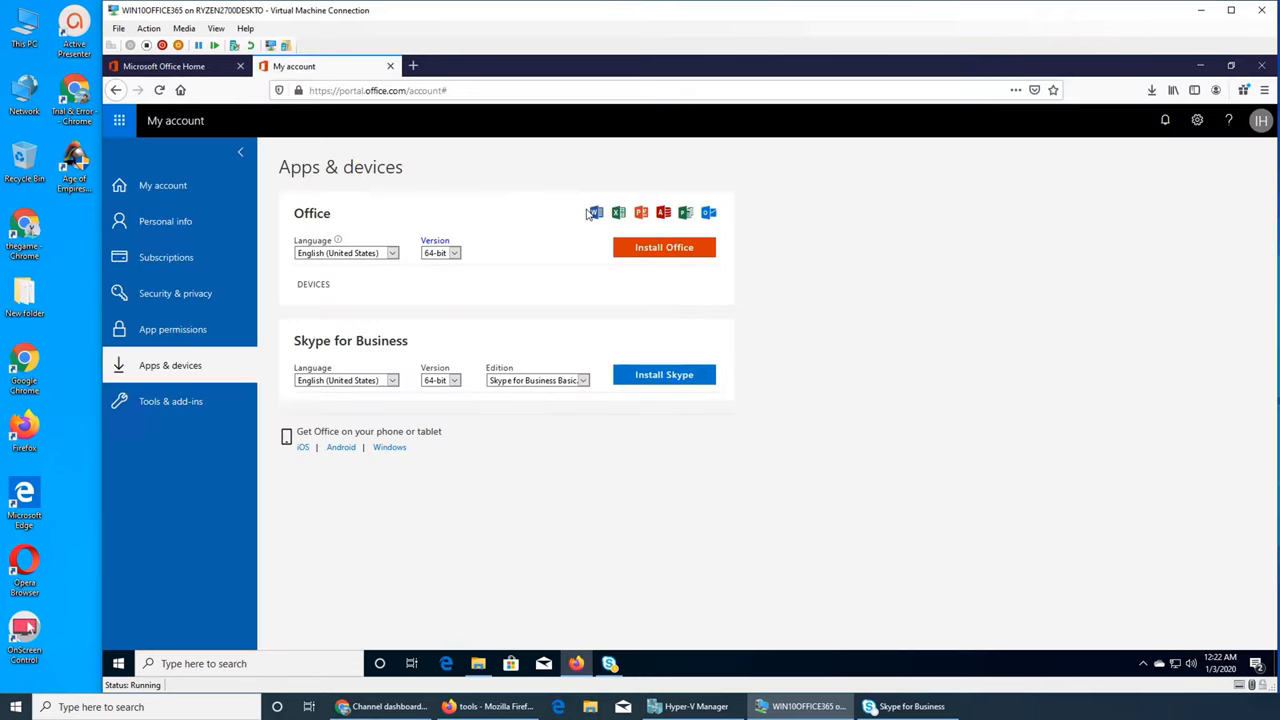
{"action": "left_click", "coordinate": [390, 66]}
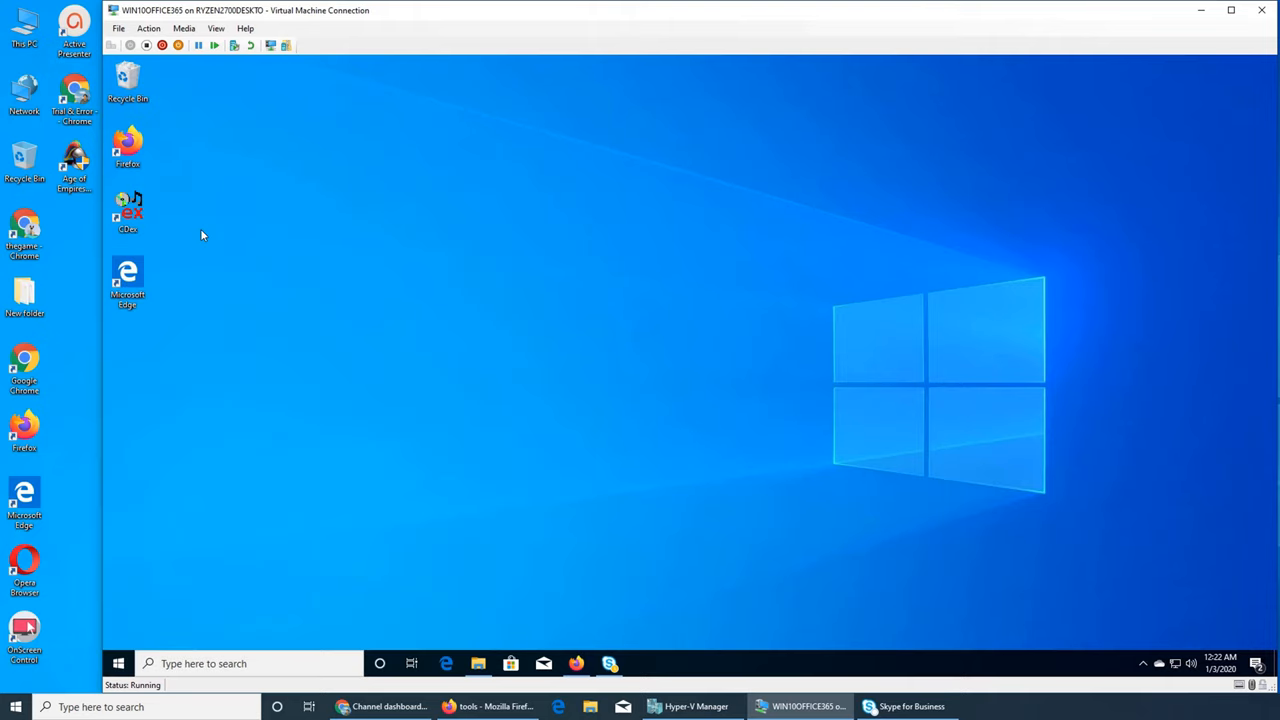
{"action": "right_click", "coordinate": [735, 672]}
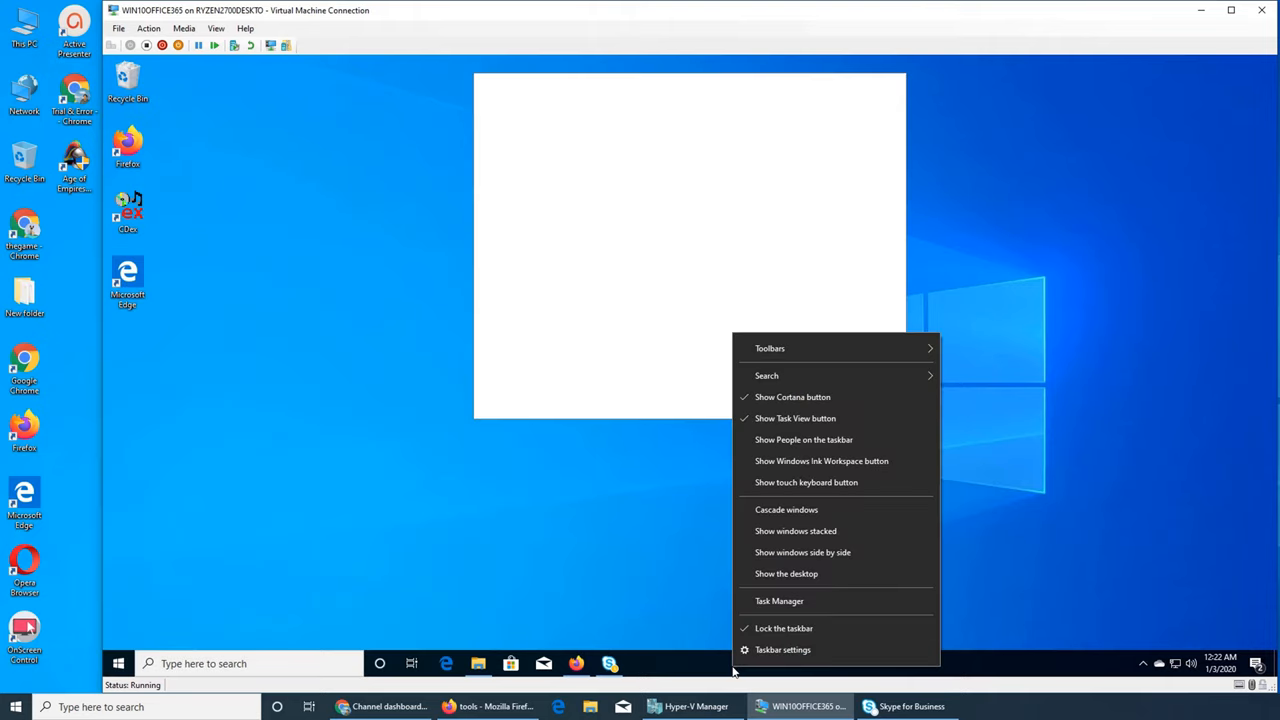
Step: Dismiss the VM taskbar menu and restart the virtual machine from Start's power options
{"action": "left_click", "coordinate": [779, 600]}
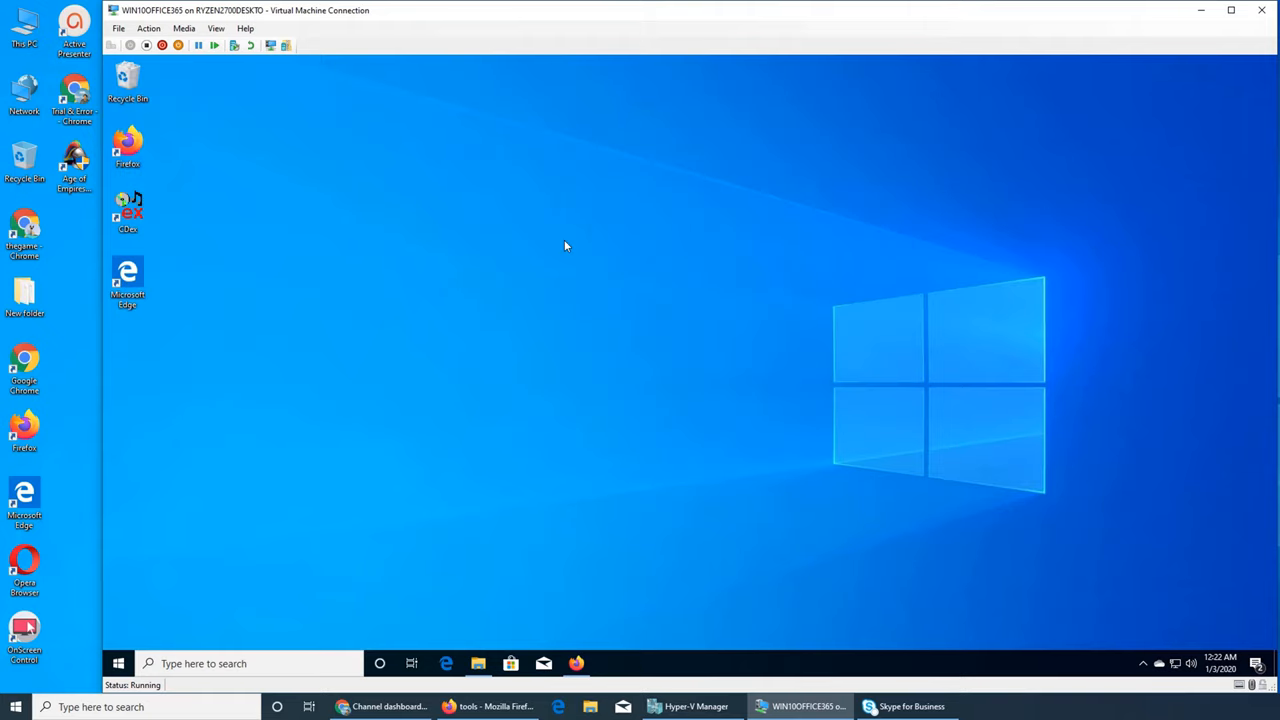
{"action": "mouse_move", "coordinate": [926, 503]}
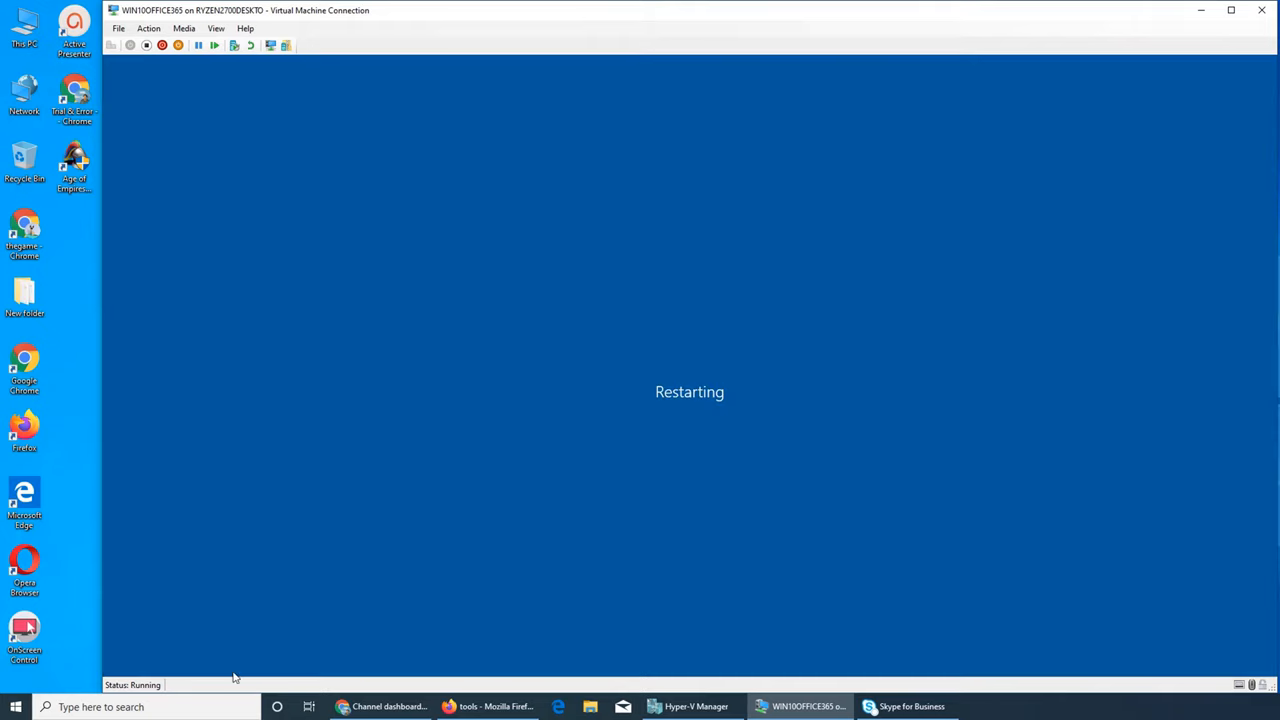
{"action": "left_click", "coordinate": [908, 706]}
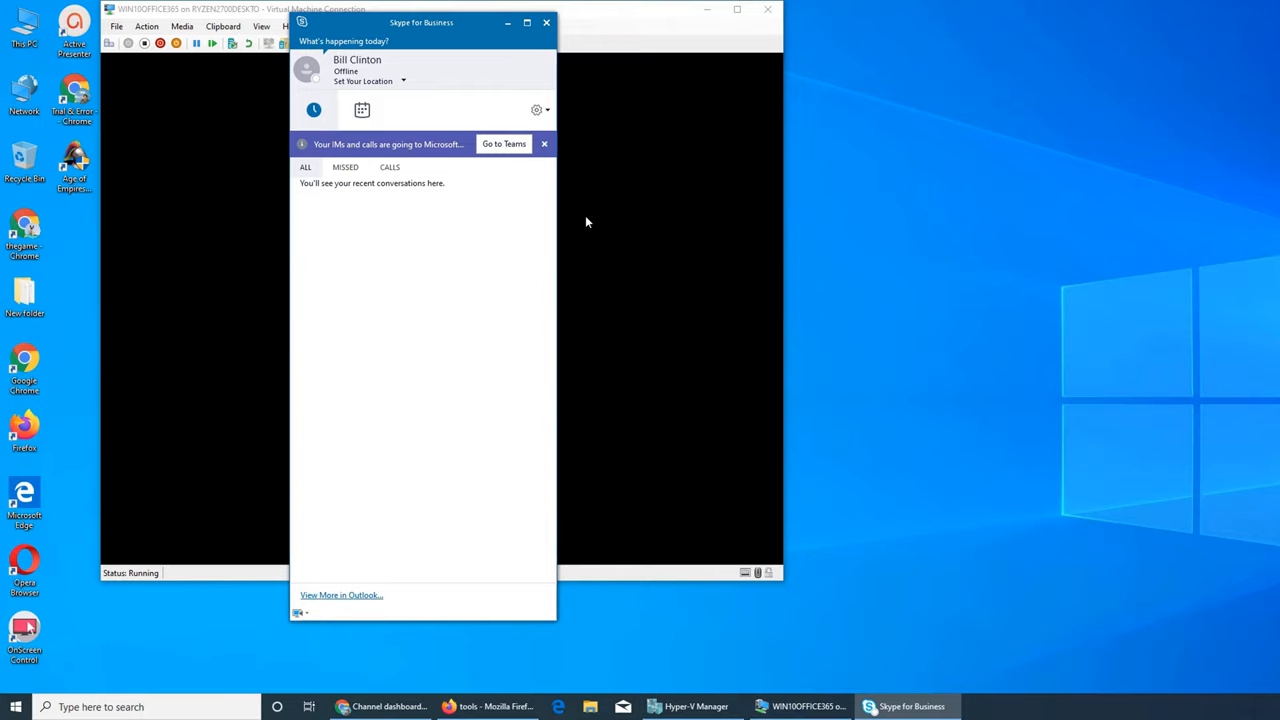
{"action": "mouse_move", "coordinate": [535, 315]}
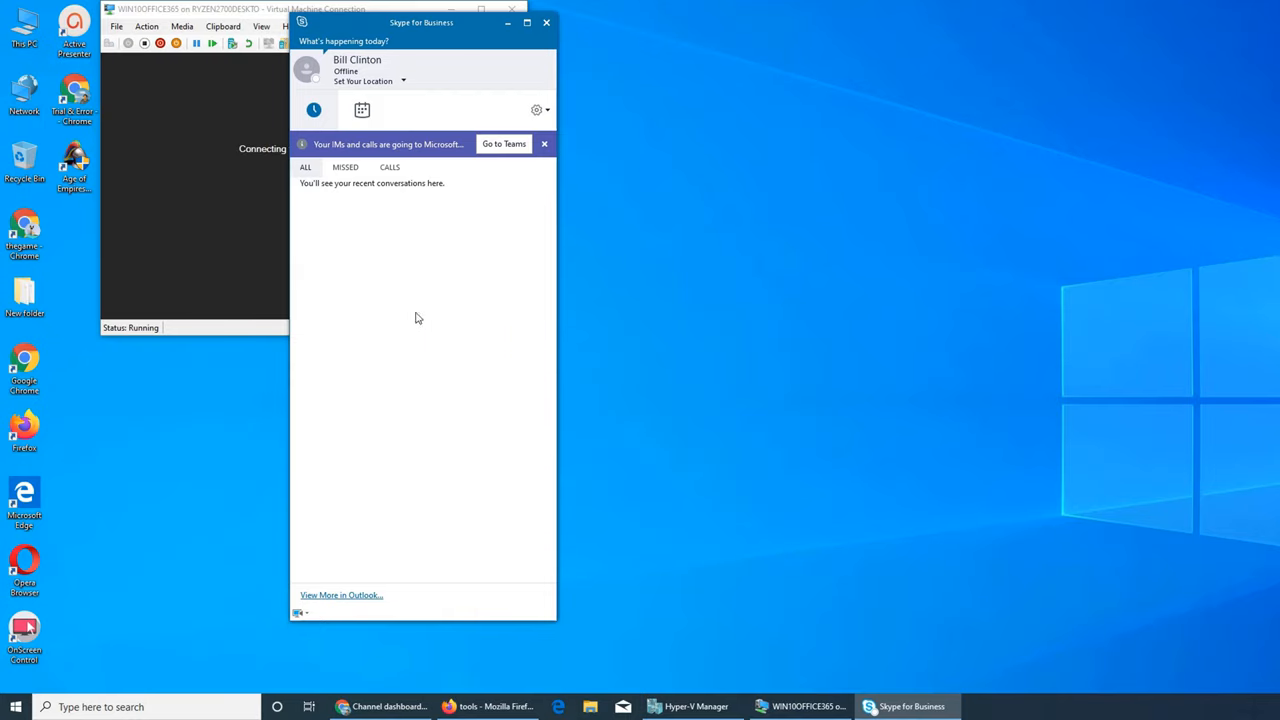
{"action": "mouse_move", "coordinate": [547, 329]}
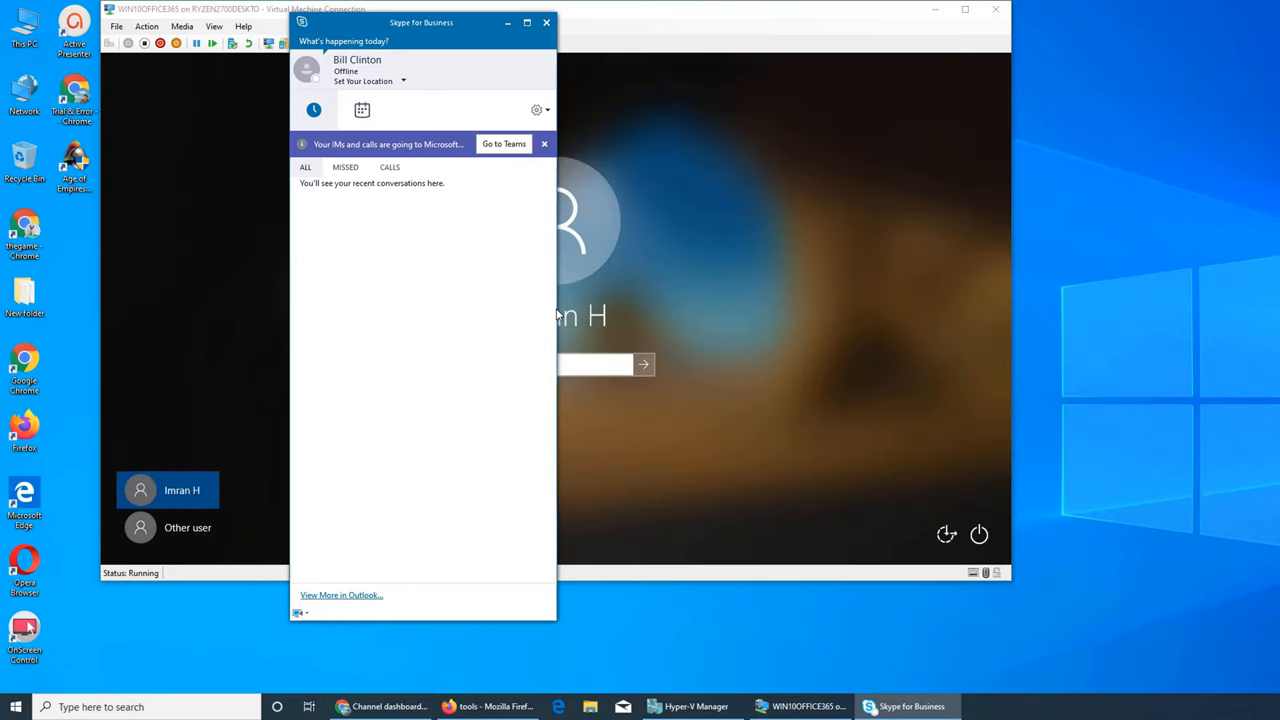
Step: Bring the Firefox window with the Skype for Business admin center tools page forward
{"action": "left_click", "coordinate": [487, 706]}
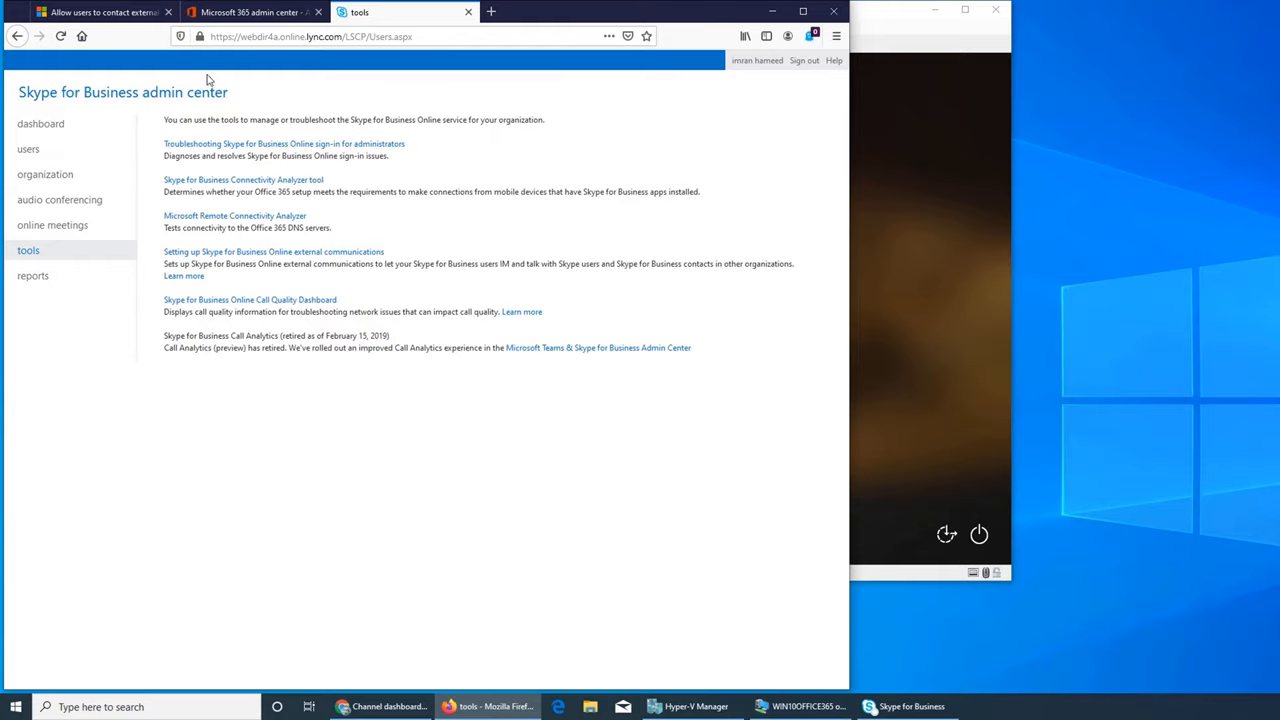
{"action": "mouse_move", "coordinate": [719, 17]}
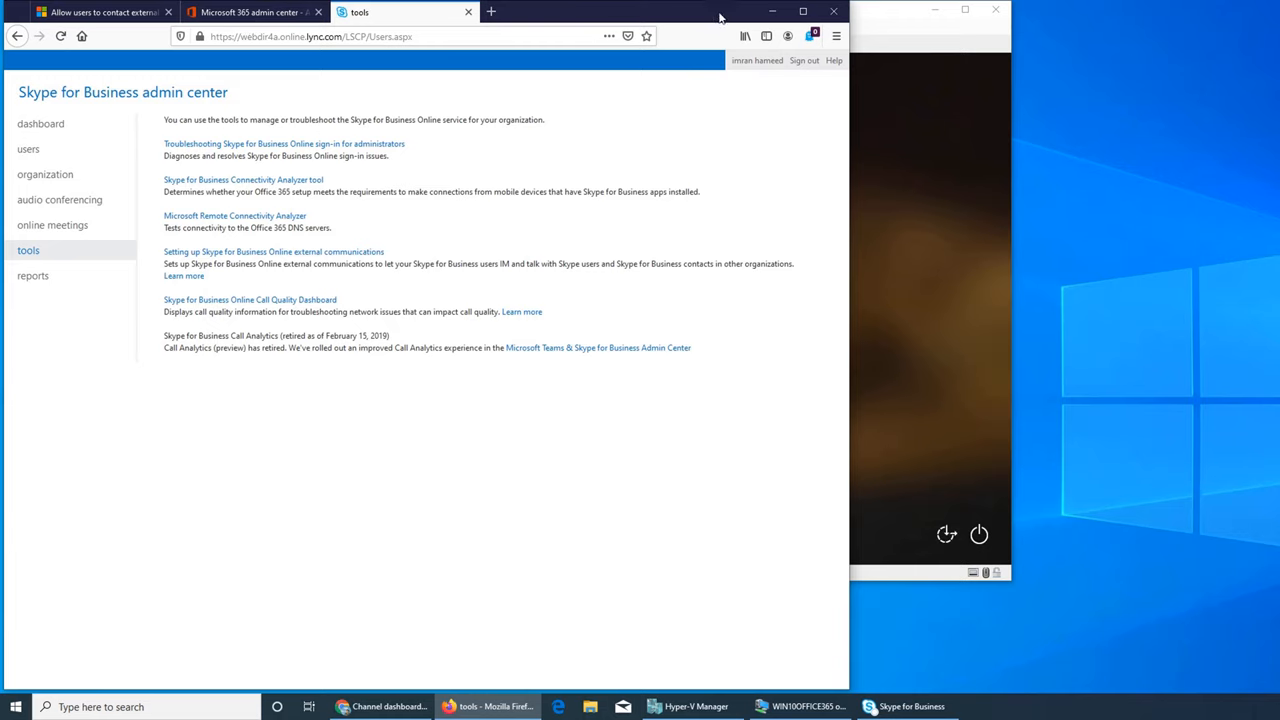
Step: Minimize the admin center browser to reveal the VM sign-in screen
{"action": "left_click", "coordinate": [800, 706]}
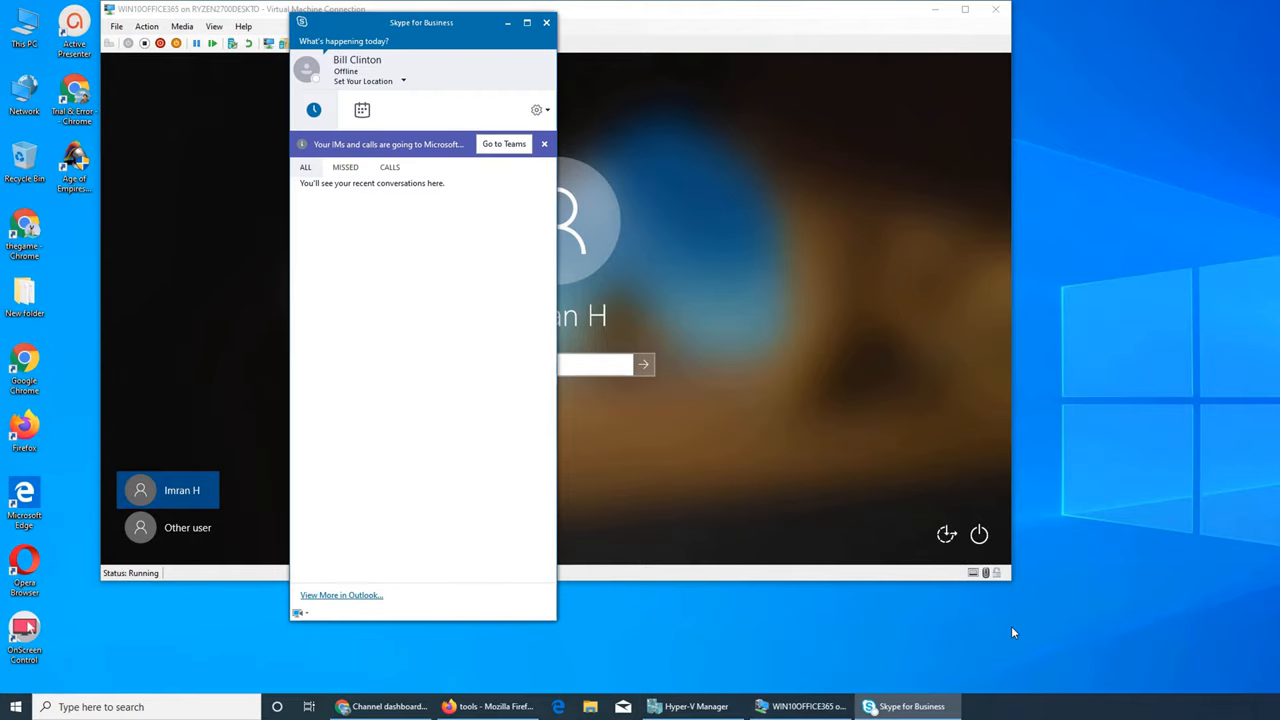
{"action": "mouse_move", "coordinate": [1081, 608]}
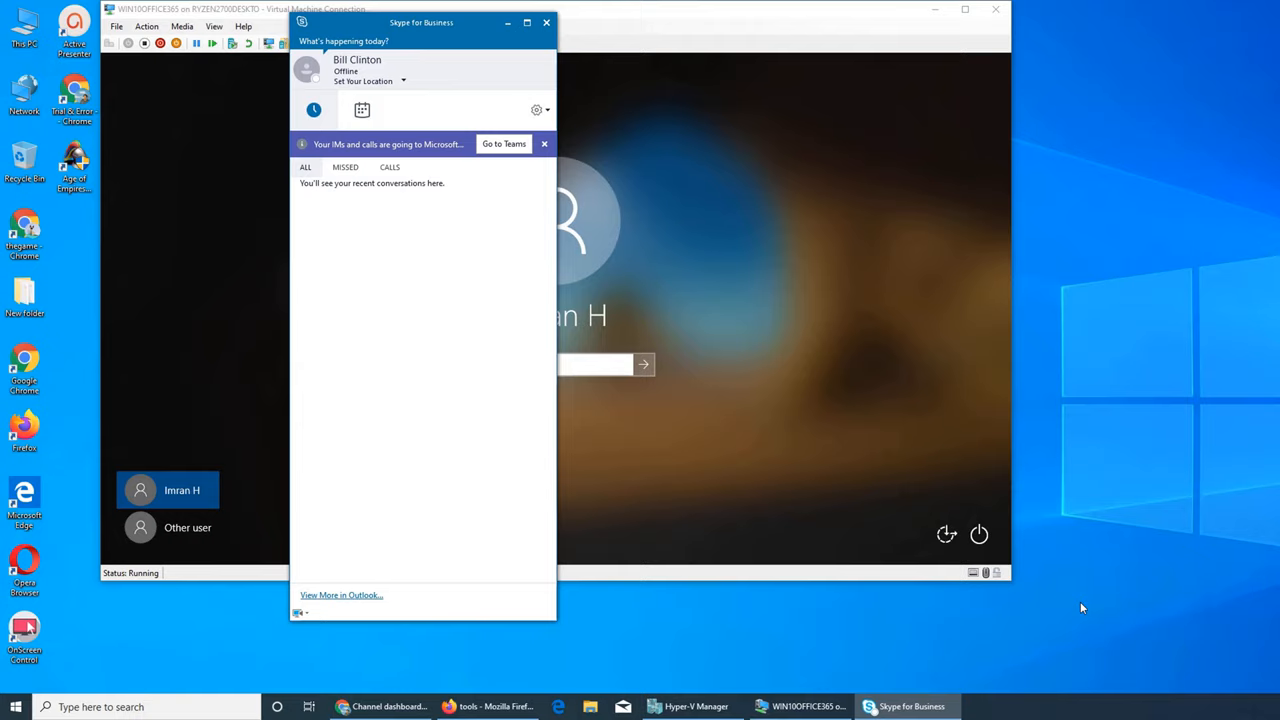
{"action": "mouse_move", "coordinate": [508, 193]}
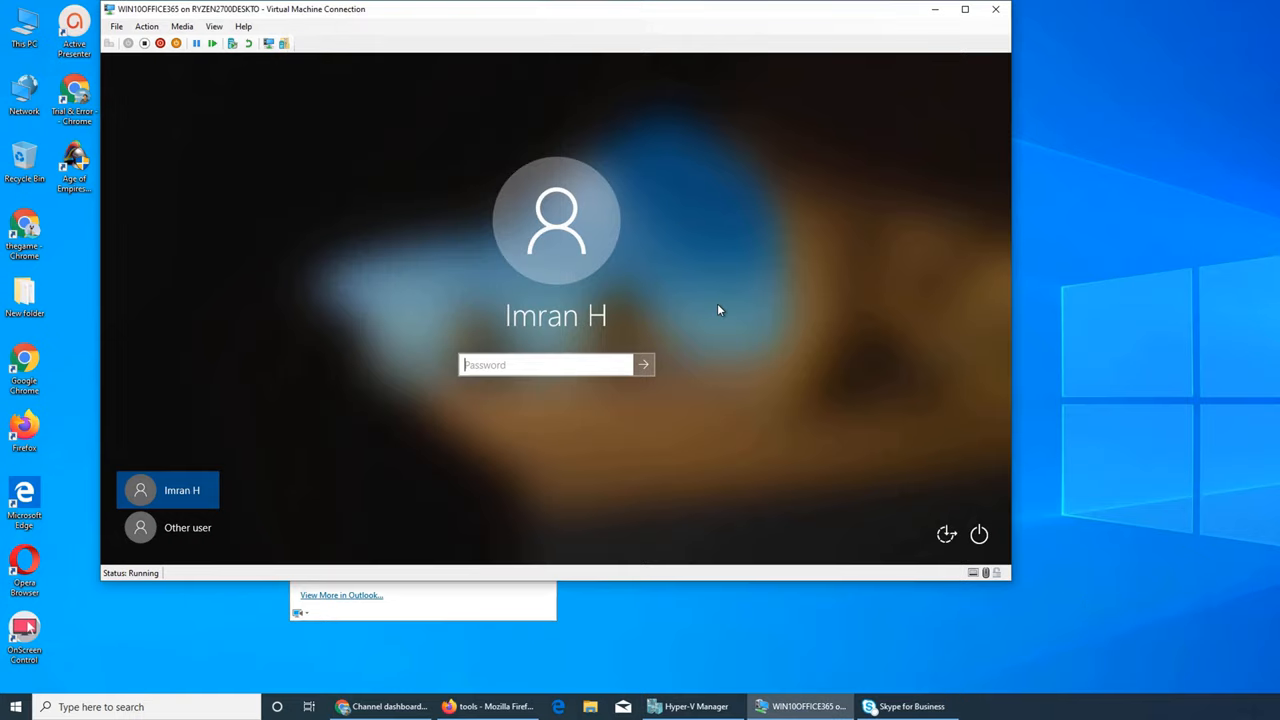
Step: Enter the password on the VM lock screen and sign in to the Windows desktop
{"action": "type", "text": "•"}
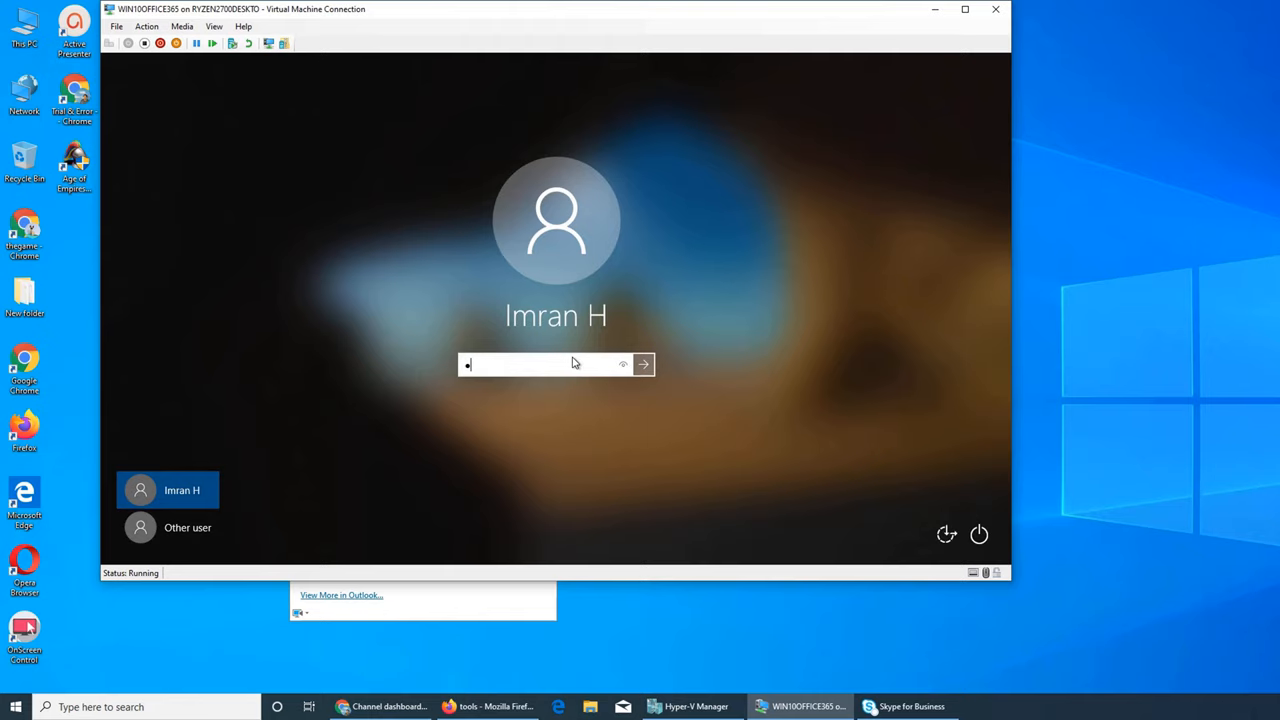
{"action": "type", "text": "password"}
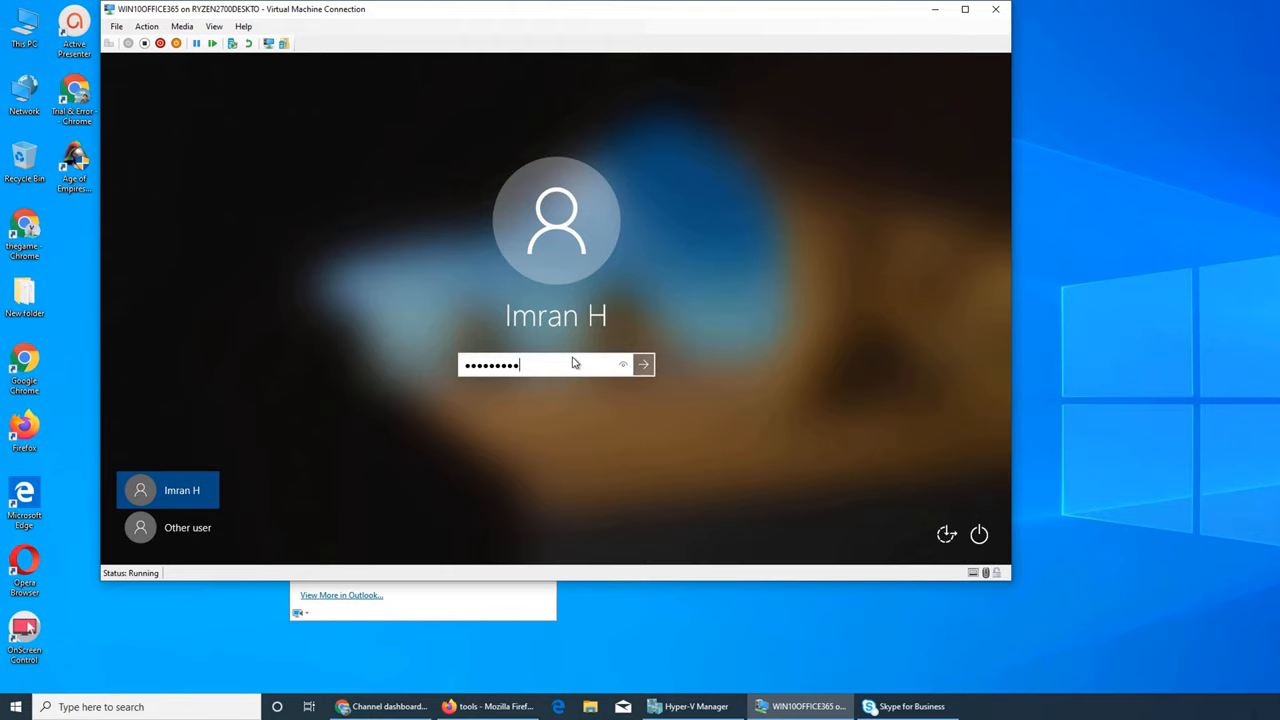
{"action": "left_click", "coordinate": [643, 364]}
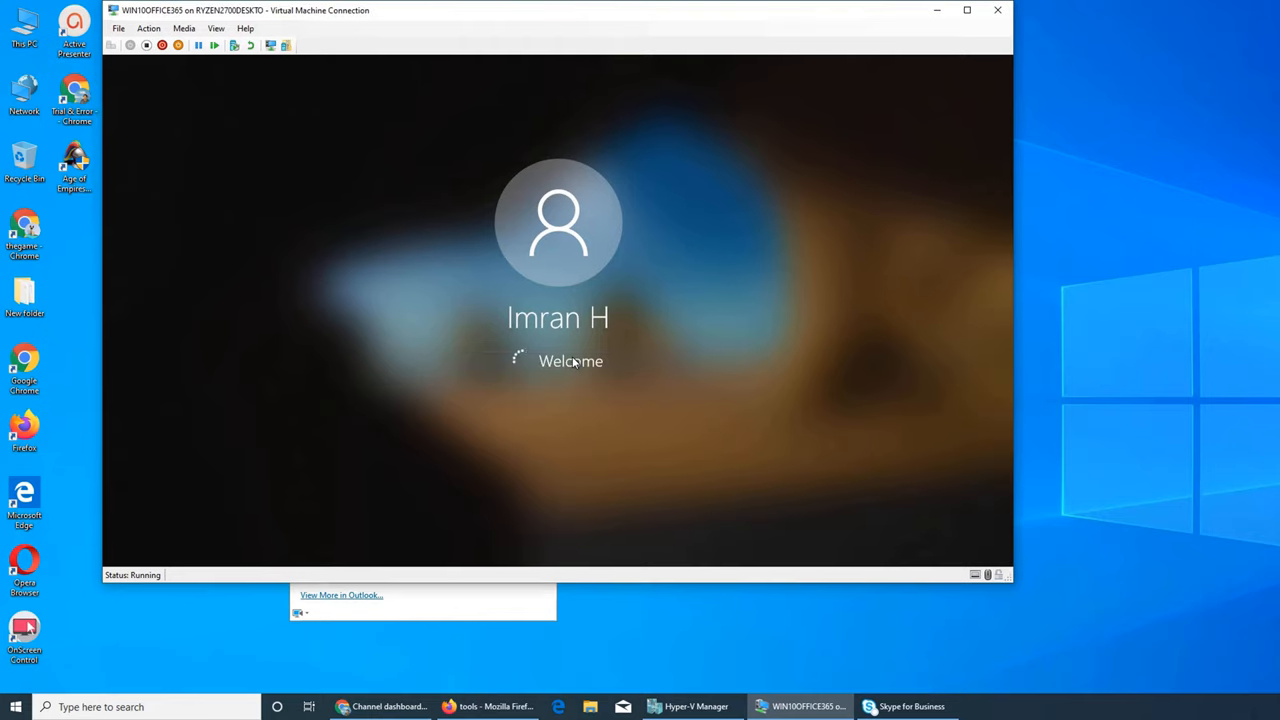
{"action": "left_click", "coordinate": [905, 706]}
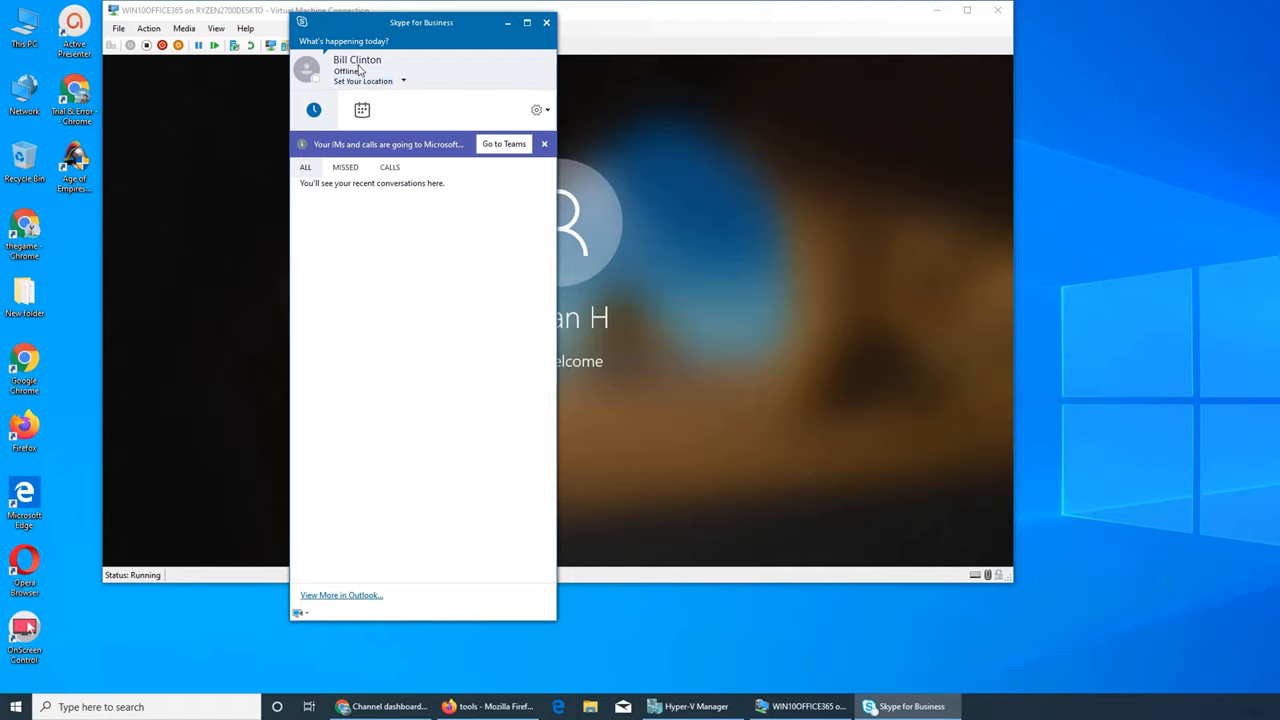
{"action": "left_click", "coordinate": [536, 110]}
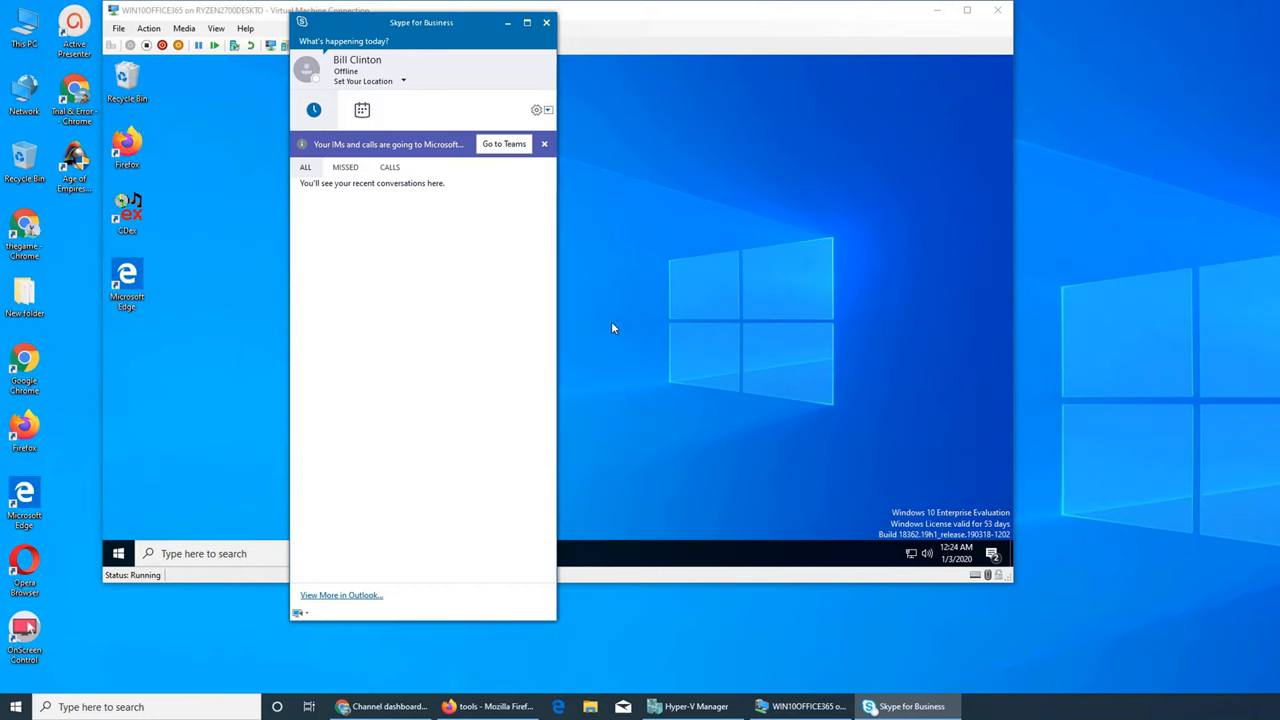
Step: Launch Skype for Business from Recently added in the VM's Start menu
{"action": "left_click", "coordinate": [527, 22]}
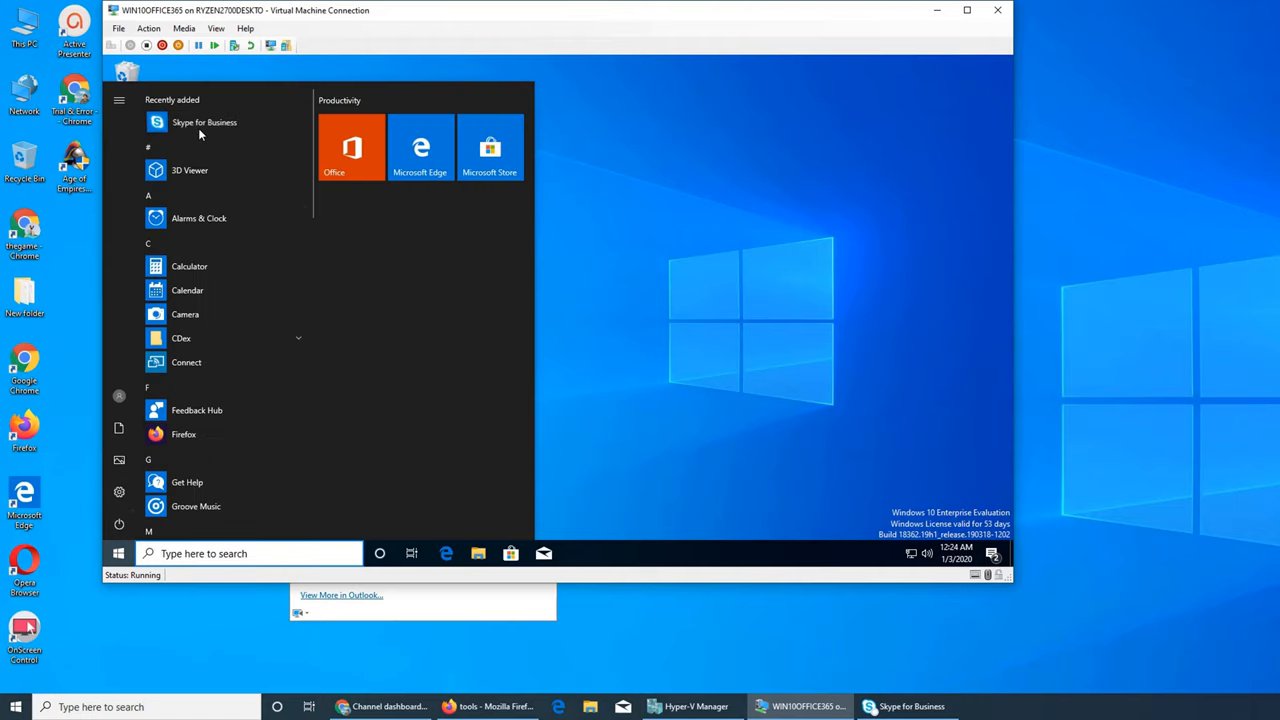
{"action": "left_click", "coordinate": [204, 122]}
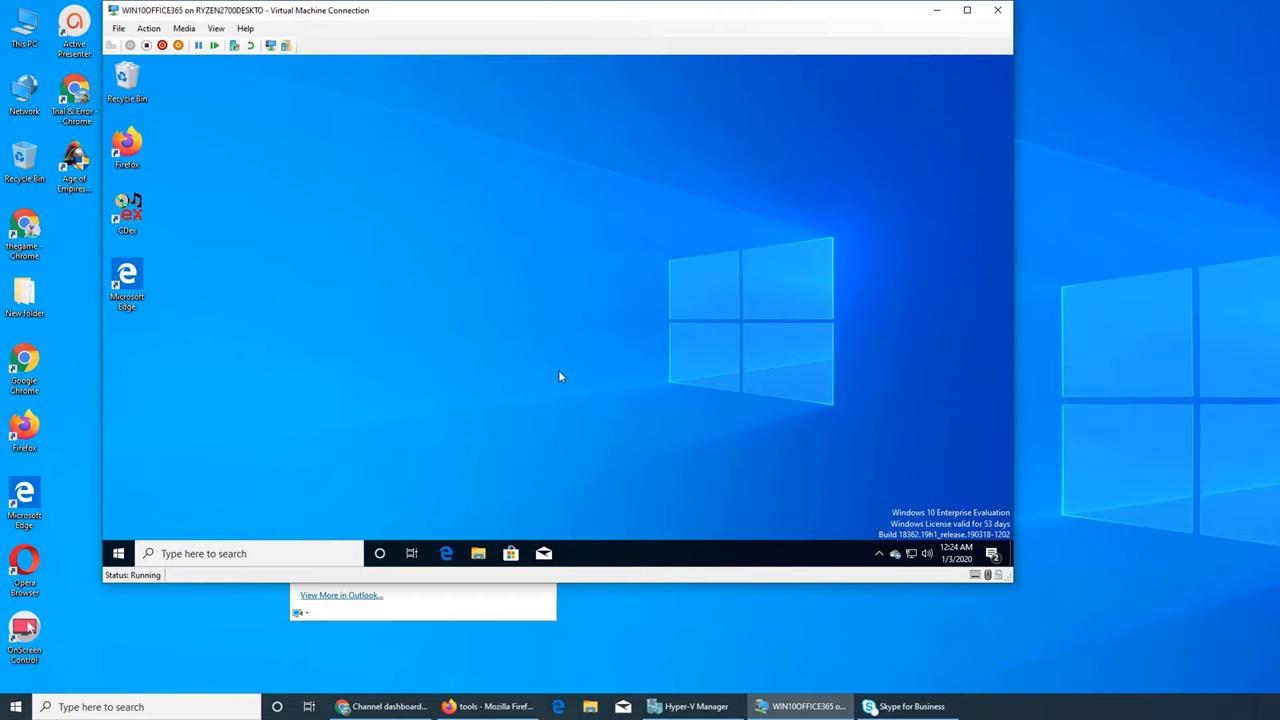
{"action": "mouse_move", "coordinate": [570, 389]}
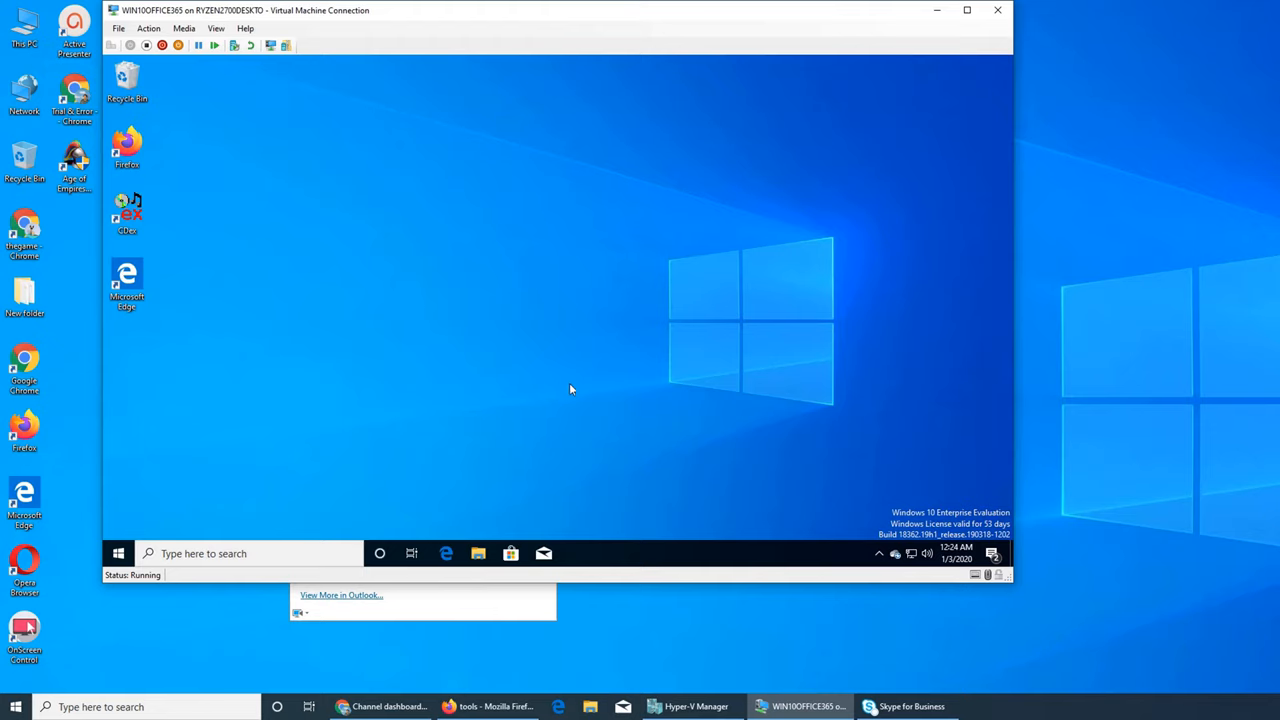
{"action": "mouse_move", "coordinate": [786, 426]}
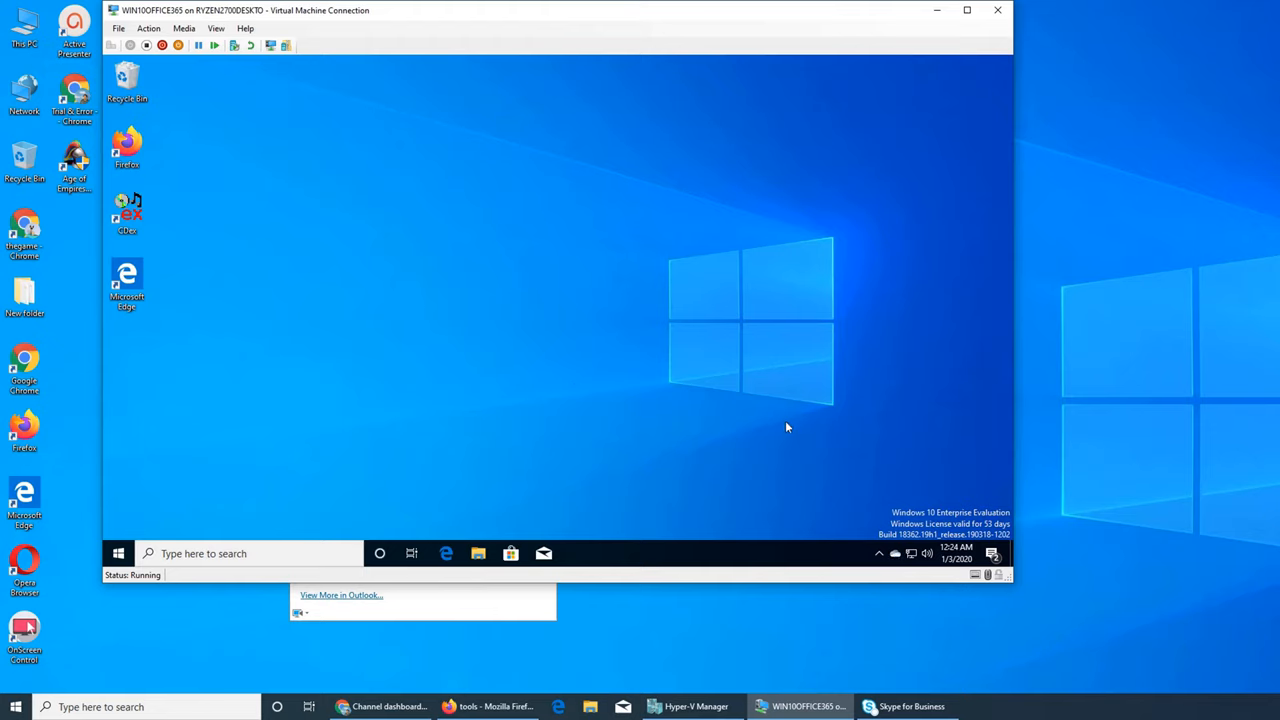
{"action": "mouse_move", "coordinate": [767, 359]}
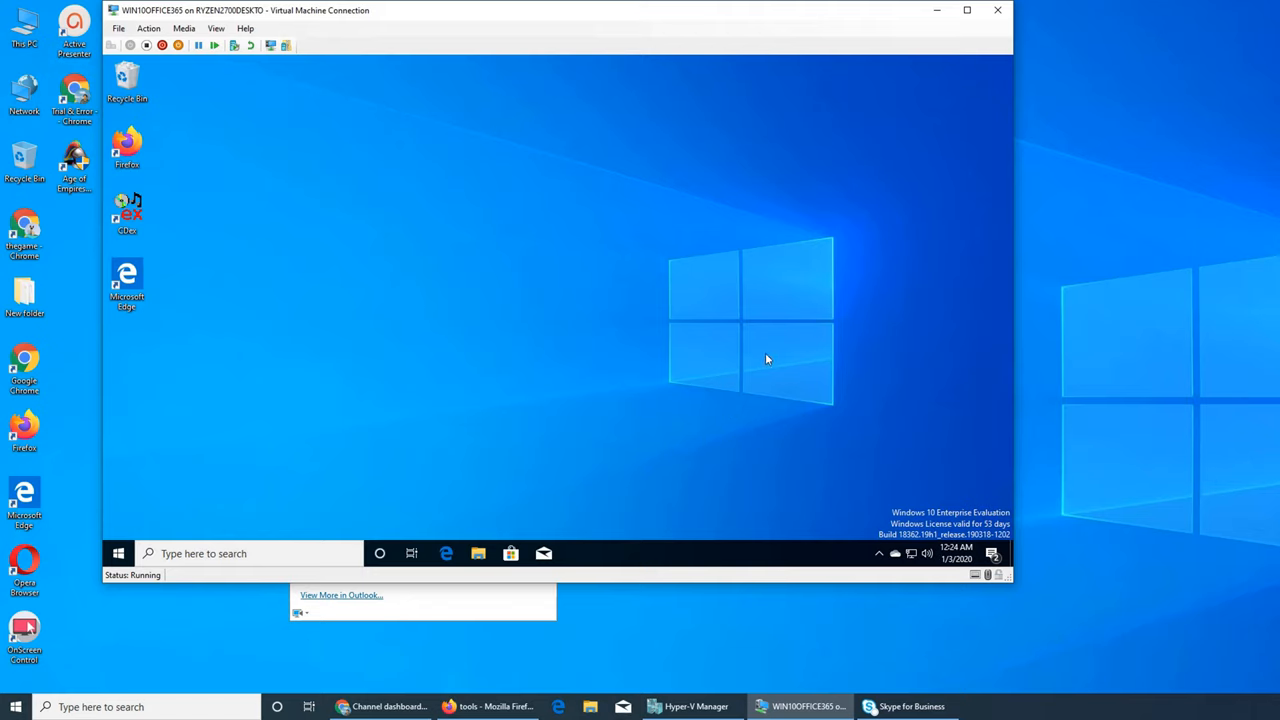
{"action": "mouse_move", "coordinate": [775, 371]}
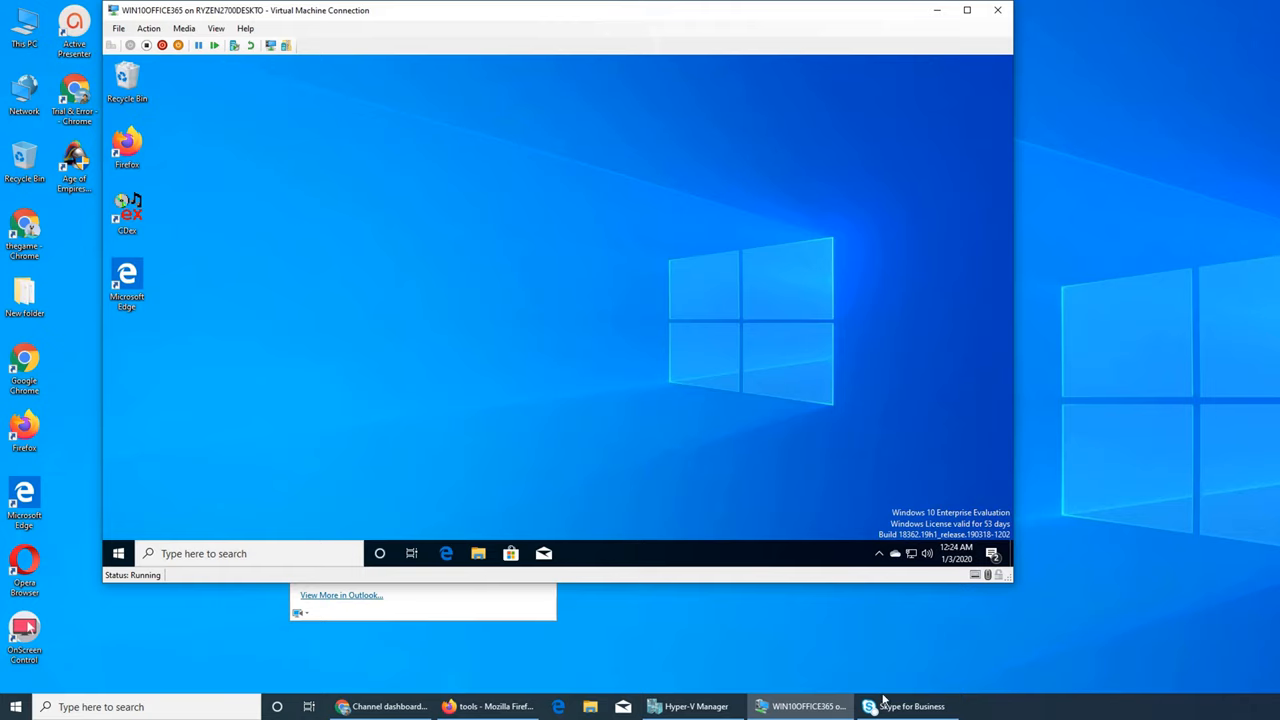
{"action": "left_click", "coordinate": [905, 706]}
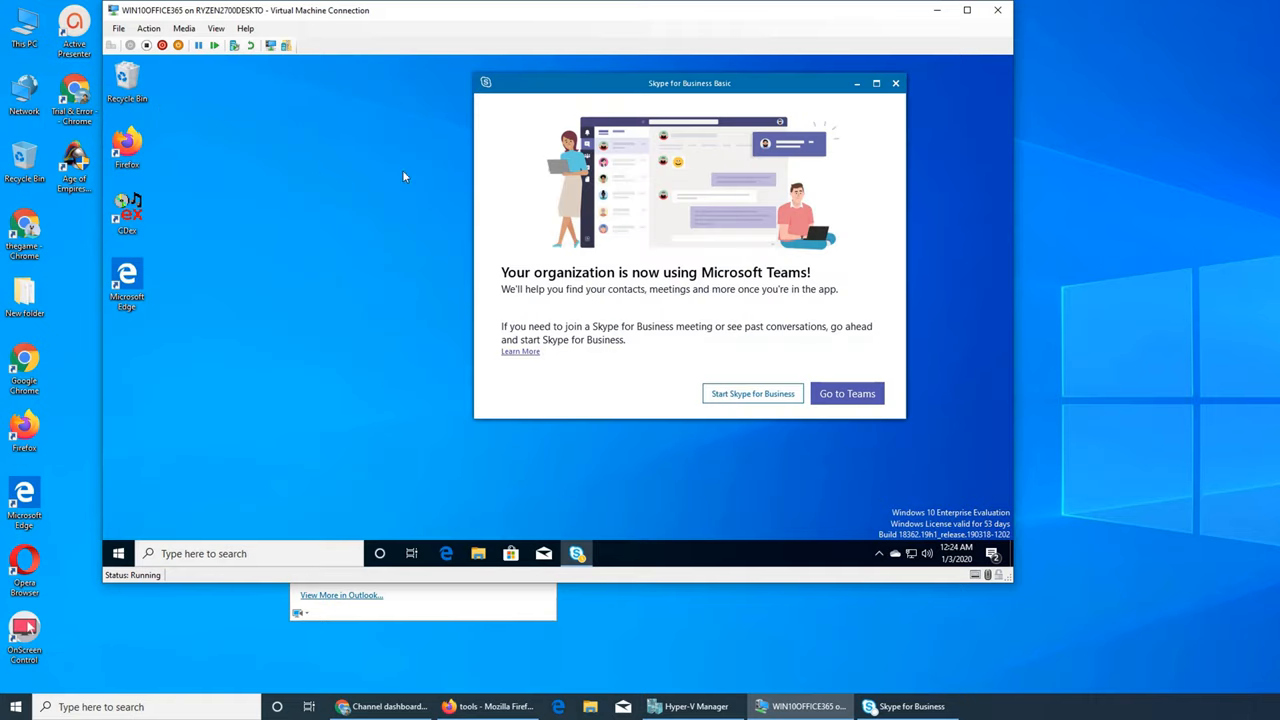
Step: Continue into Skype for Business instead of Teams and show today's meetings
{"action": "left_click", "coordinate": [752, 393]}
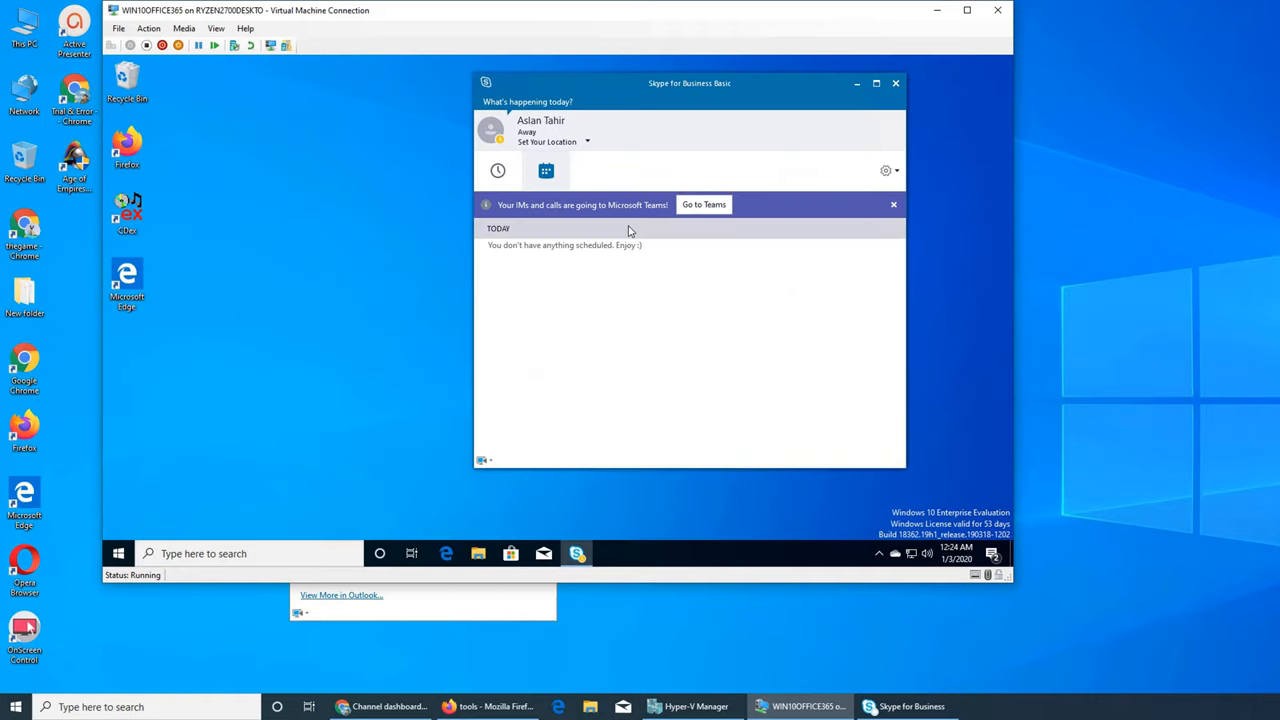
{"action": "mouse_move", "coordinate": [565, 128]}
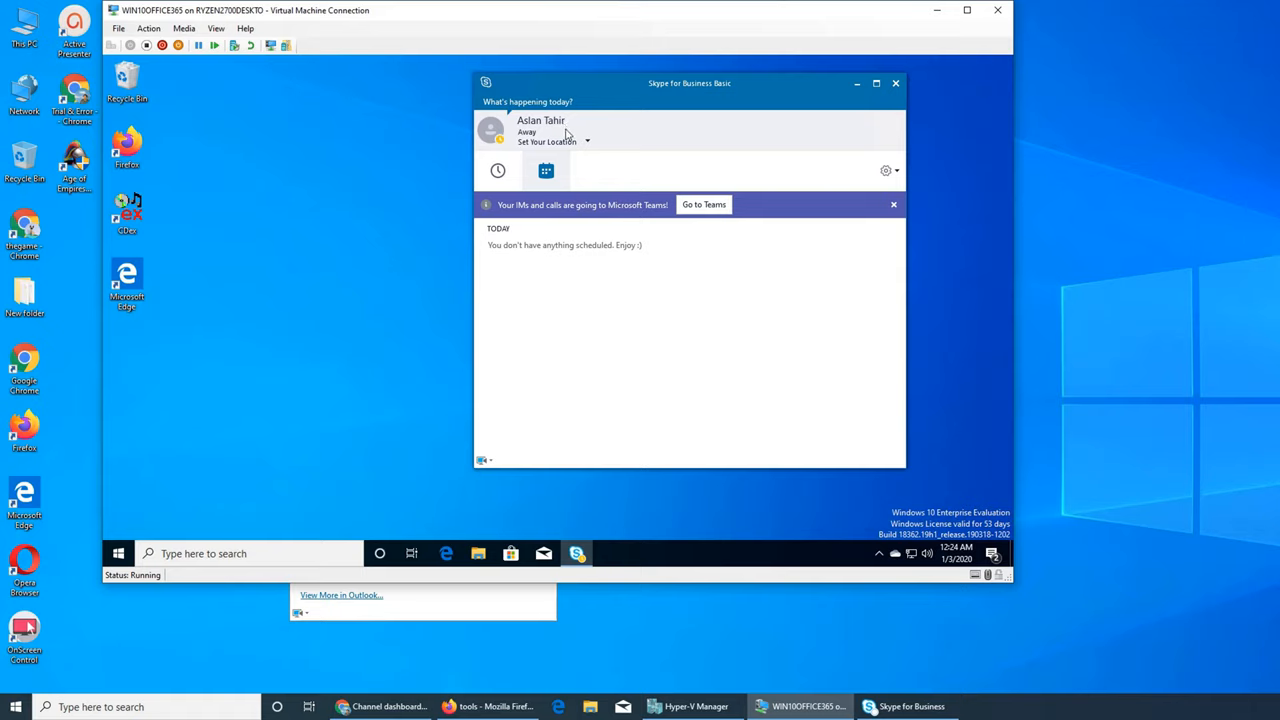
{"action": "left_click", "coordinate": [546, 170]}
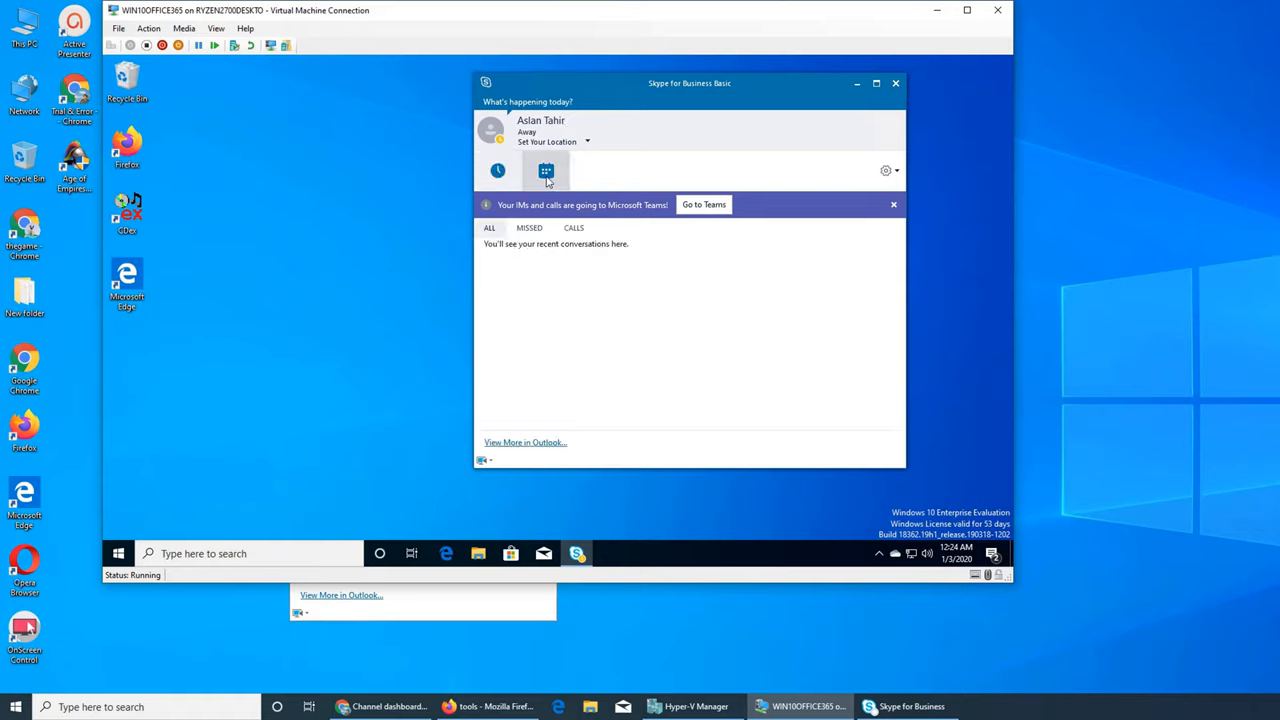
{"action": "left_click", "coordinate": [545, 170]}
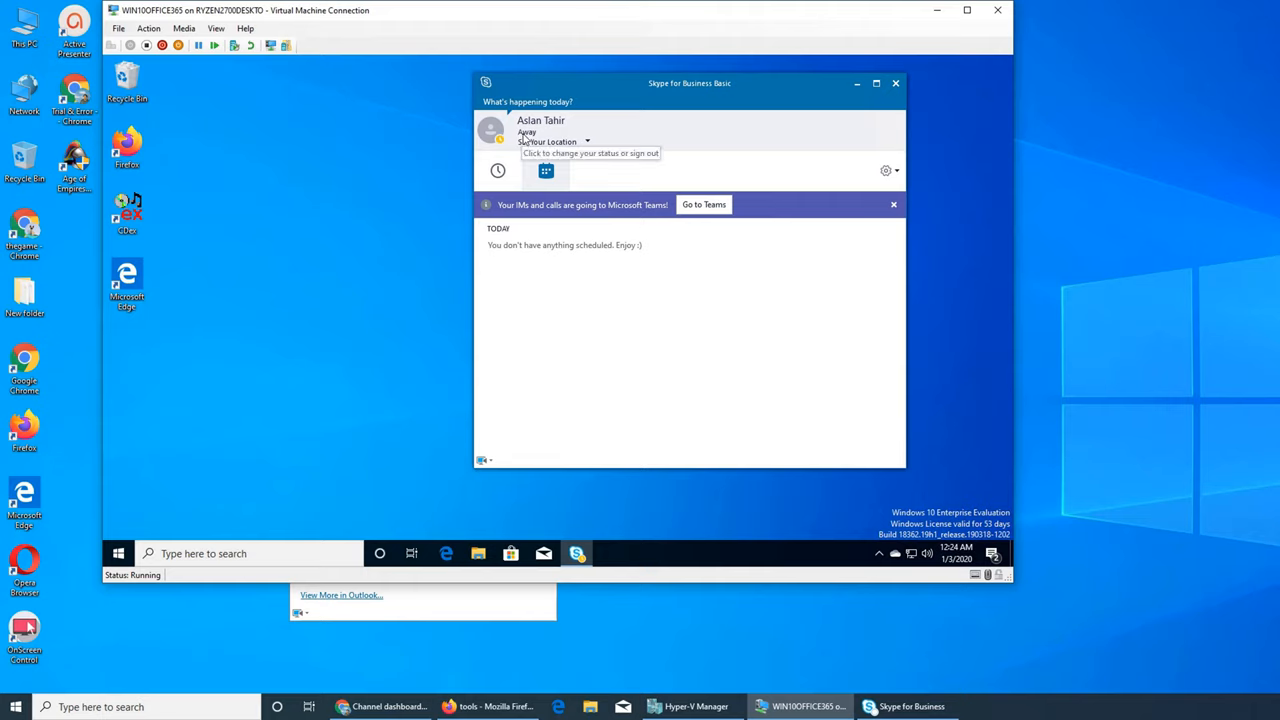
{"action": "mouse_move", "coordinate": [625, 225]}
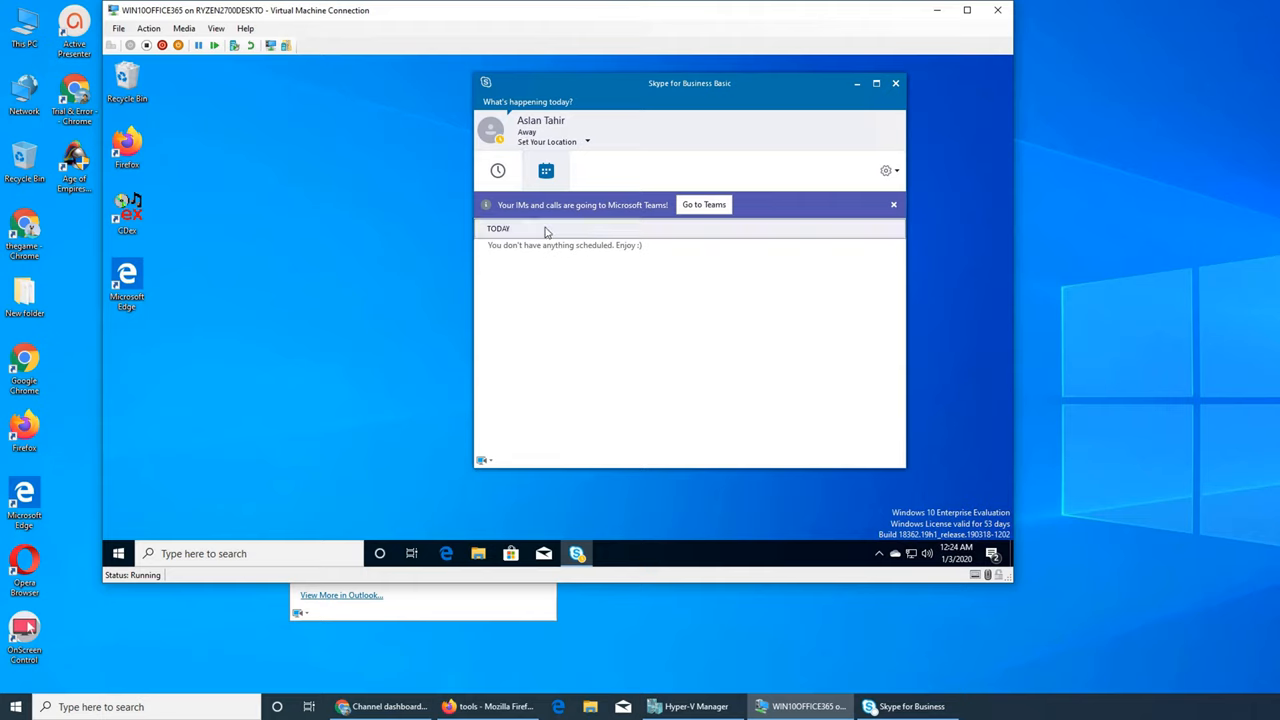
Step: Browse recent conversations and call history, edit the status note, then return to Meetings
{"action": "left_click", "coordinate": [498, 170]}
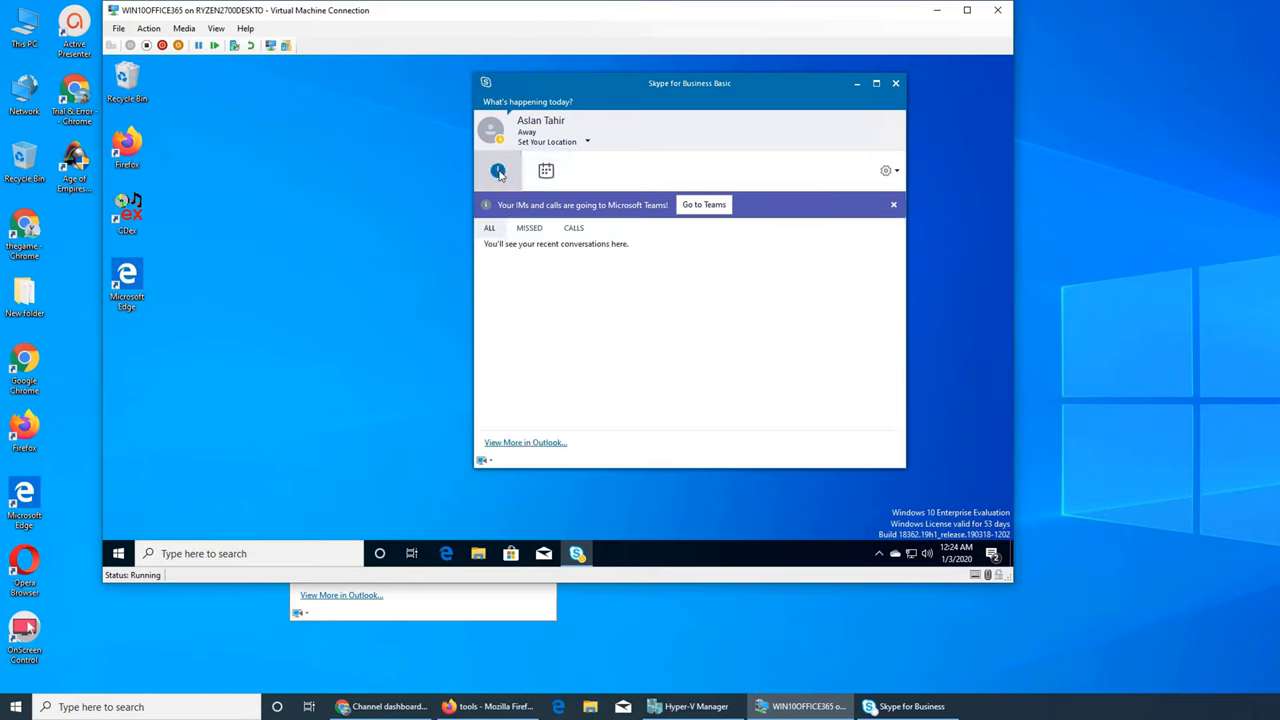
{"action": "left_click", "coordinate": [573, 228]}
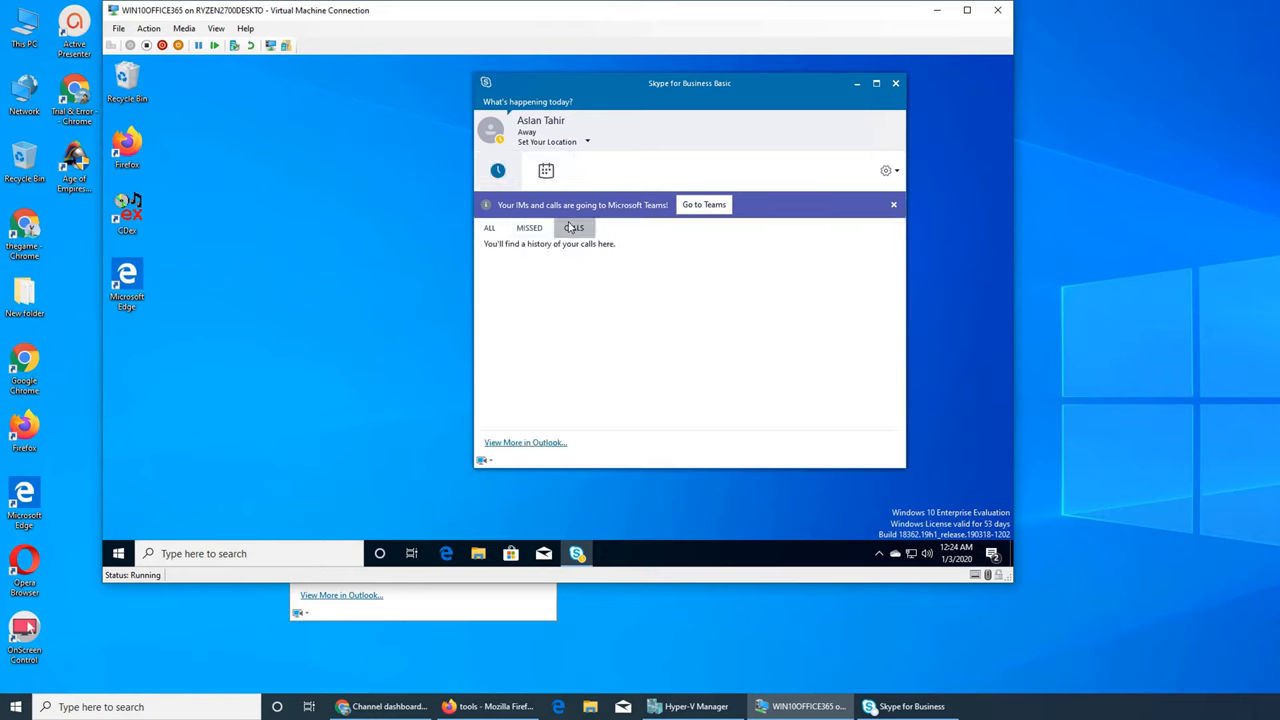
{"action": "left_click", "coordinate": [489, 227]}
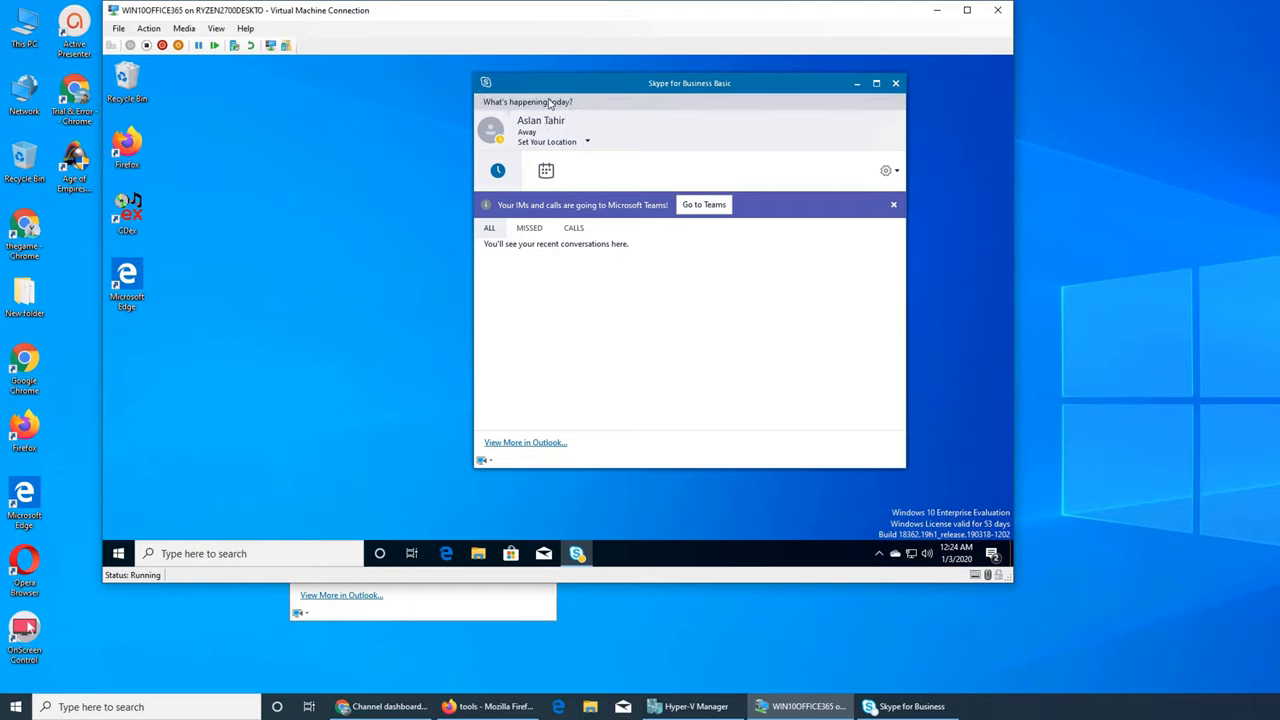
{"action": "left_click", "coordinate": [550, 102]}
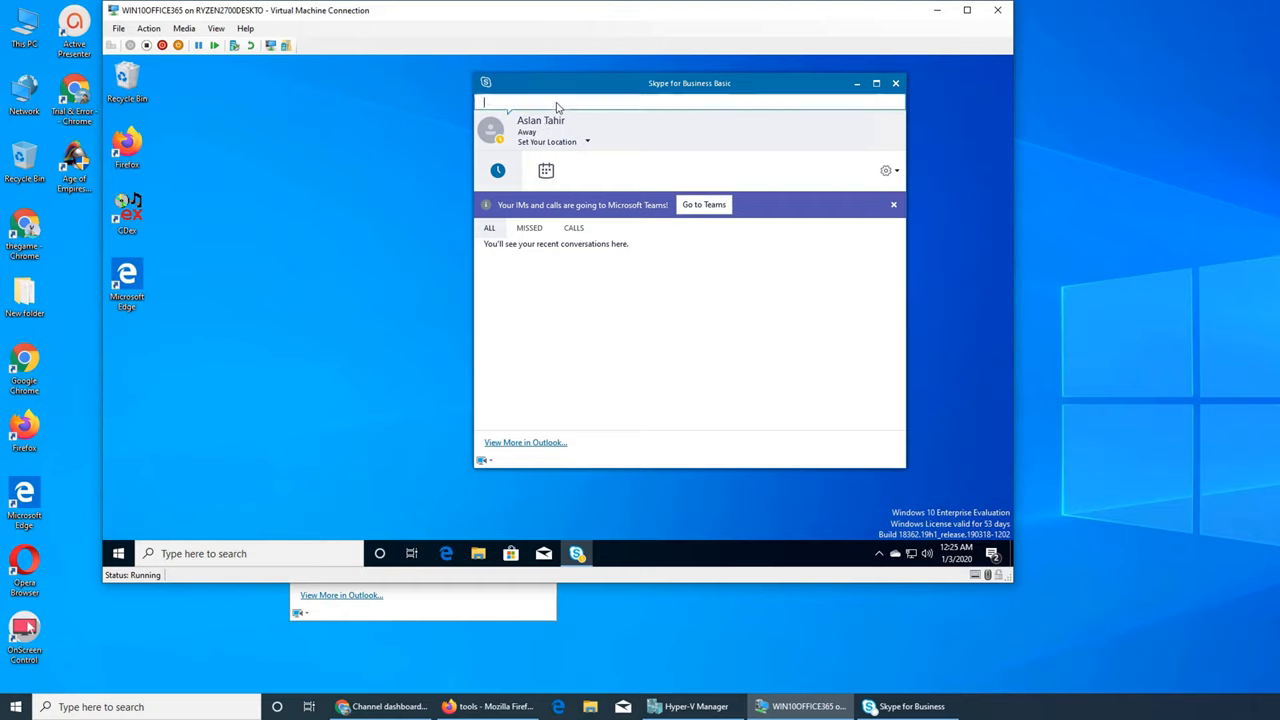
{"action": "left_click", "coordinate": [546, 170]}
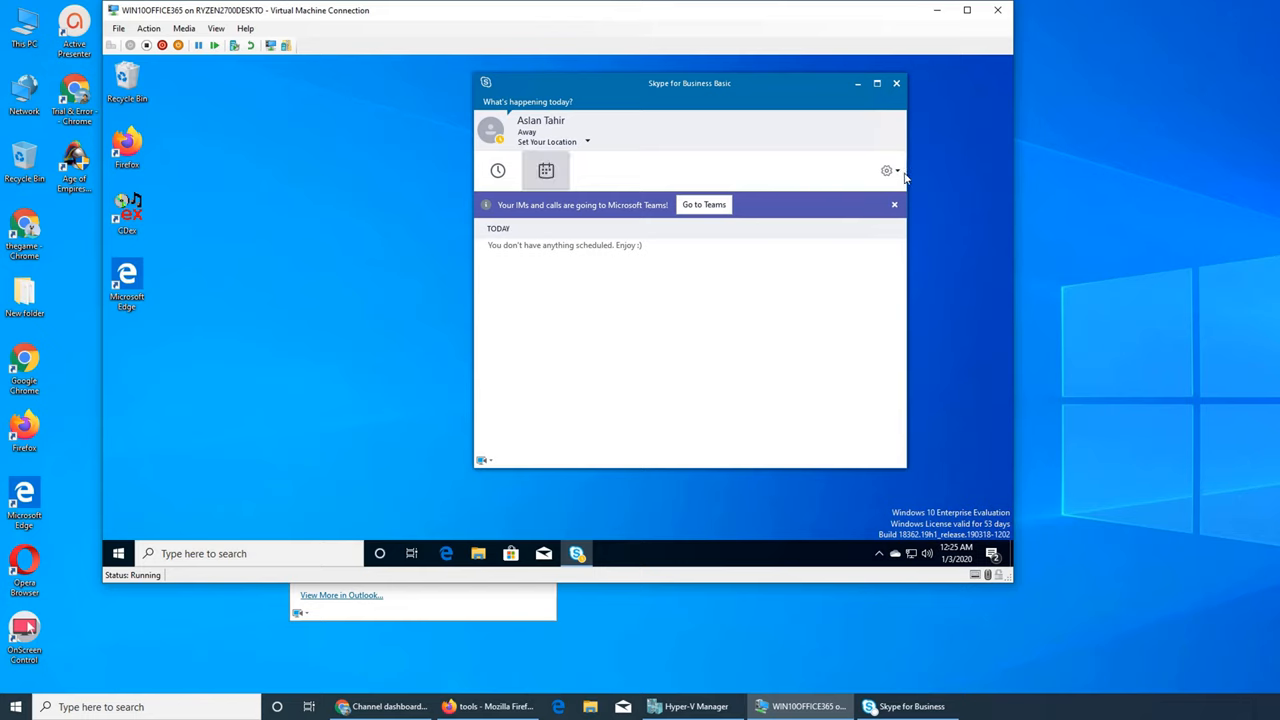
Step: Open the Skype for Business main options (gear) menu
{"action": "left_click", "coordinate": [886, 170]}
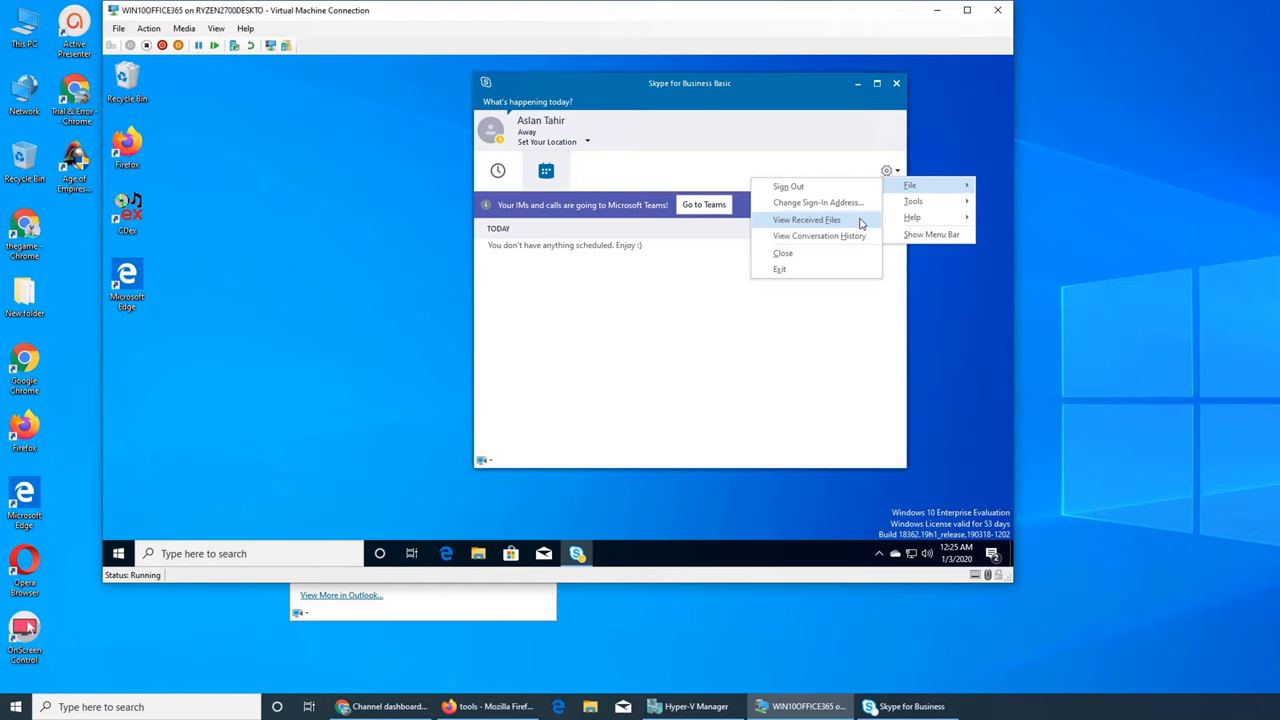
{"action": "mouse_move", "coordinate": [820, 235]}
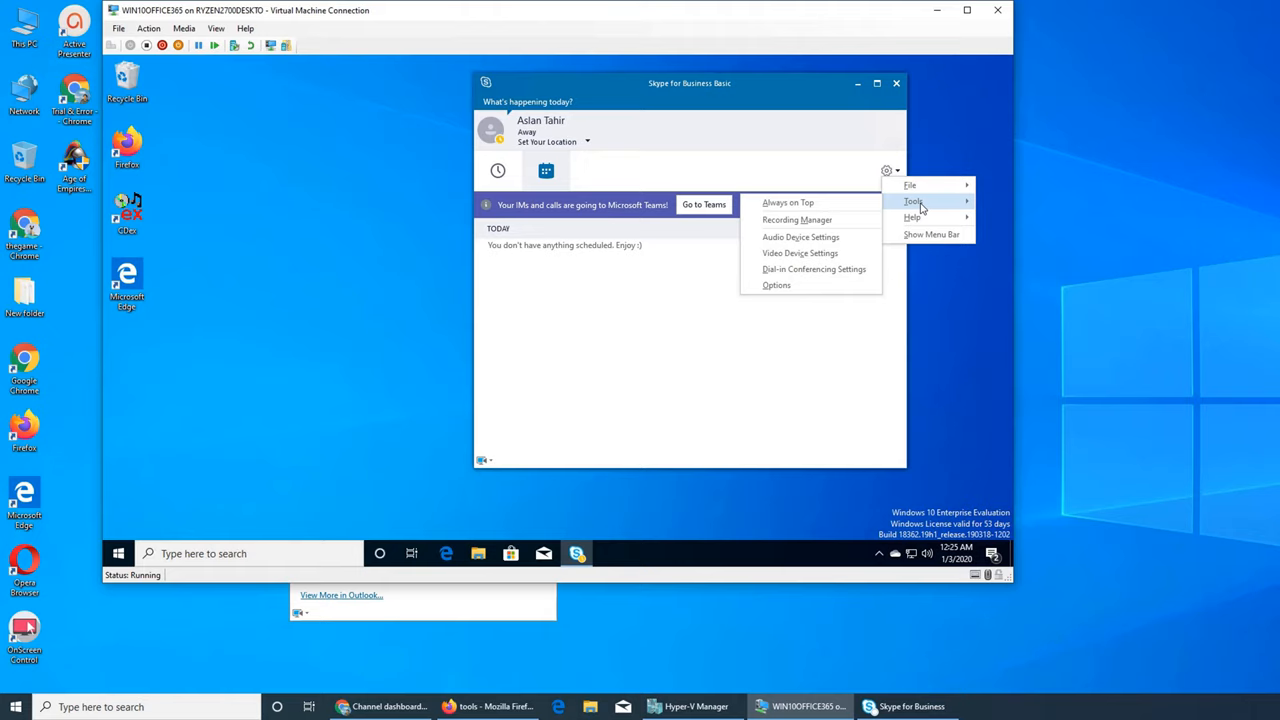
{"action": "mouse_move", "coordinate": [788, 202]}
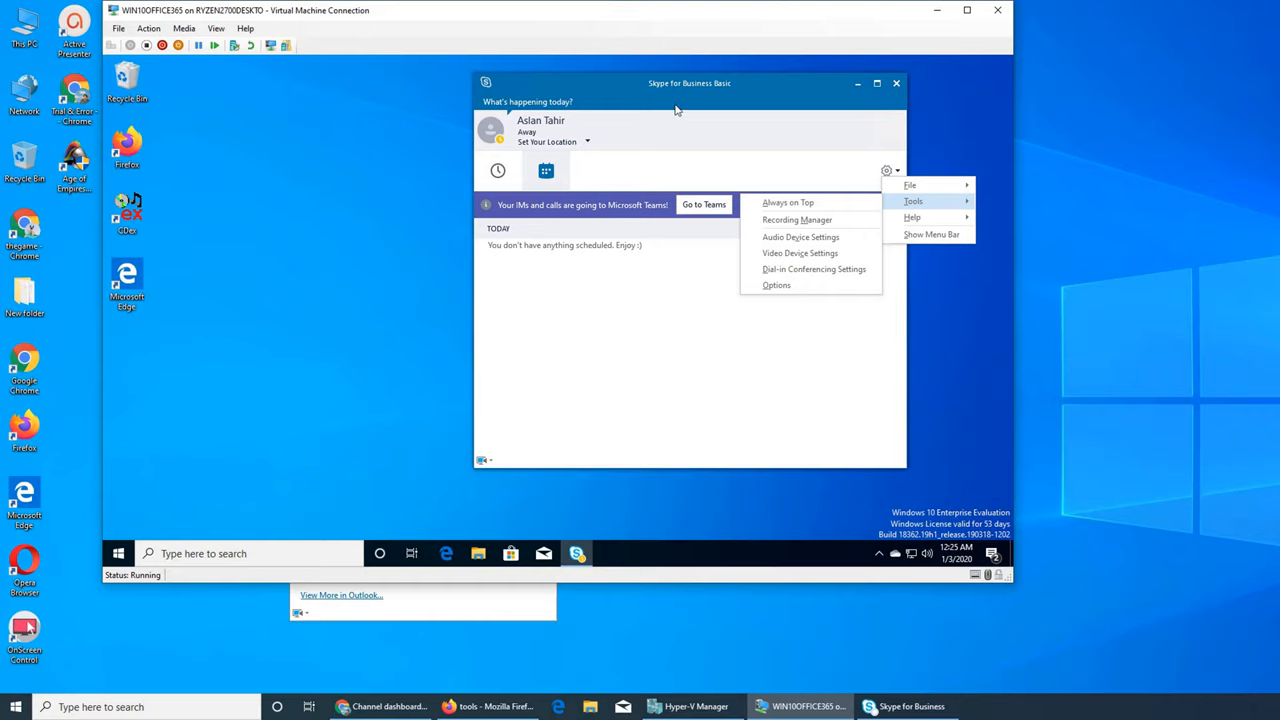
{"action": "mouse_move", "coordinate": [142, 160]}
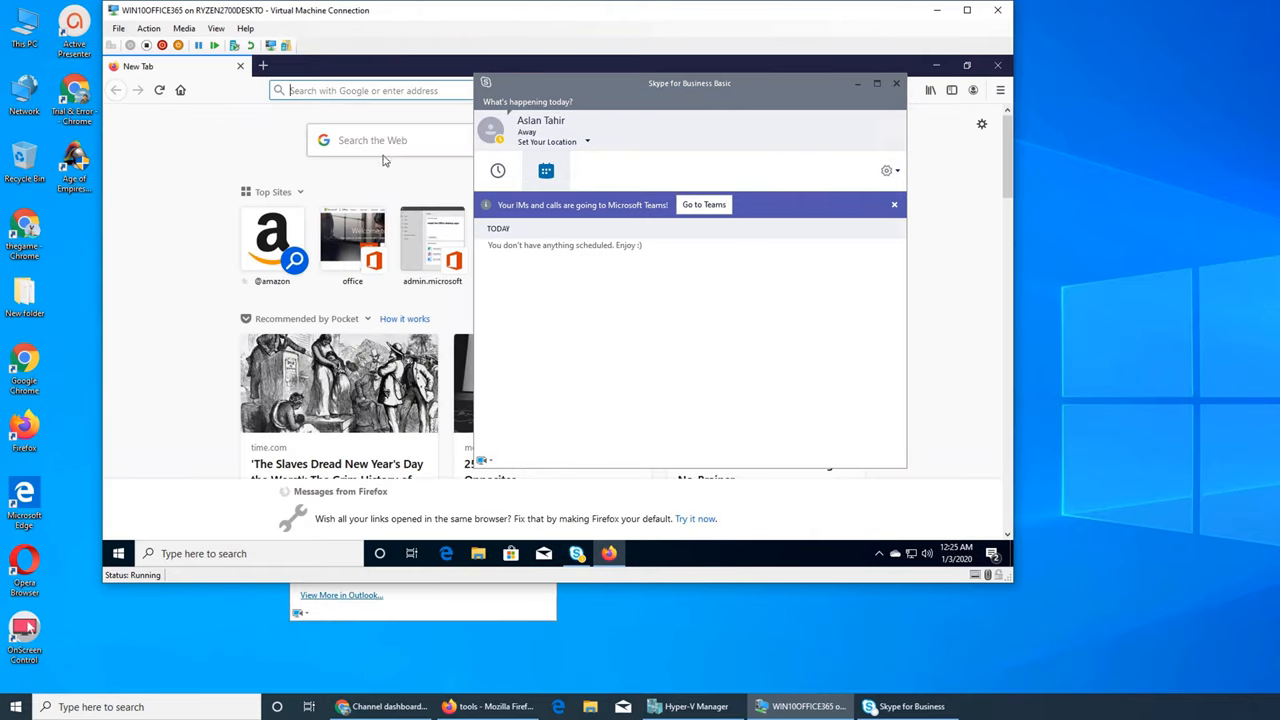
Step: Open and close the Options window unchanged, then minimize Firefox, leaving Skype alone
{"action": "type", "text": "fafgrdadf"}
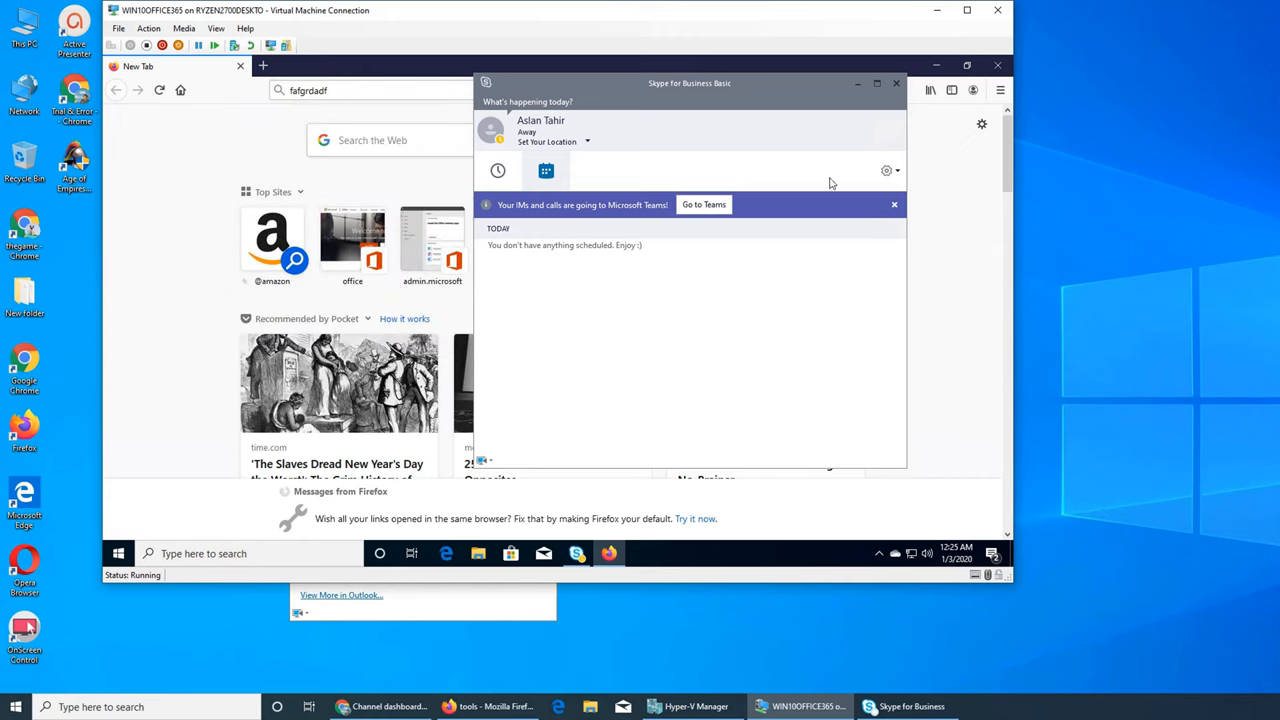
{"action": "left_click", "coordinate": [886, 170]}
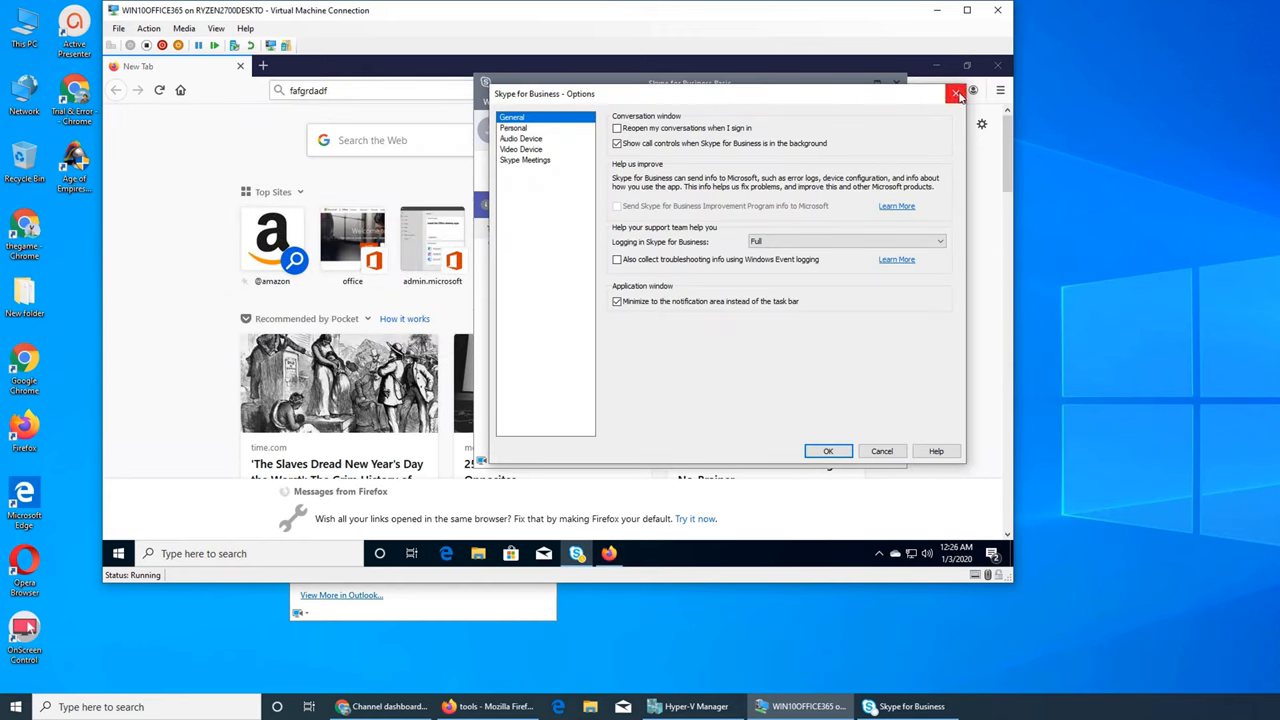
{"action": "left_click", "coordinate": [957, 93]}
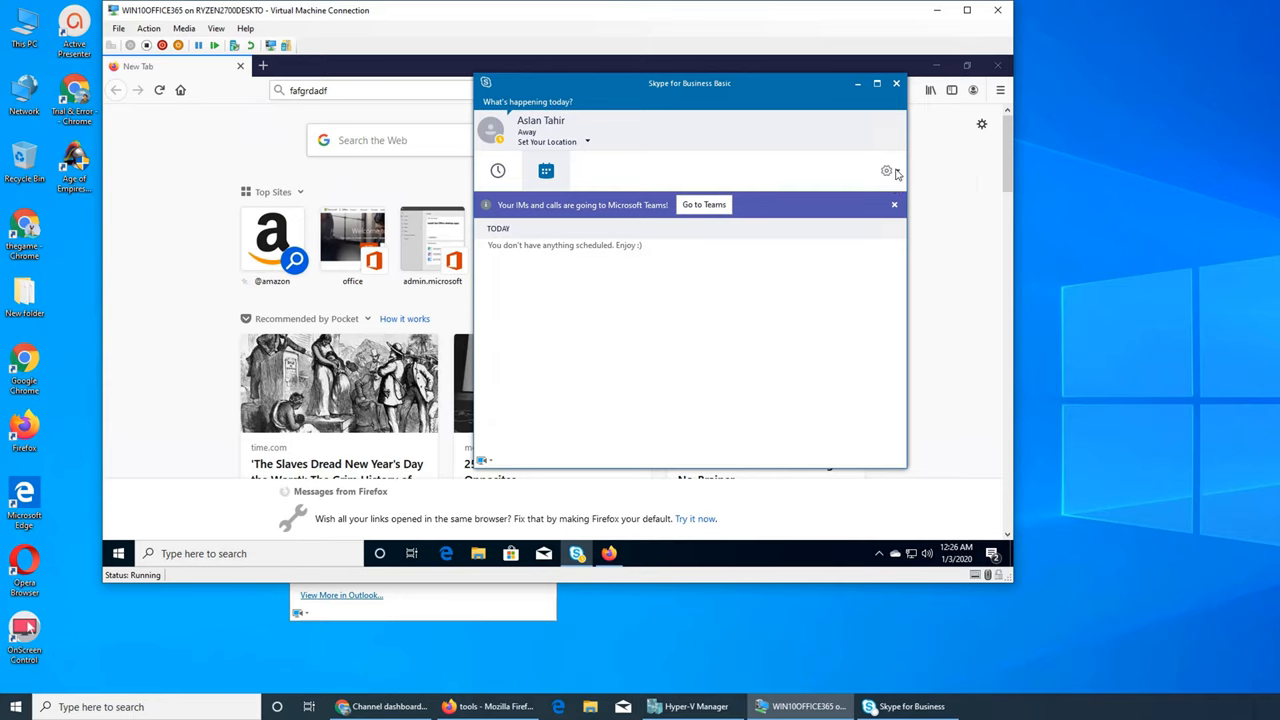
{"action": "left_click", "coordinate": [886, 170]}
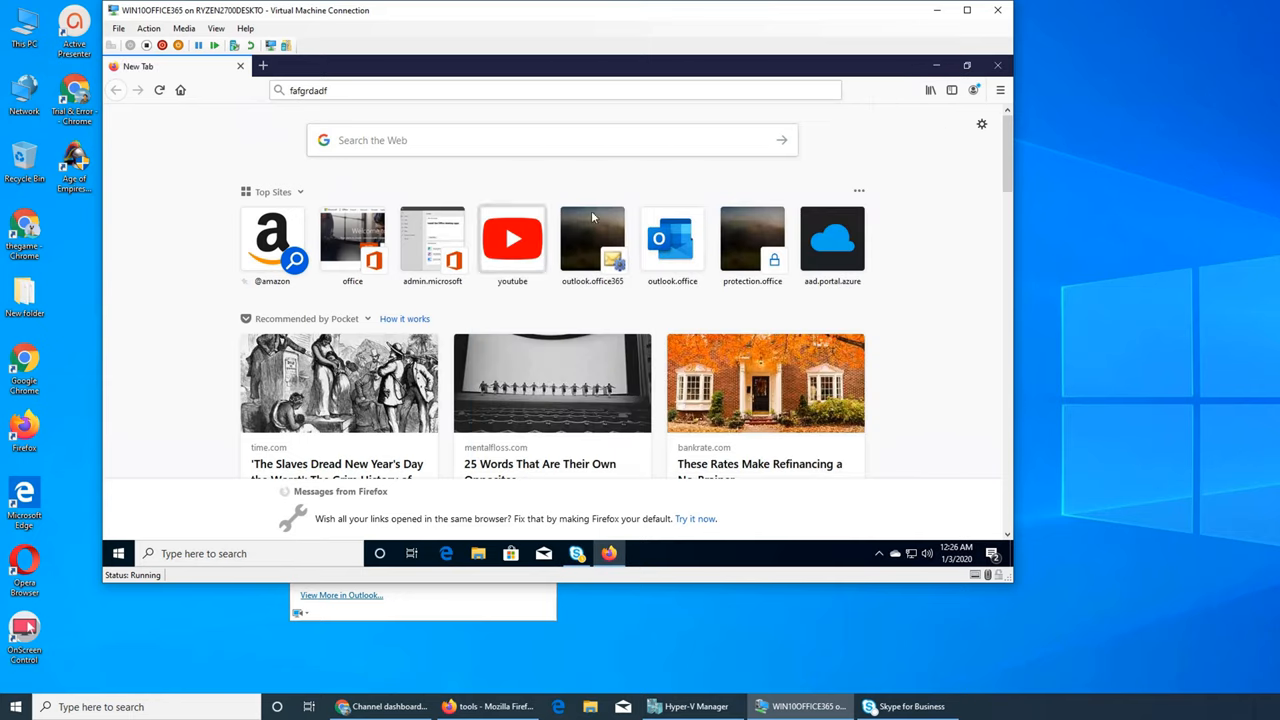
{"action": "left_click", "coordinate": [576, 553]}
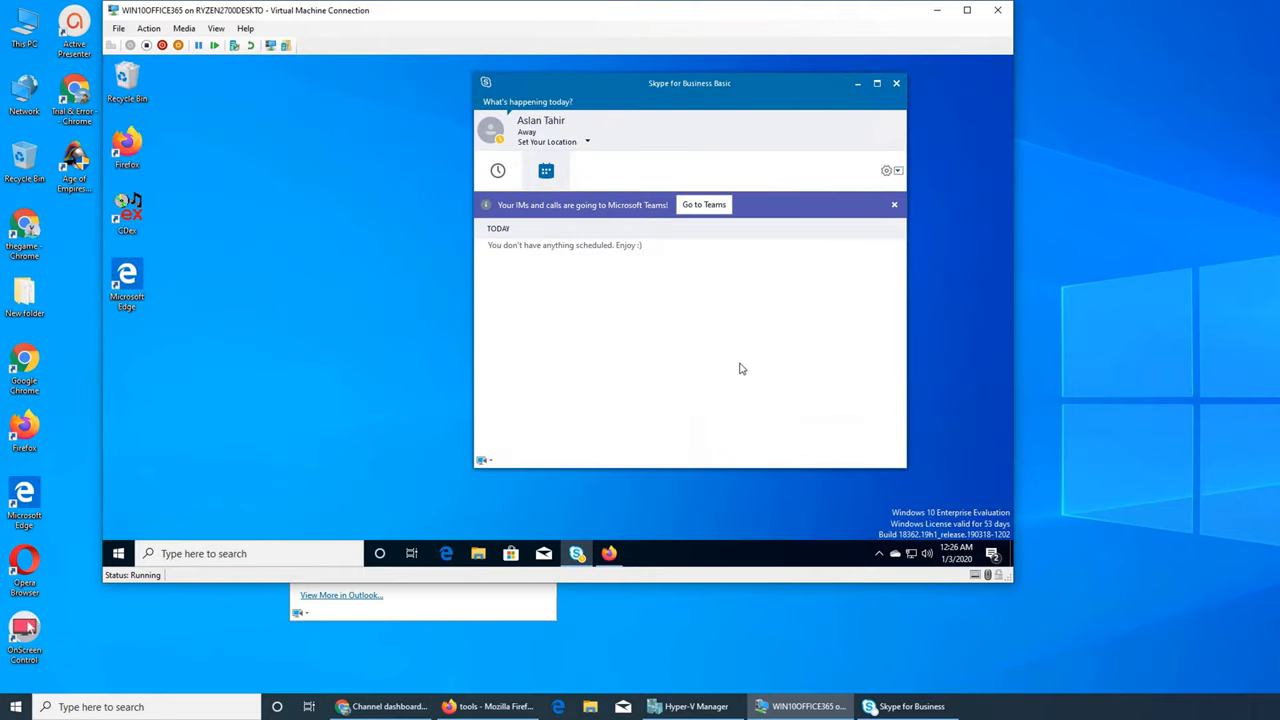
{"action": "mouse_move", "coordinate": [951, 308]}
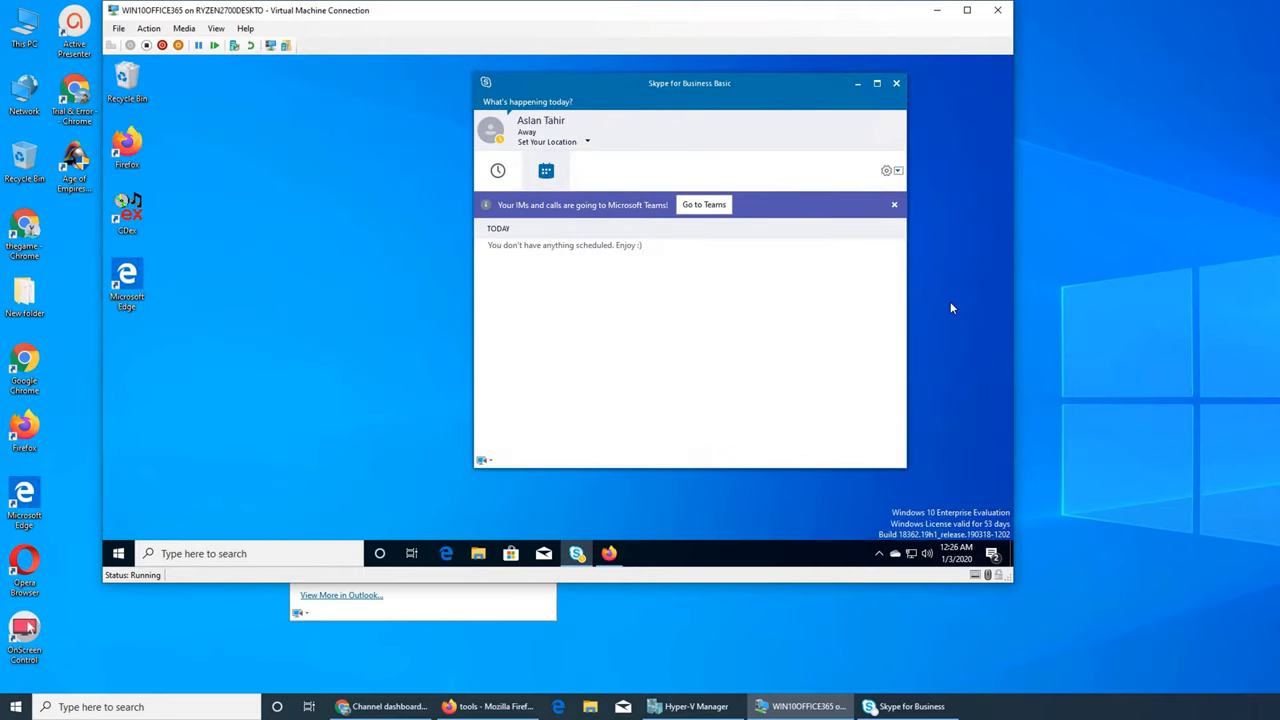
{"action": "mouse_move", "coordinate": [677, 424]}
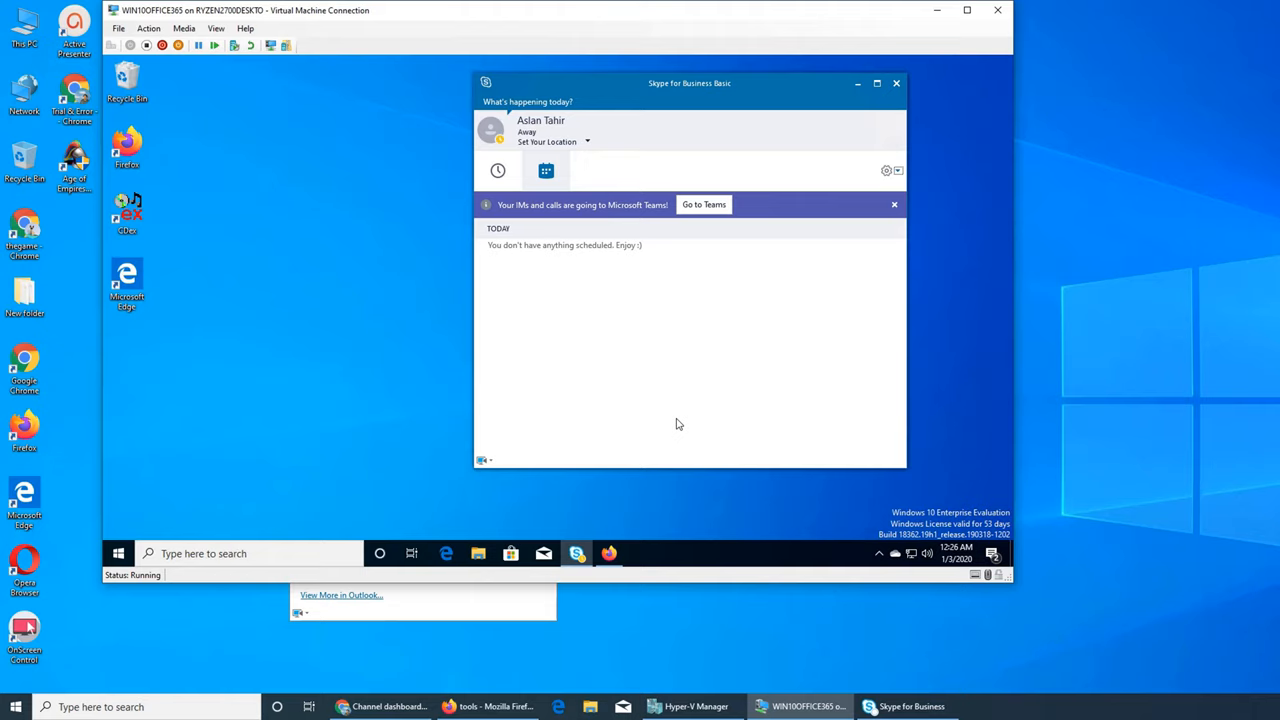
{"action": "mouse_move", "coordinate": [699, 467]}
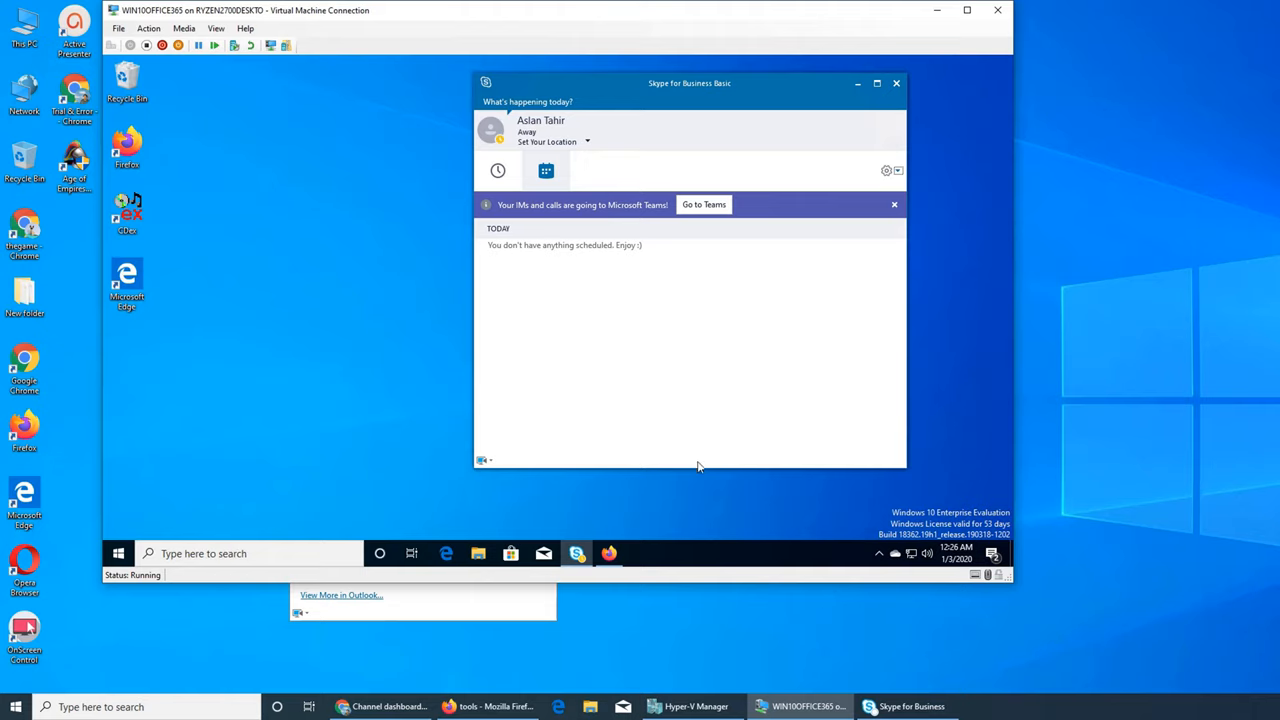
{"action": "mouse_move", "coordinate": [642, 482]}
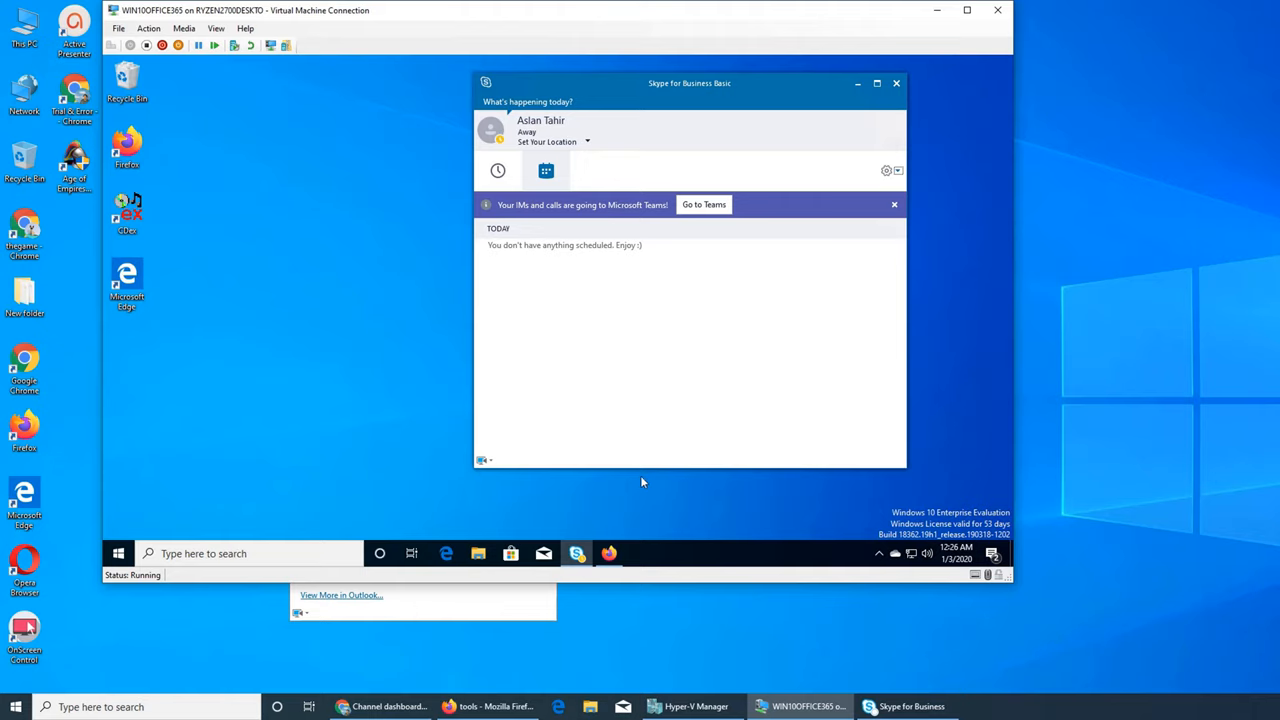
{"action": "mouse_move", "coordinate": [673, 158]}
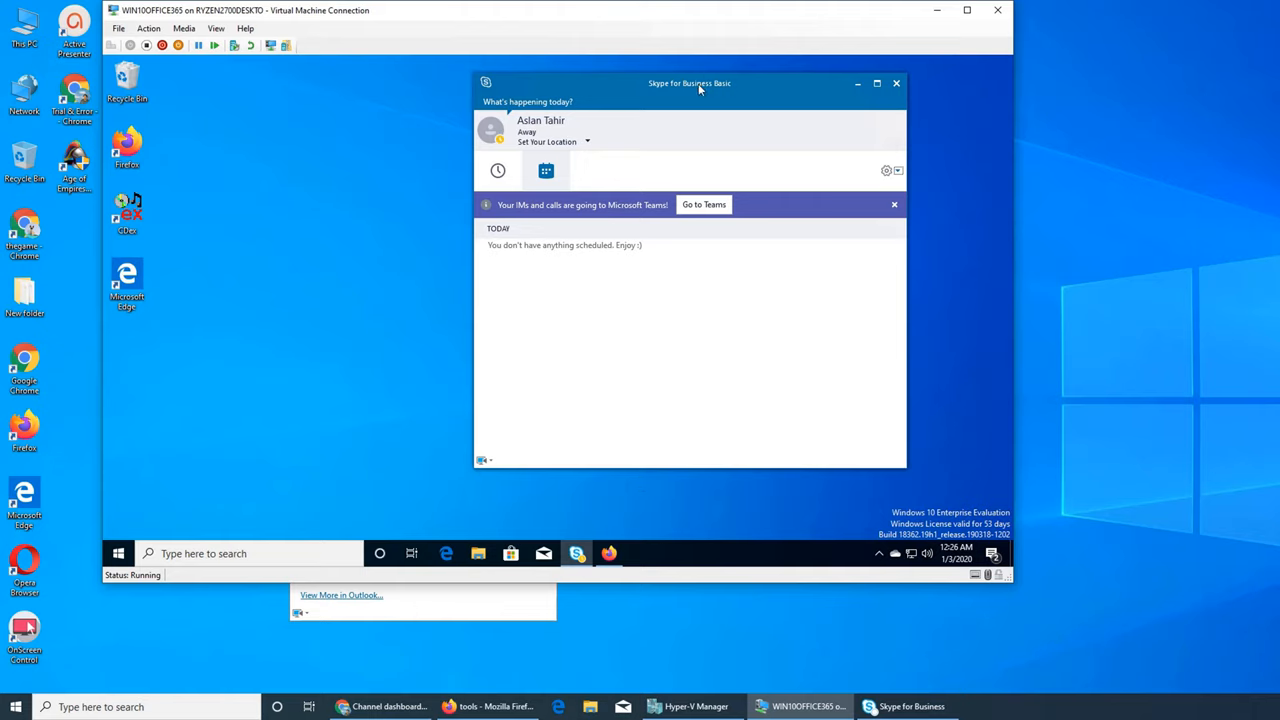
{"action": "mouse_move", "coordinate": [715, 148]}
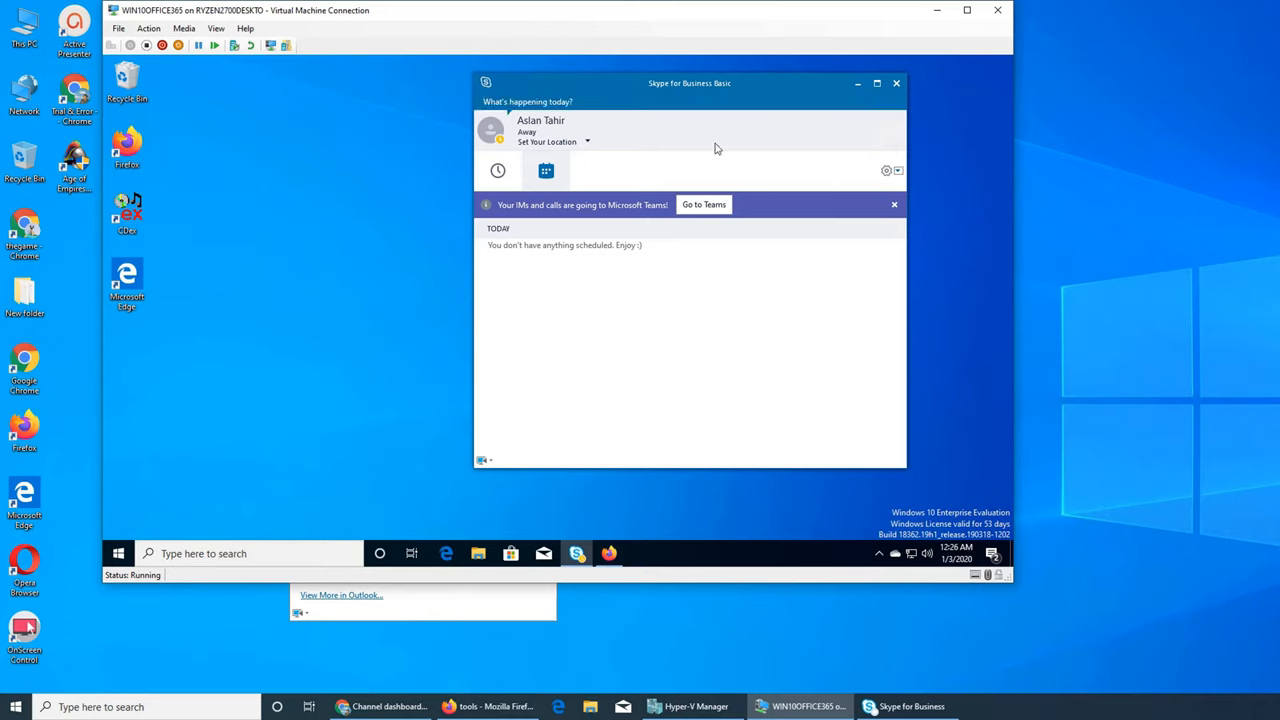
{"action": "left_click", "coordinate": [587, 141]}
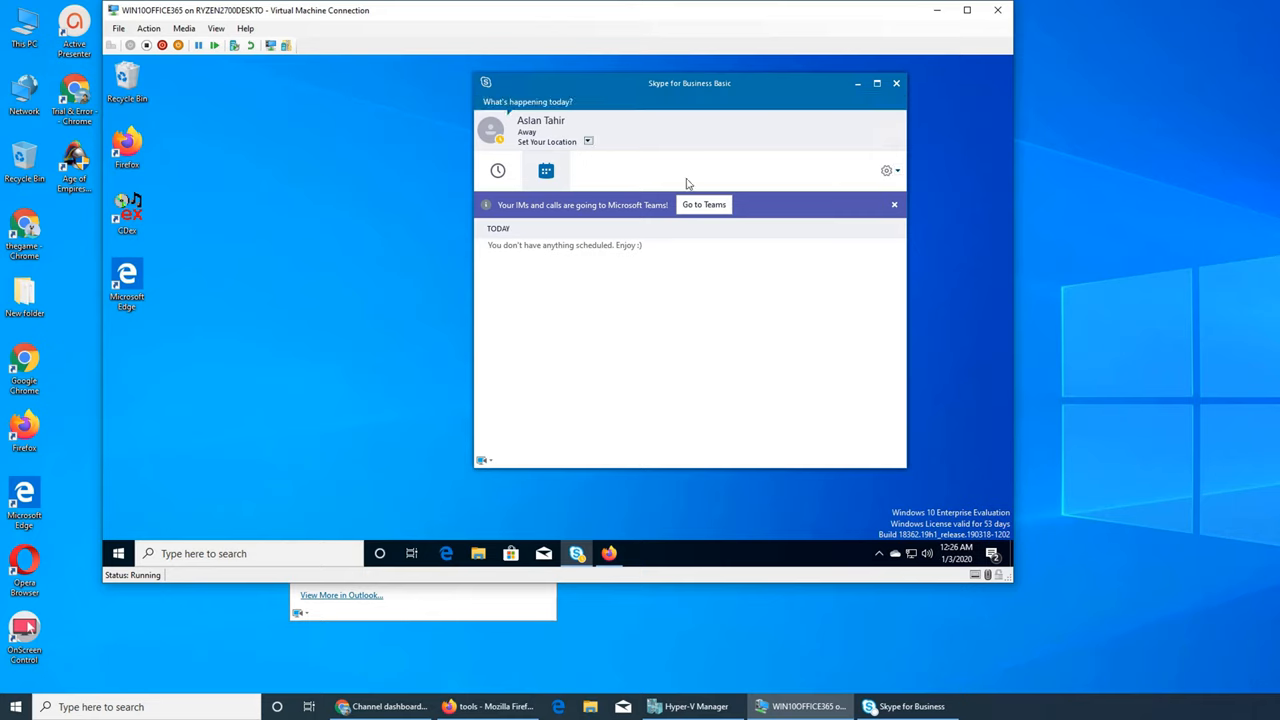
{"action": "mouse_move", "coordinate": [682, 328]}
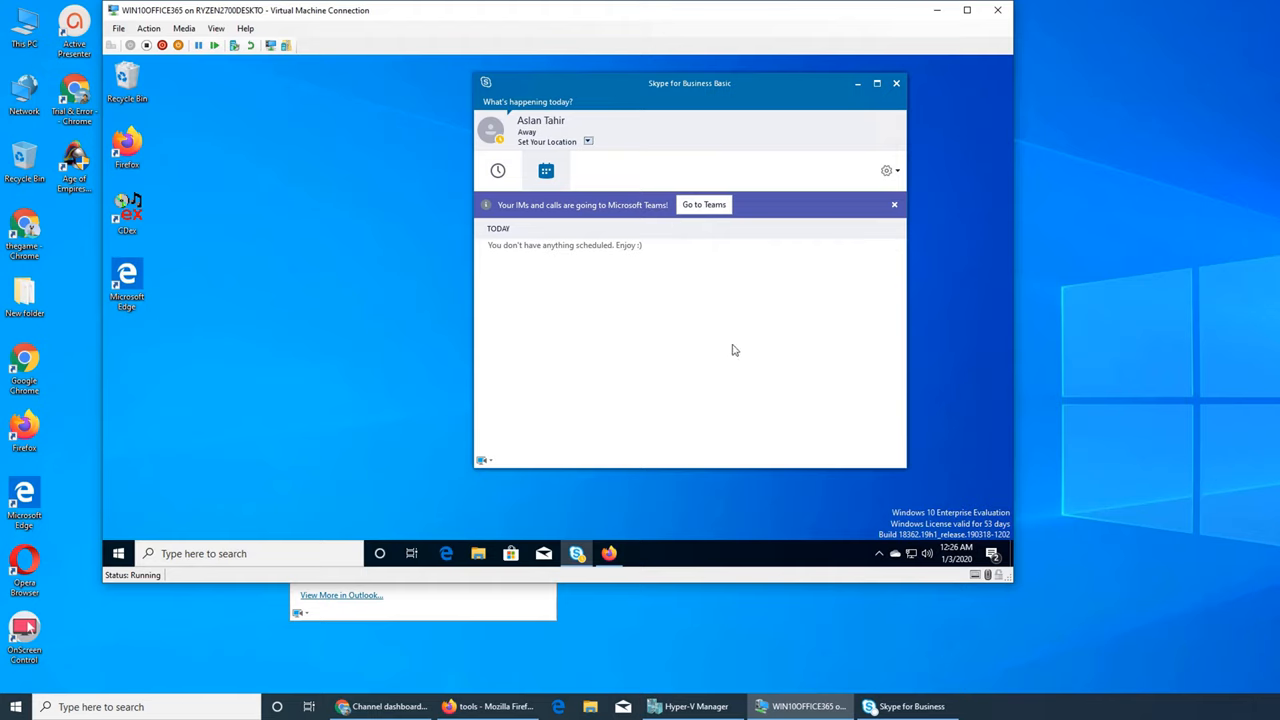
{"action": "mouse_move", "coordinate": [704, 204]}
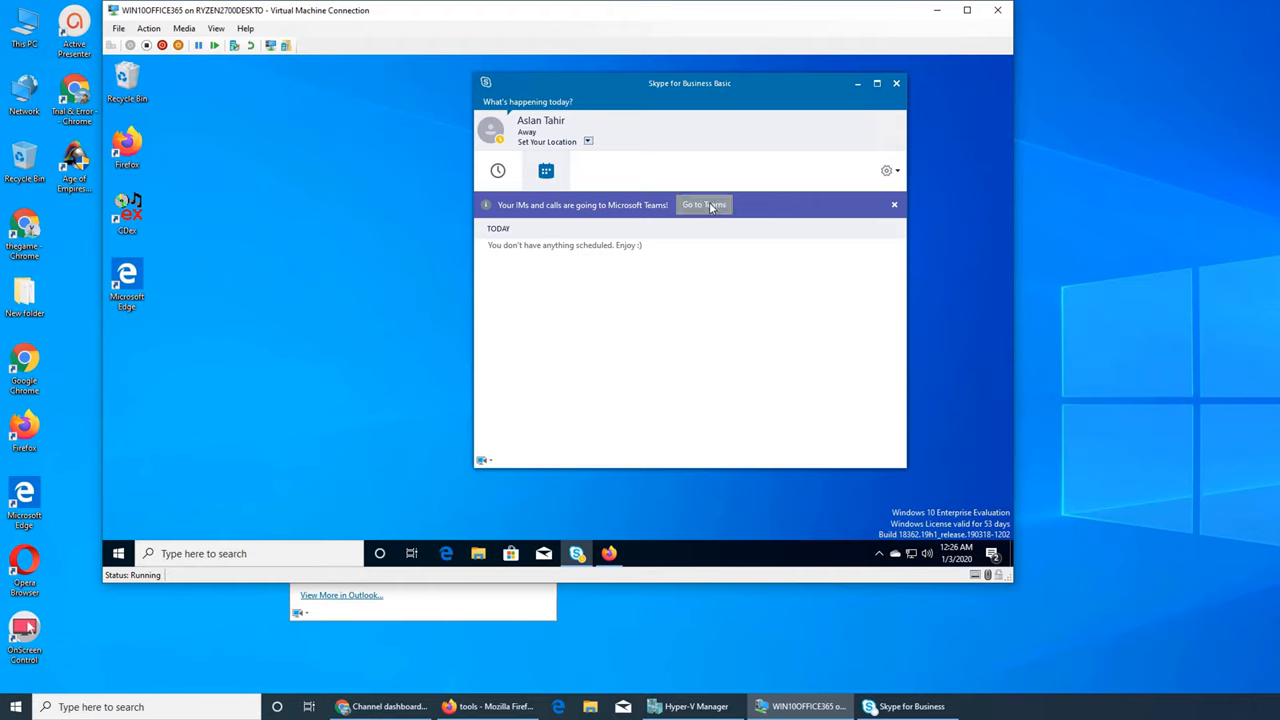
{"action": "mouse_move", "coordinate": [718, 216]}
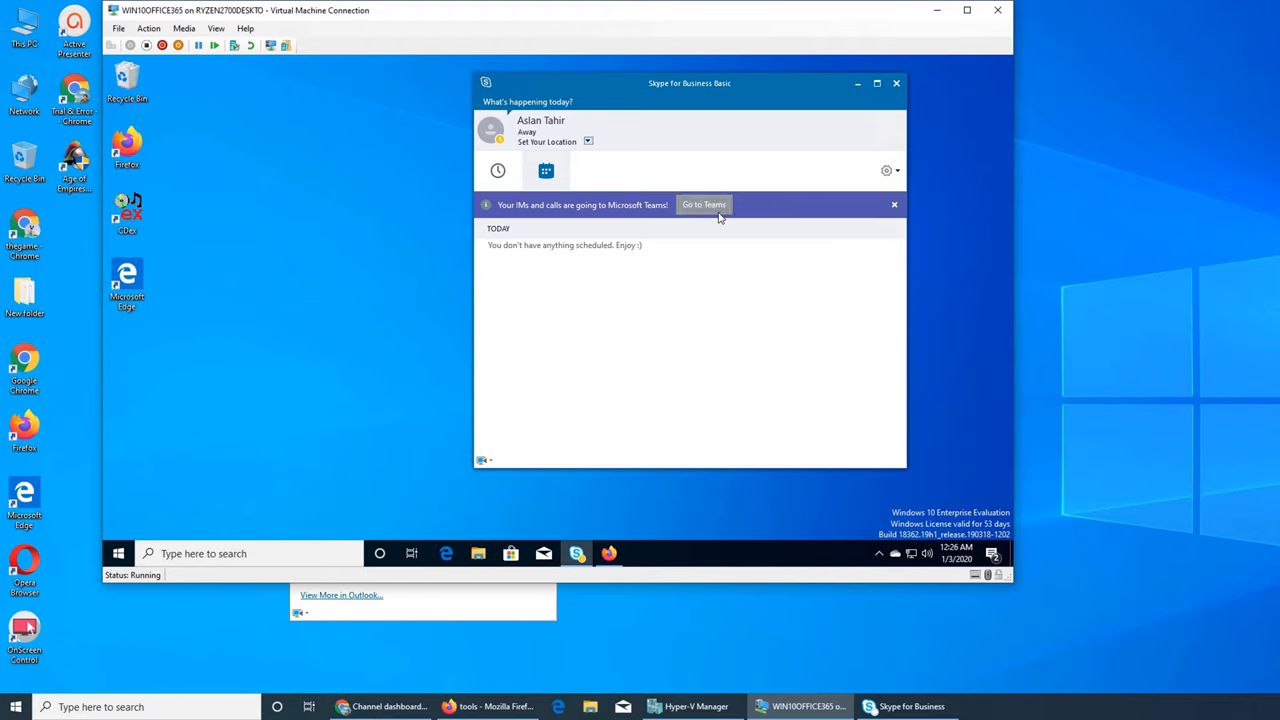
{"action": "mouse_move", "coordinate": [703, 204]}
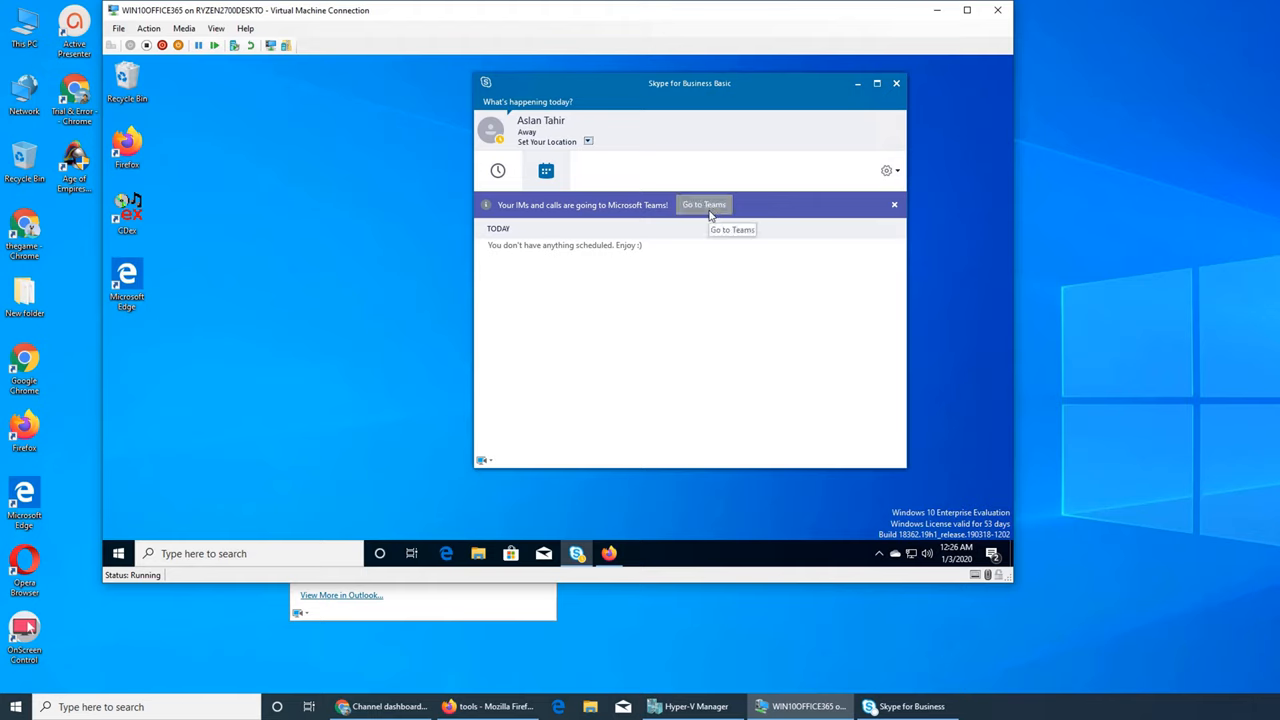
{"action": "mouse_move", "coordinate": [650, 417]}
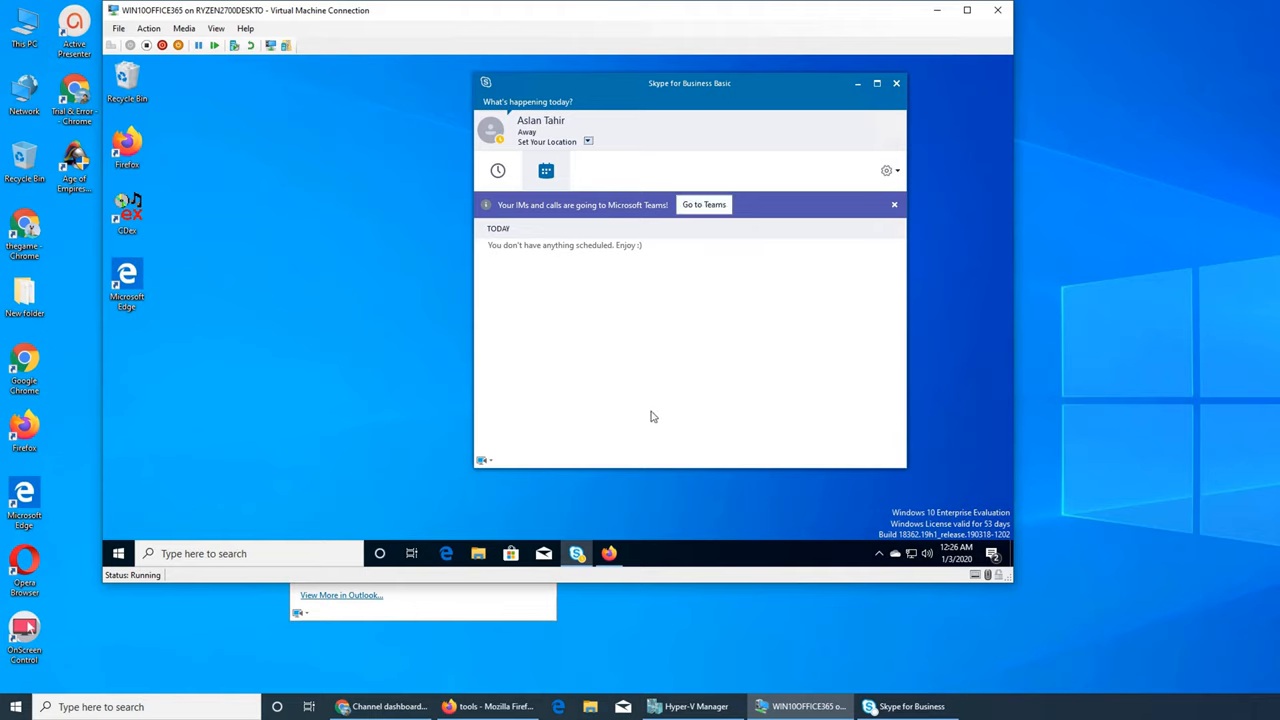
{"action": "mouse_move", "coordinate": [576, 327]}
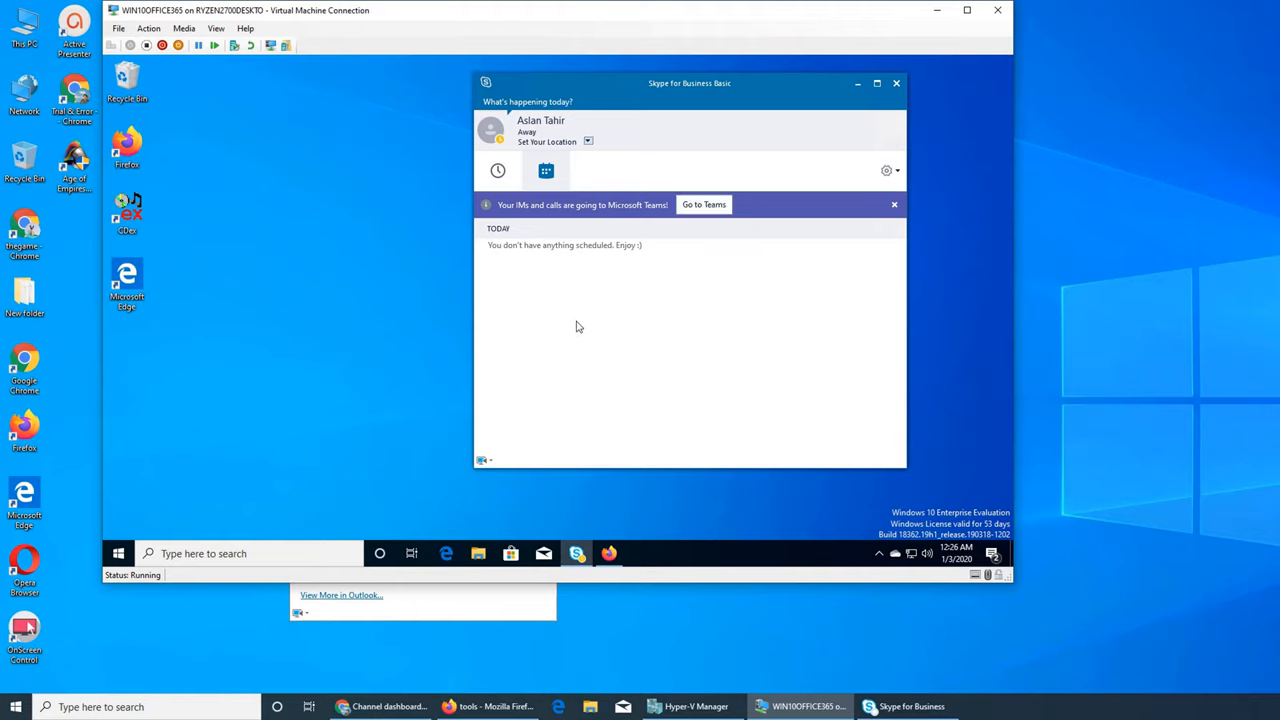
{"action": "mouse_move", "coordinate": [590, 182]}
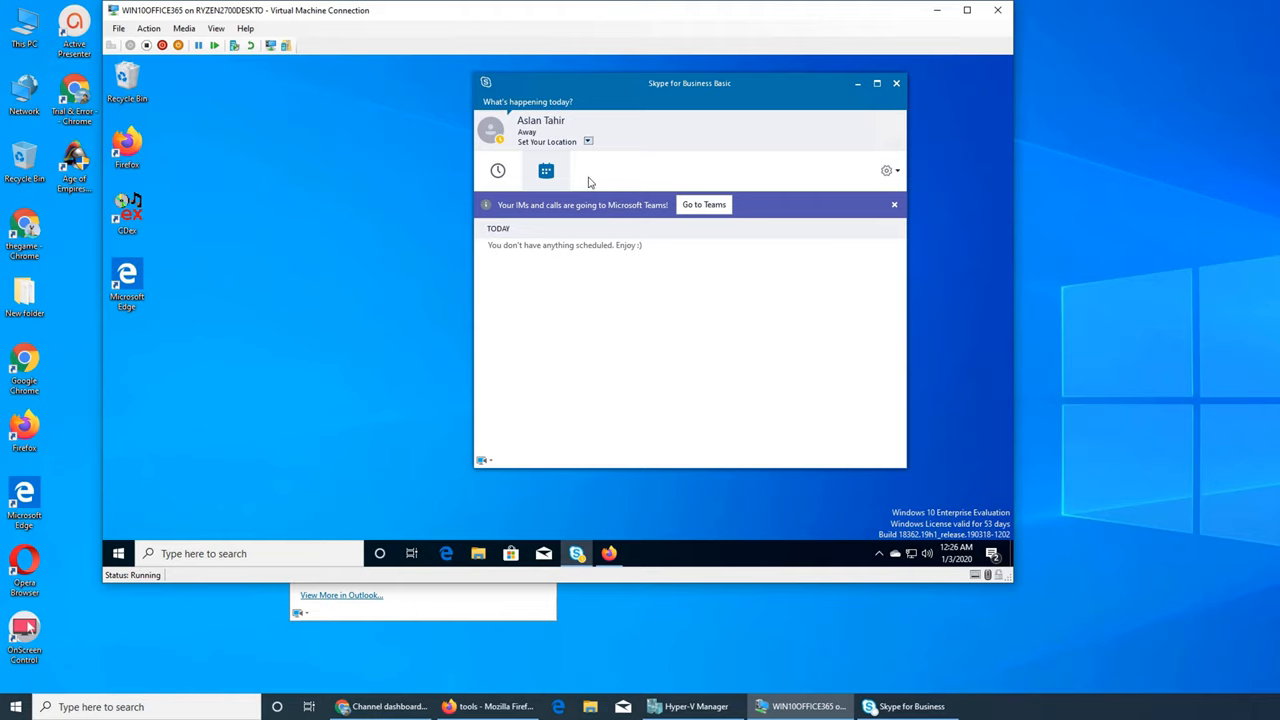
{"action": "mouse_move", "coordinate": [1049, 421]}
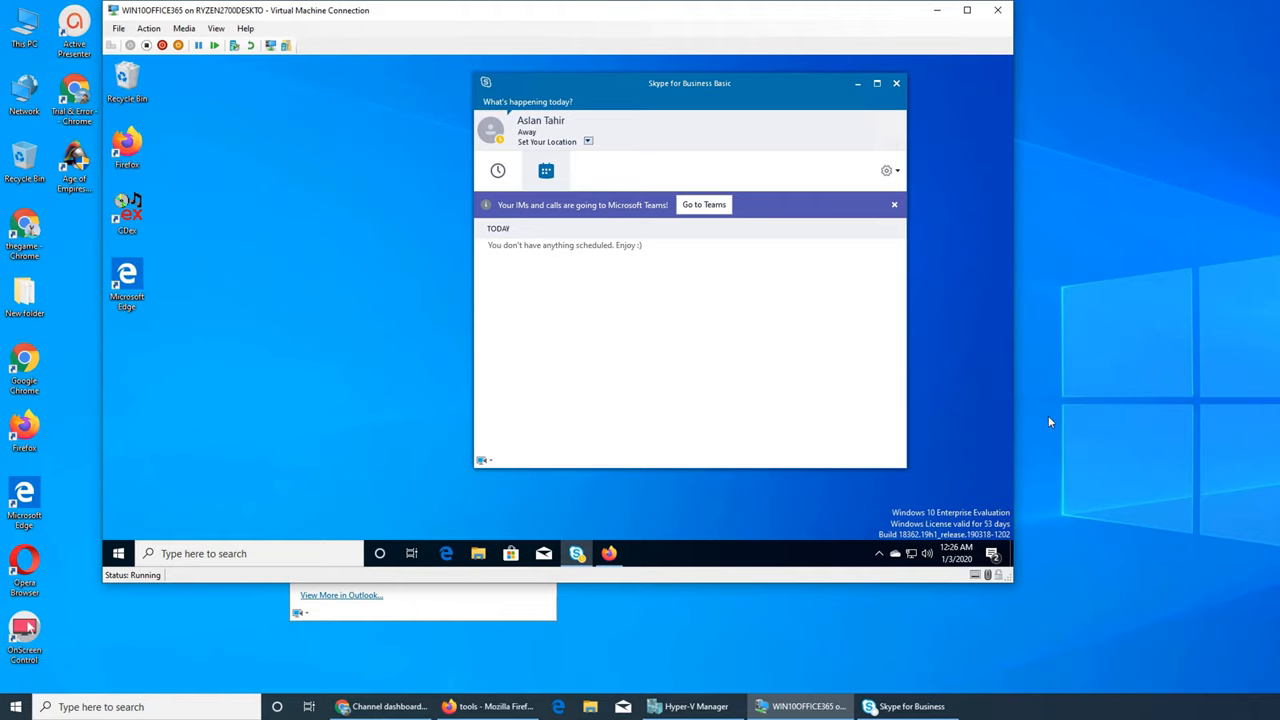
{"action": "mouse_move", "coordinate": [910, 408]}
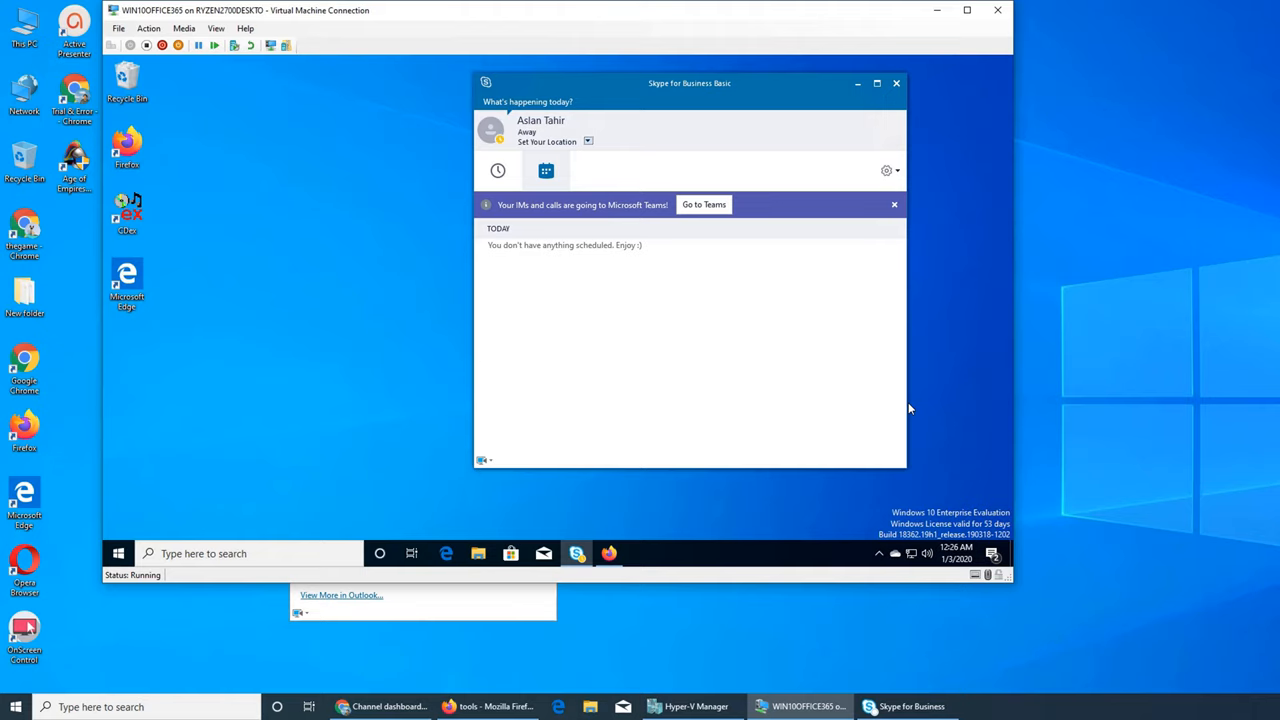